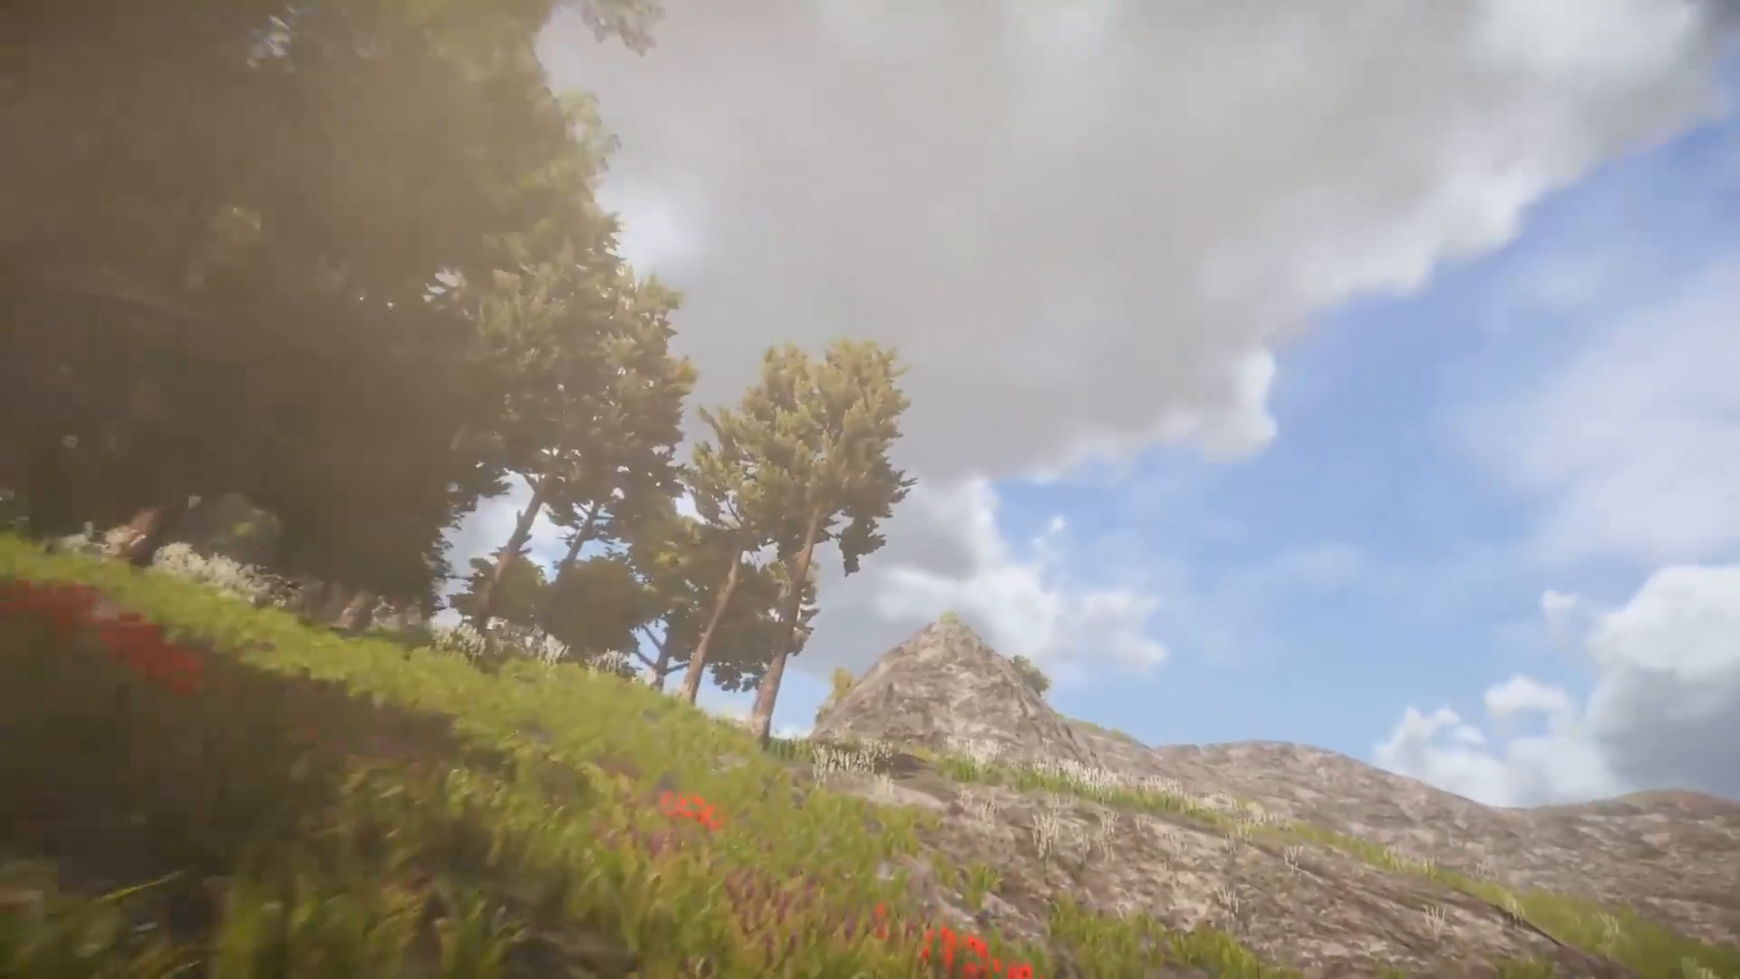
mouse_move(870, 490)
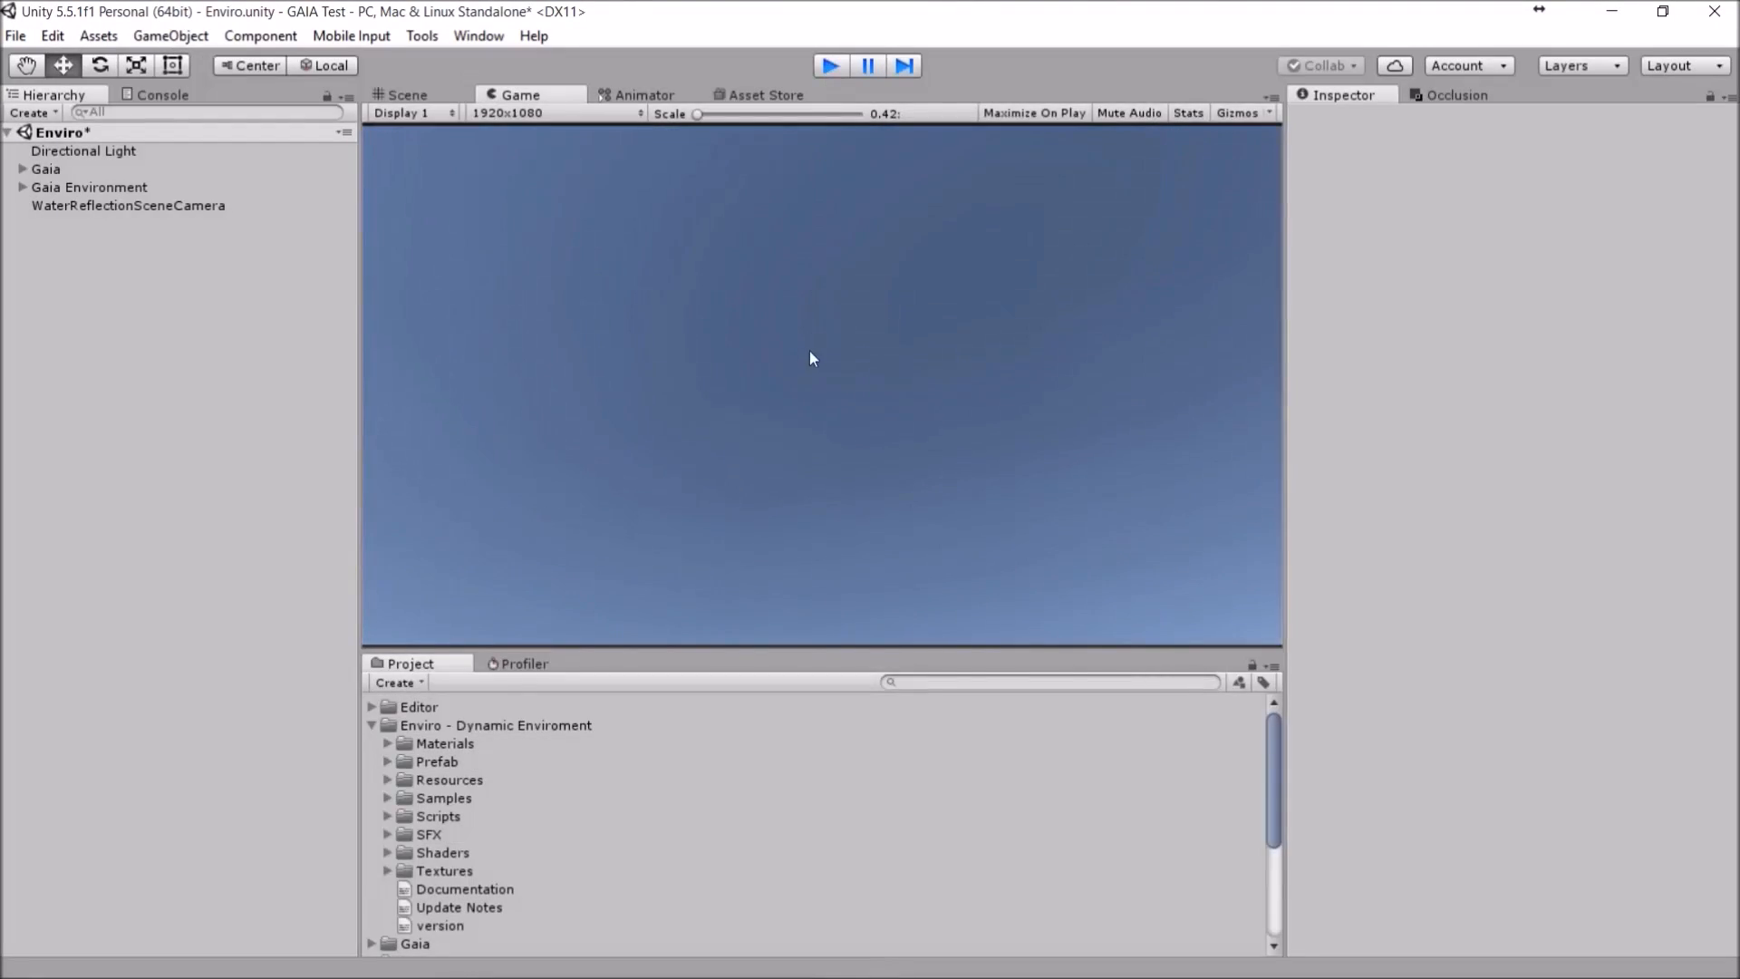
Step: Add the EnviroSky prefab from Enviro - Dynamic Enviroment > Prefab into the scene
left_click(406, 95)
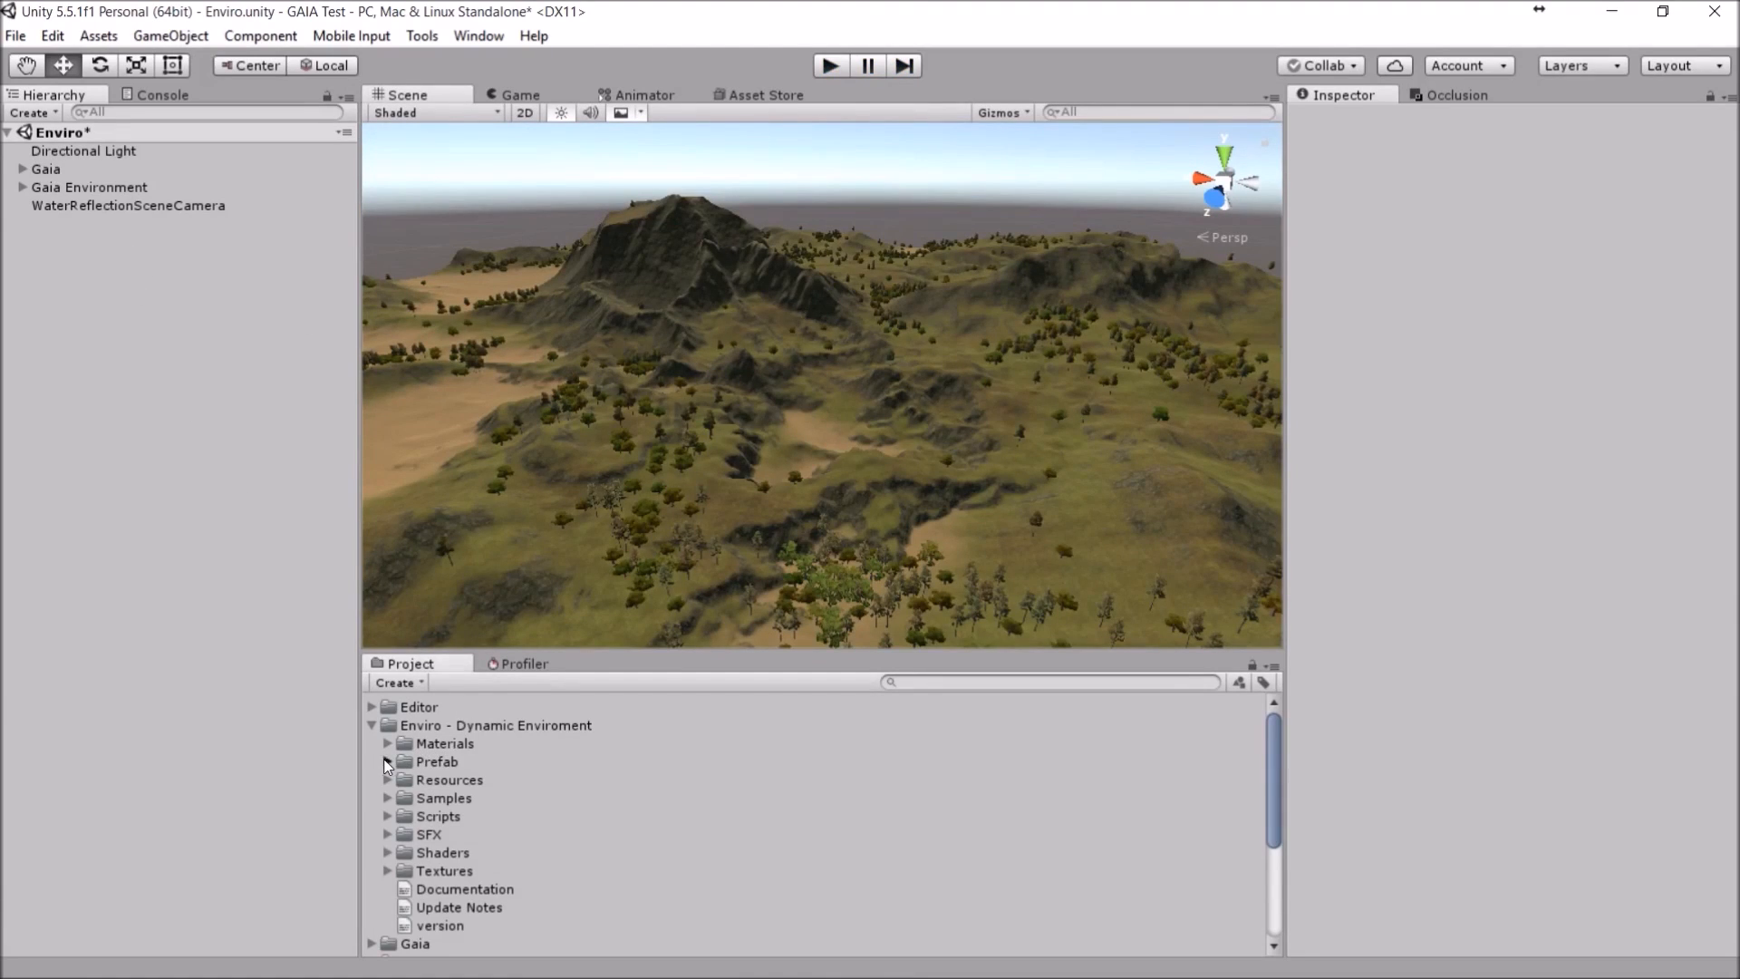
left_click(387, 761)
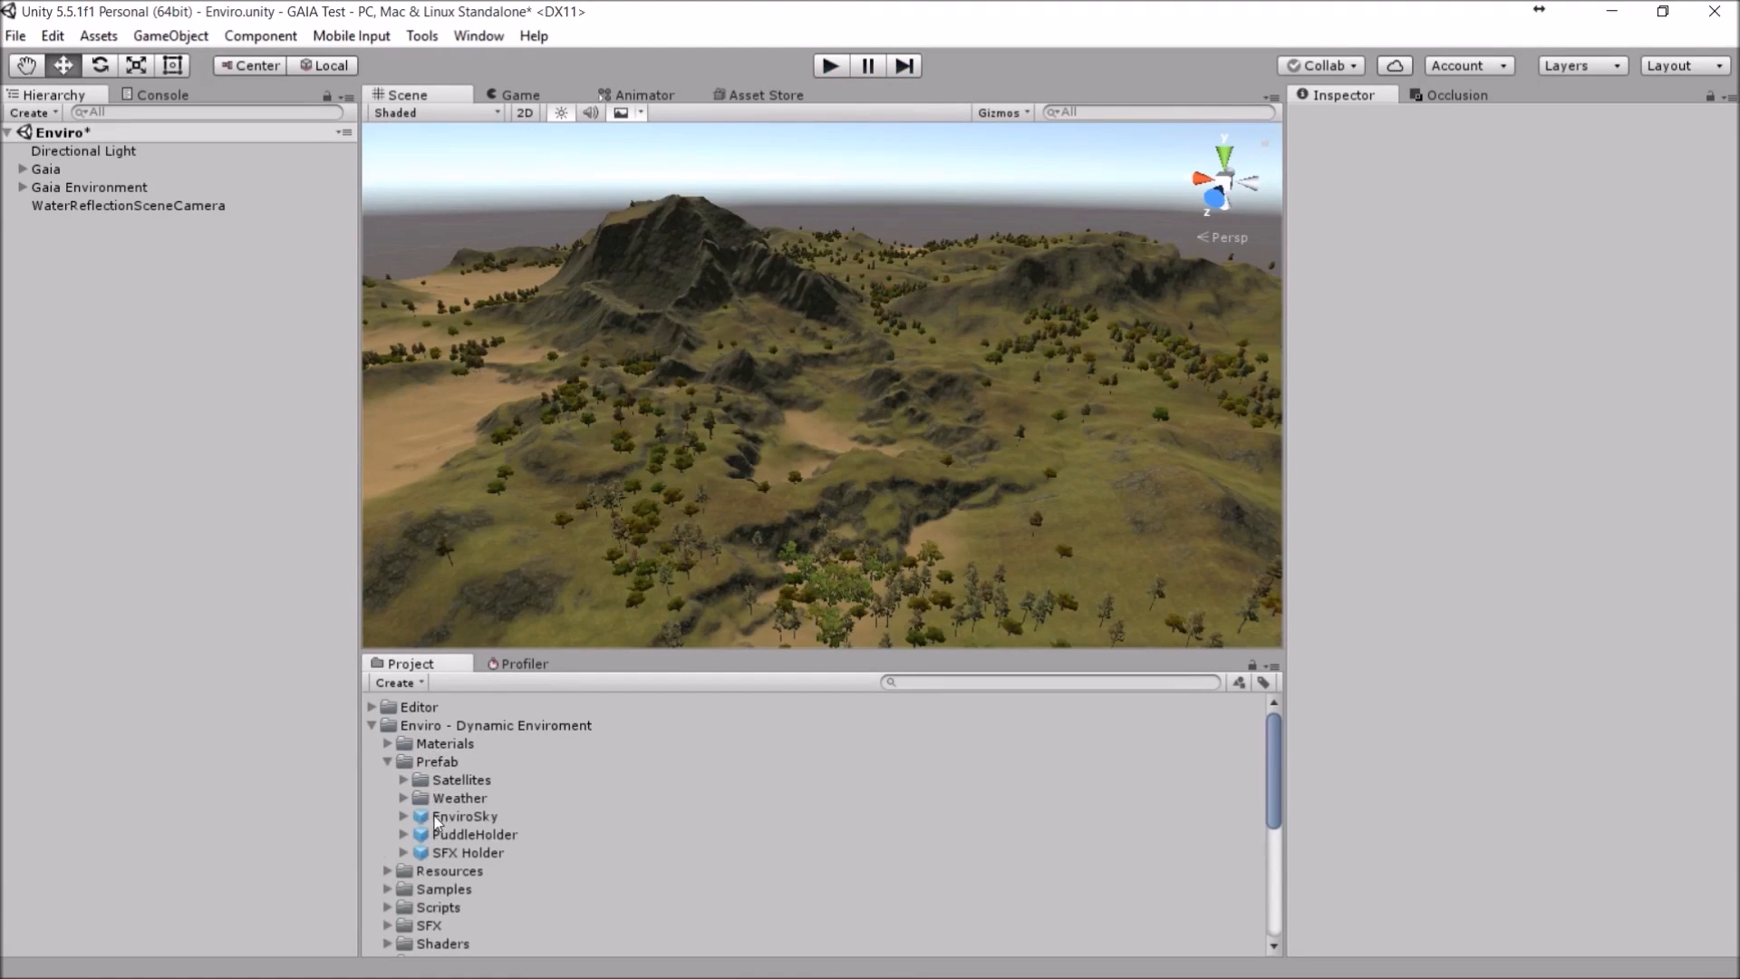
left_click(466, 816)
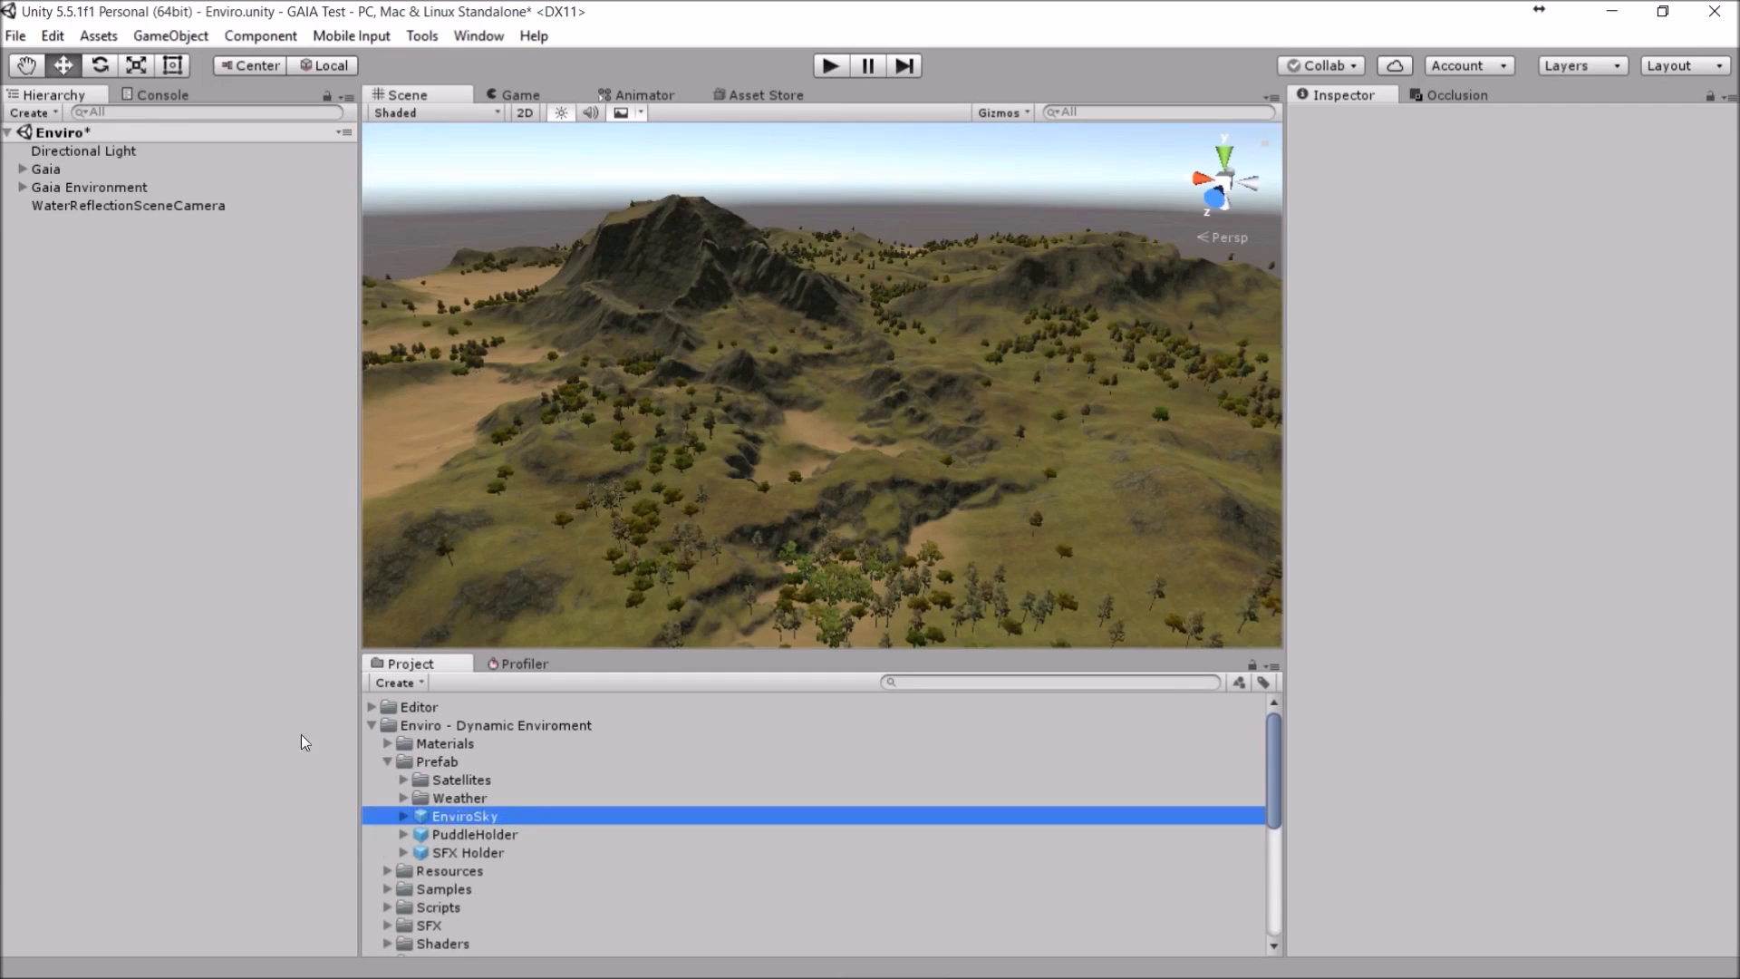
left_click(466, 816)
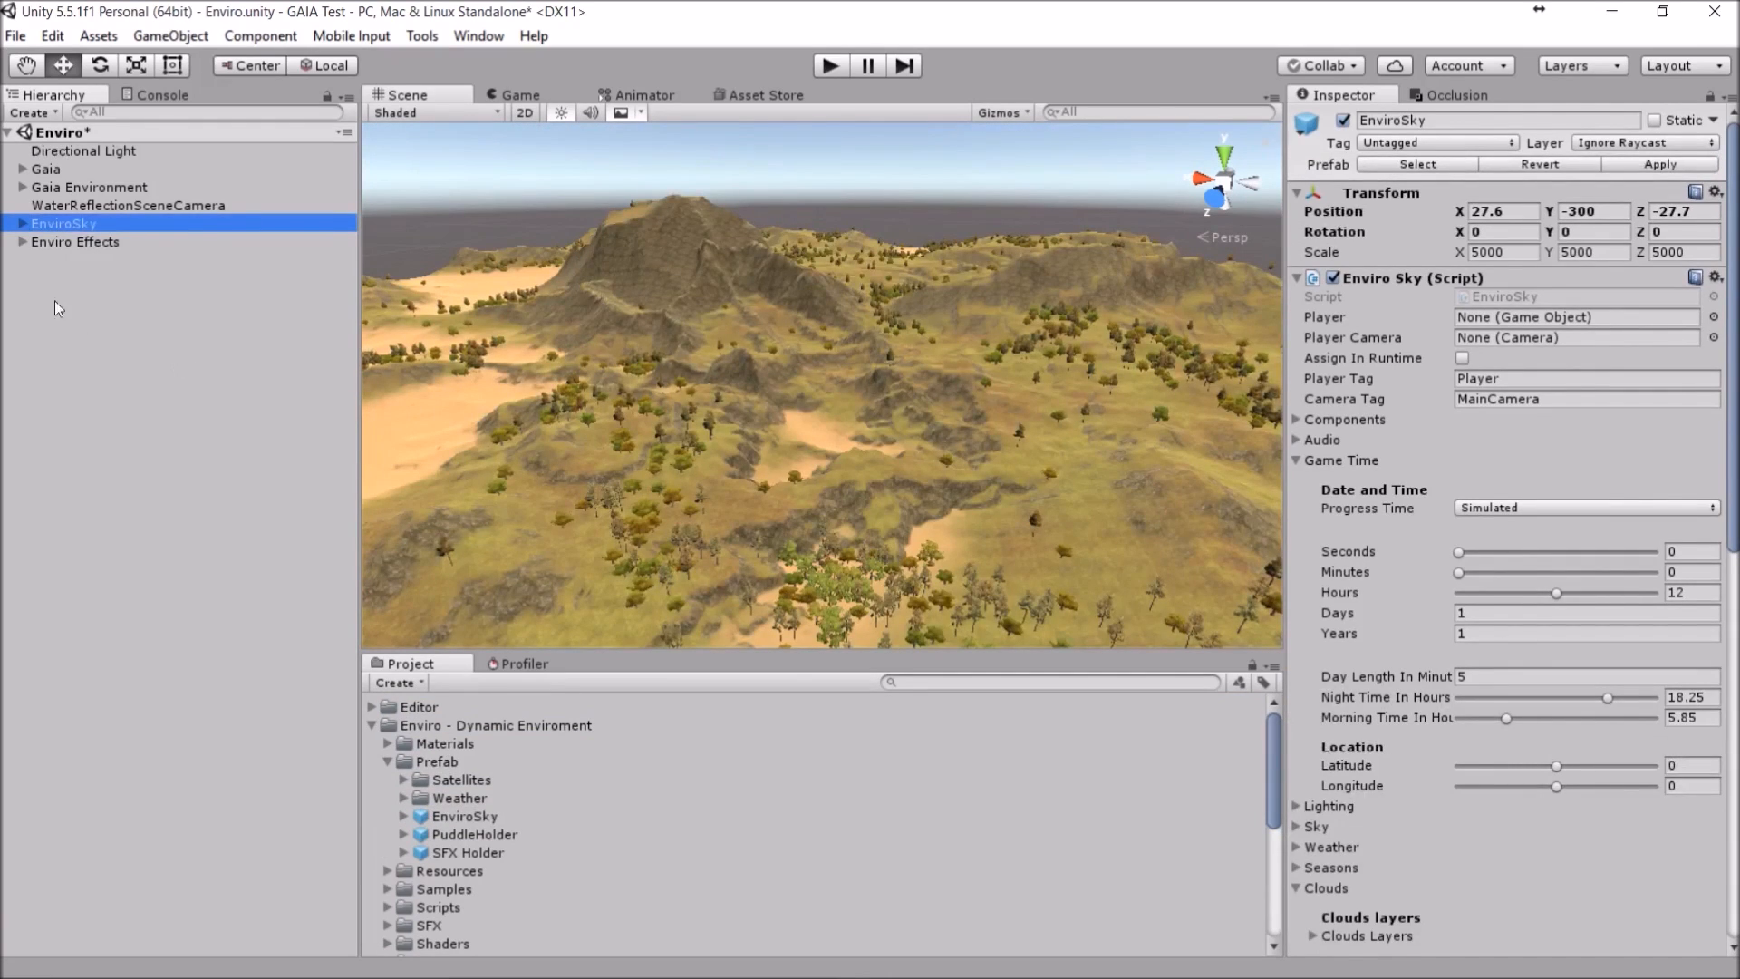
mouse_move(76, 152)
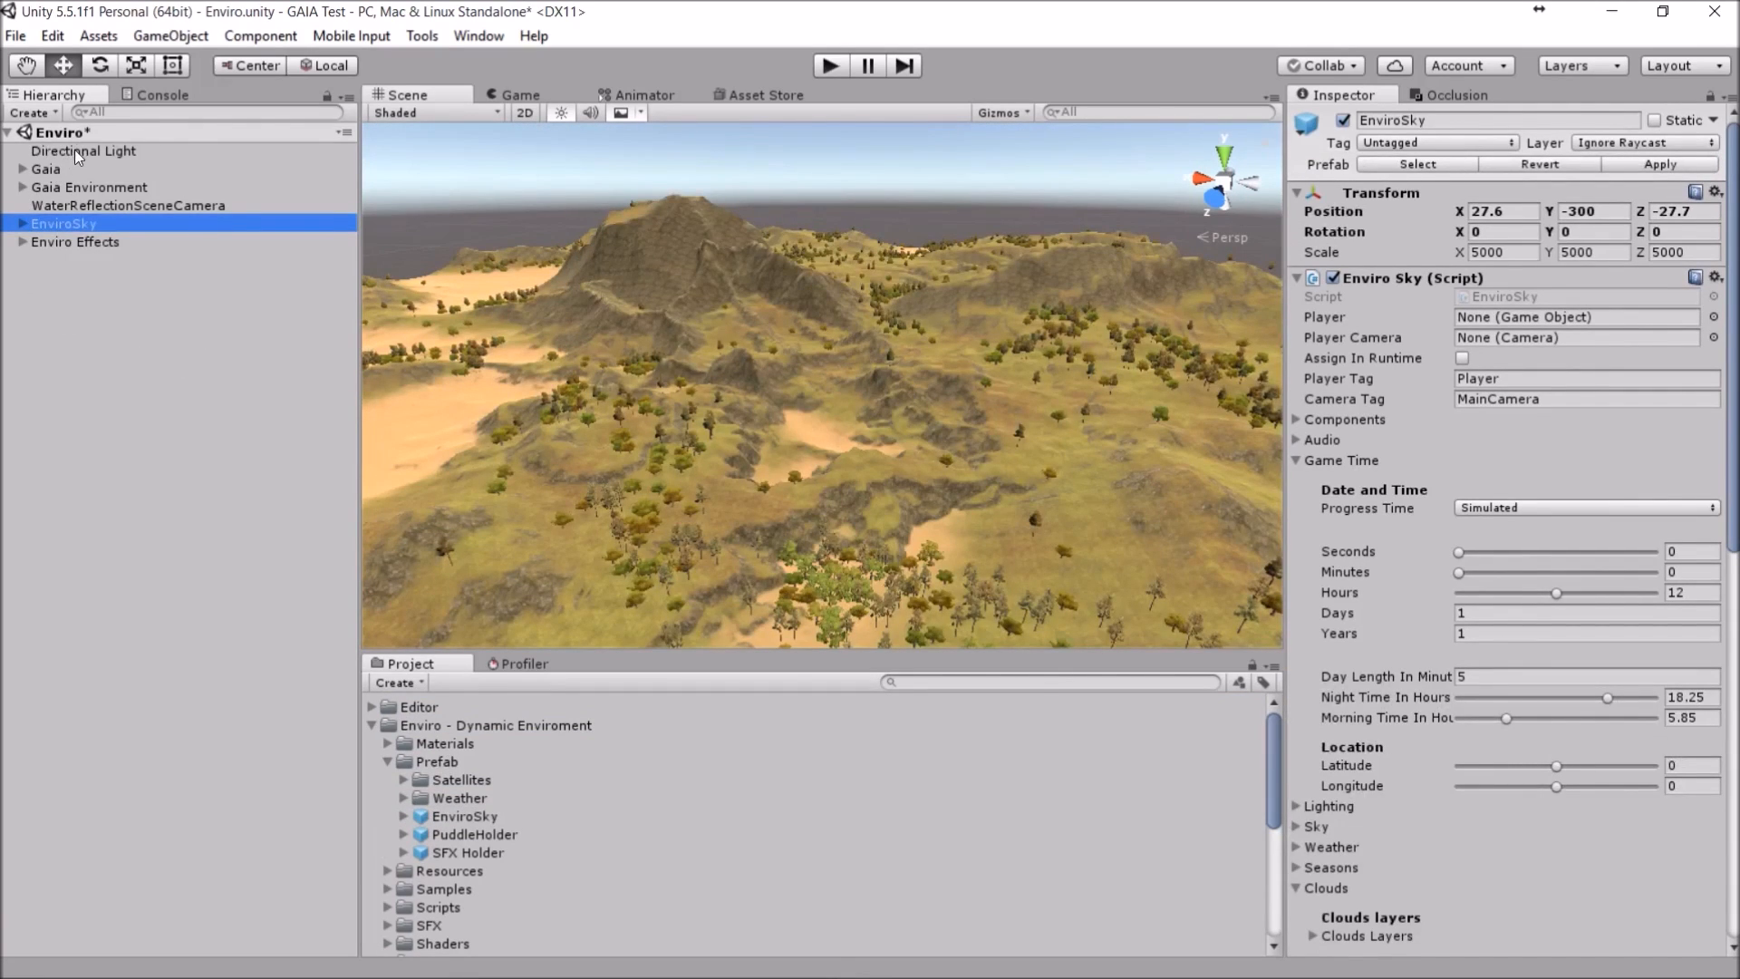
Step: Review the Directional Light and EnviroSky objects, collapsing the Game Time settings
left_click(84, 150)
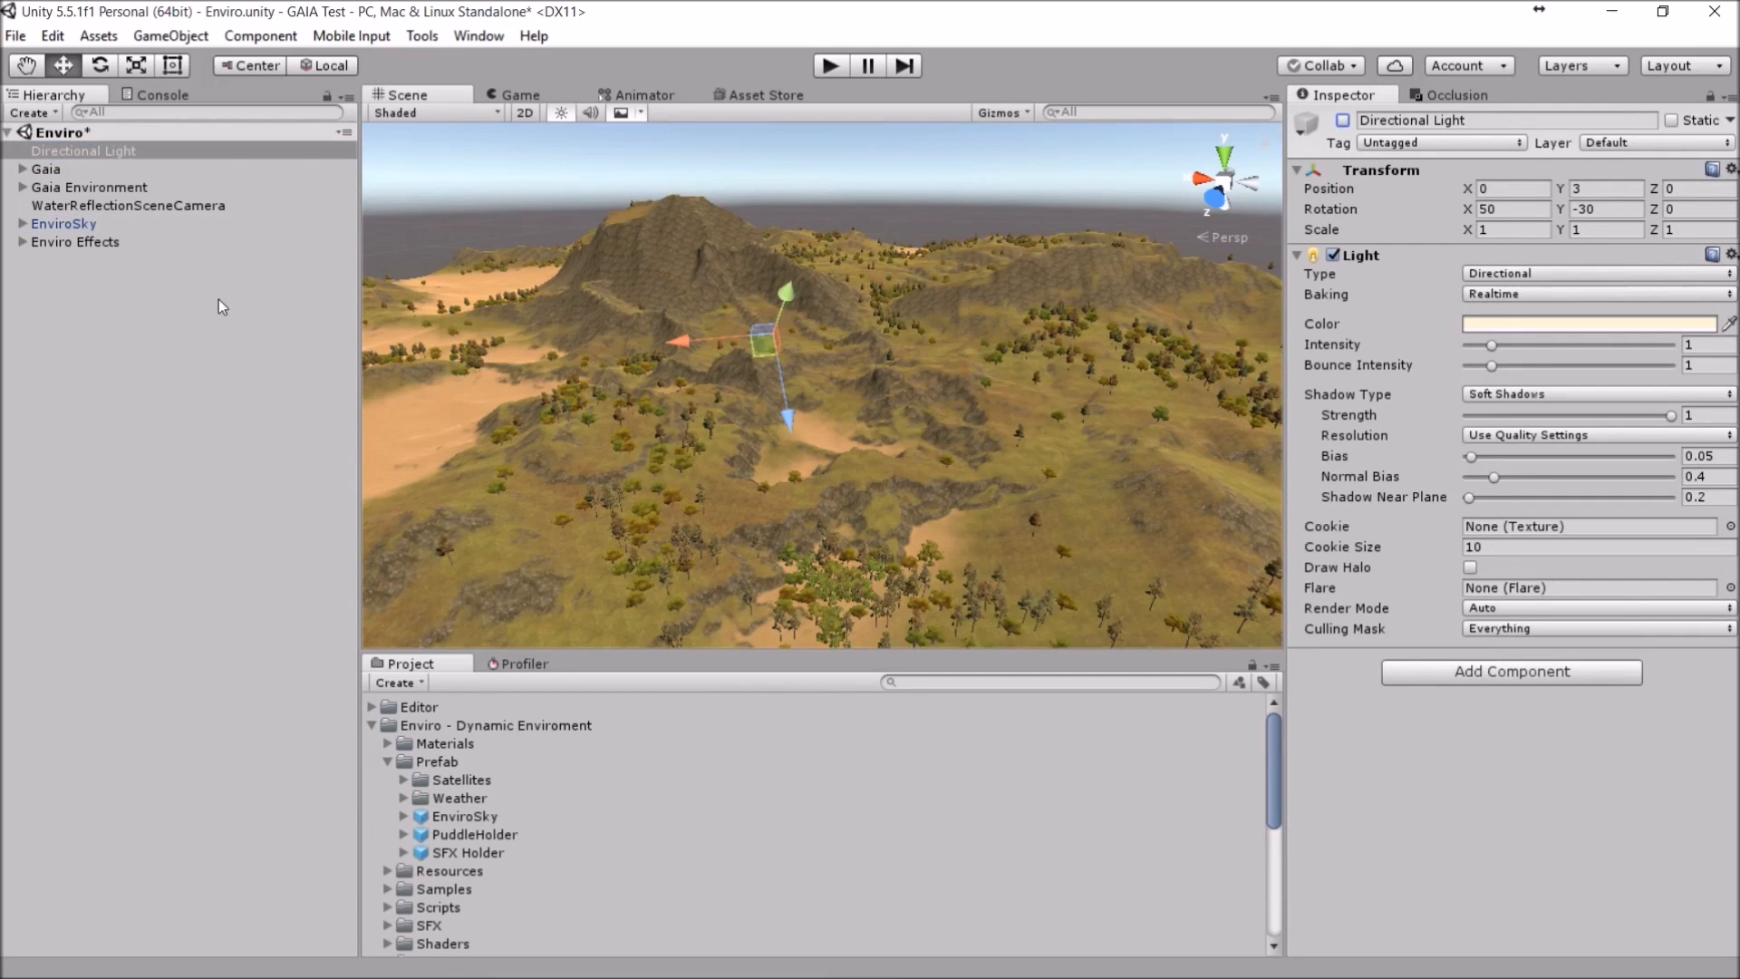
left_click(63, 223)
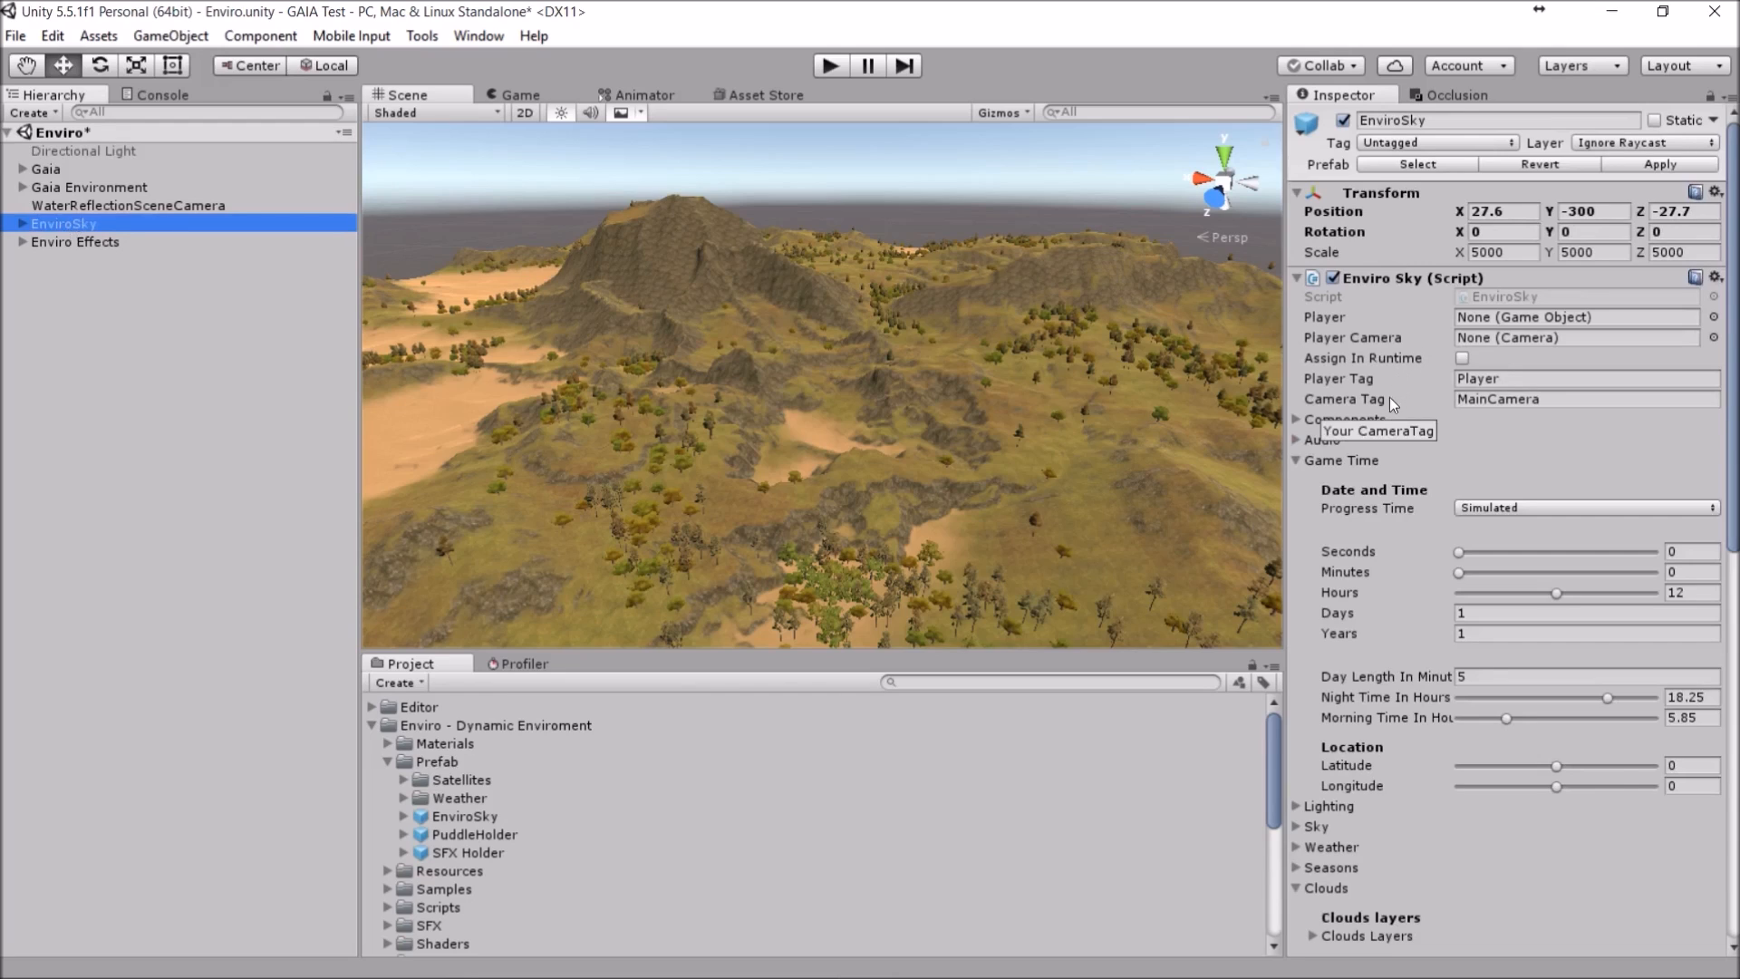
left_click(1316, 582)
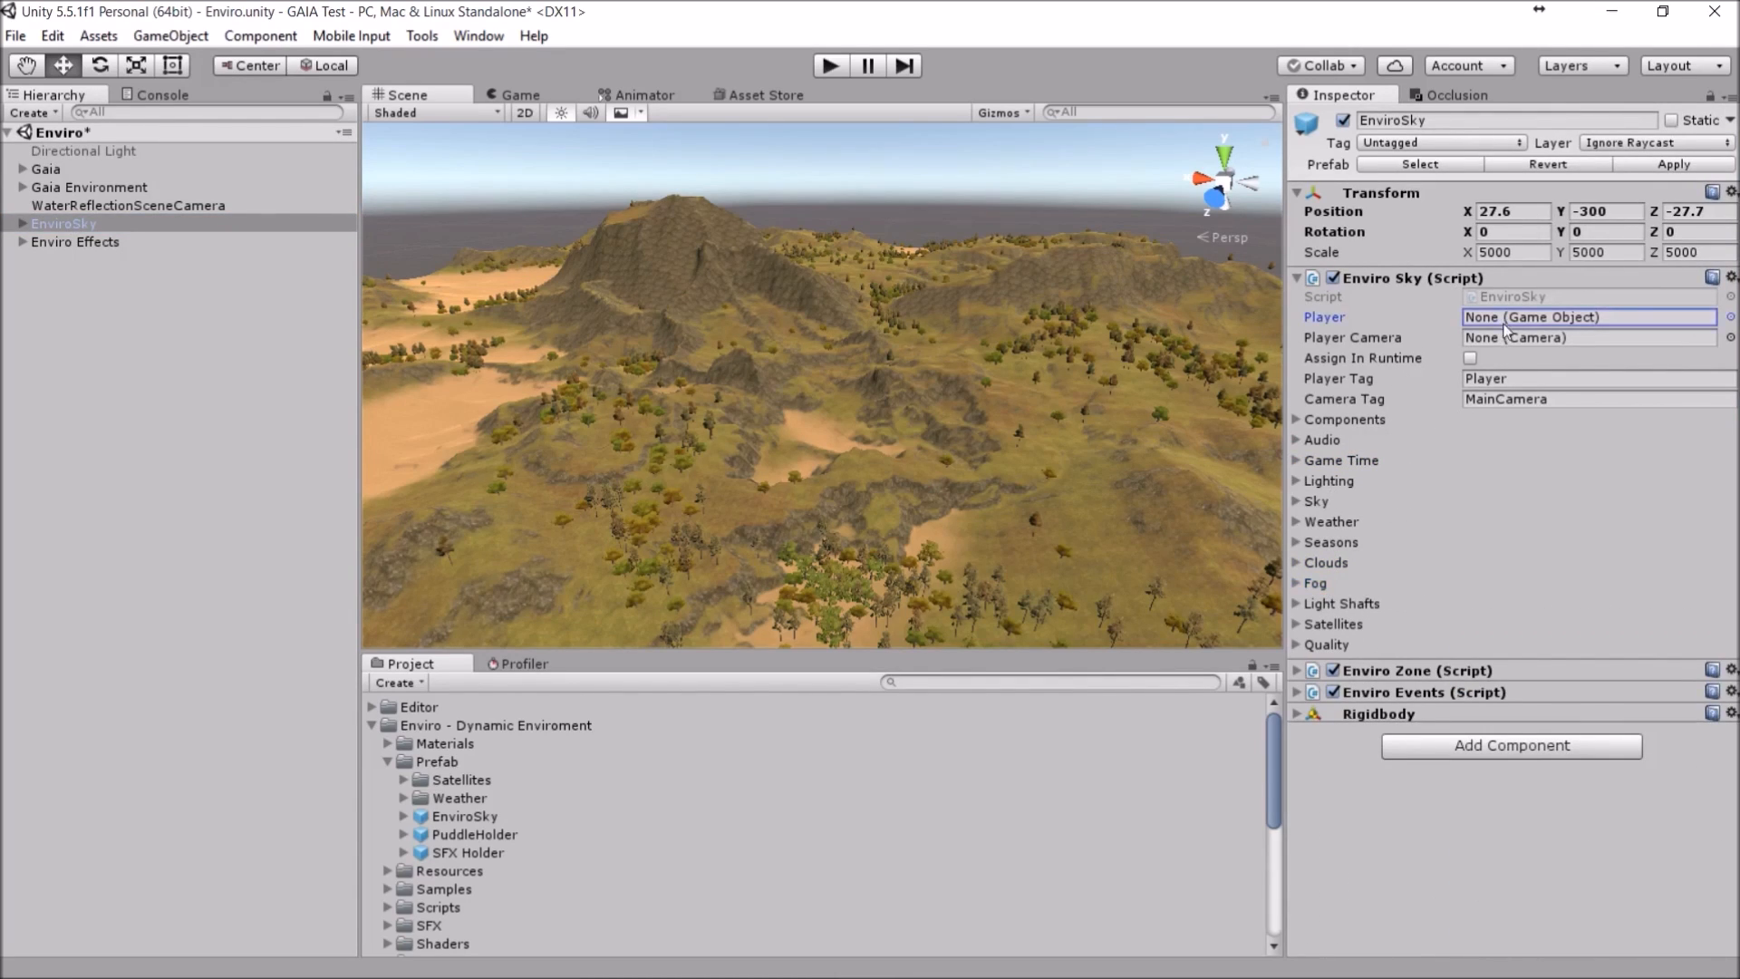
Step: Set EnviroSky's Player Camera to FirstPersonCharacter
left_click(1728, 337)
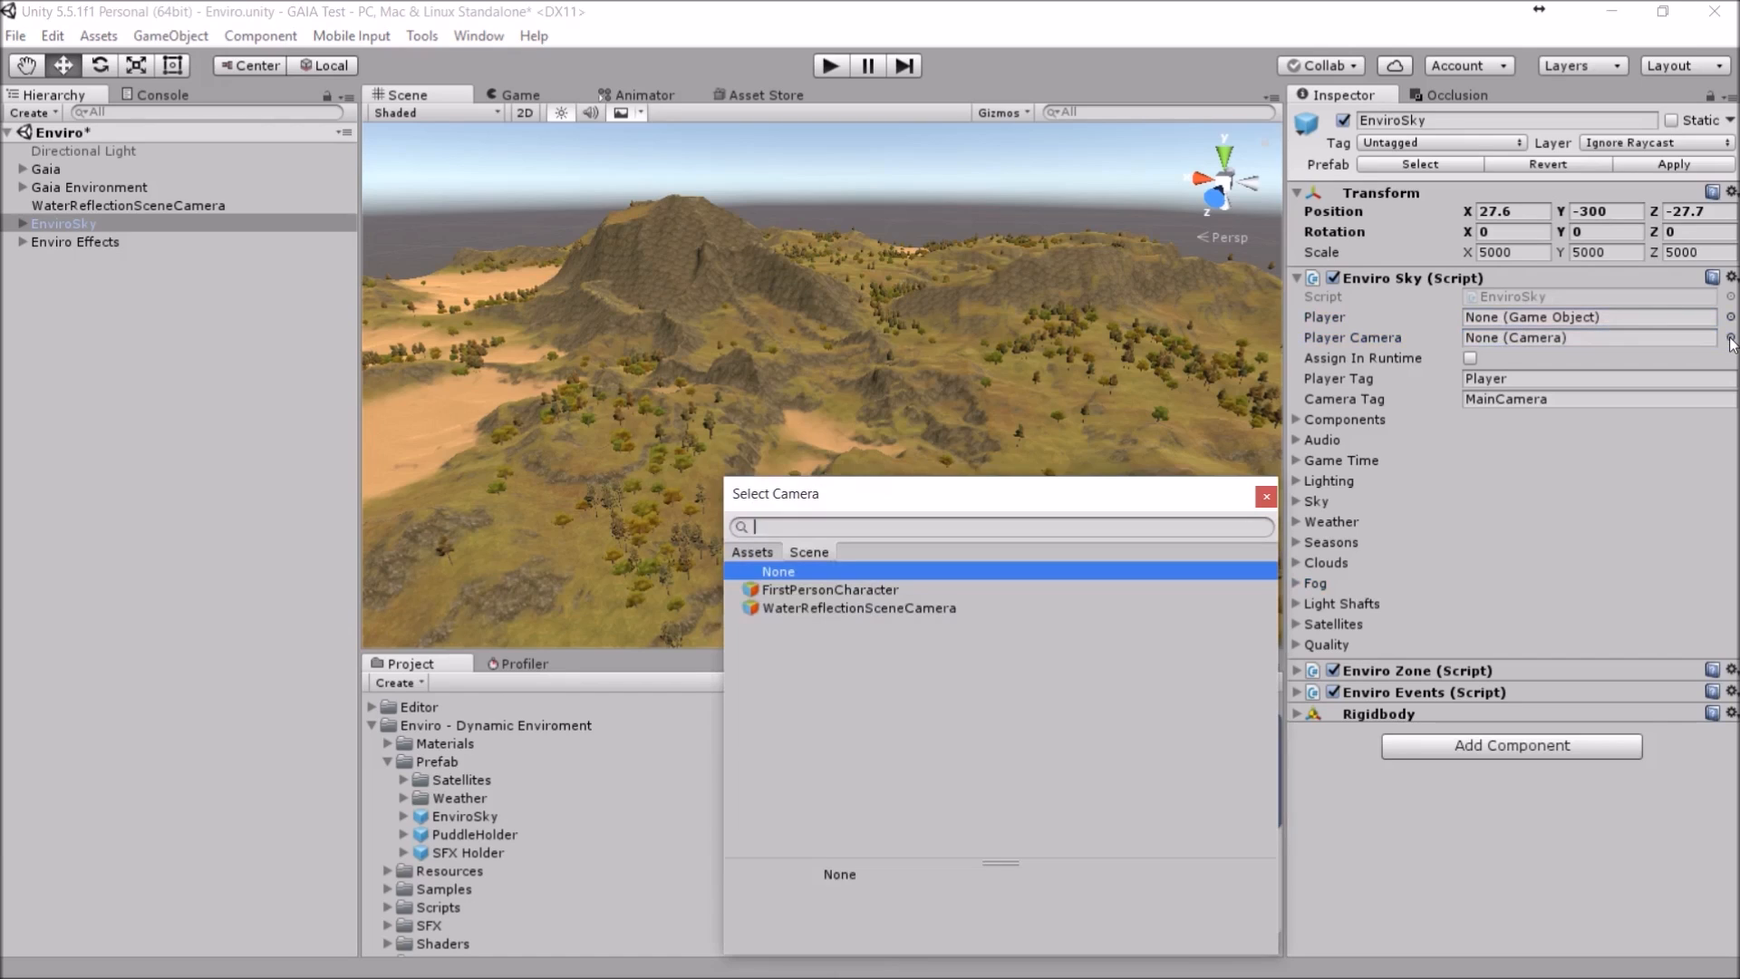
mouse_move(875, 600)
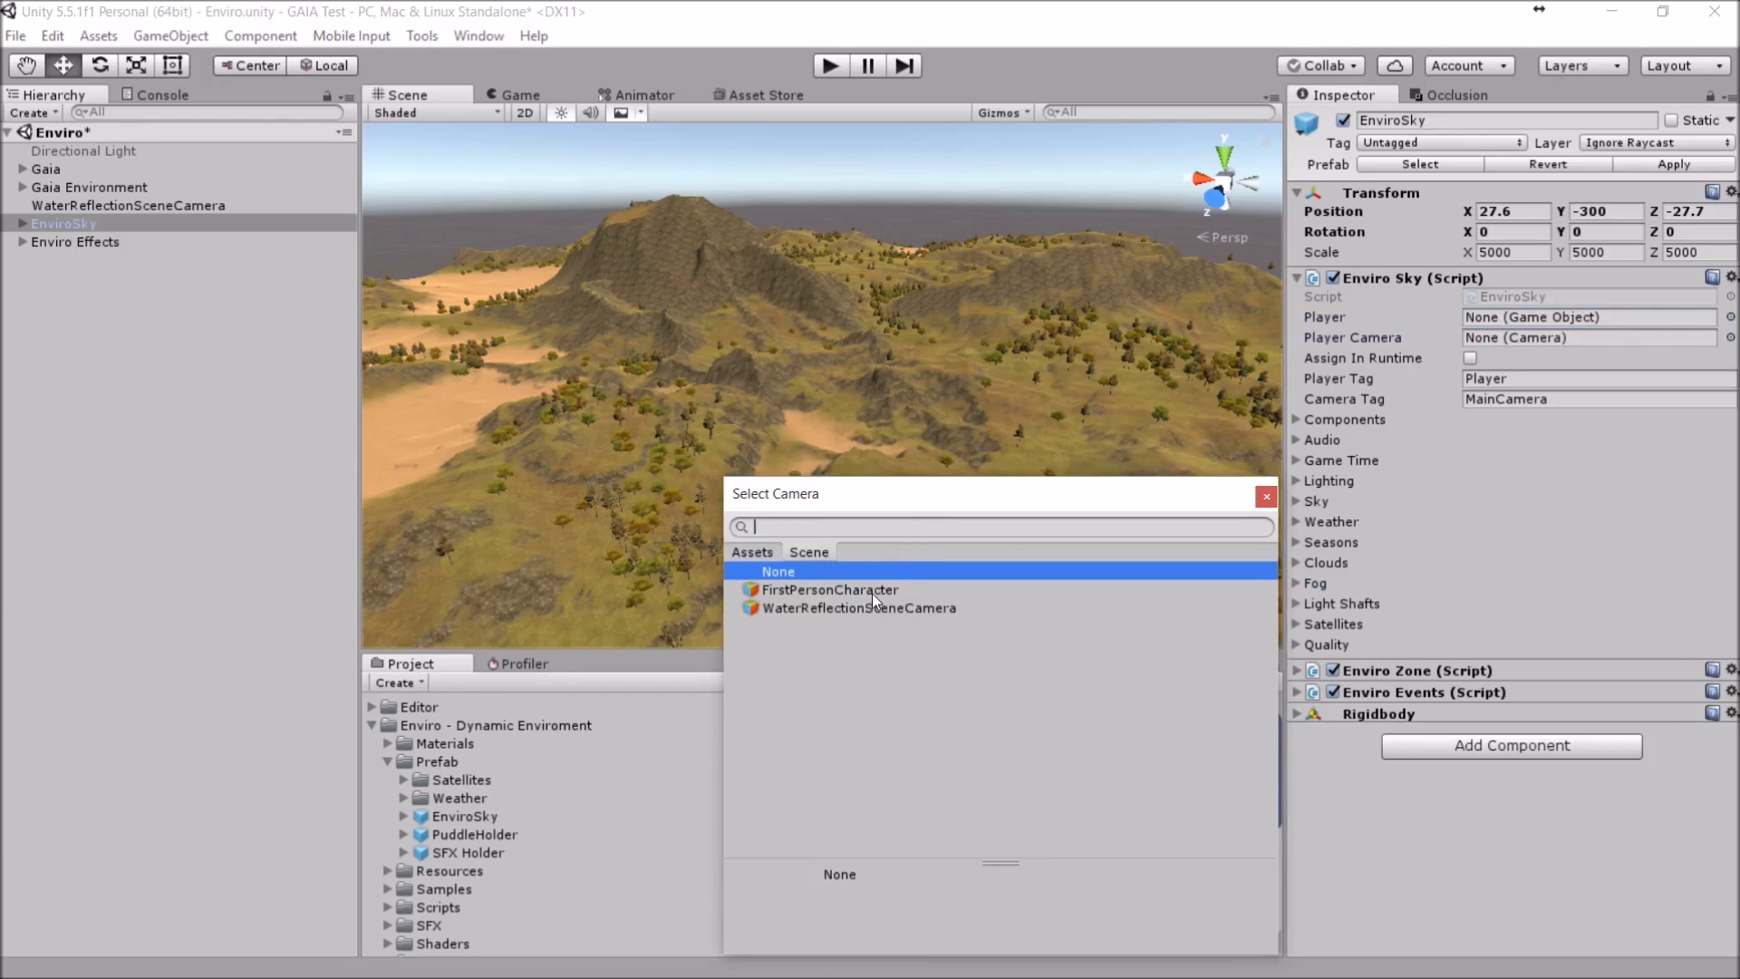
left_click(827, 589)
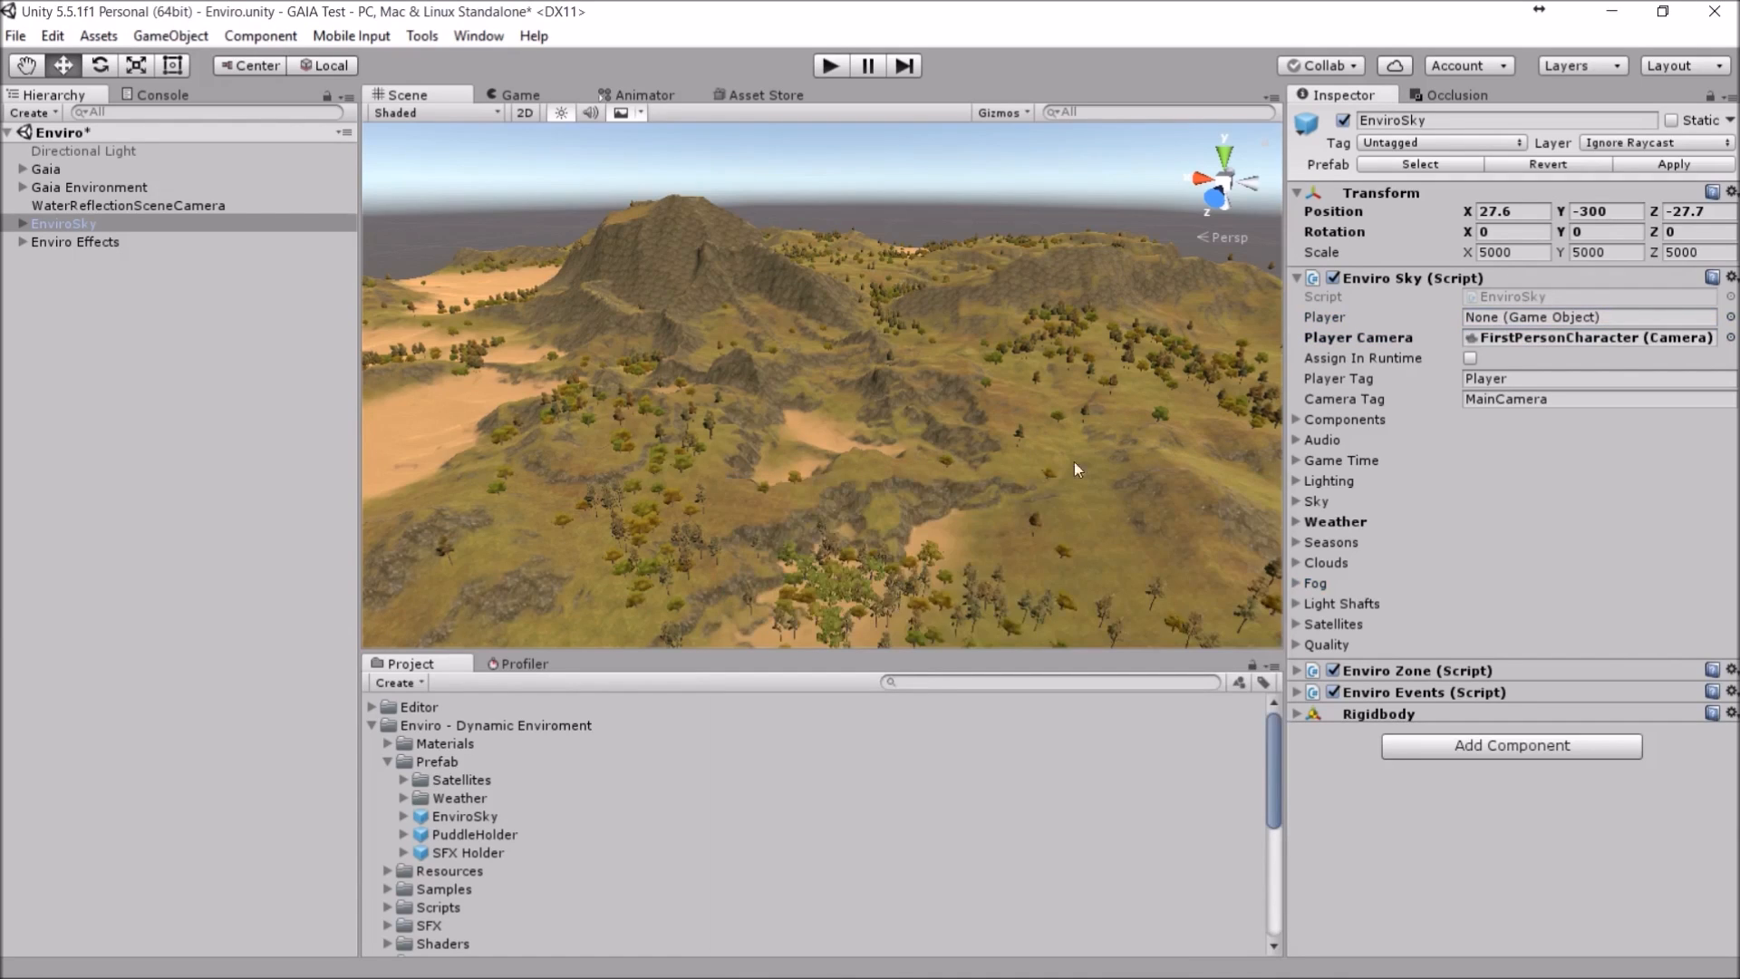
left_click(1588, 315)
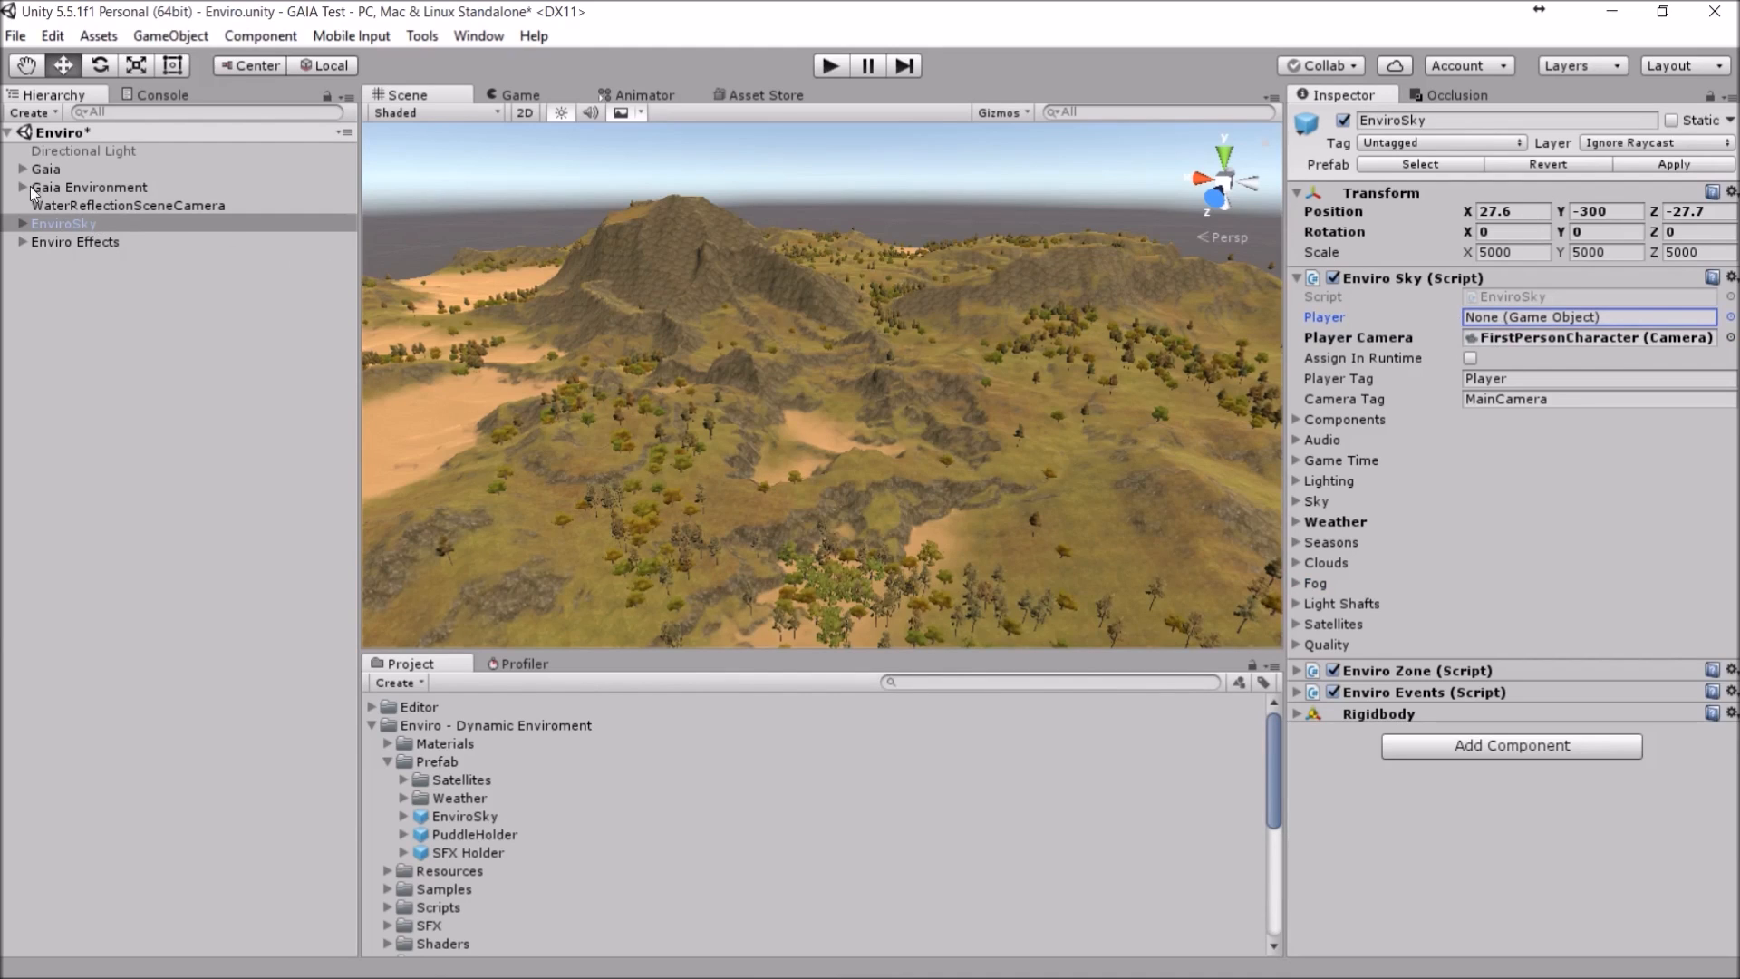
Step: Assign the Gaia Environment Player object to EnviroSky's Player field
left_click(22, 187)
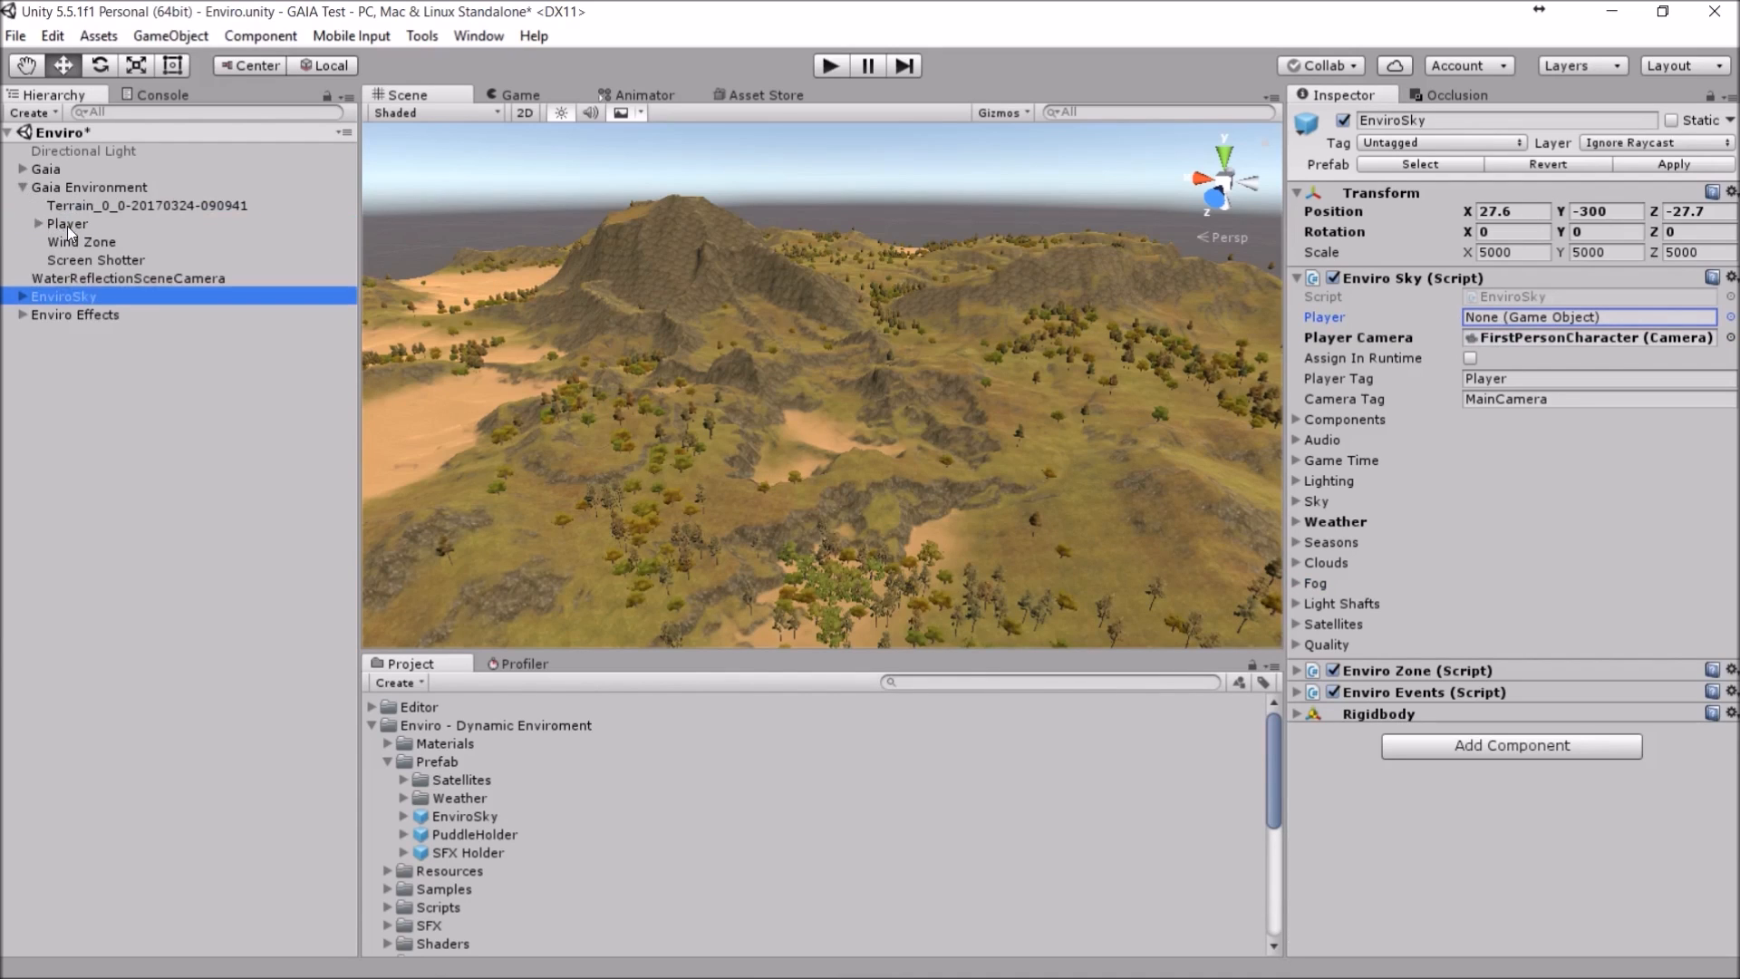
left_click(67, 223)
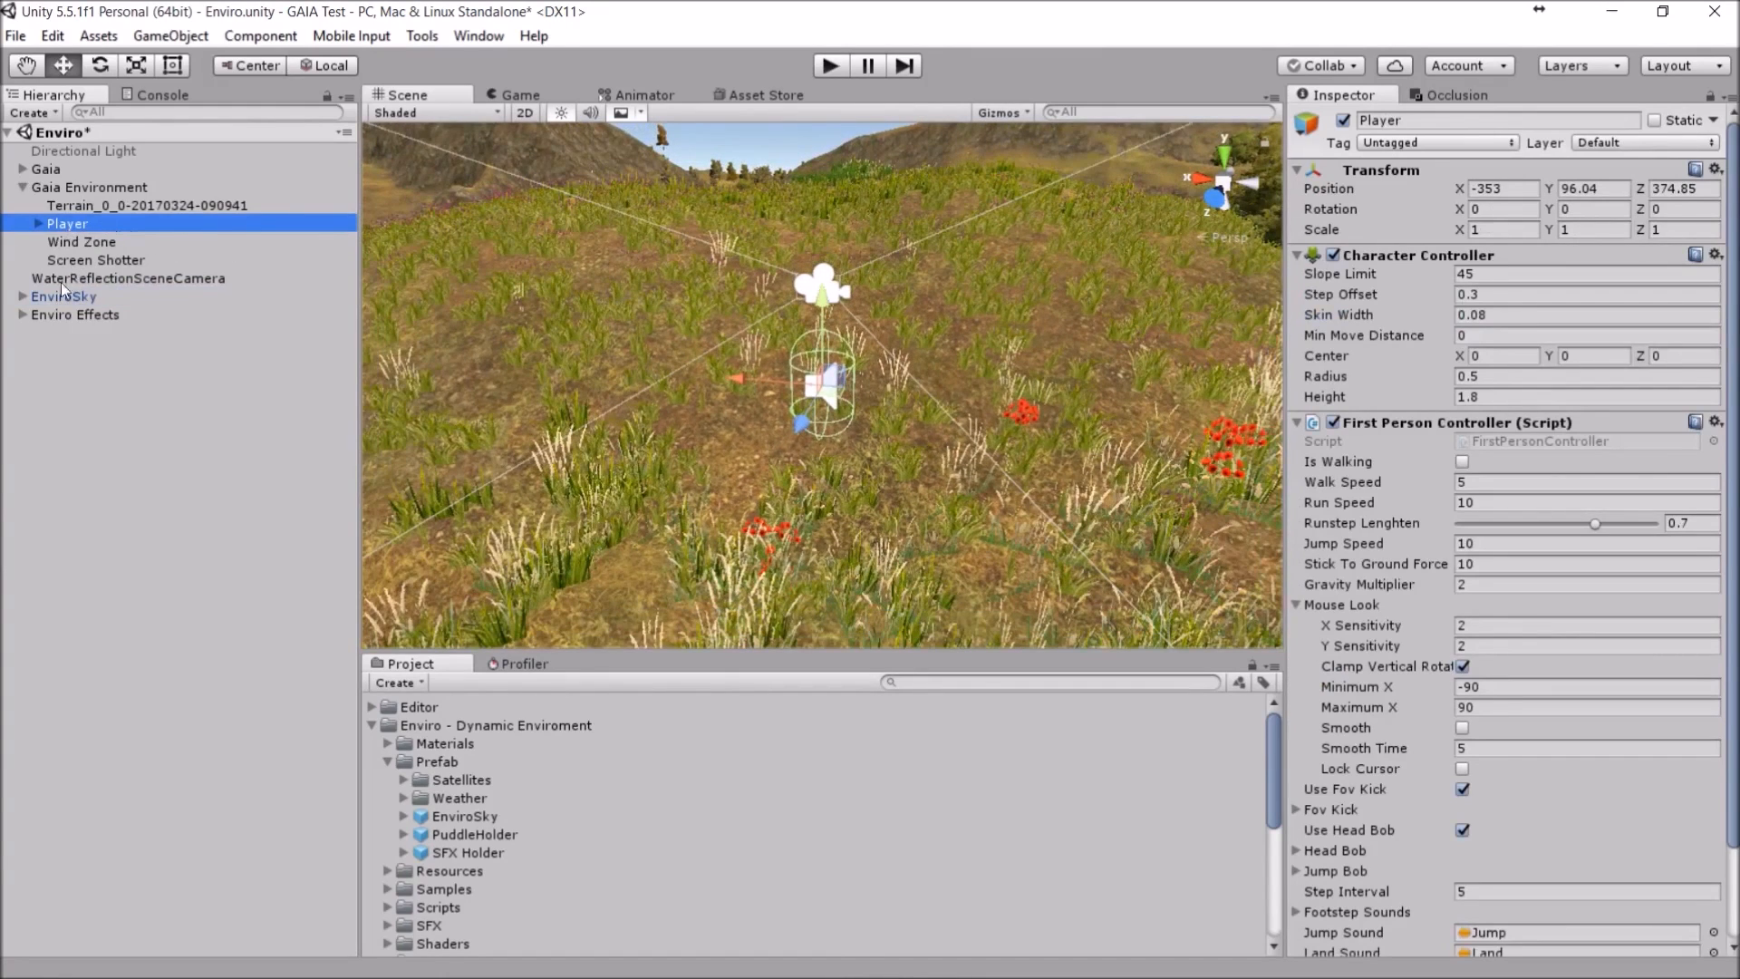
left_click(63, 296)
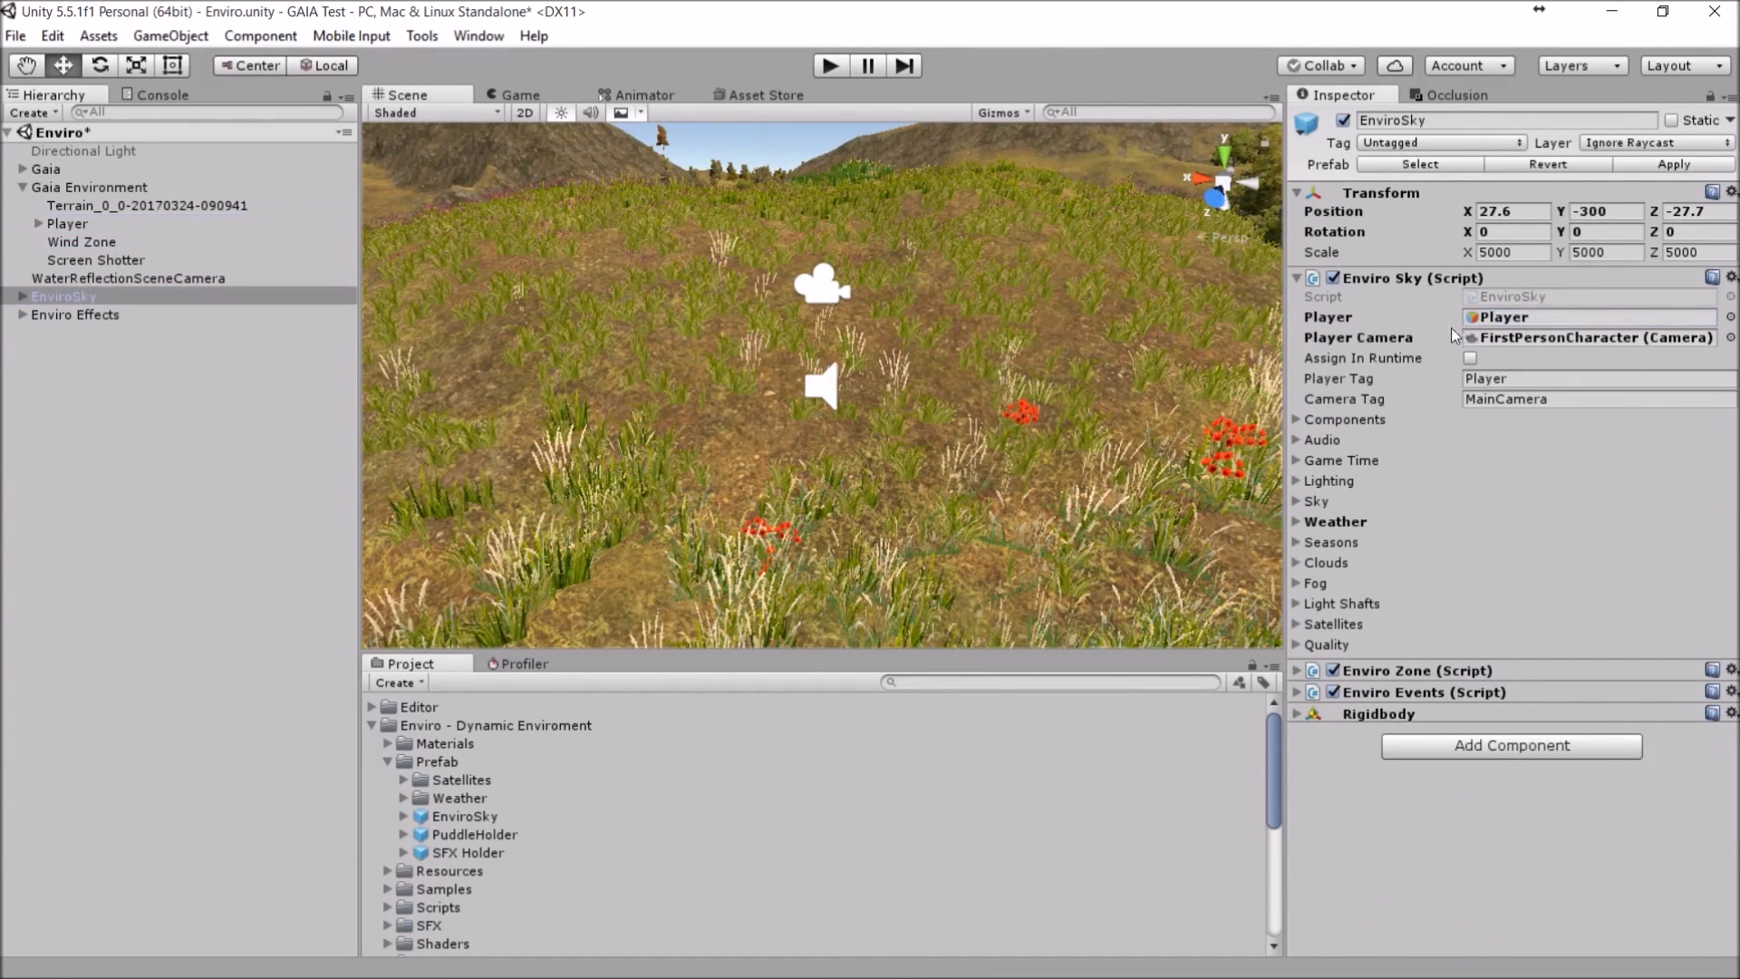
left_click(147, 204)
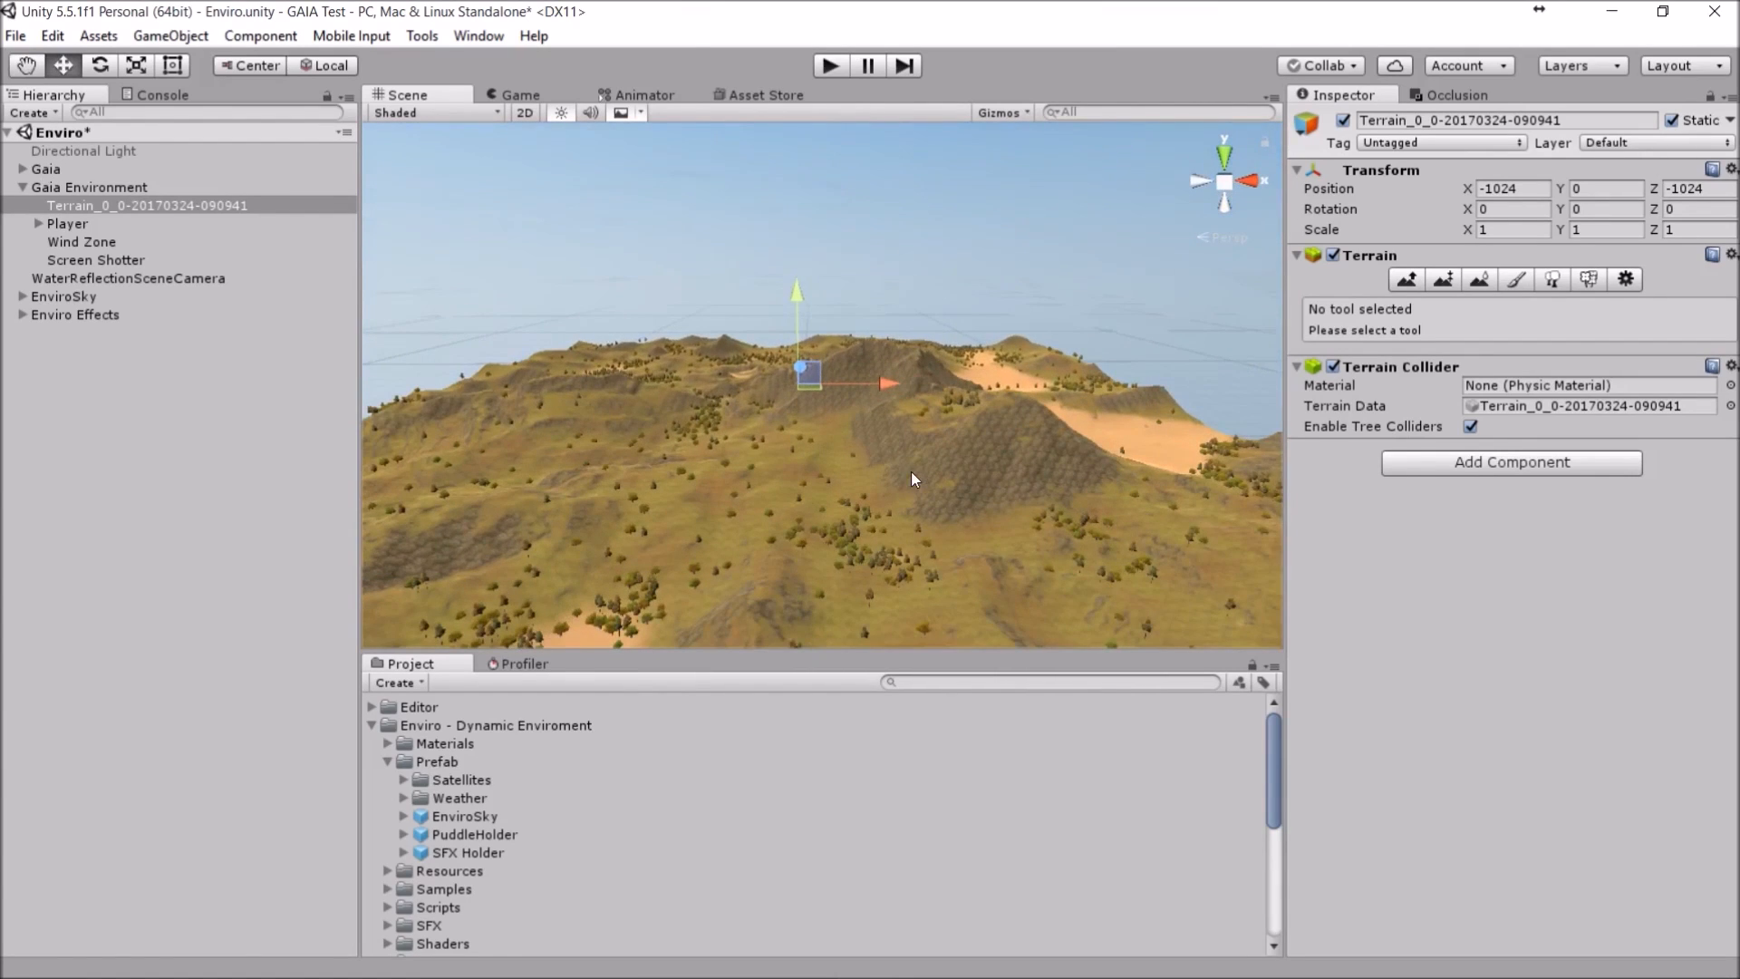
Step: Add the Enviro sample UI Canvas prefab from Samples > Prefabs to the scene
left_click(22, 187)
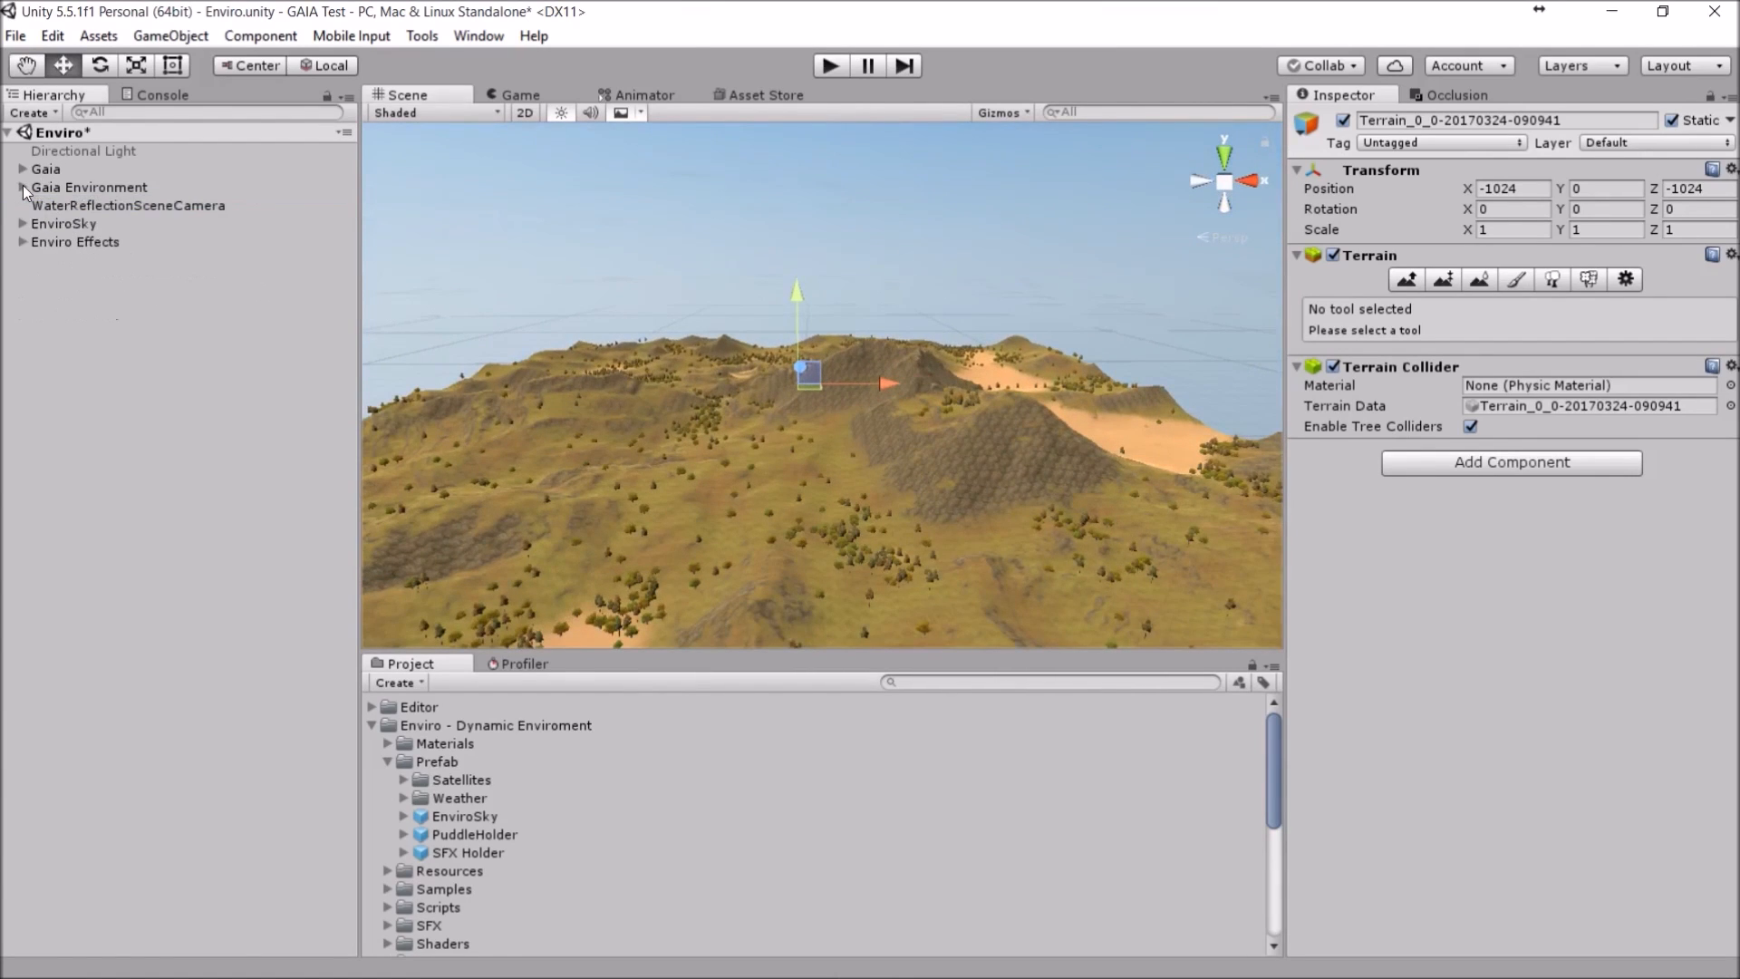
left_click(388, 762)
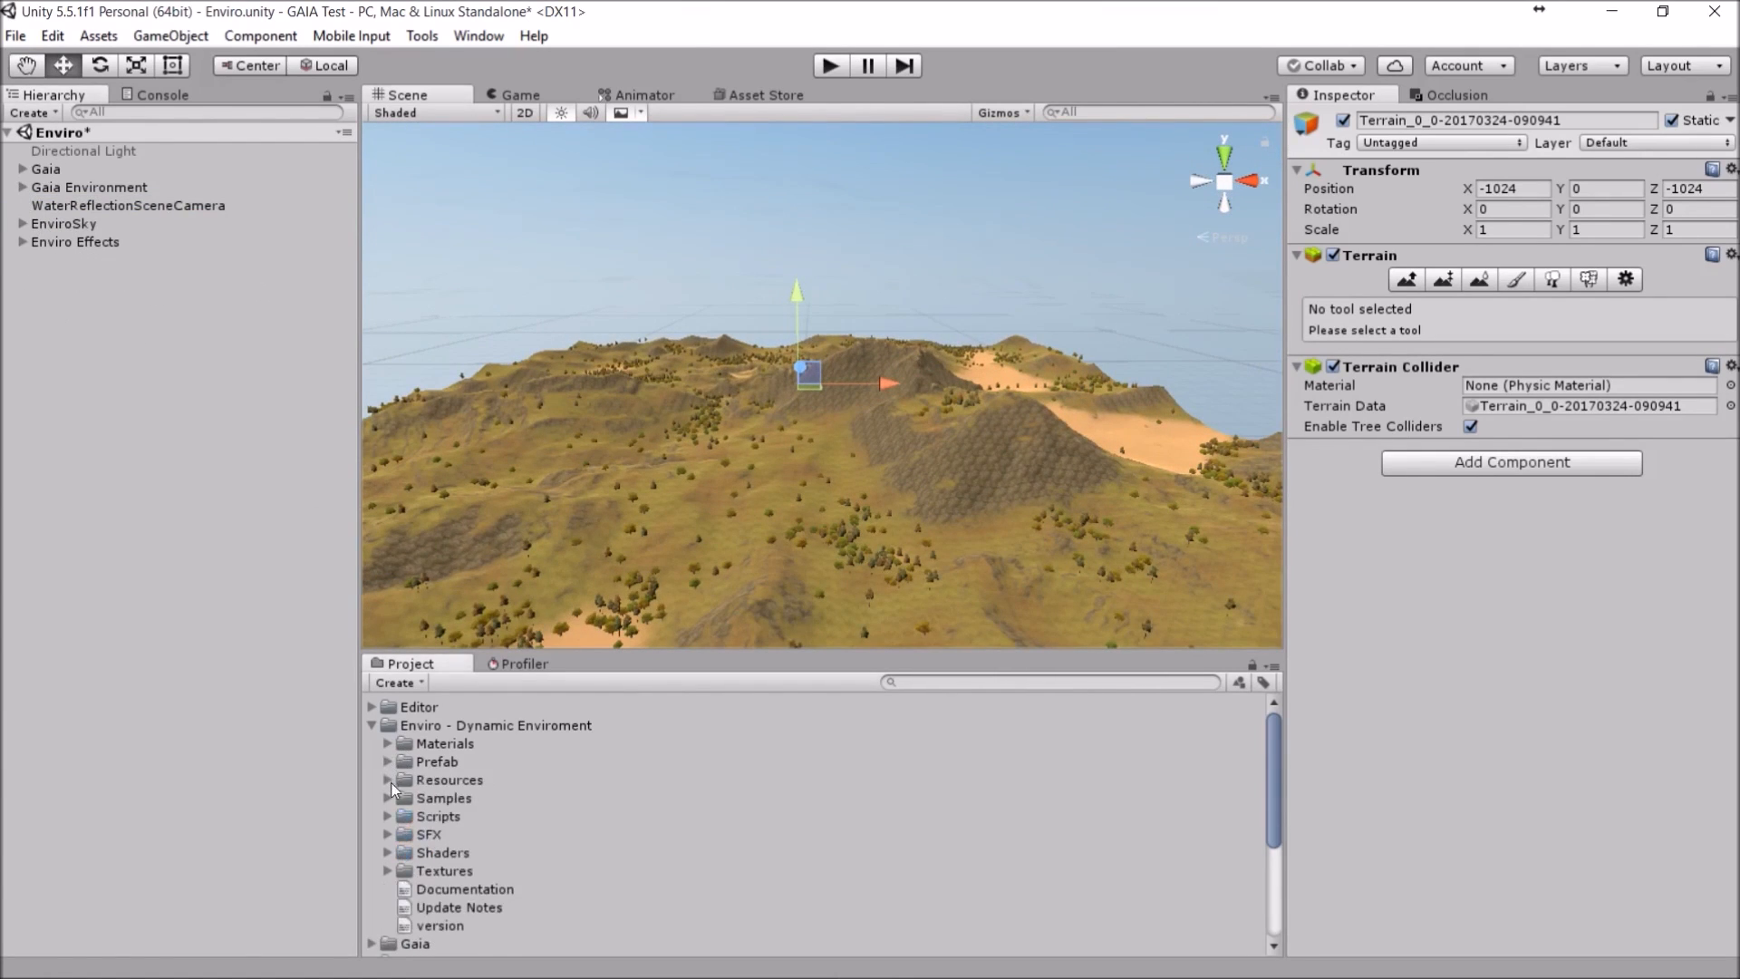
left_click(388, 797)
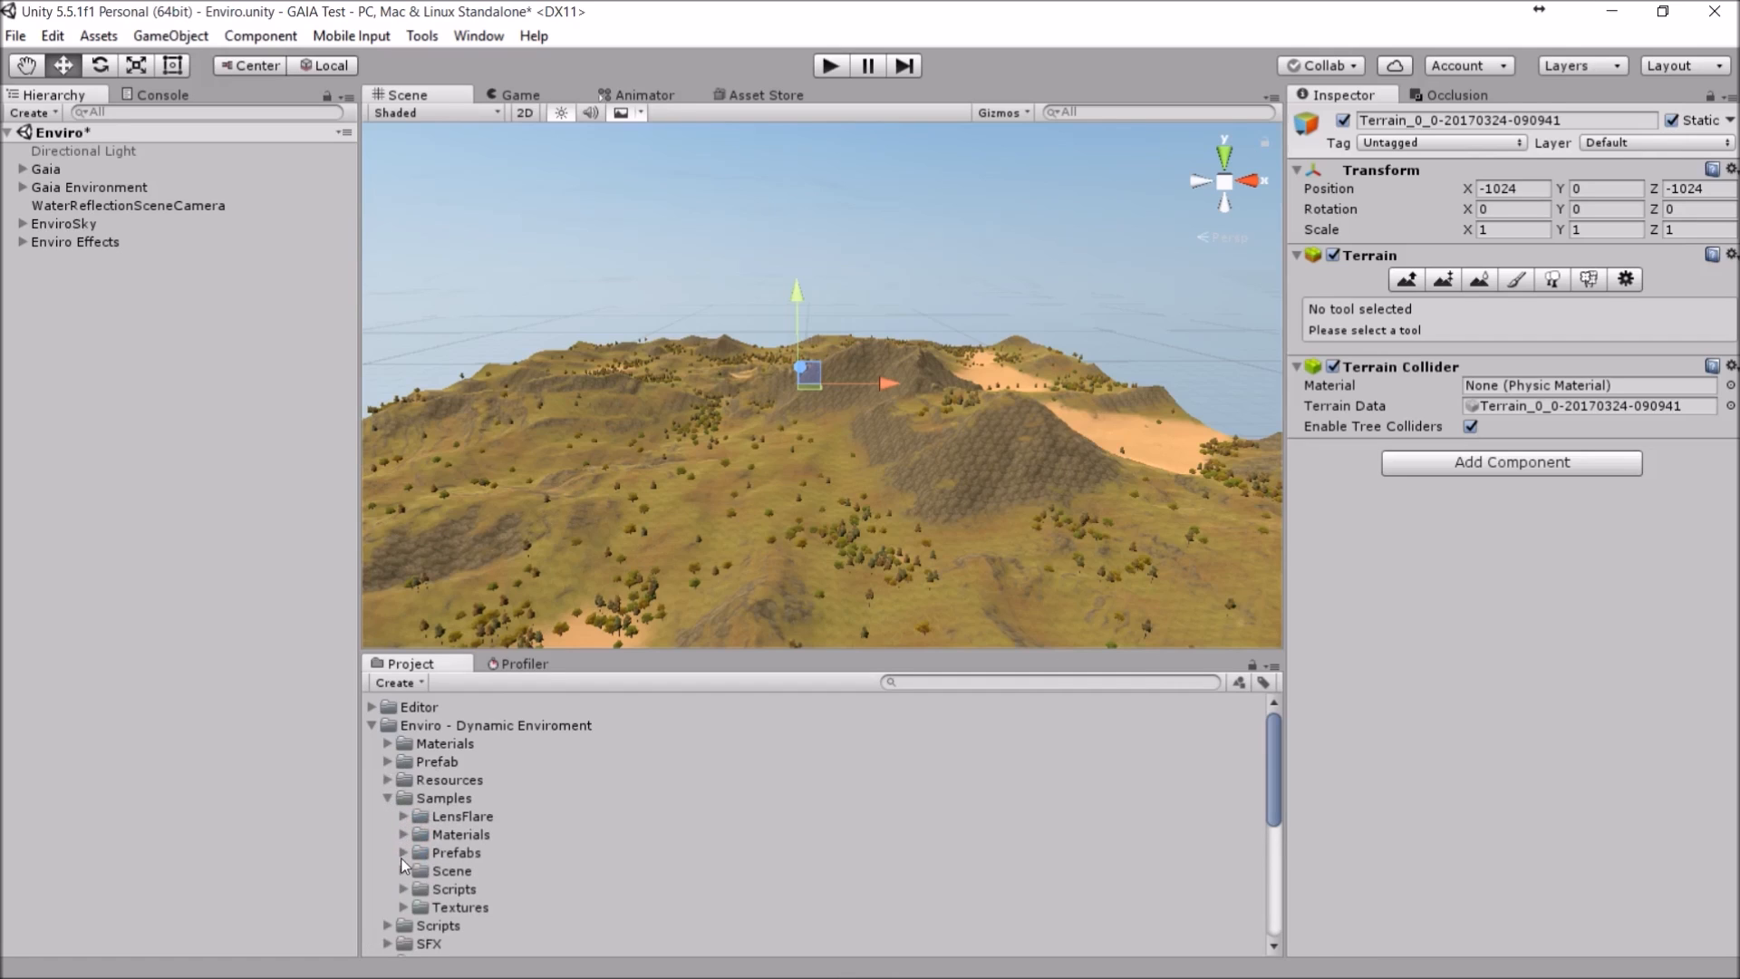
left_click(486, 888)
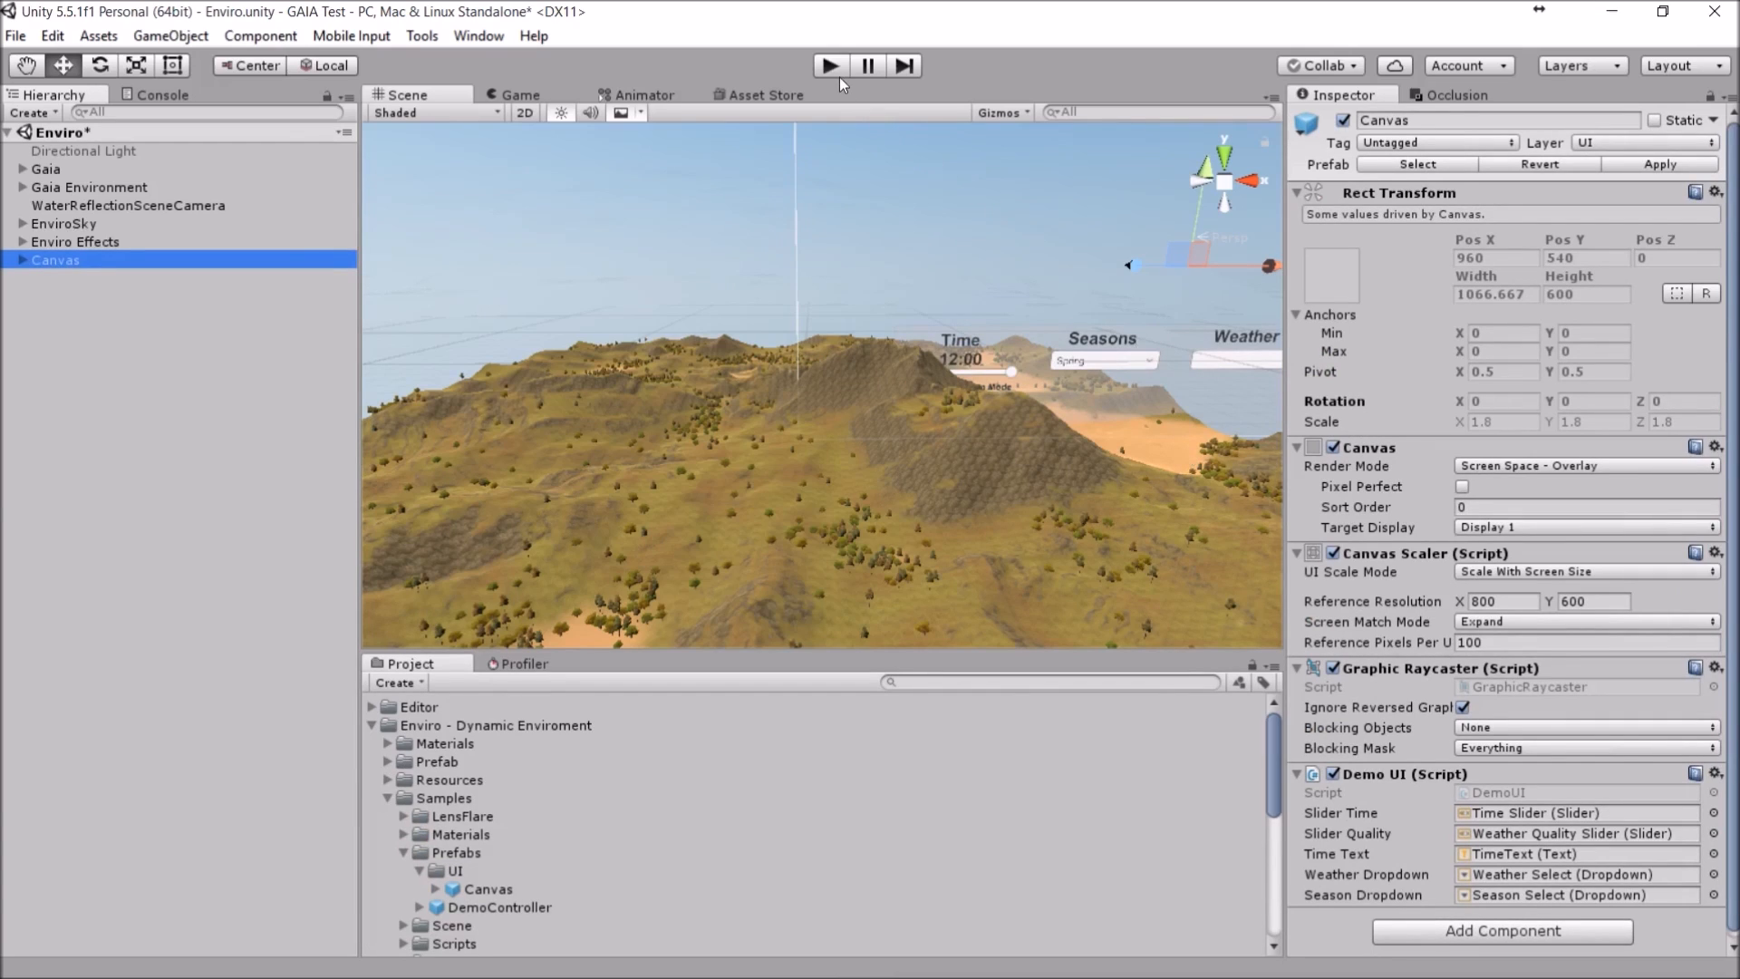
left_click(65, 223)
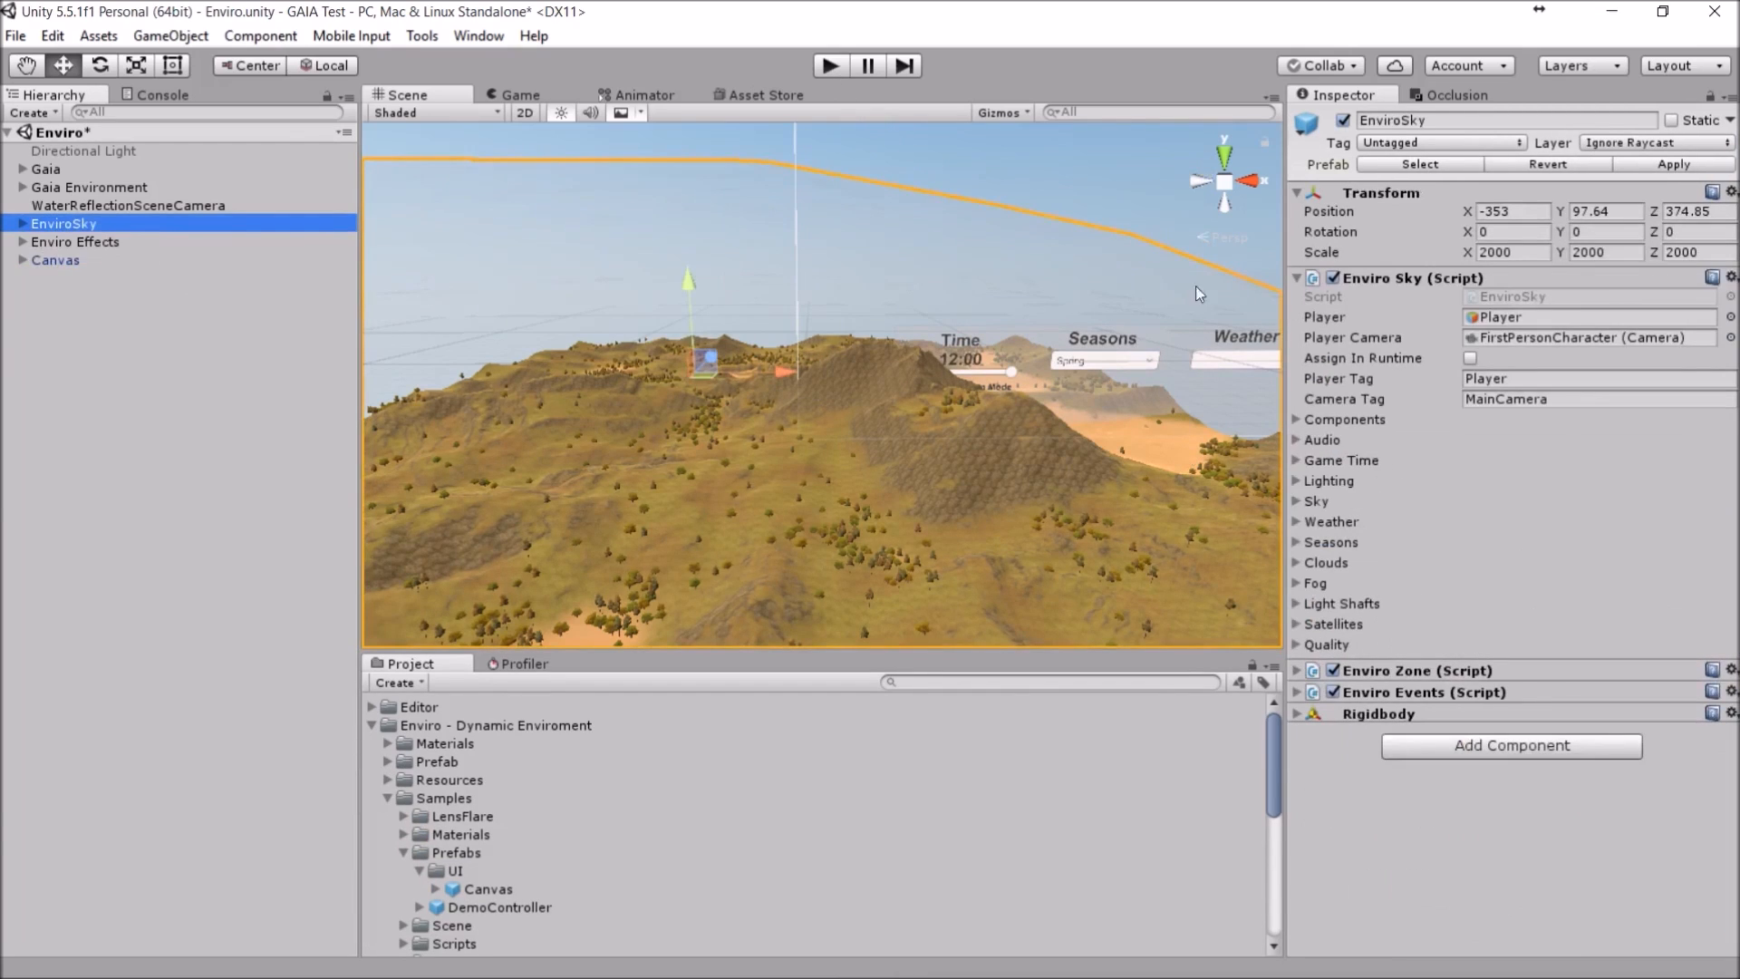
left_click(1298, 459)
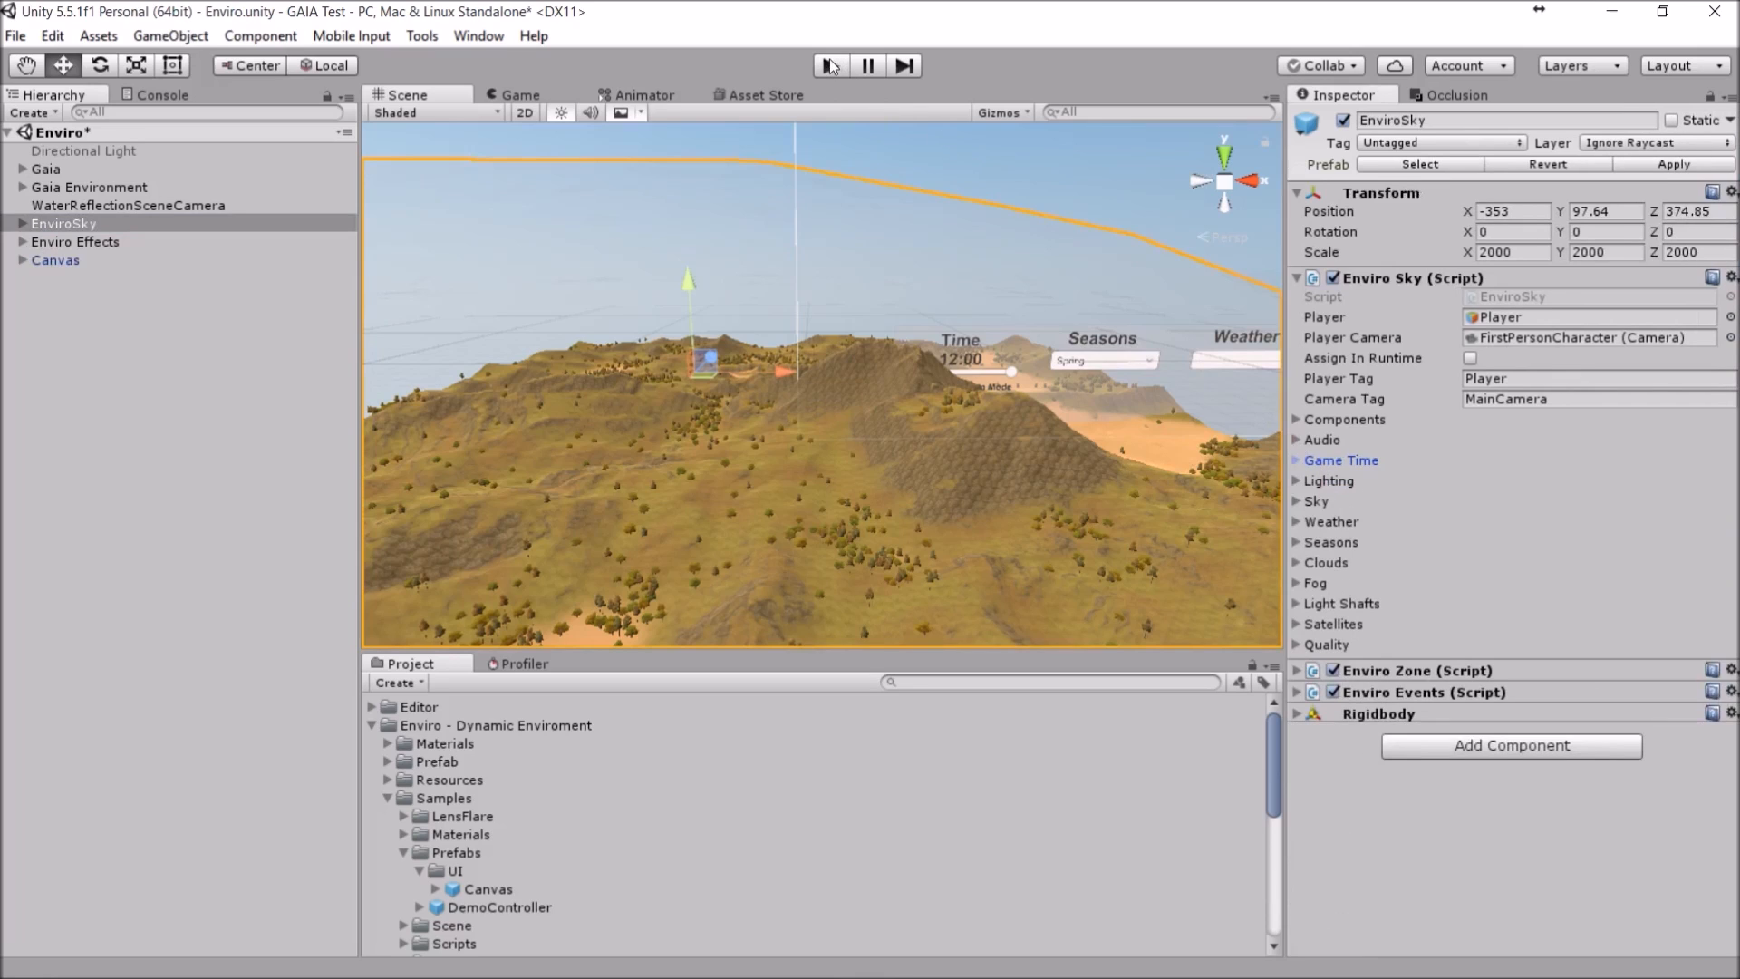
Step: Enter Play mode and view the running scene in the Game tab
left_click(829, 65)
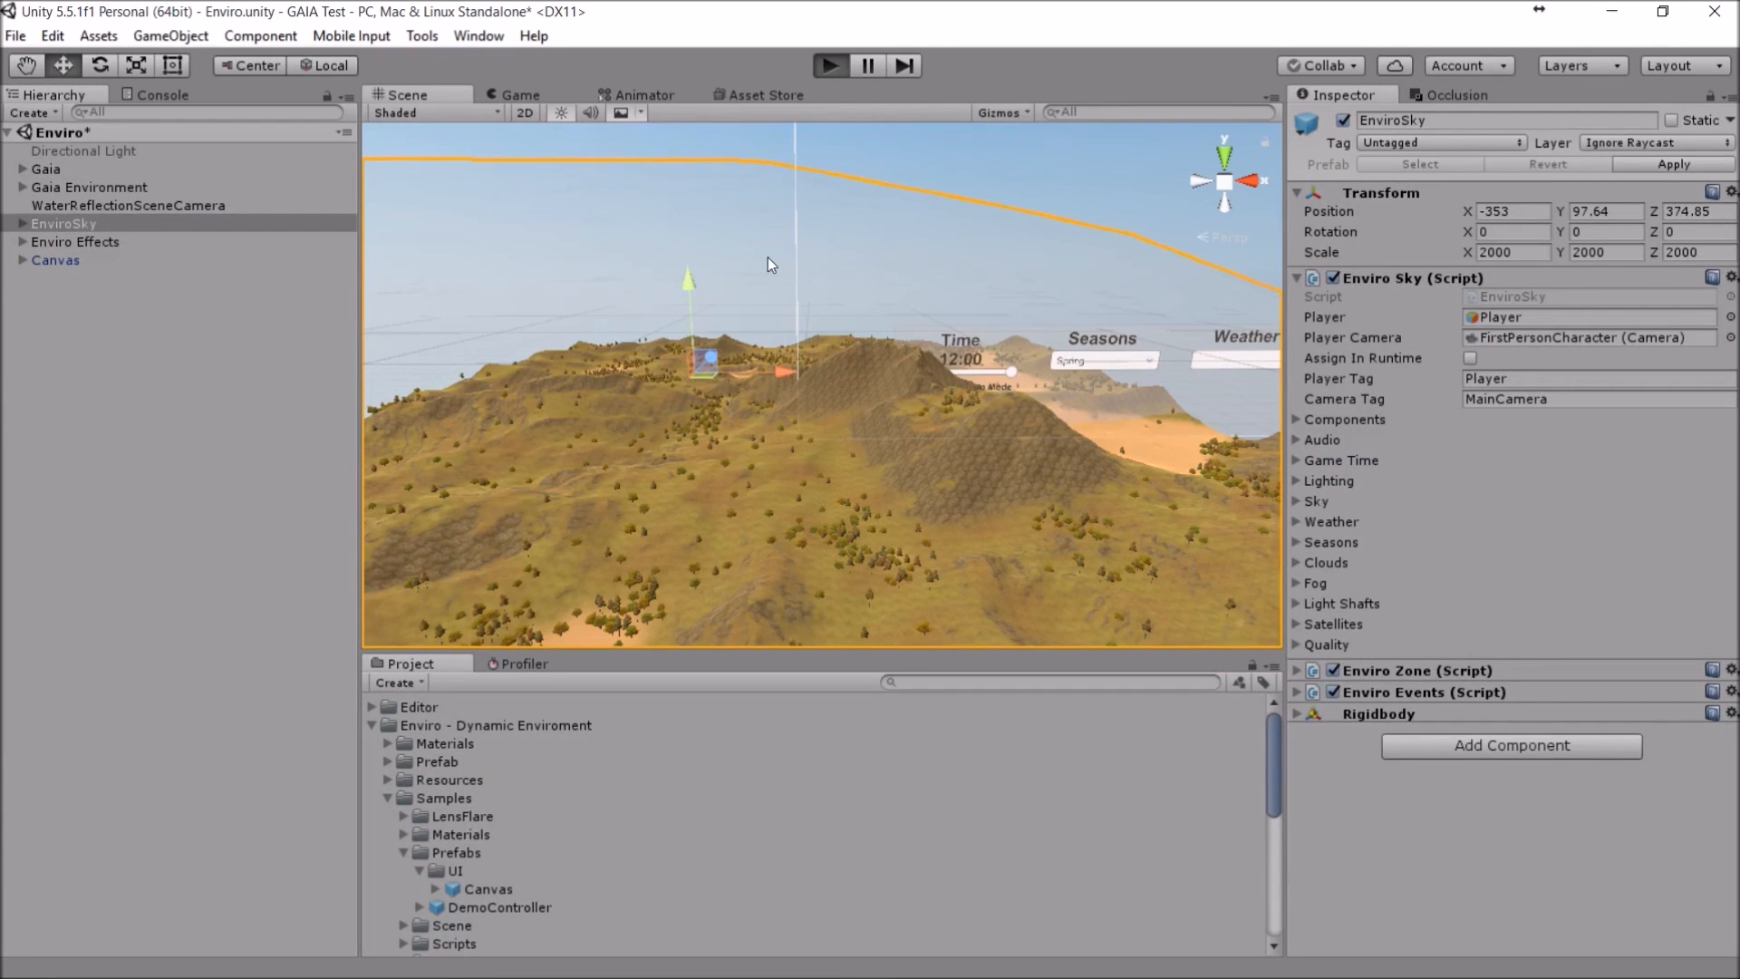
left_click(828, 66)
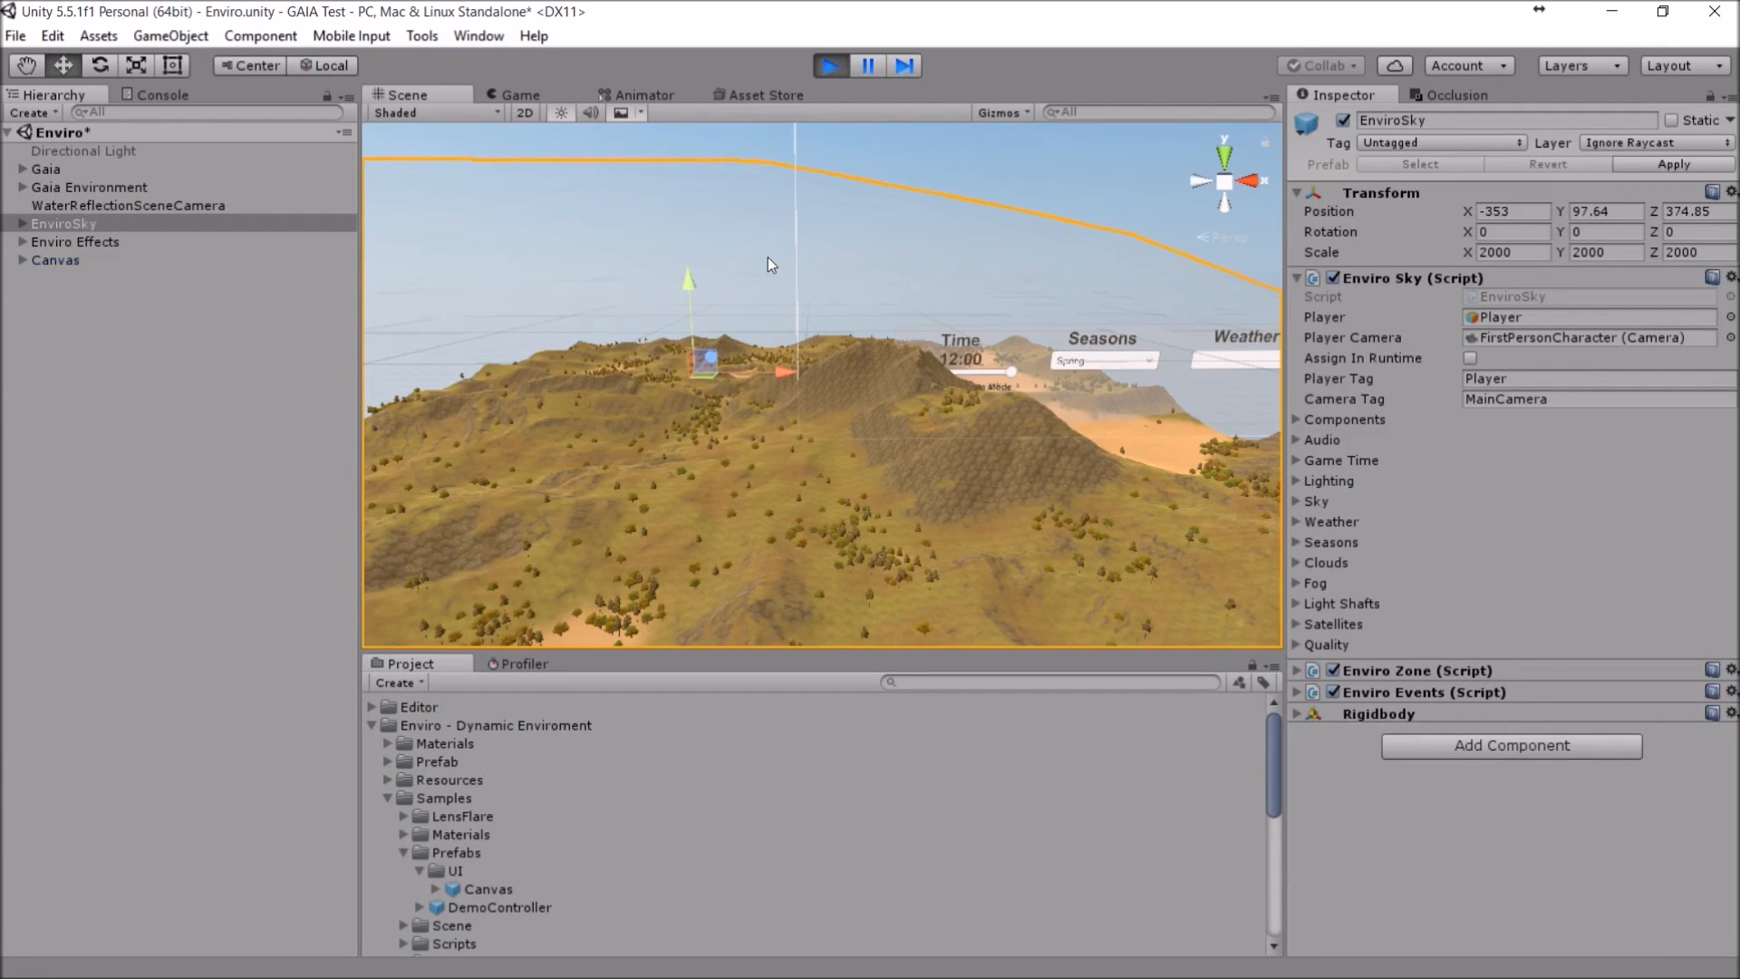
left_click(516, 95)
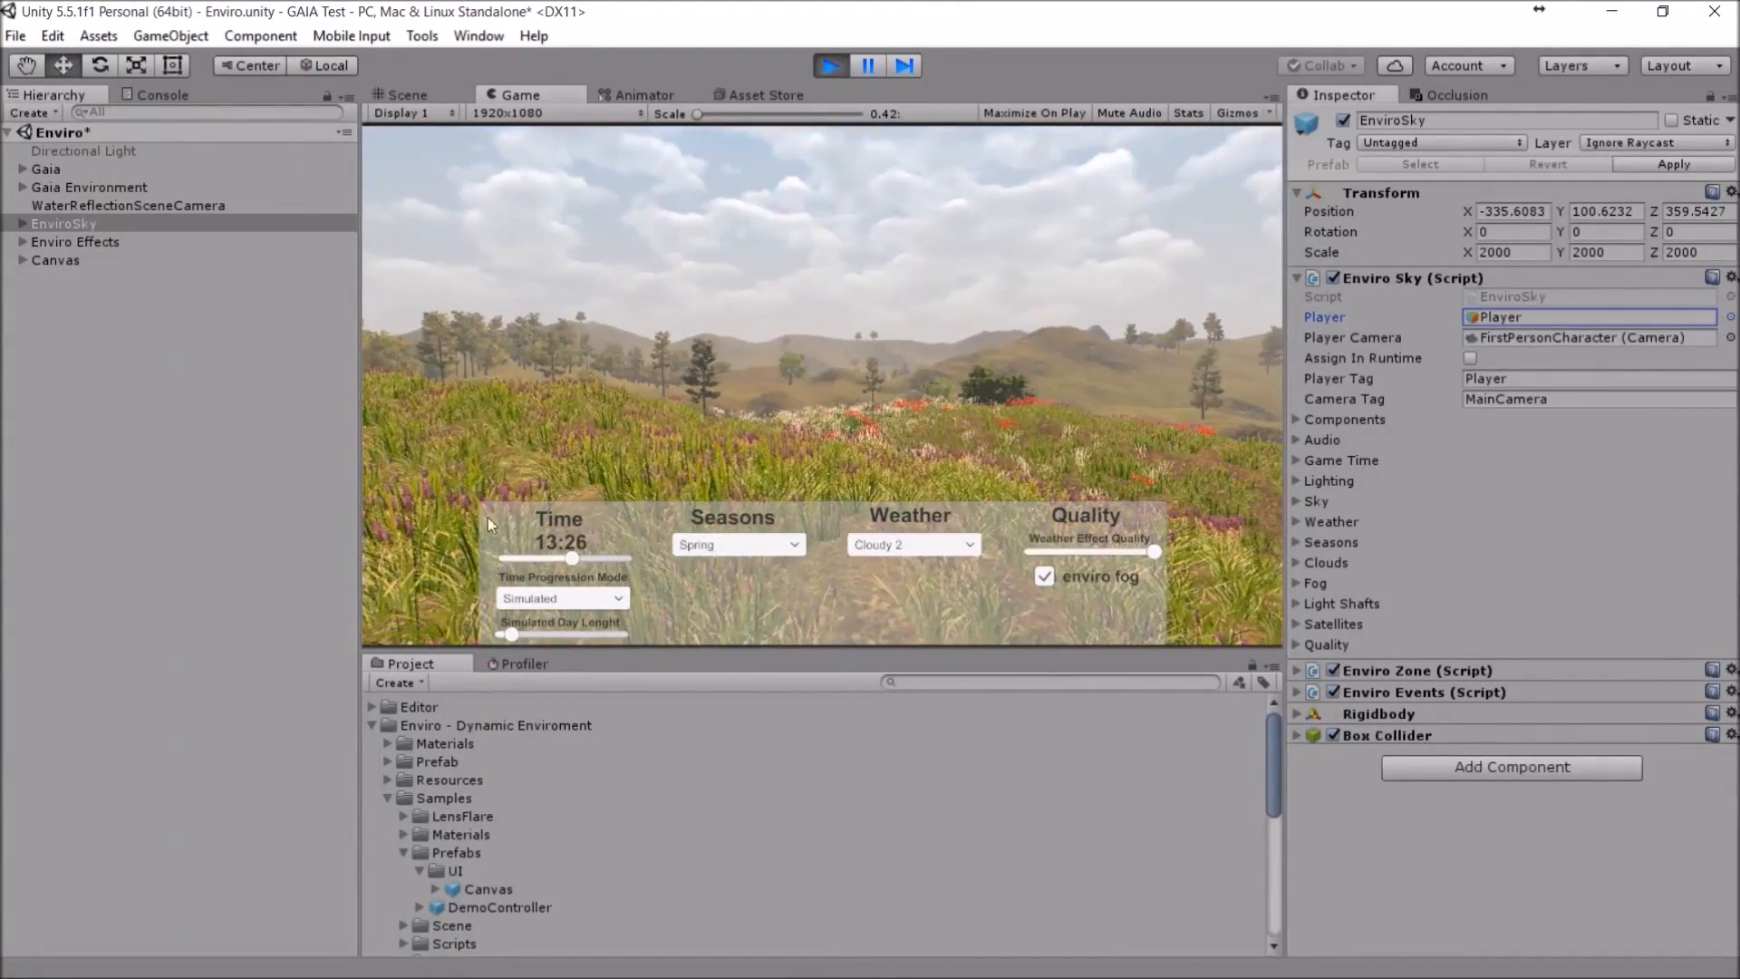
Step: Slide the demo's time of day from evening back to around noon
left_click_drag(571, 558, 513, 558)
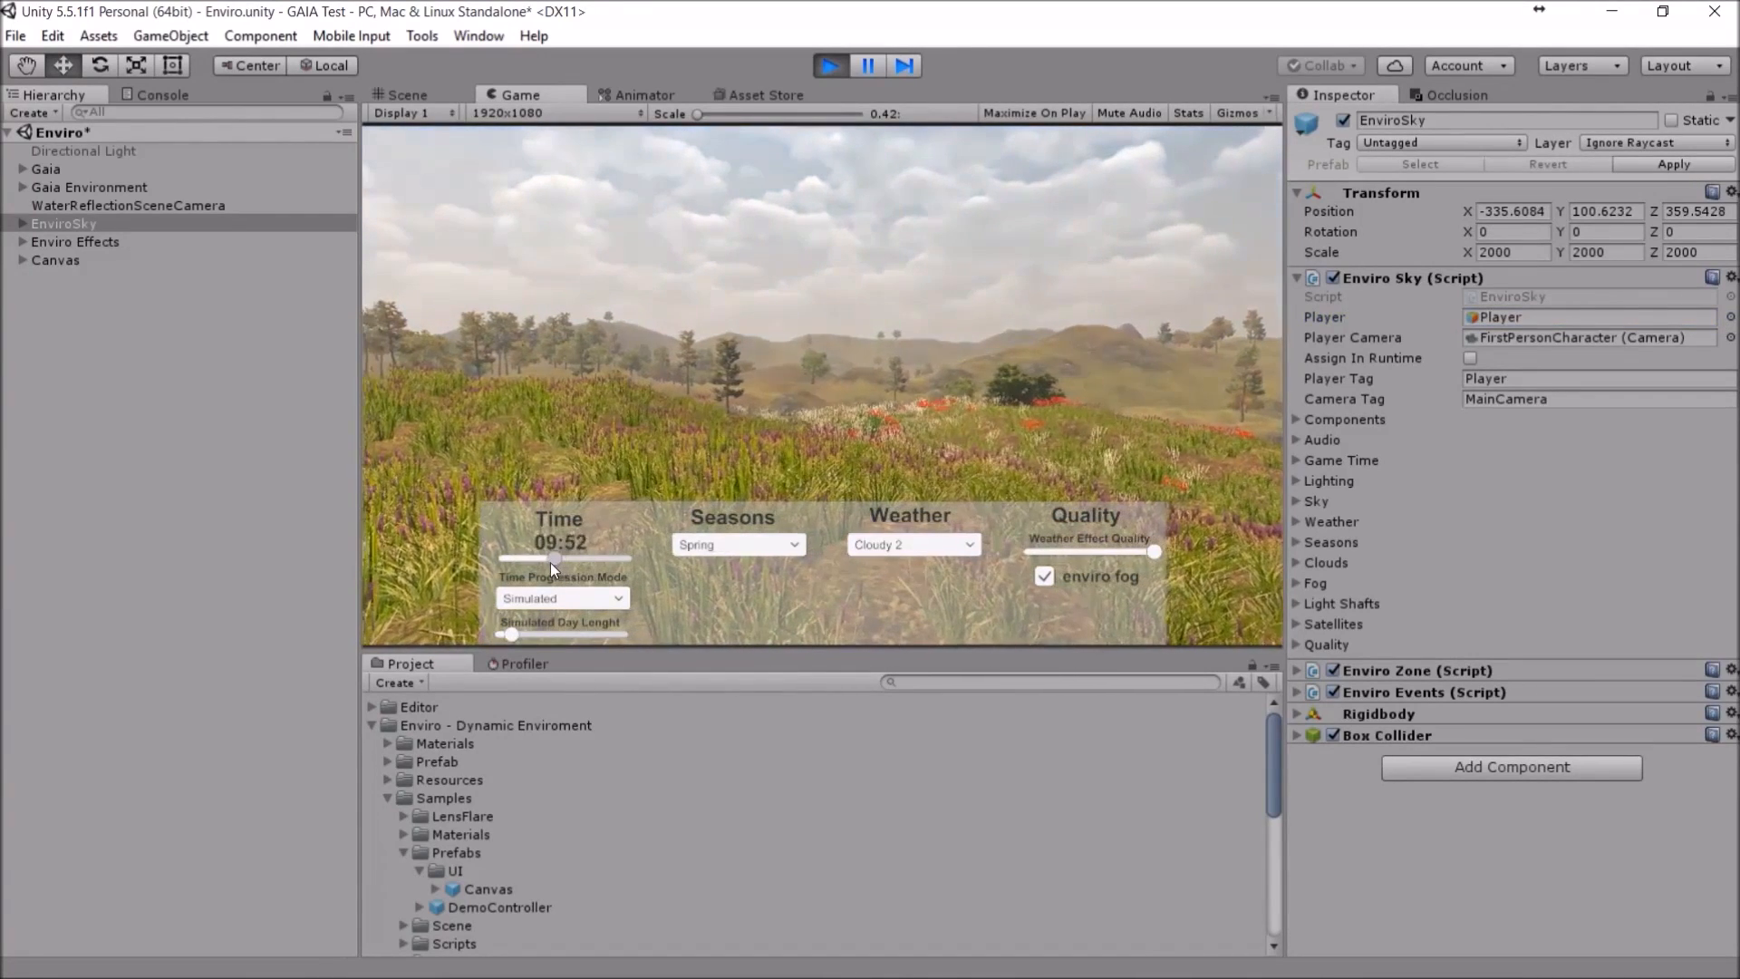
left_click_drag(549, 559, 535, 558)
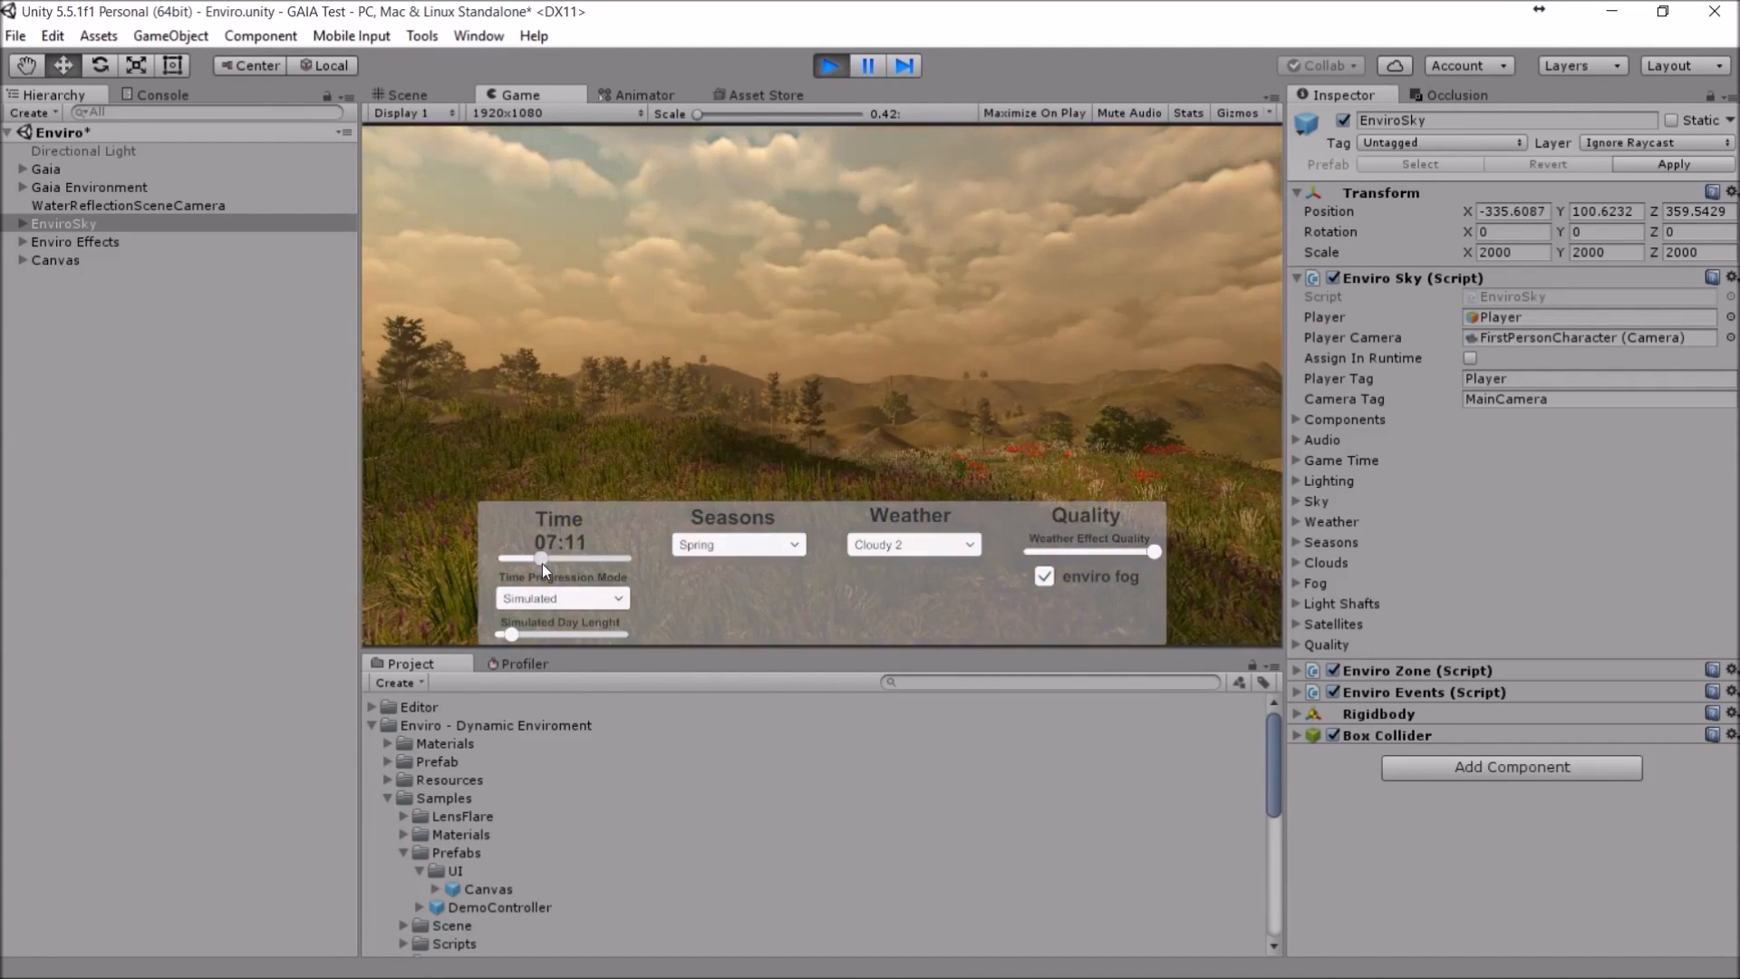
left_click_drag(538, 559, 588, 559)
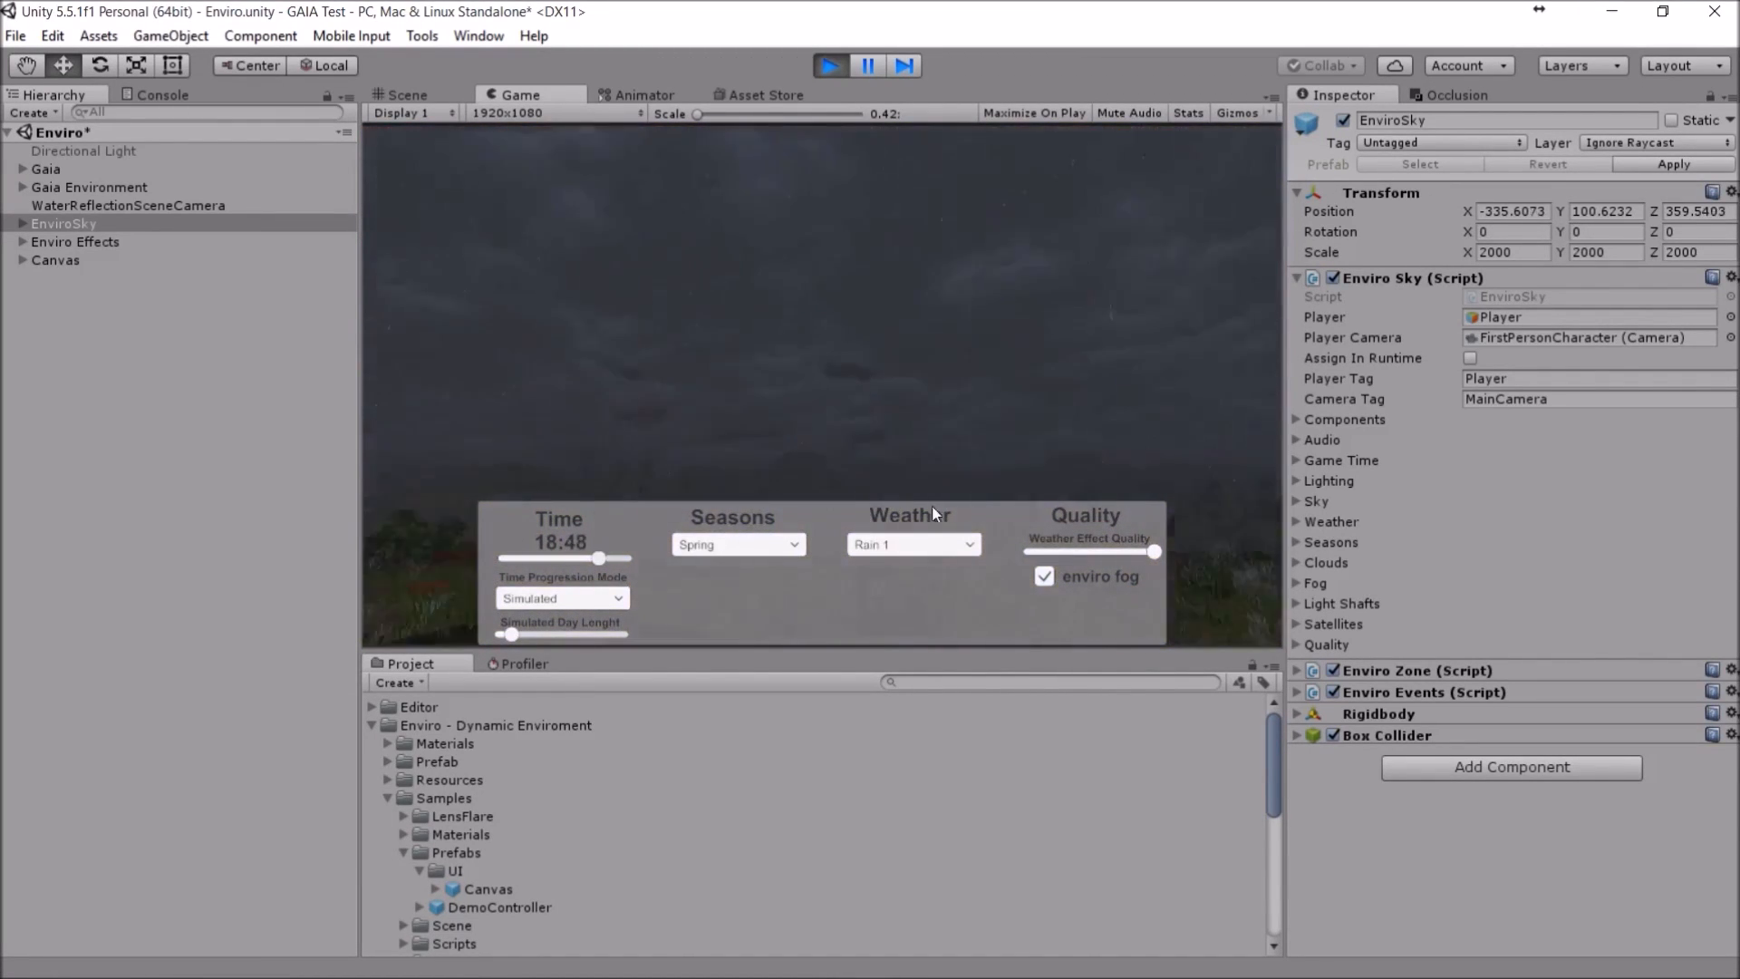
left_click_drag(632, 558, 580, 558)
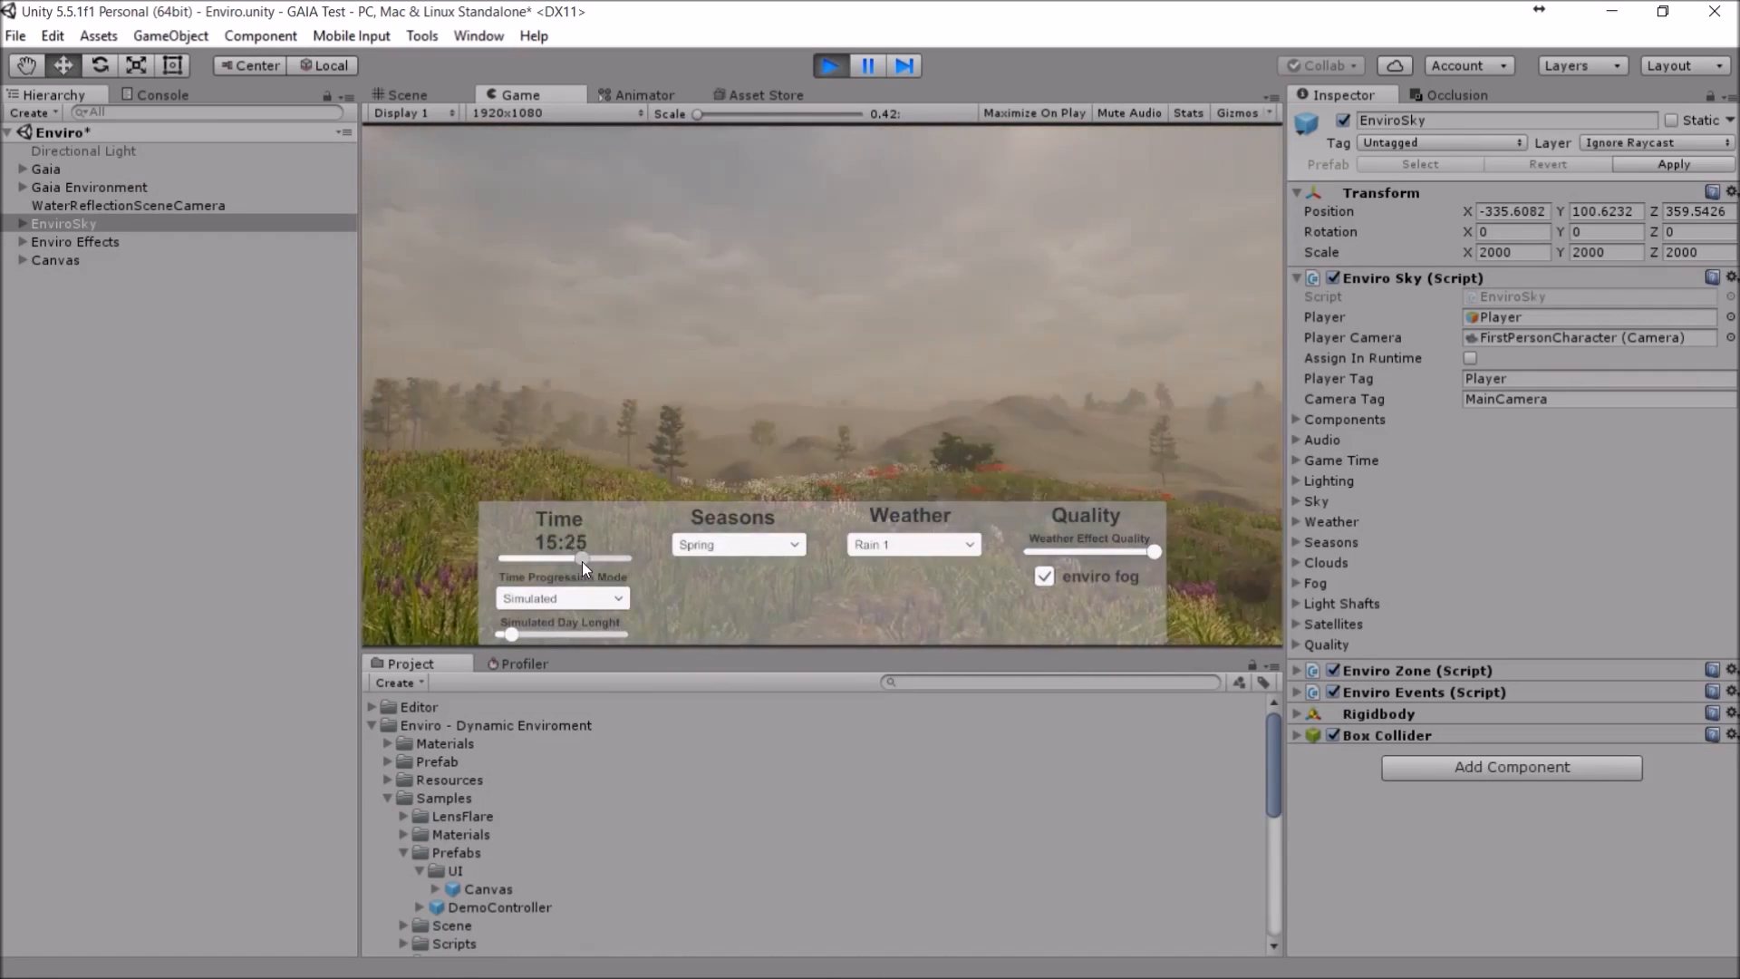
left_click_drag(580, 558, 564, 558)
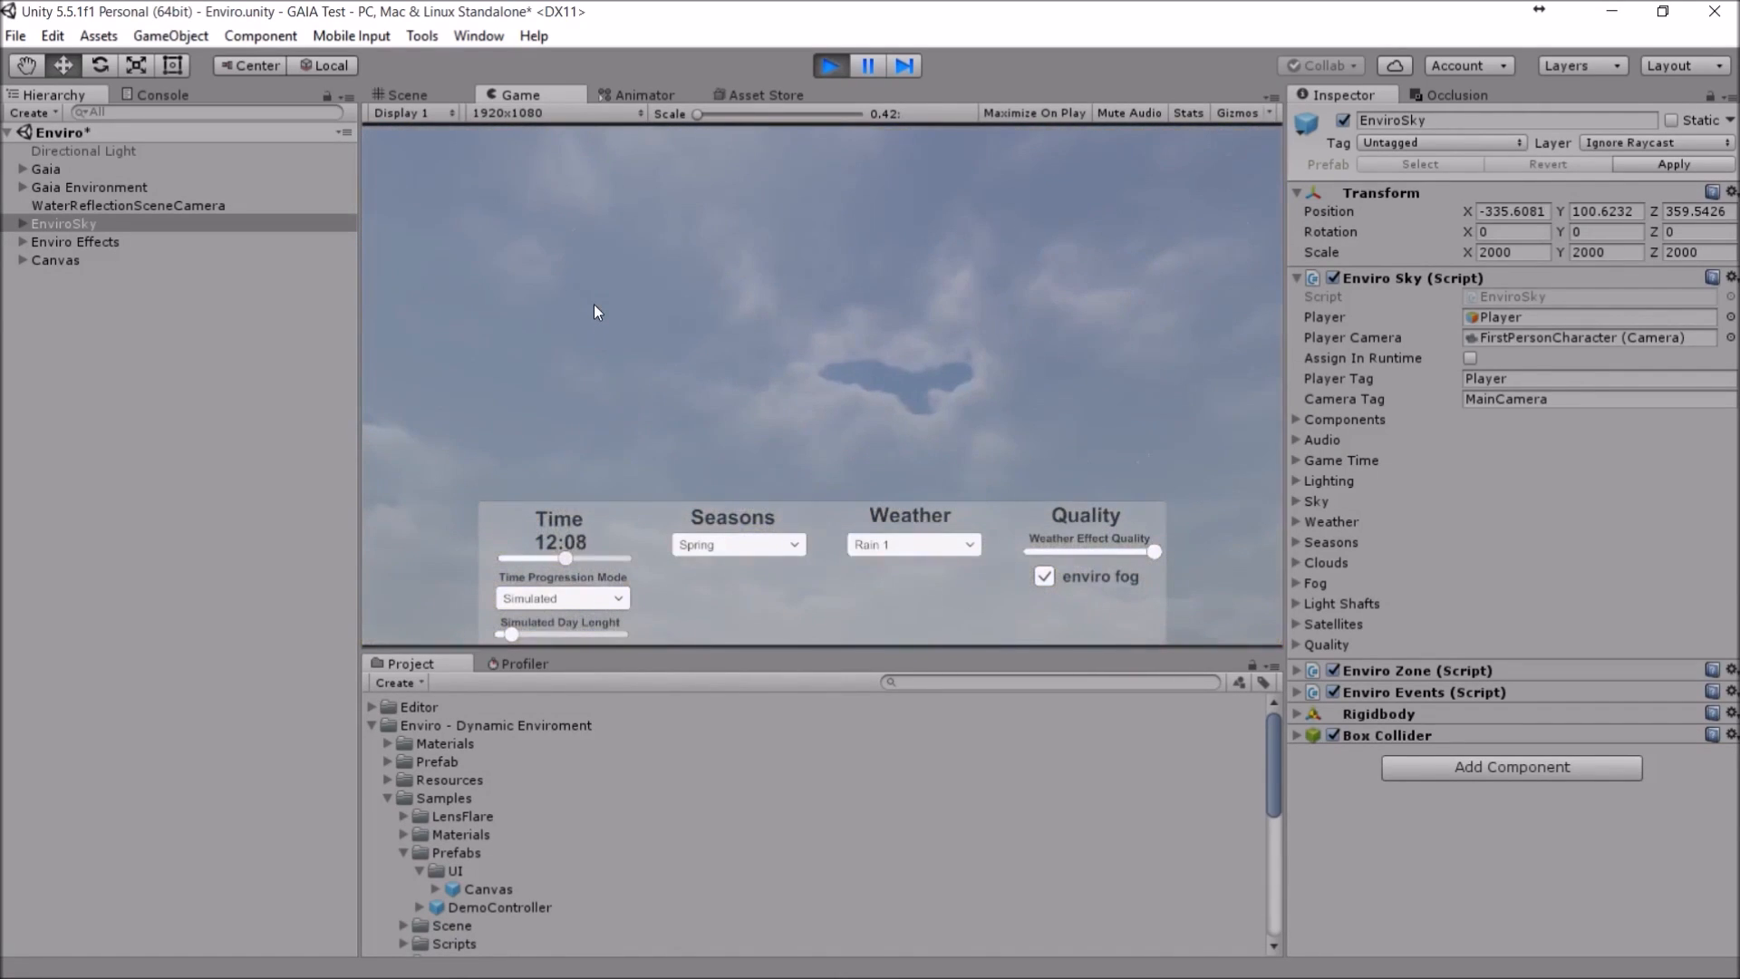
Step: Pick a different weather preset from the demo's Weather dropdown
left_click(911, 543)
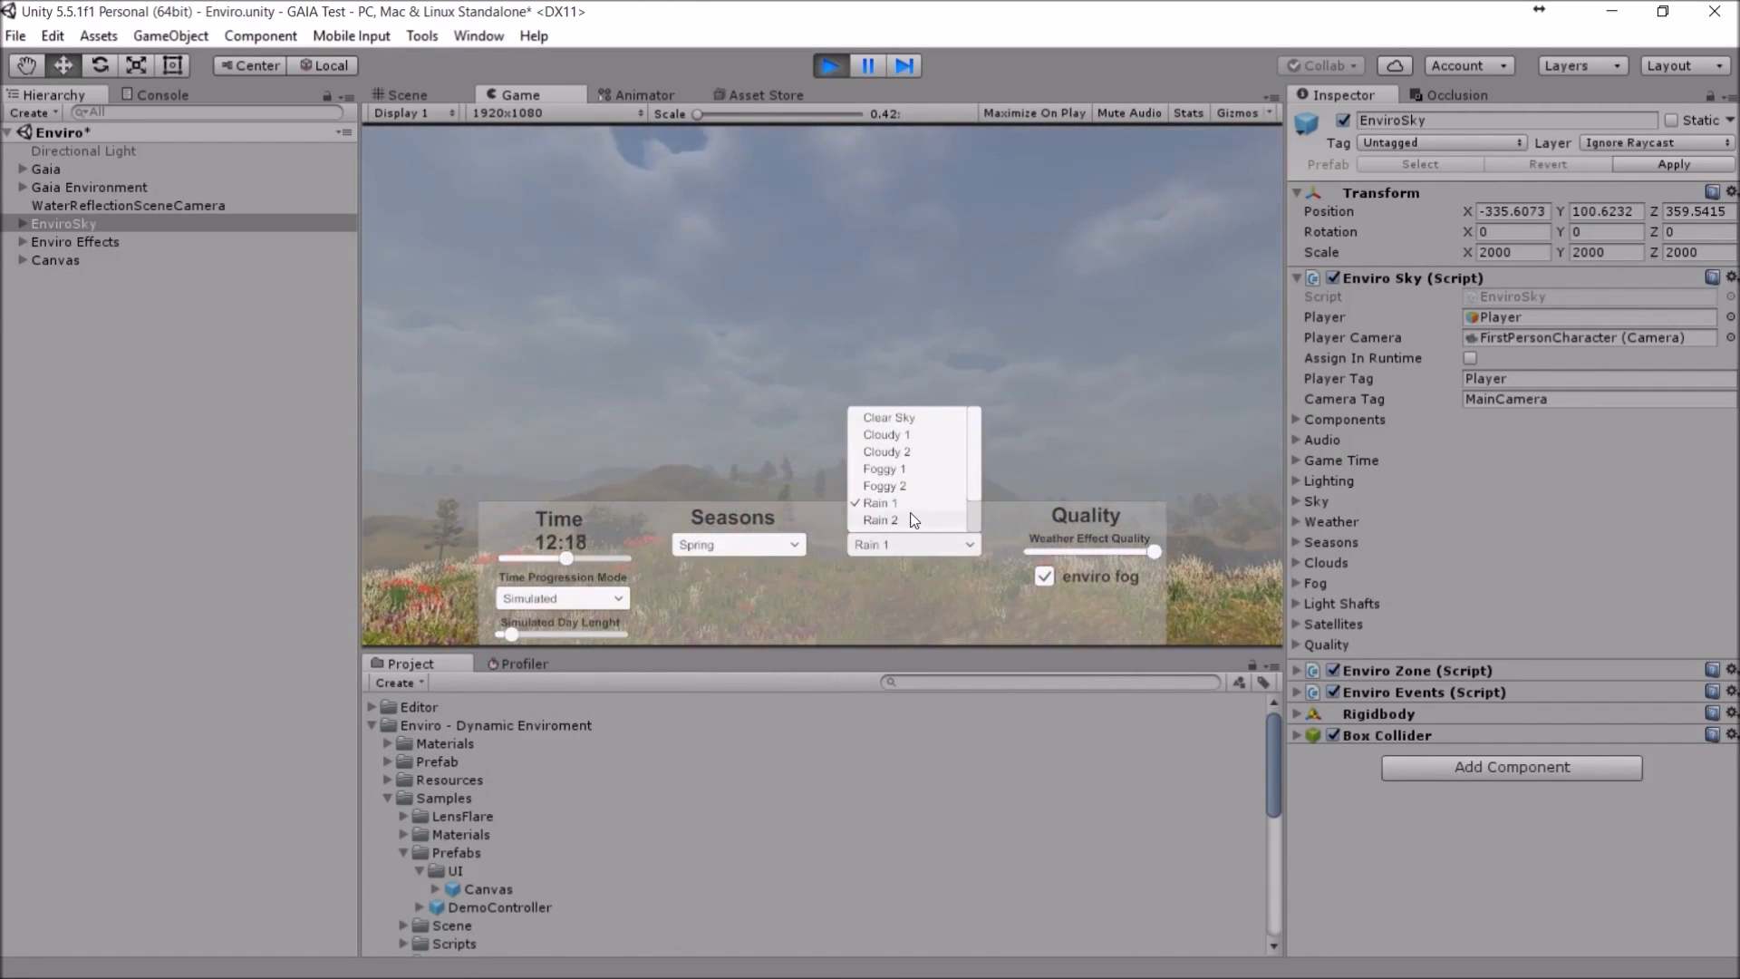
left_click(881, 520)
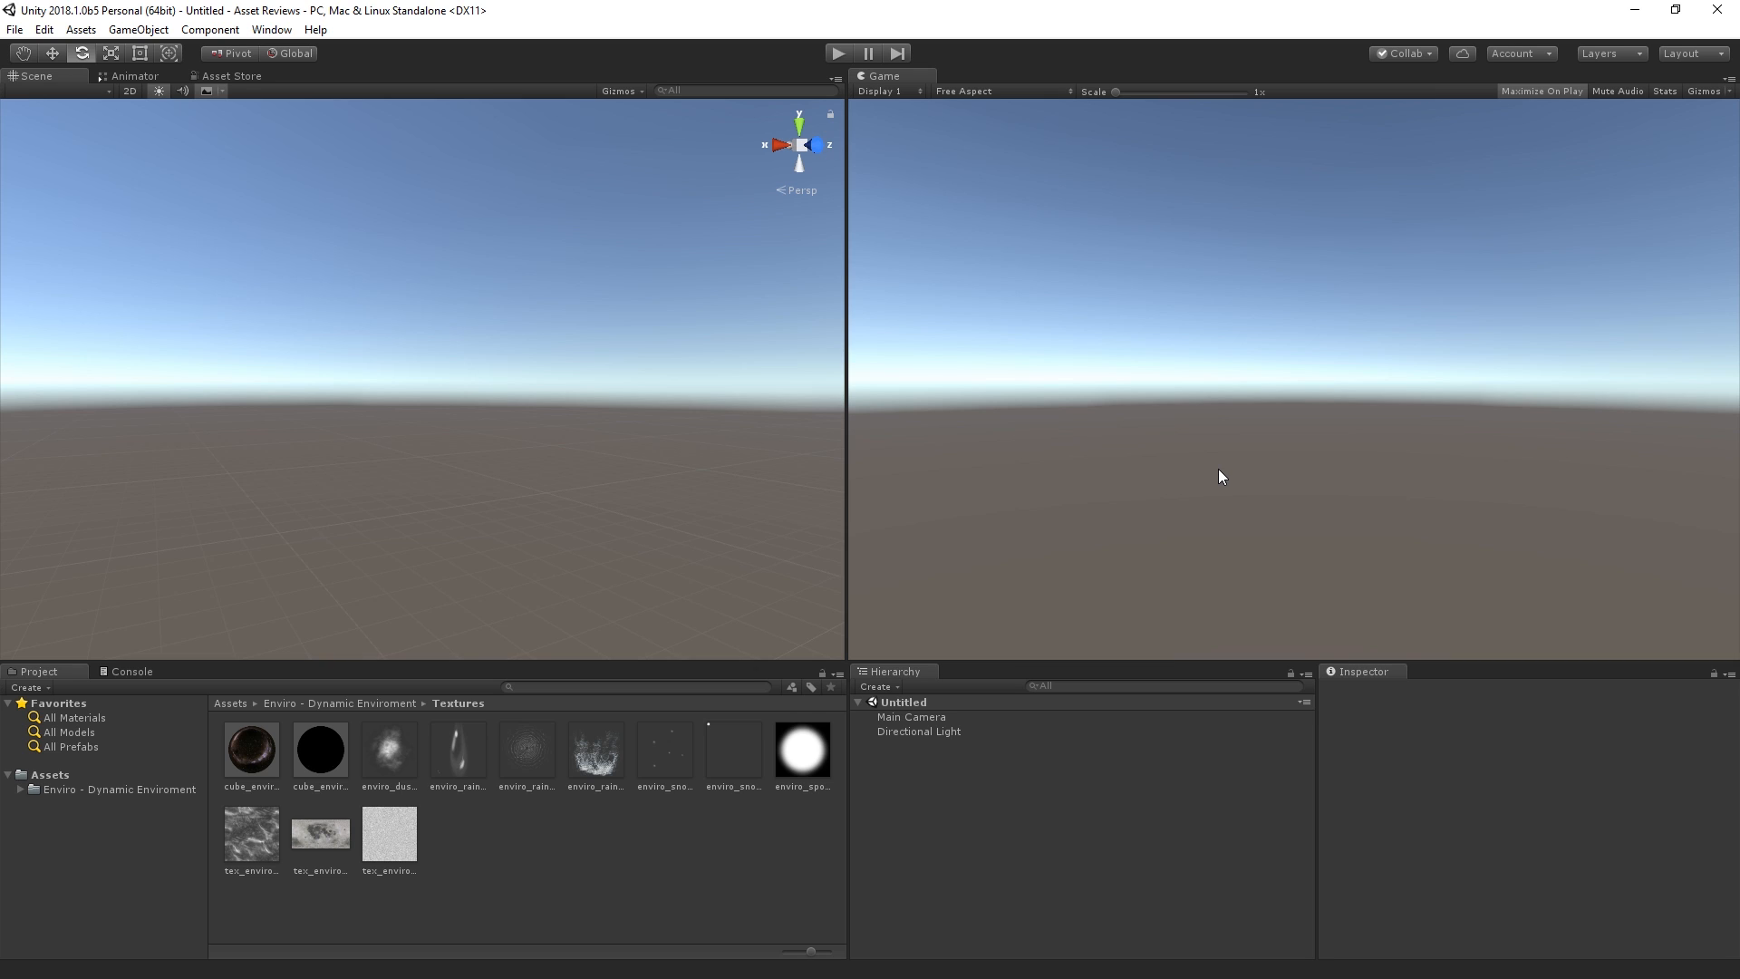
mouse_move(208, 760)
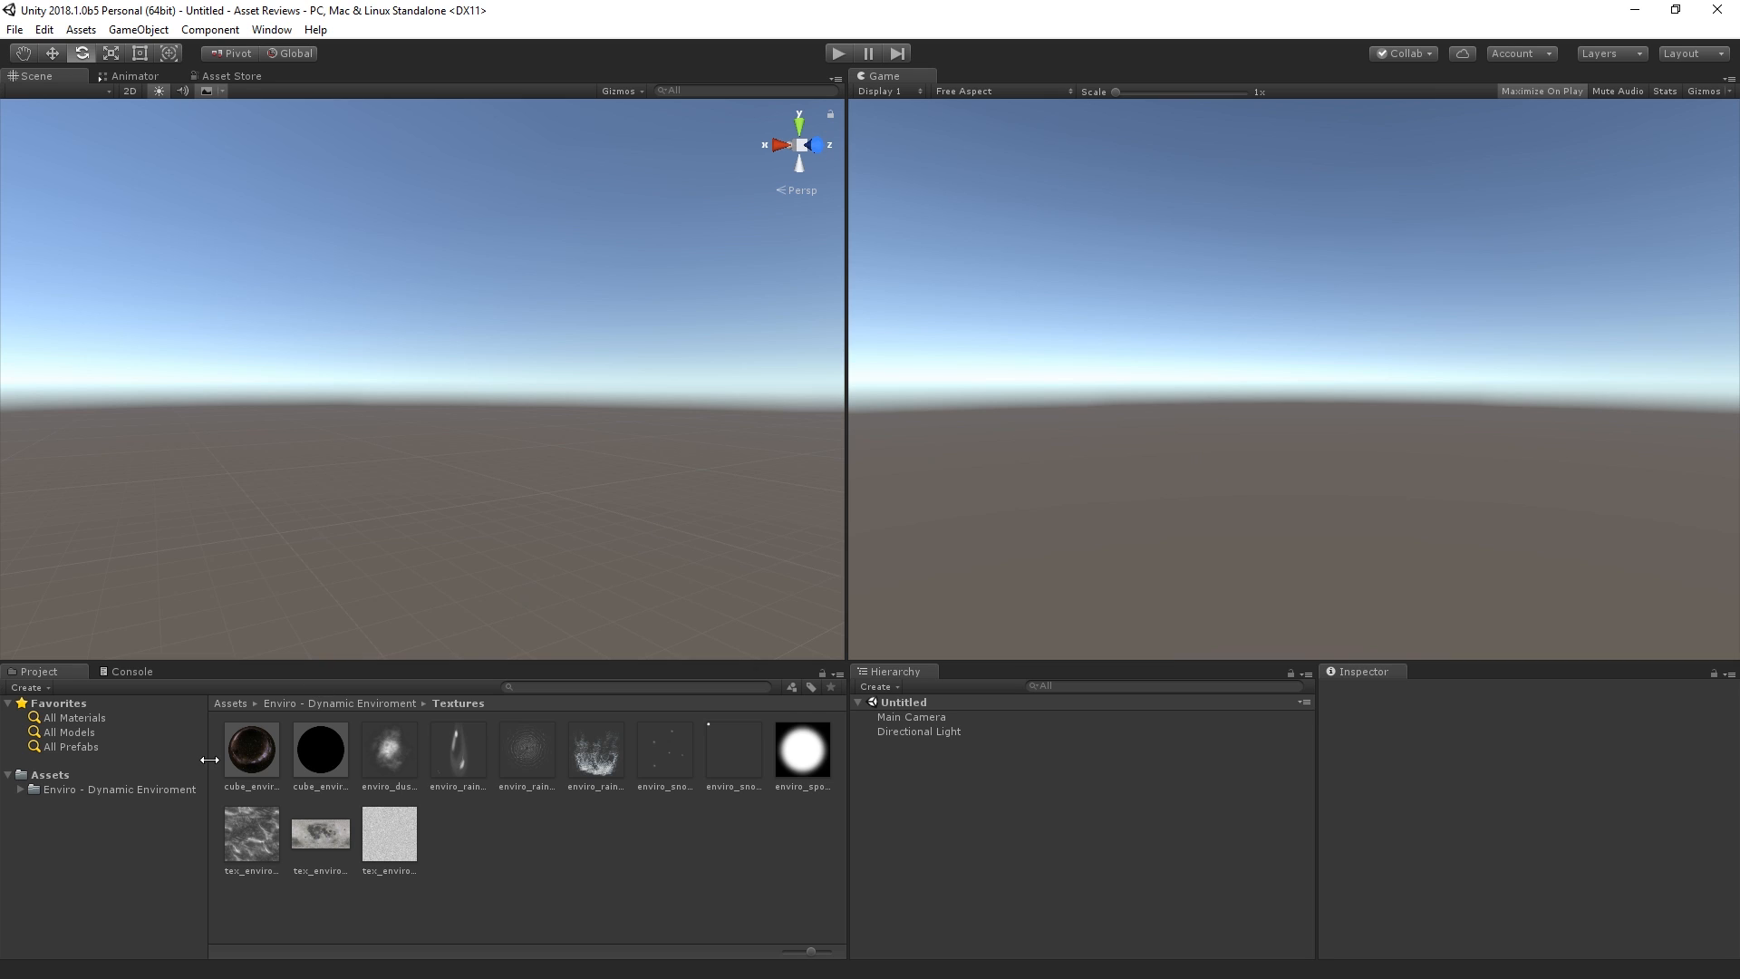
Step: Browse the Enviro Prefab folder and inspect the EnviroSky and EnviroSky VR prefabs
left_click(118, 789)
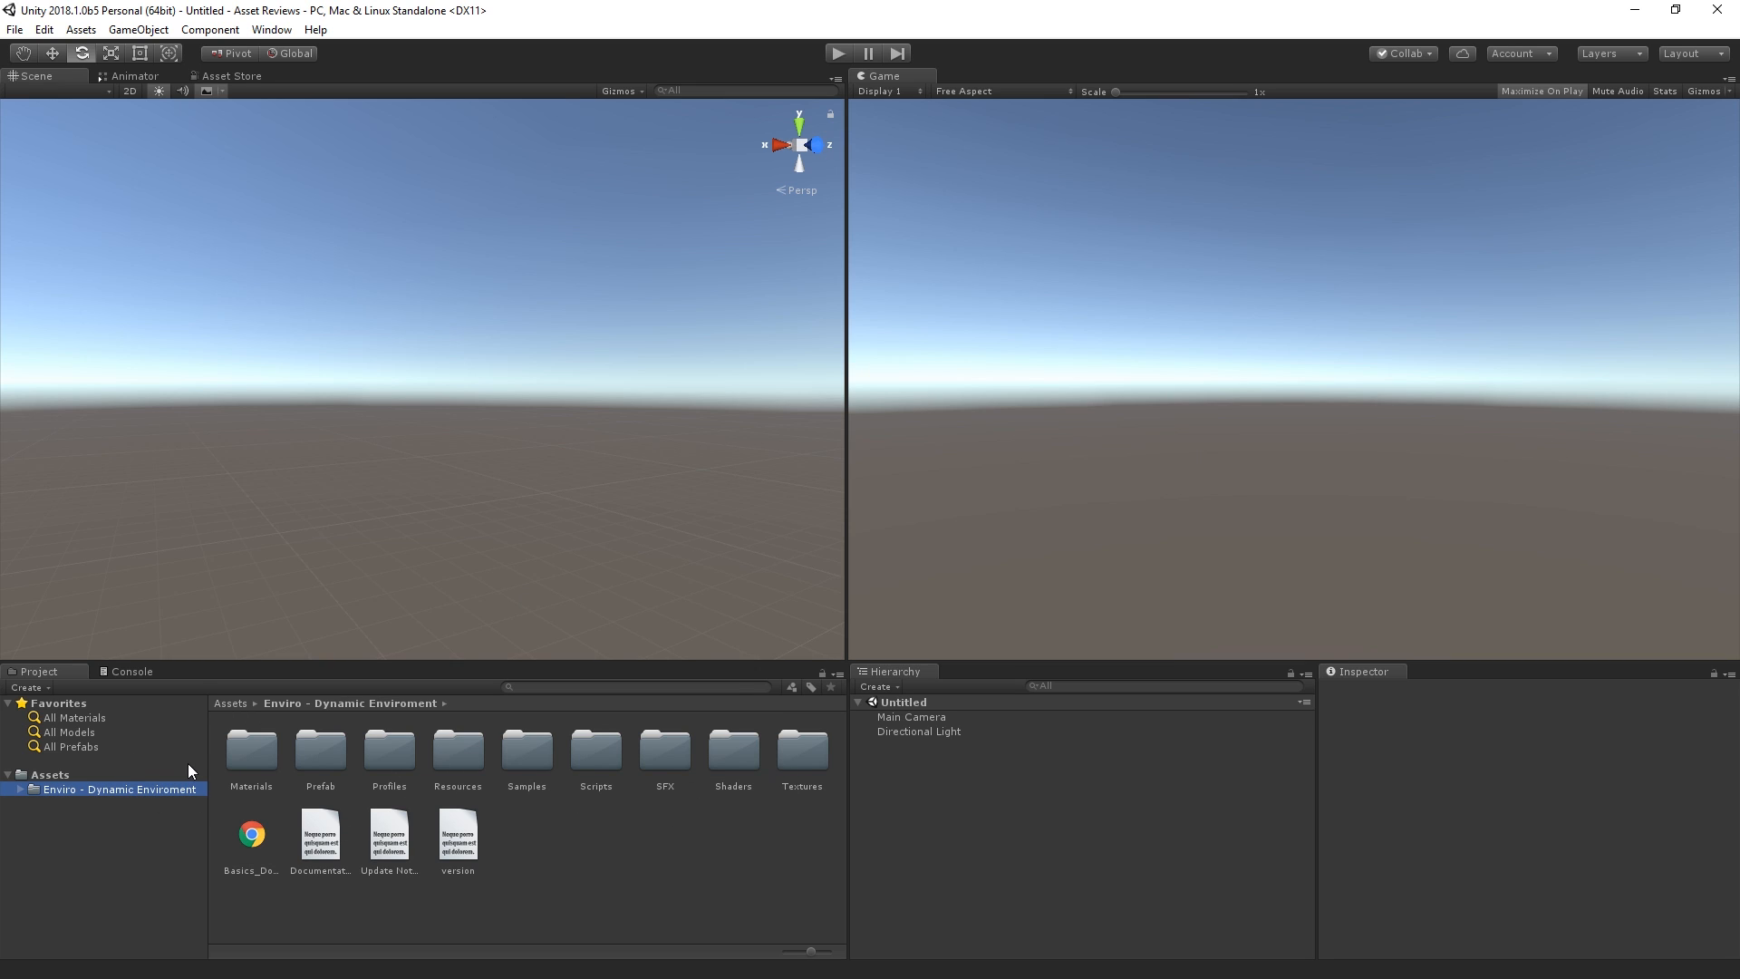
left_click(18, 789)
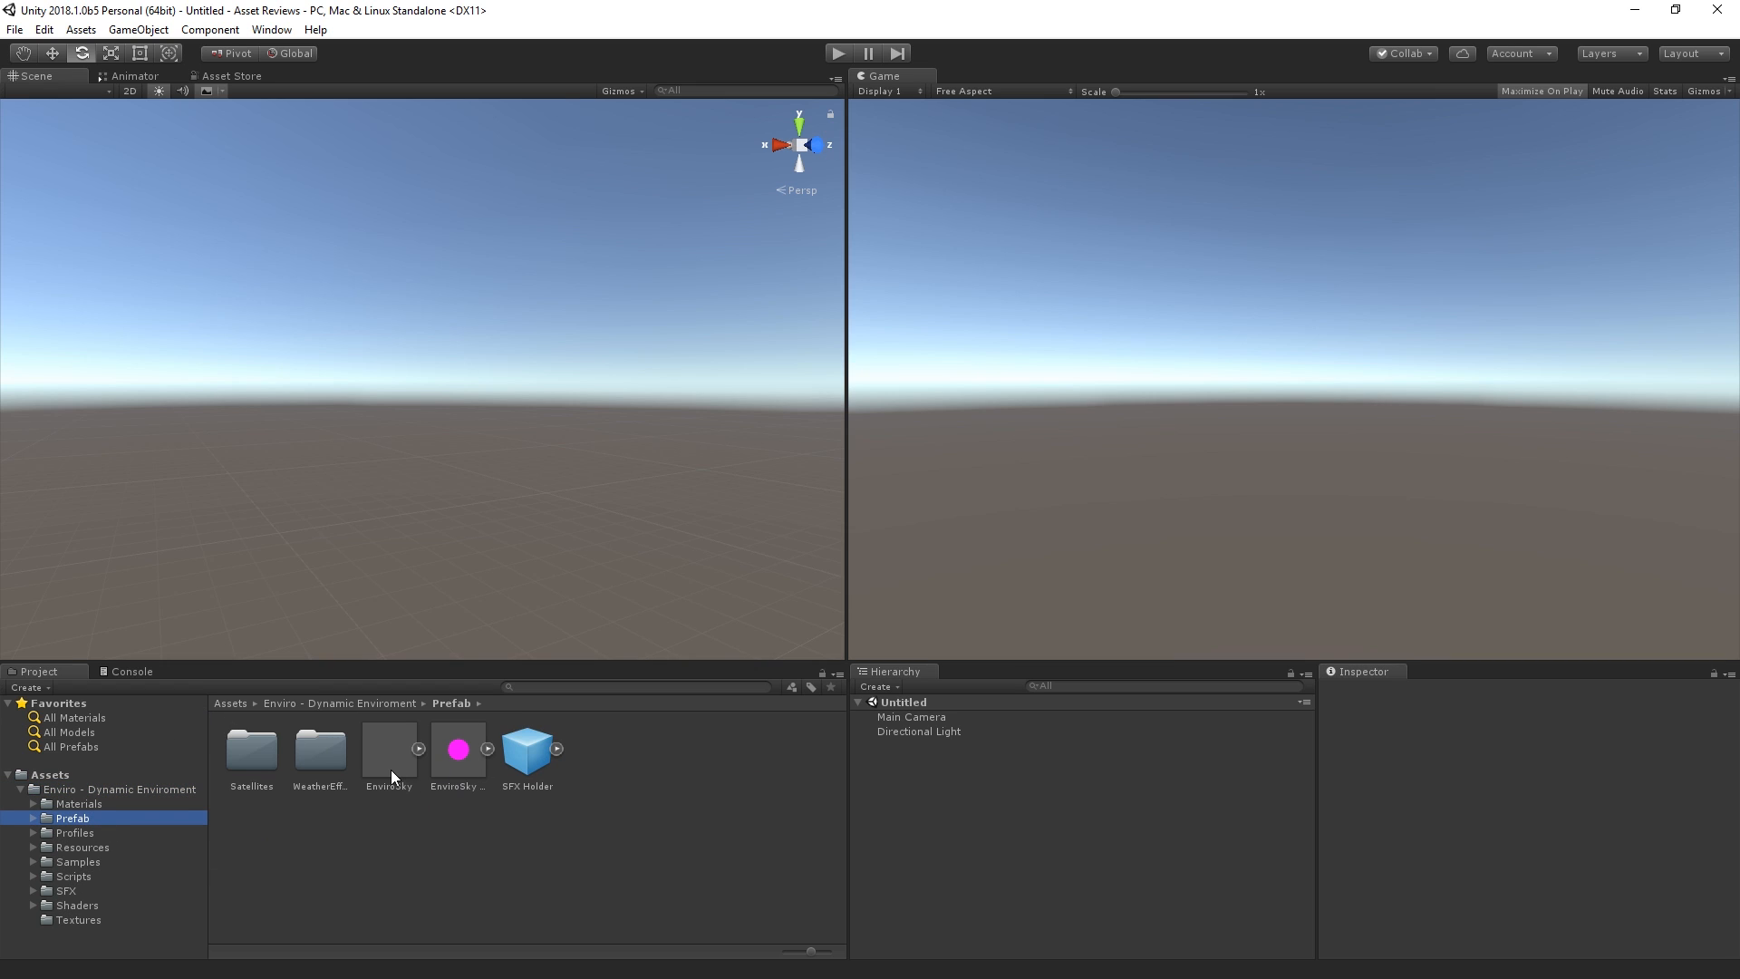
left_click(388, 748)
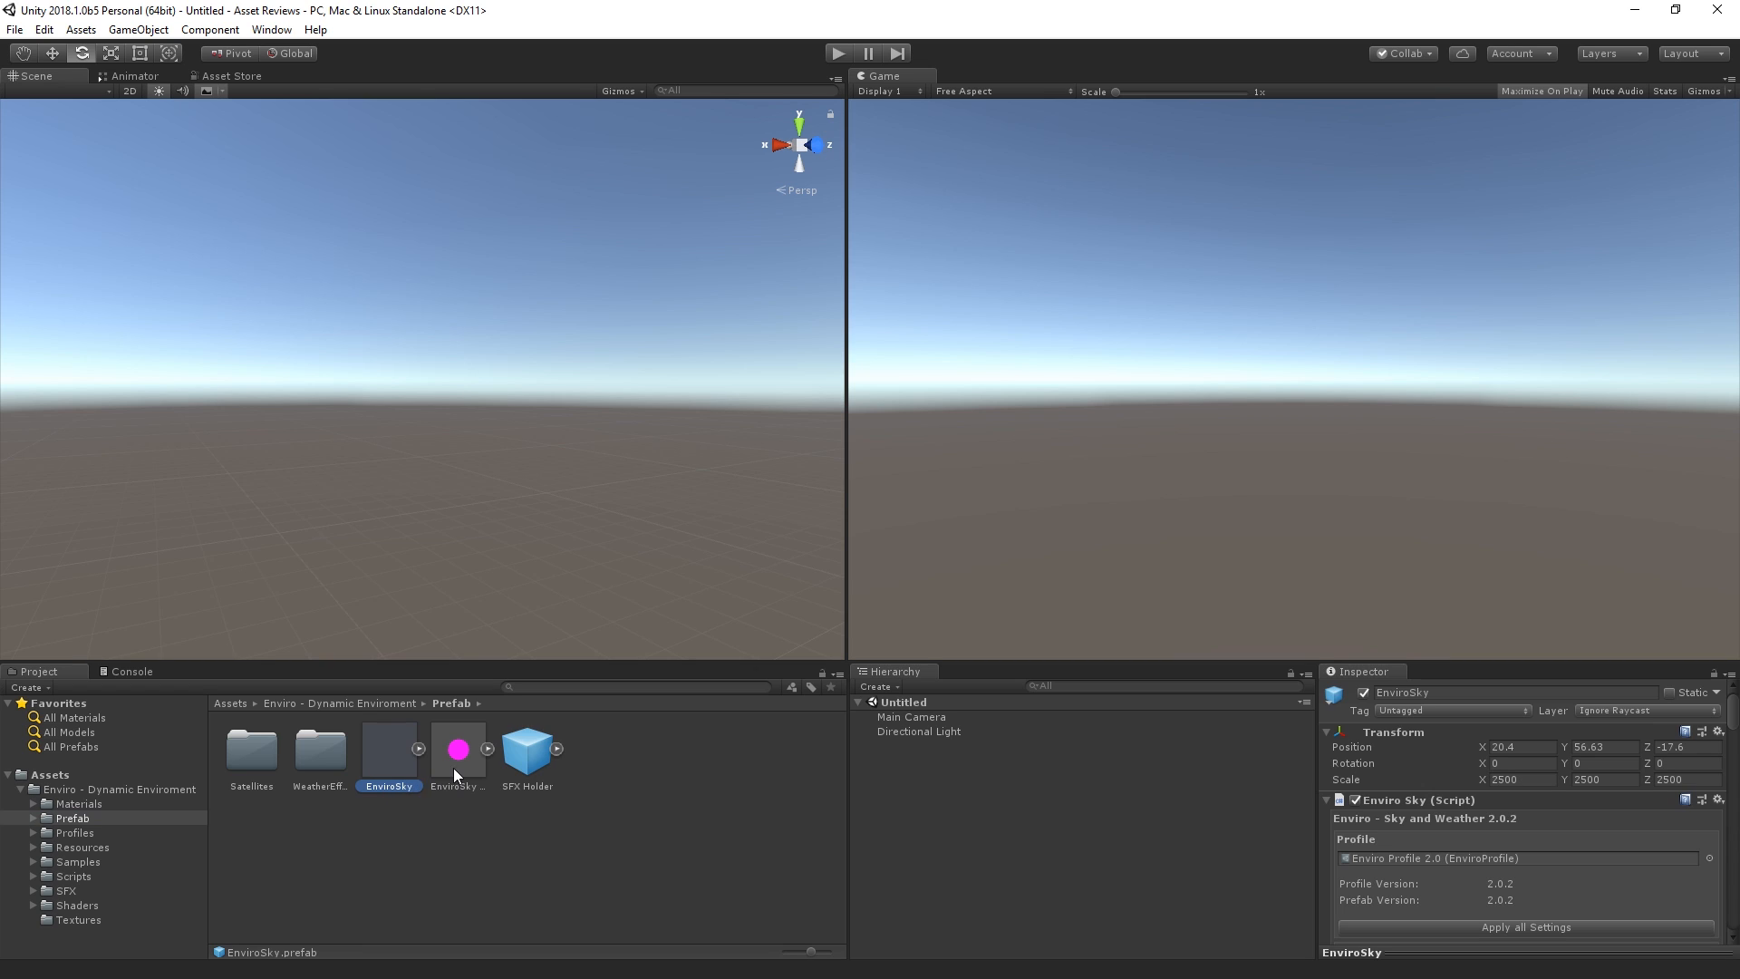
left_click(457, 749)
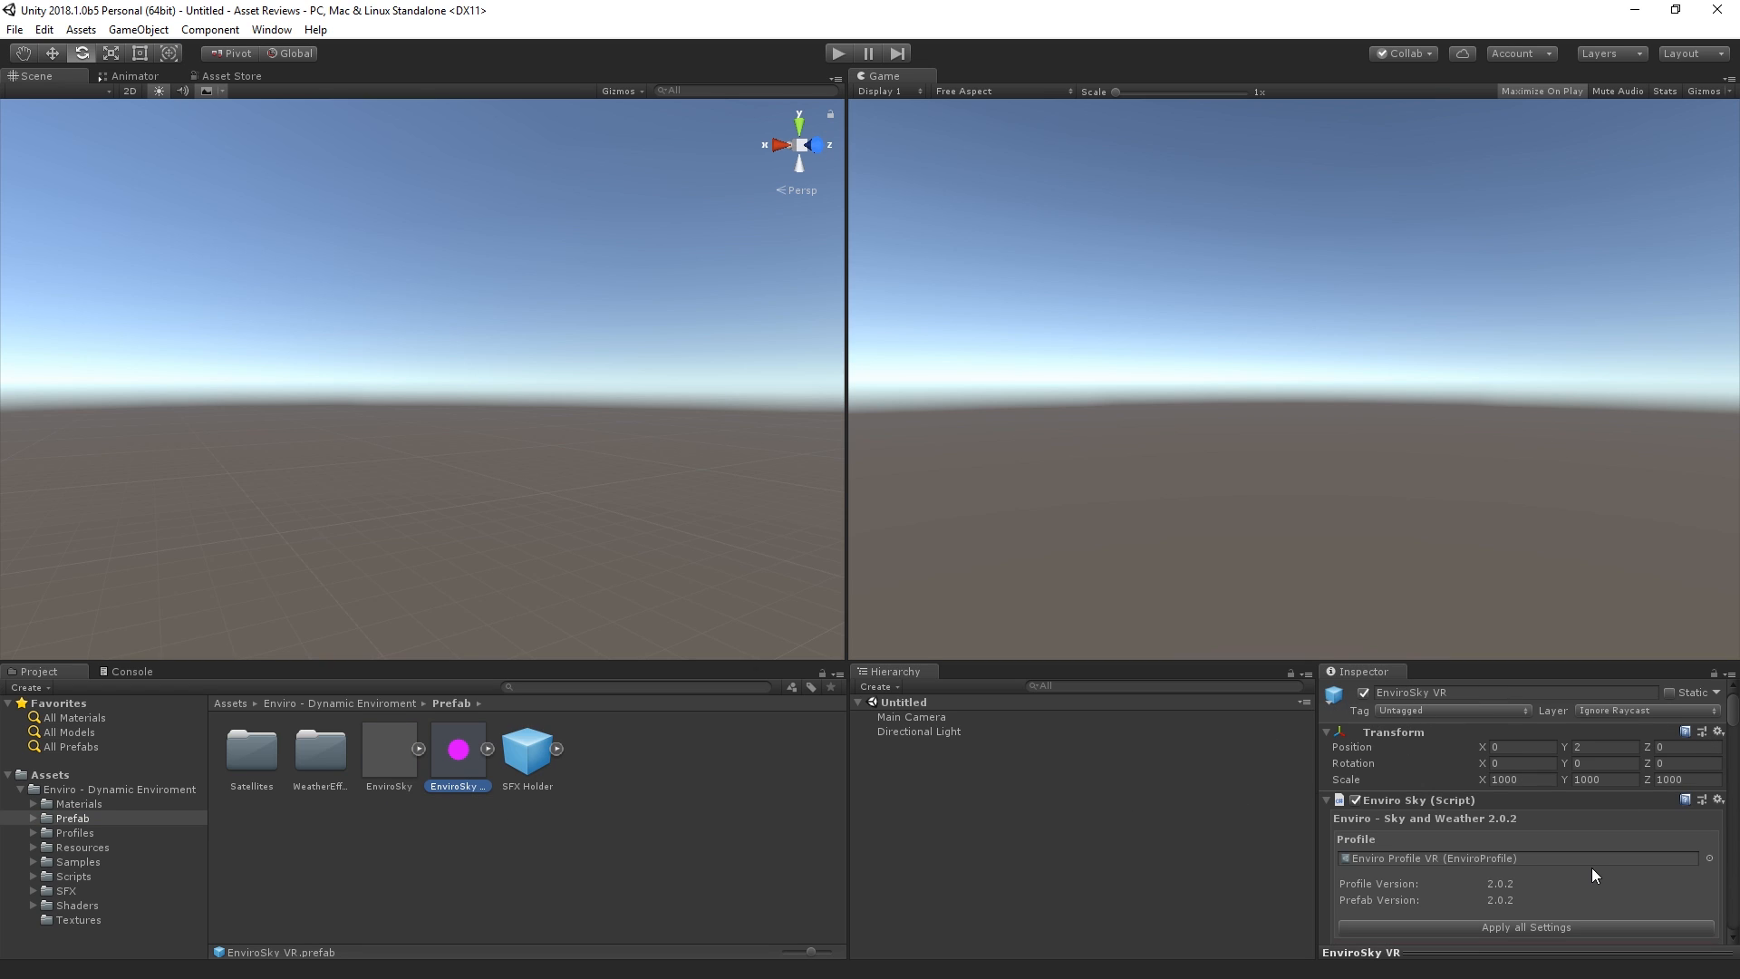
left_click(388, 745)
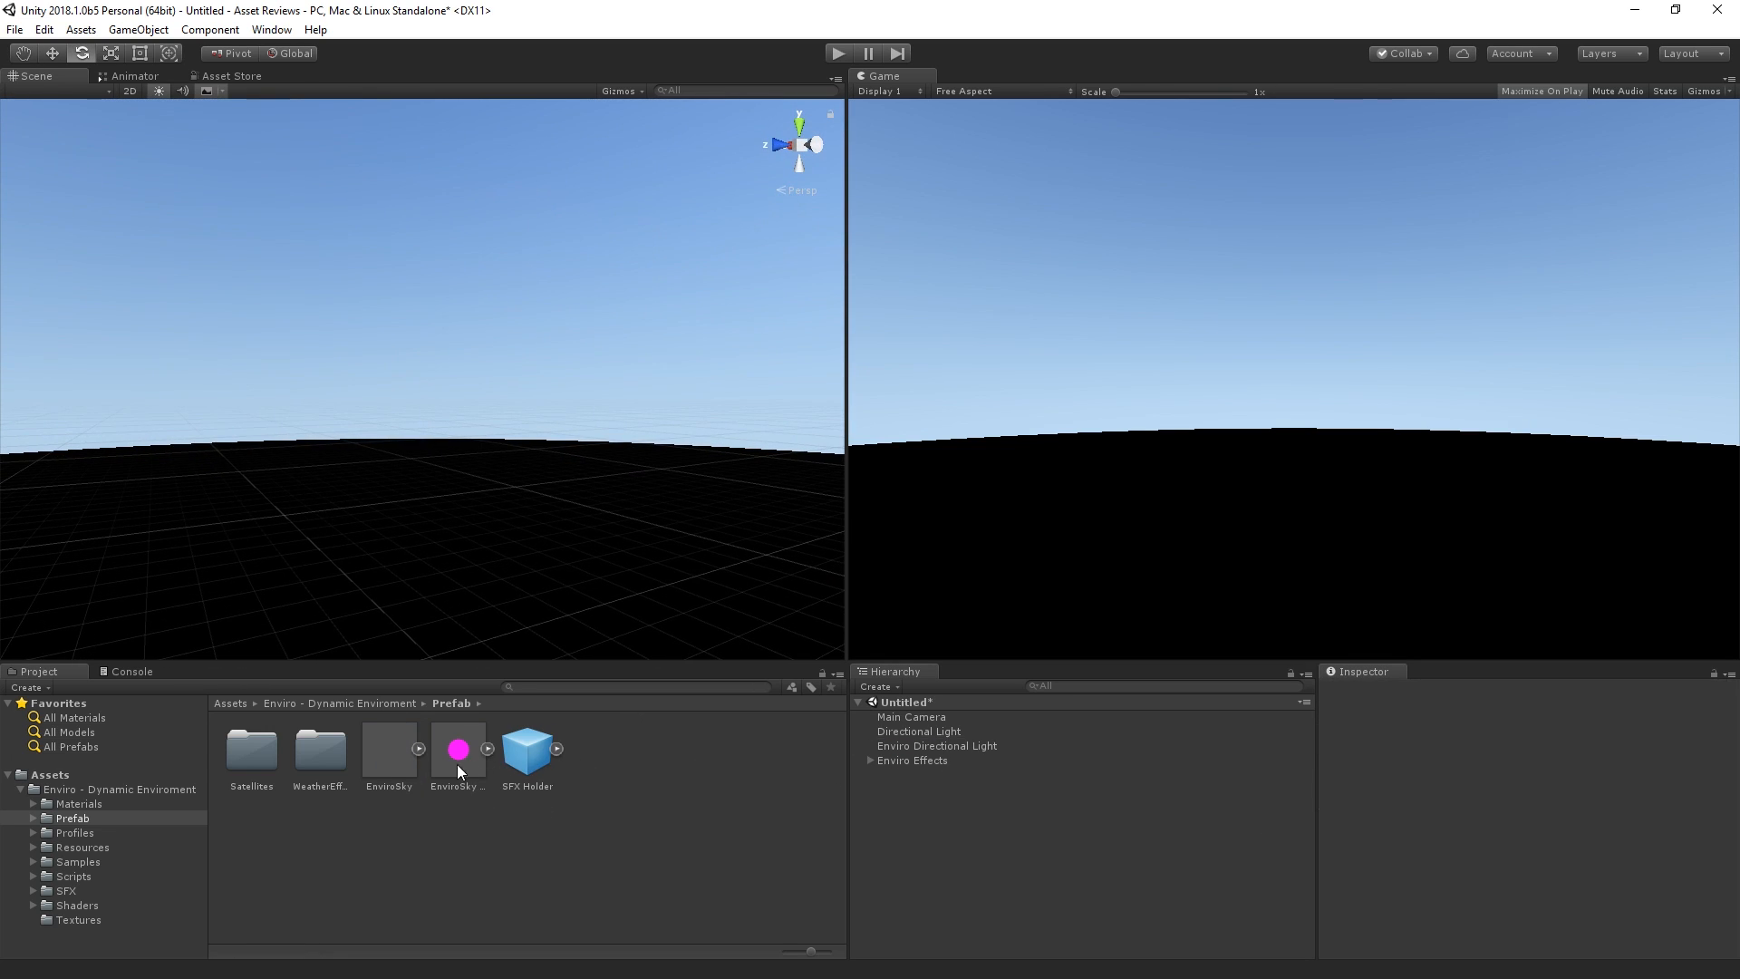
Step: Place the EnviroSky VR prefab in the new scene and select it to show its settings
left_click(911, 759)
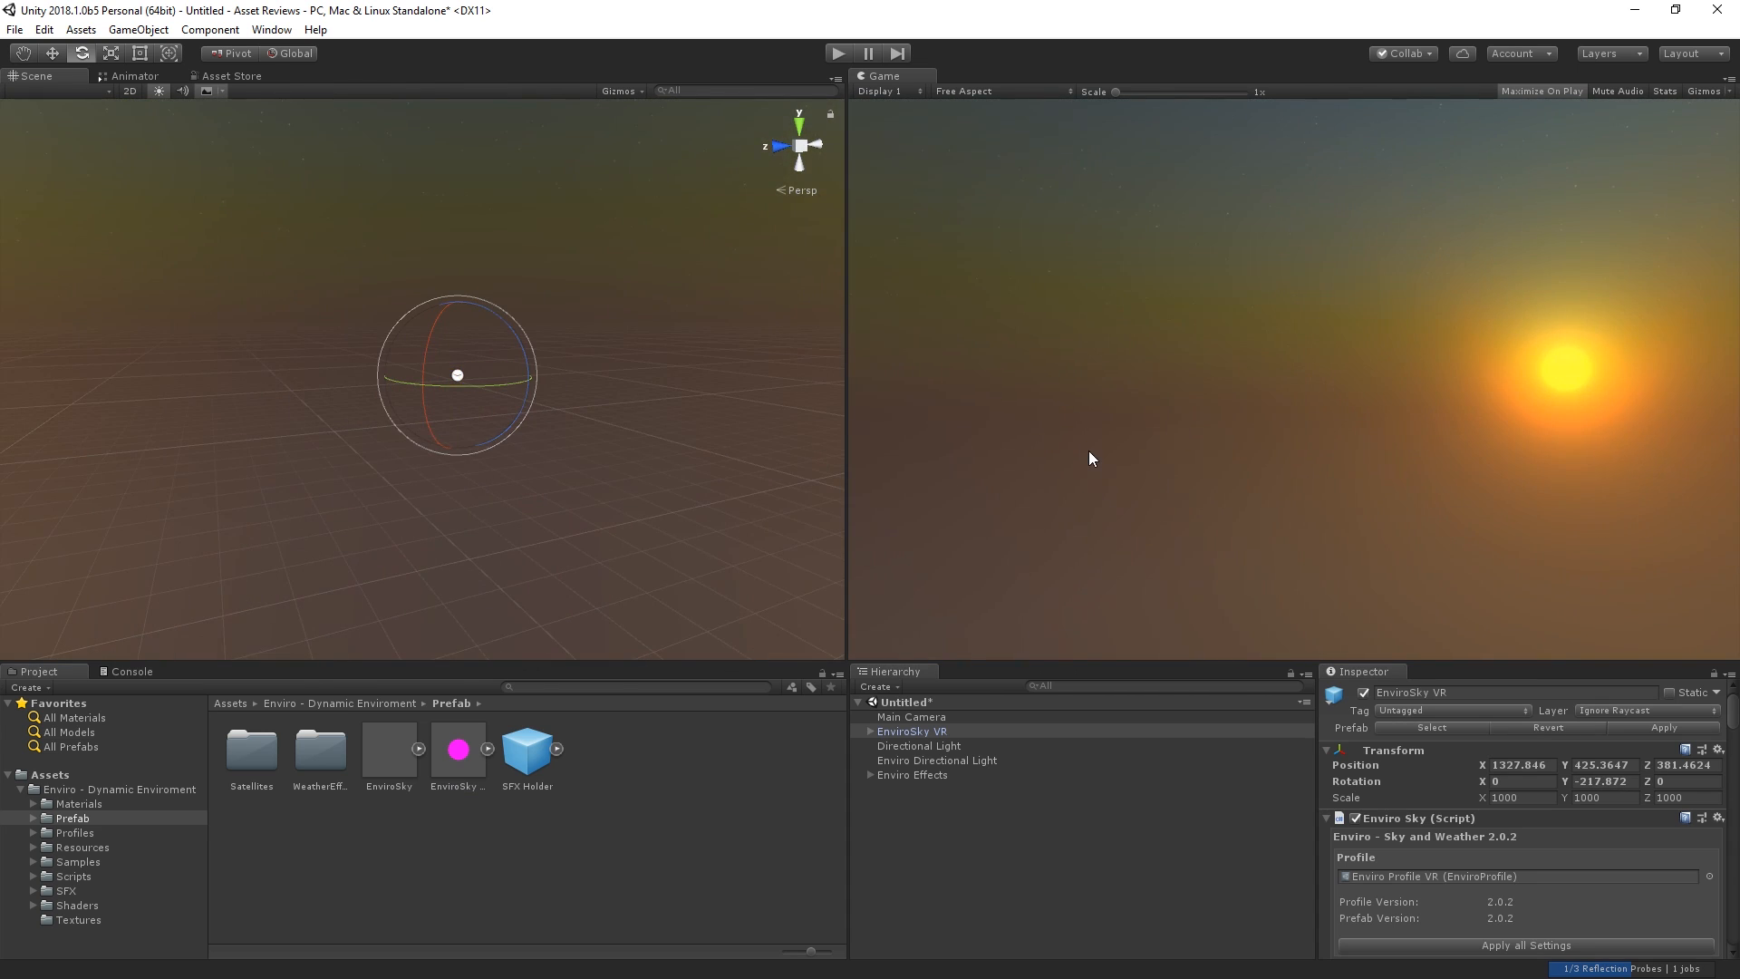
mouse_move(896, 339)
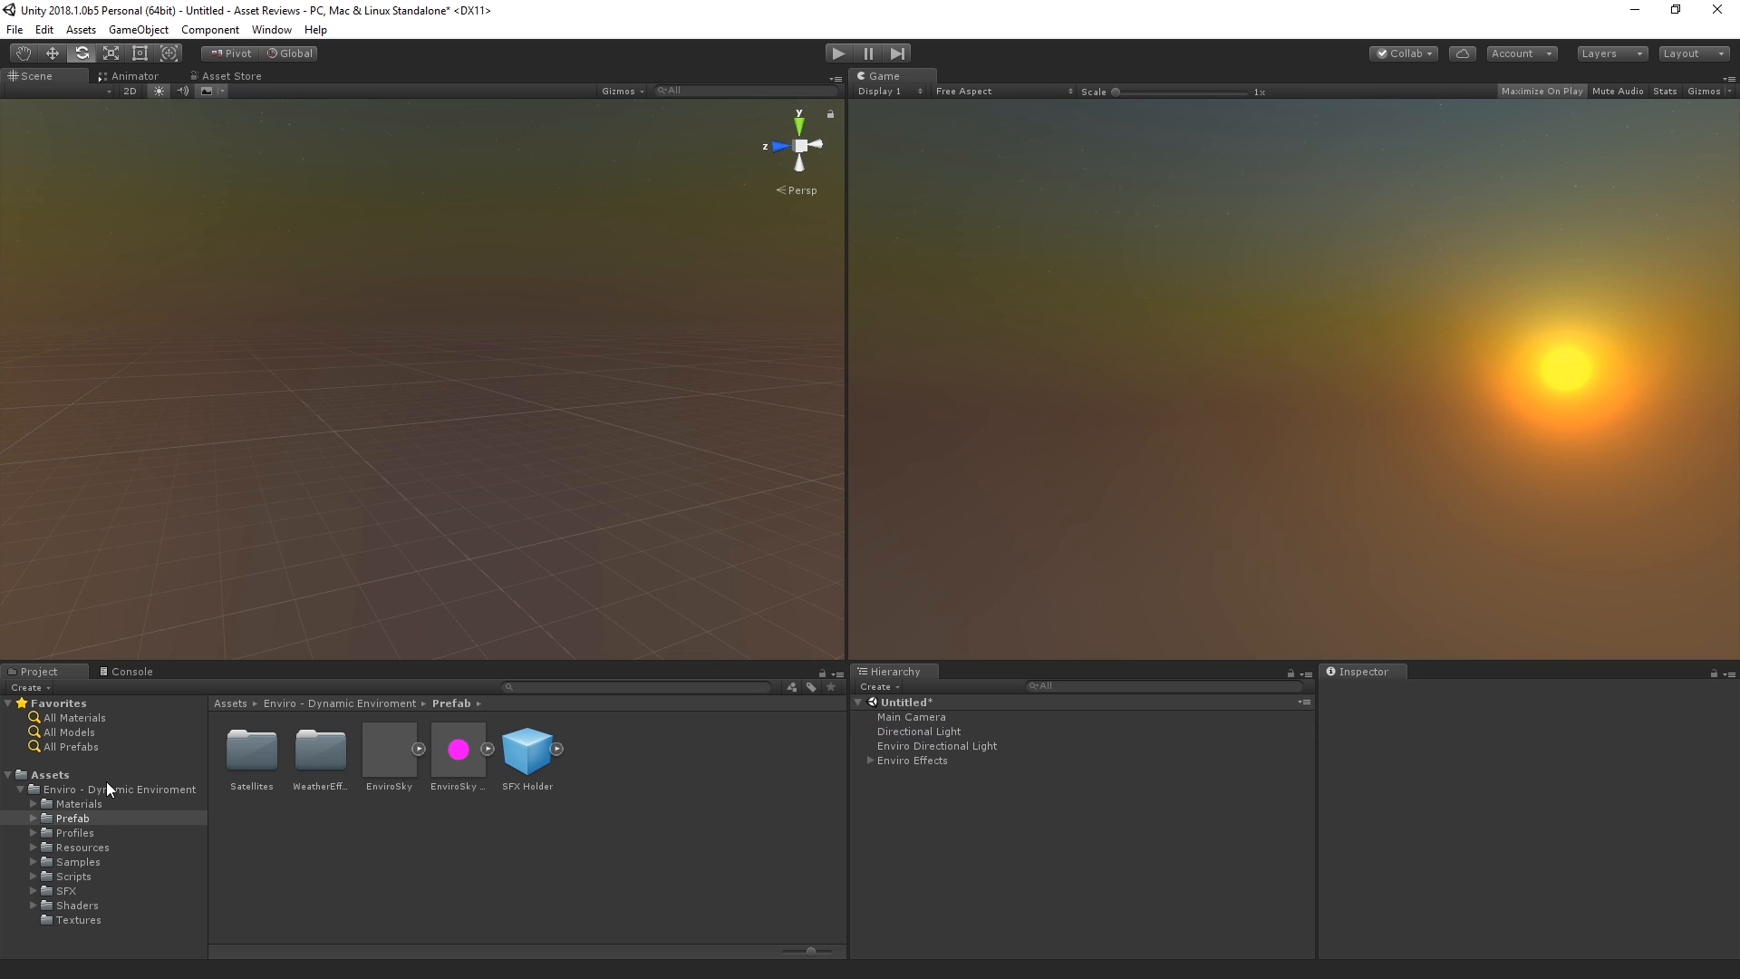
left_click(457, 749)
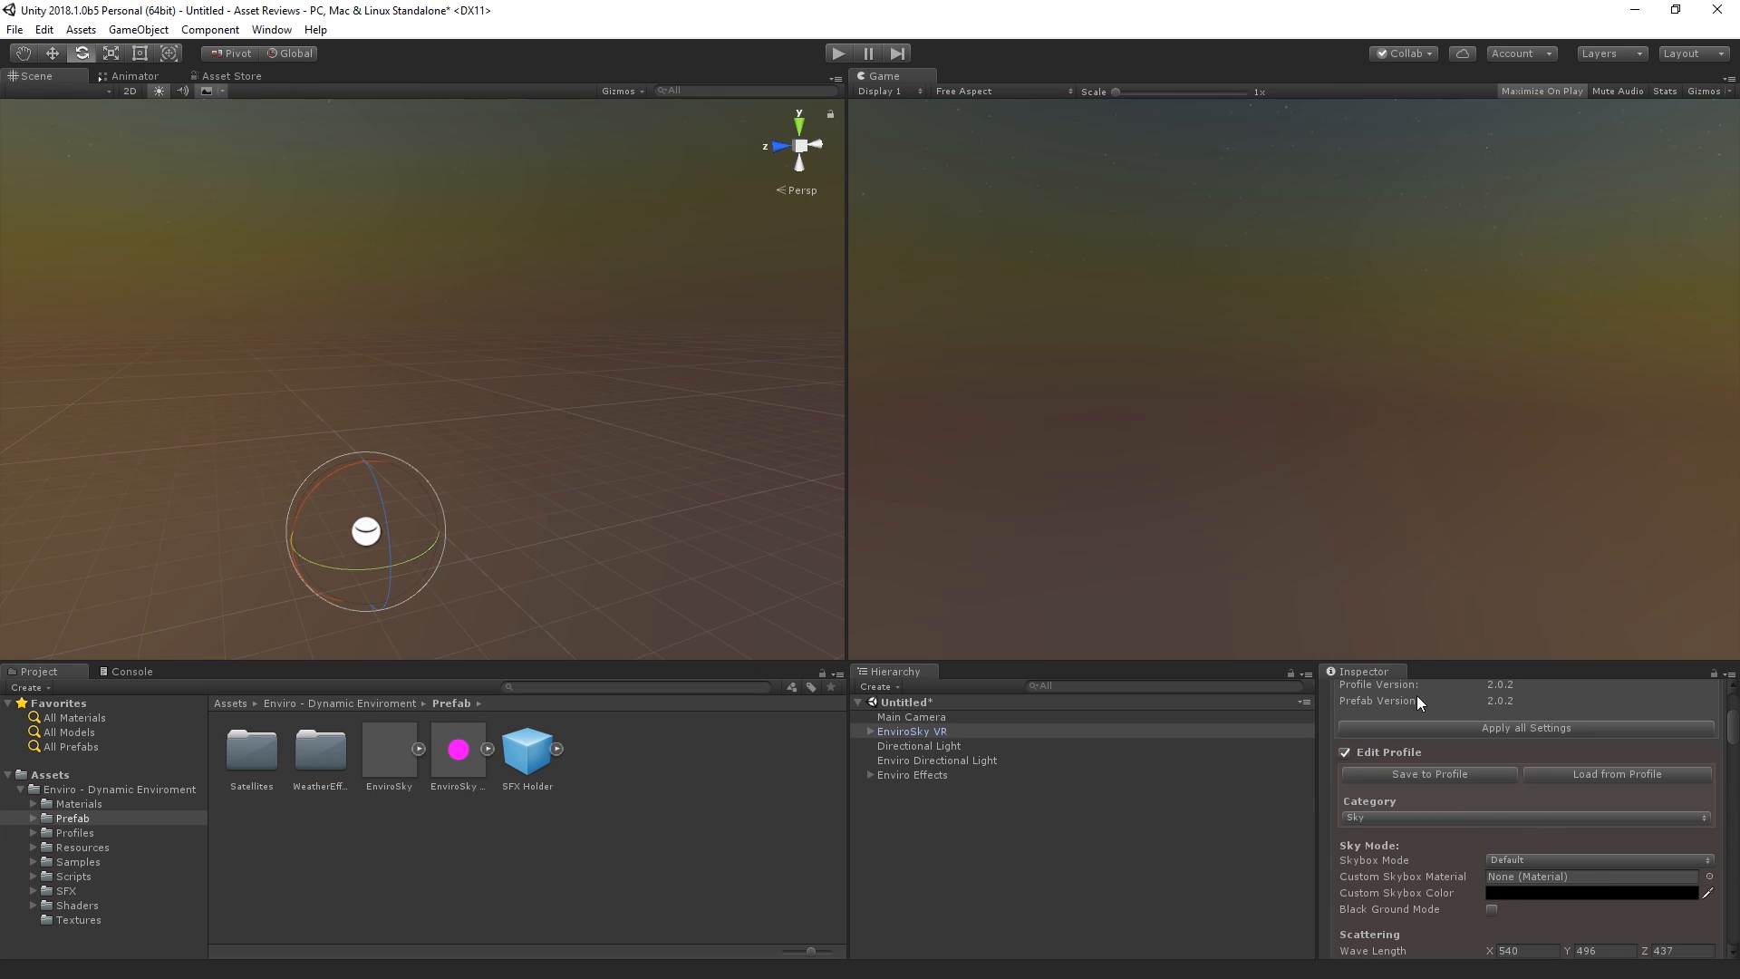
Step: Scroll through EnviroSky VR's Sky Mode, Scattering and Sun settings, then return to the Enviro folder
scroll("down", 3)
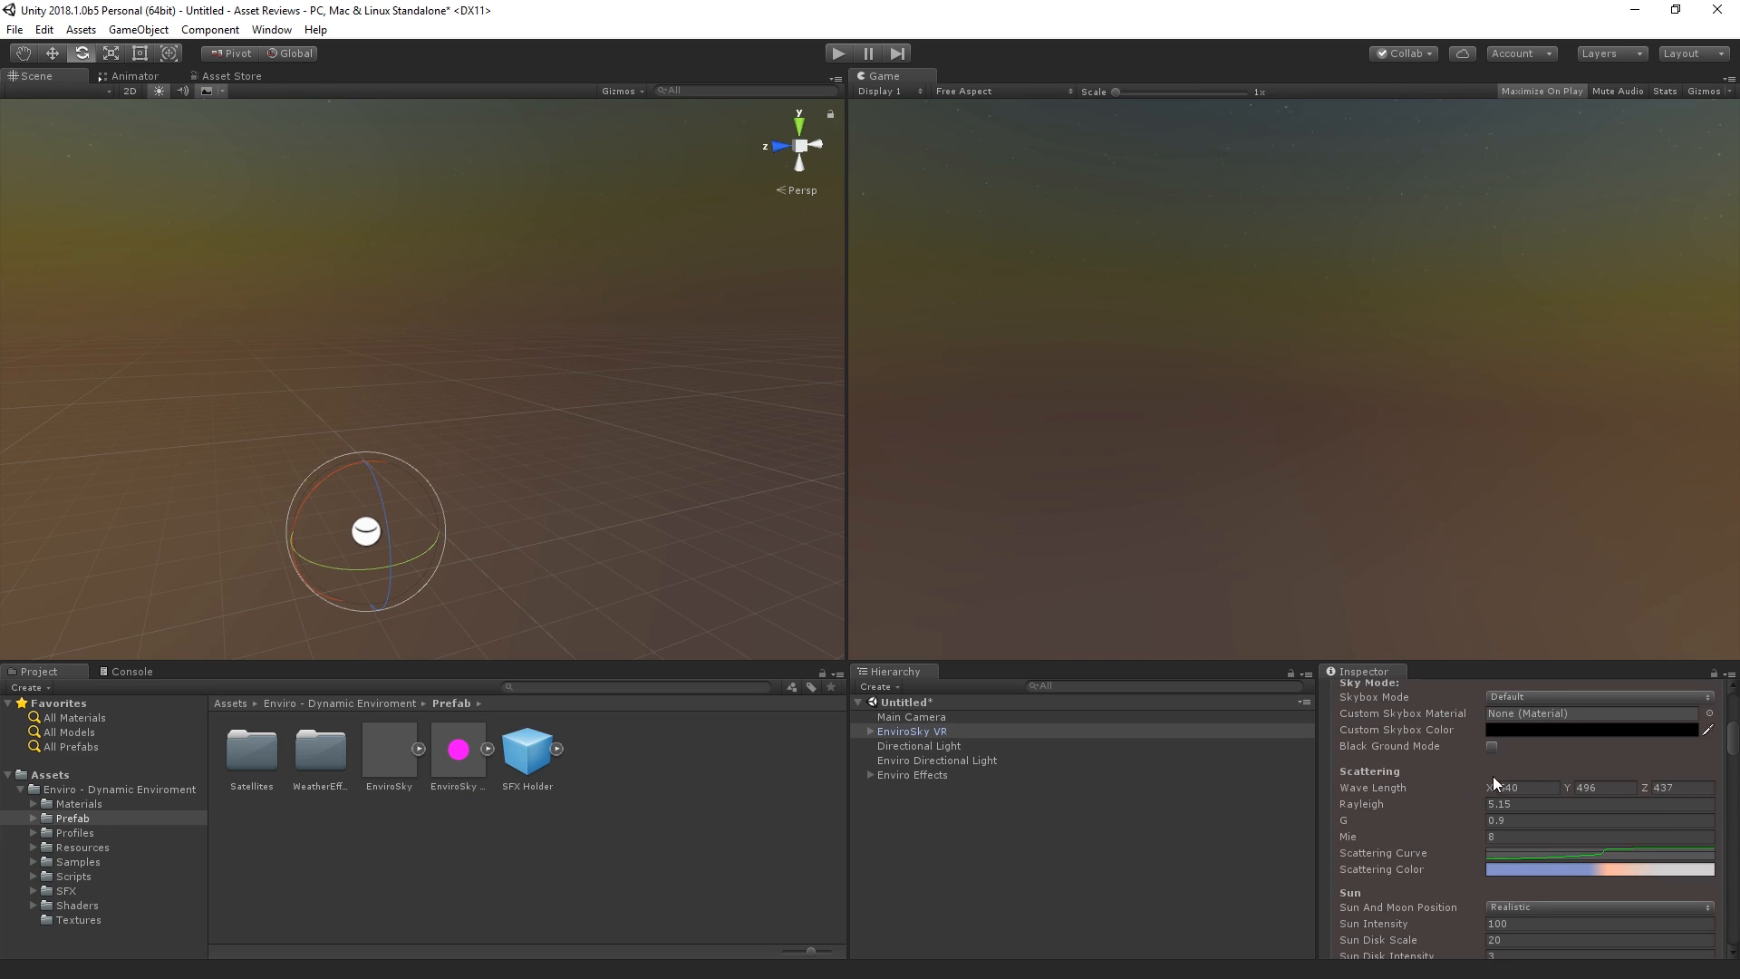
scroll("down", 3)
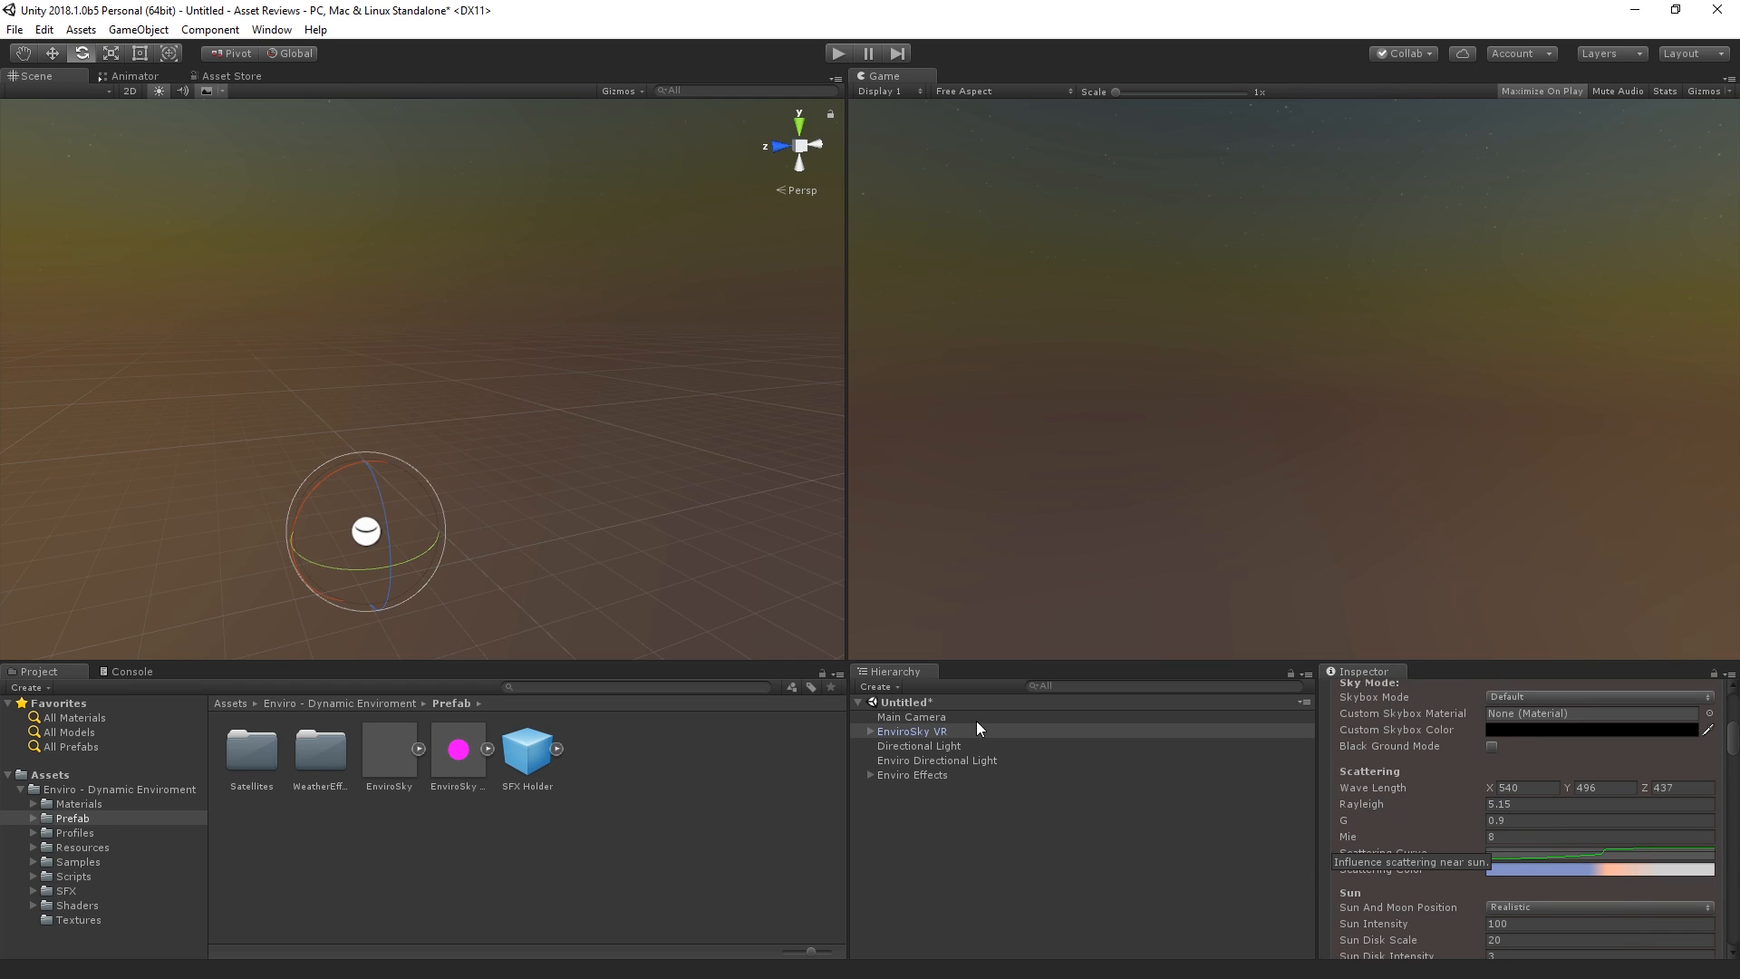
left_click(912, 730)
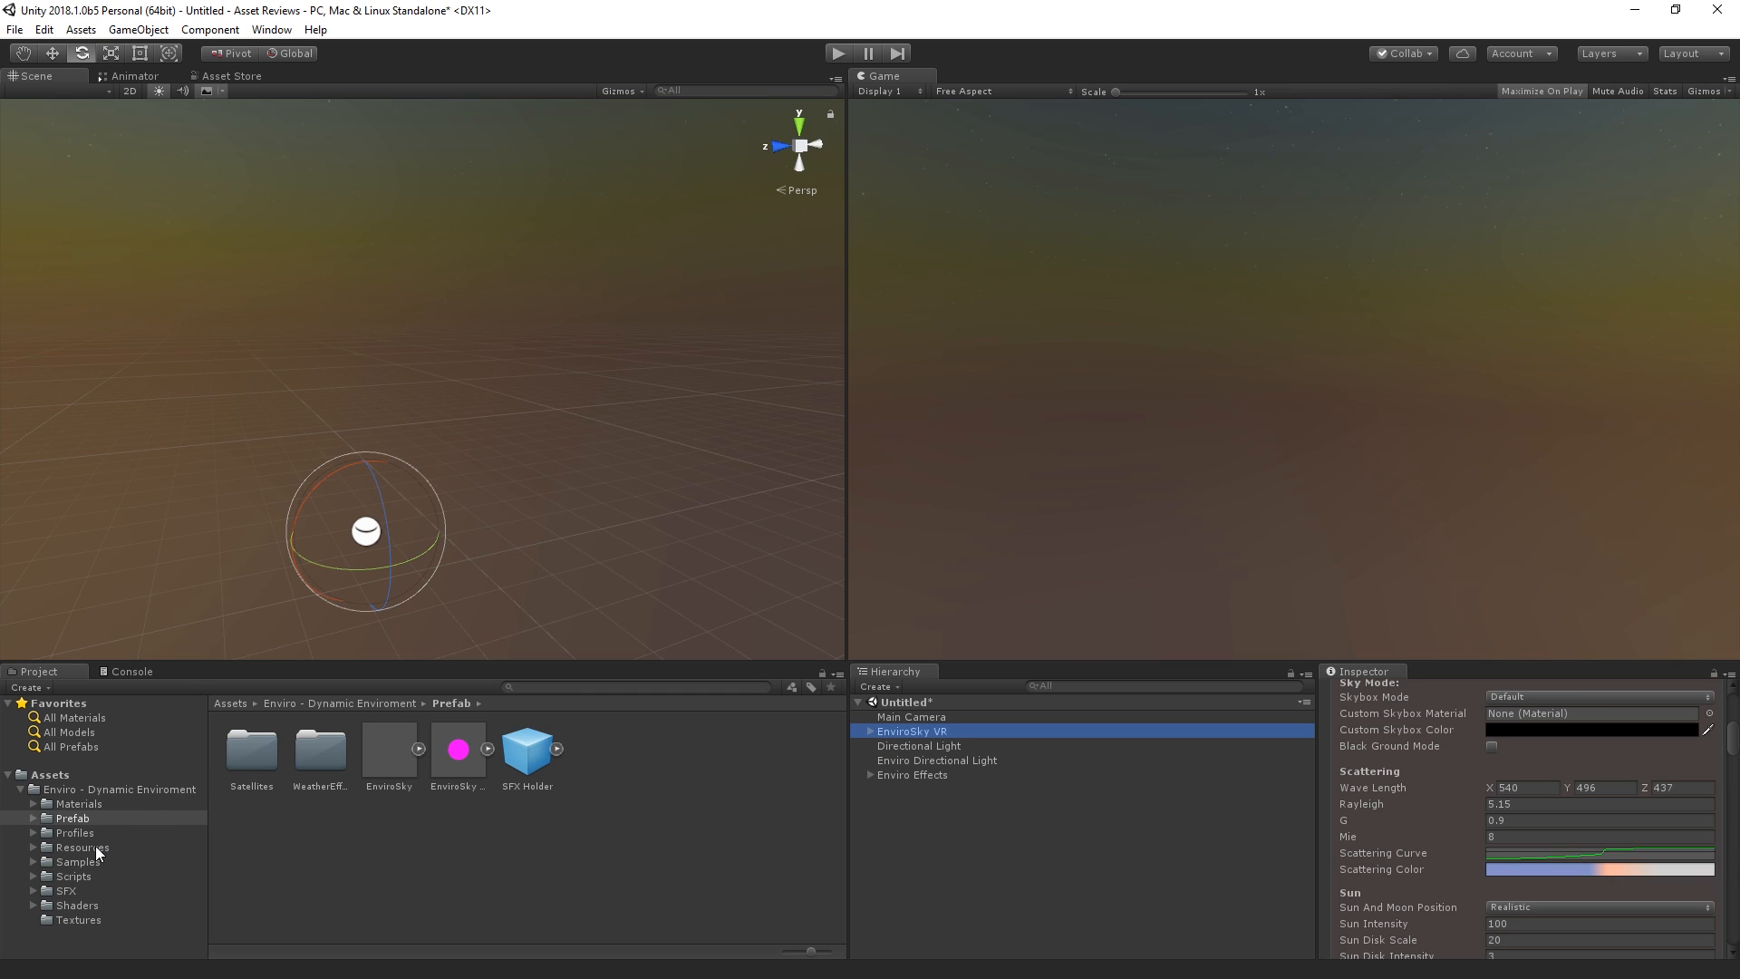
left_click(116, 788)
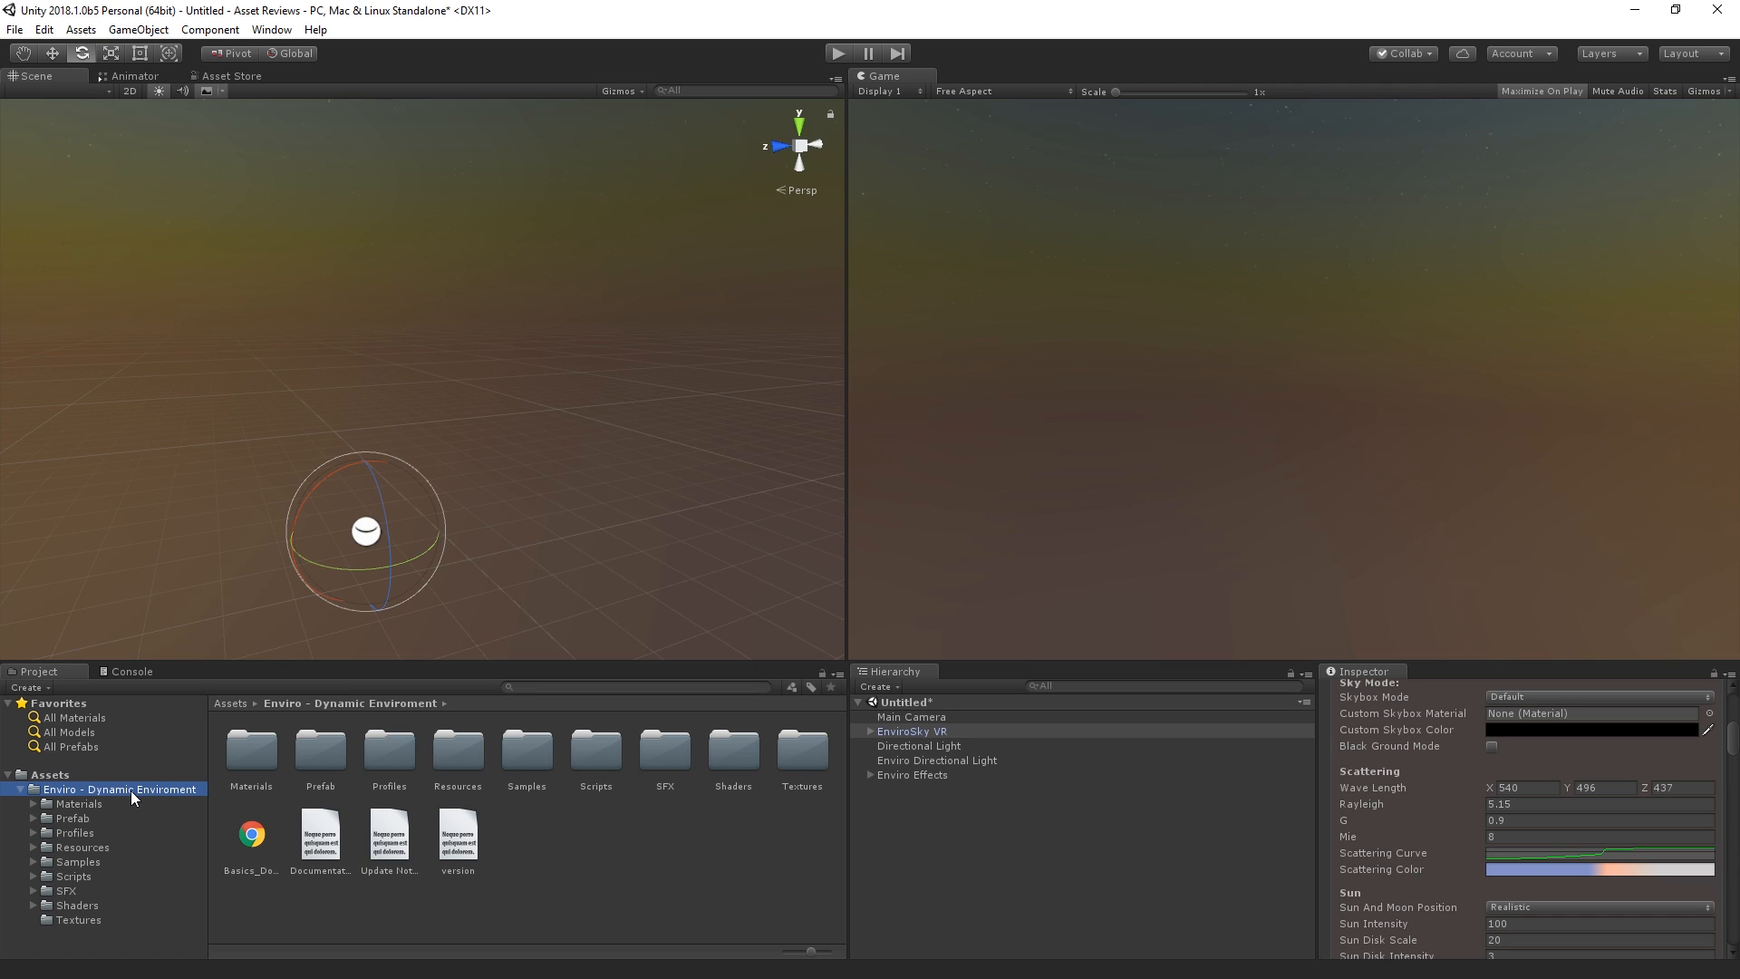
Step: Browse the Enviro Prefab, version file, Profiles, Resources and Samples folders
left_click(73, 817)
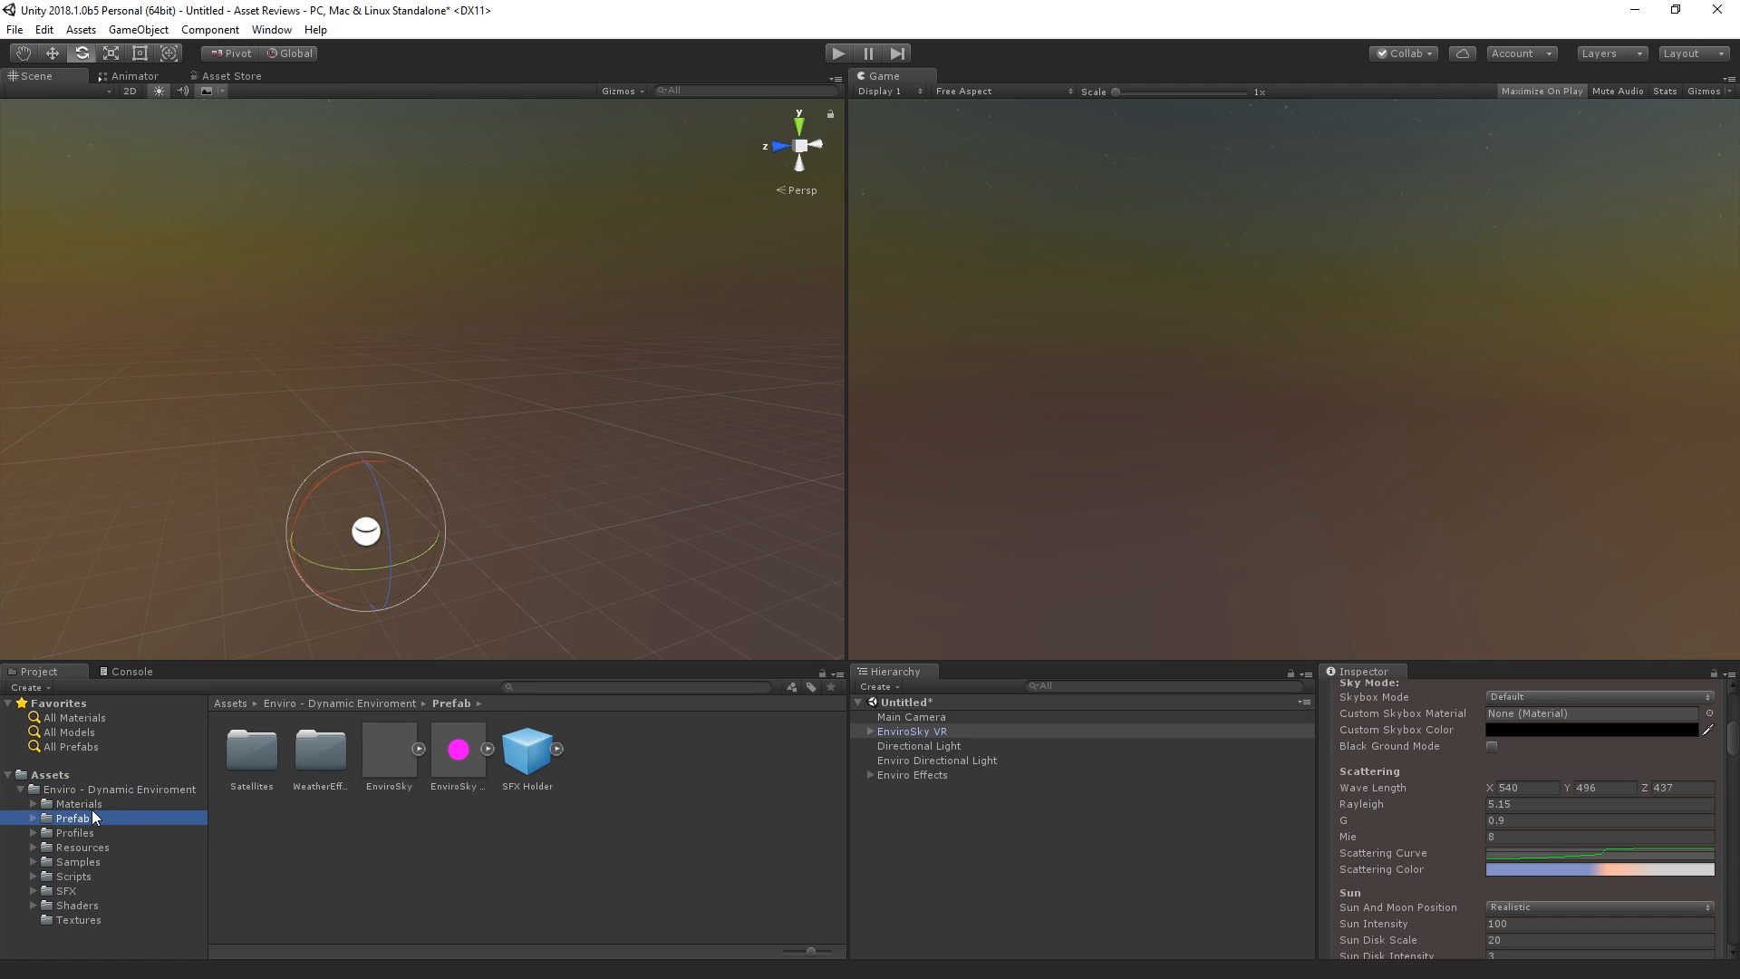
mouse_move(324, 696)
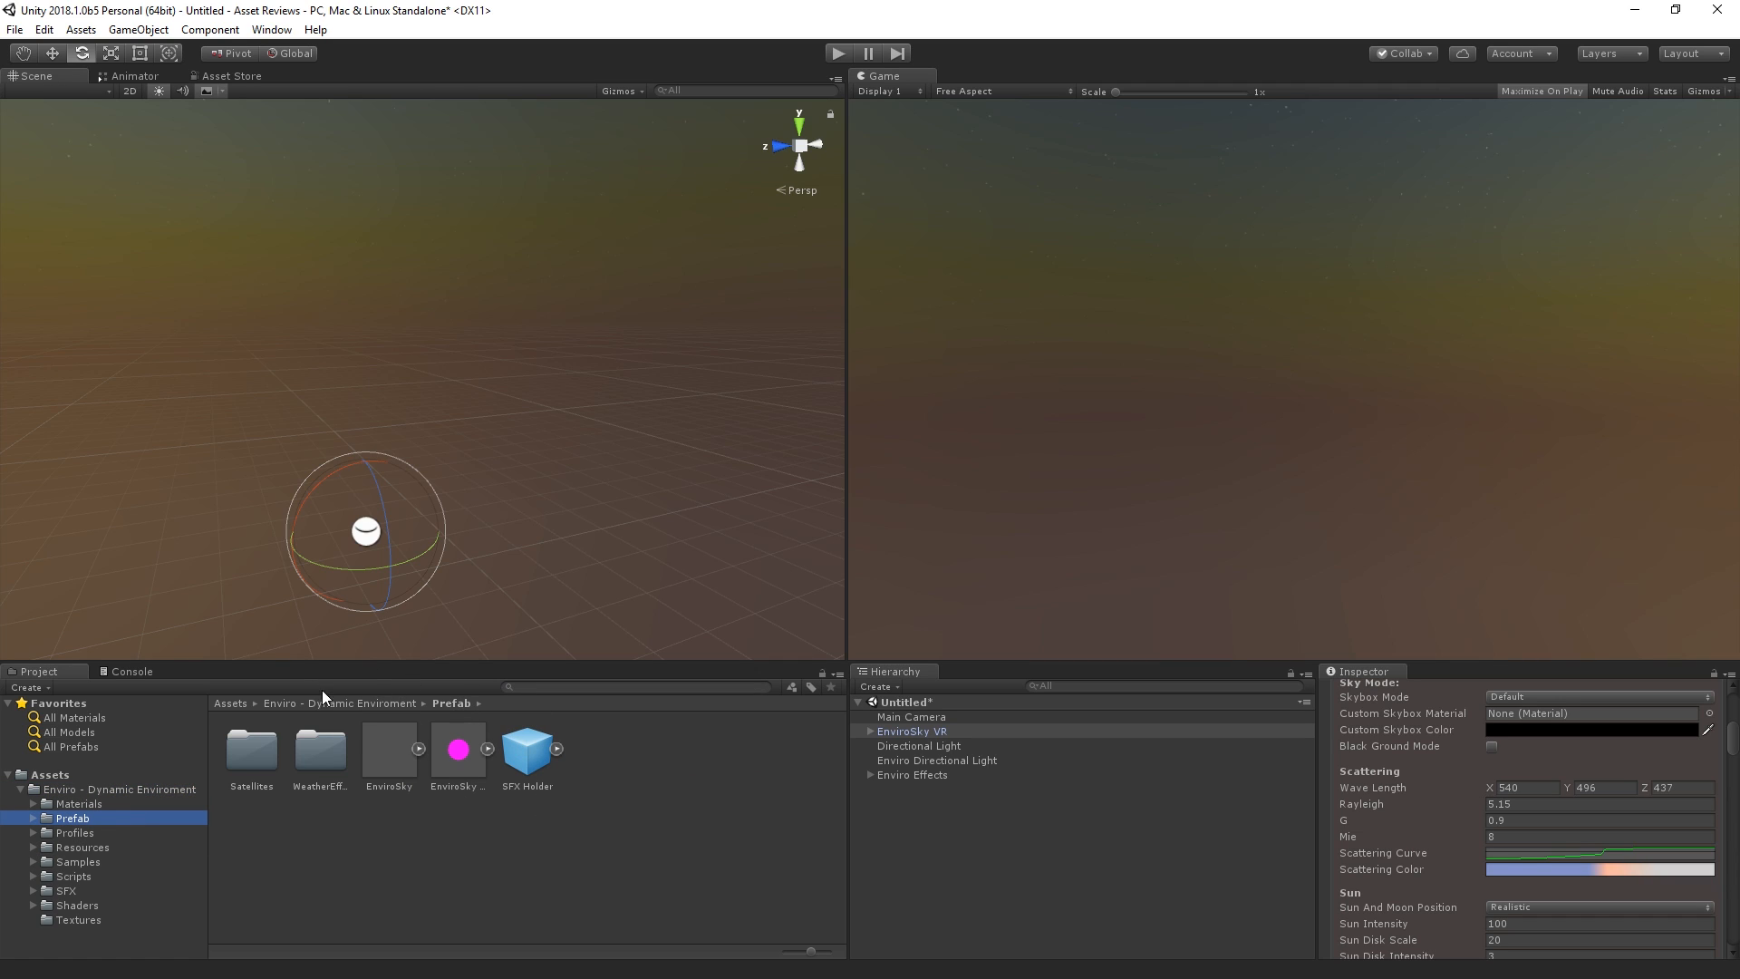
mouse_move(383, 705)
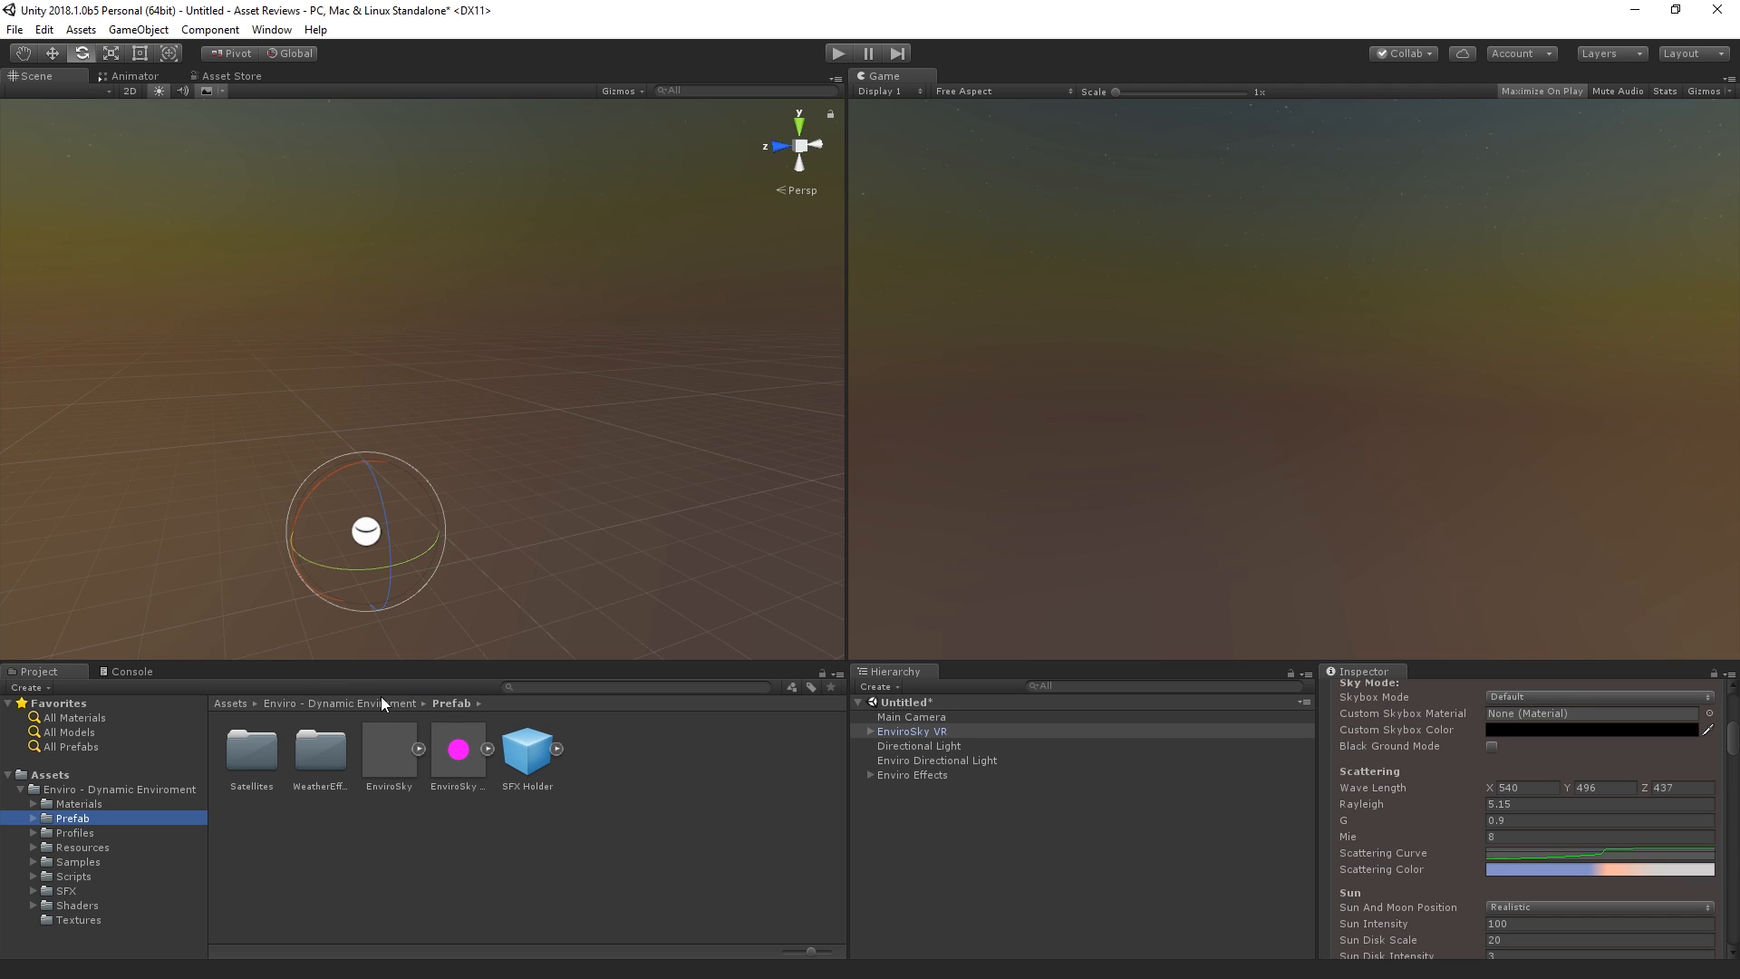
mouse_move(147, 807)
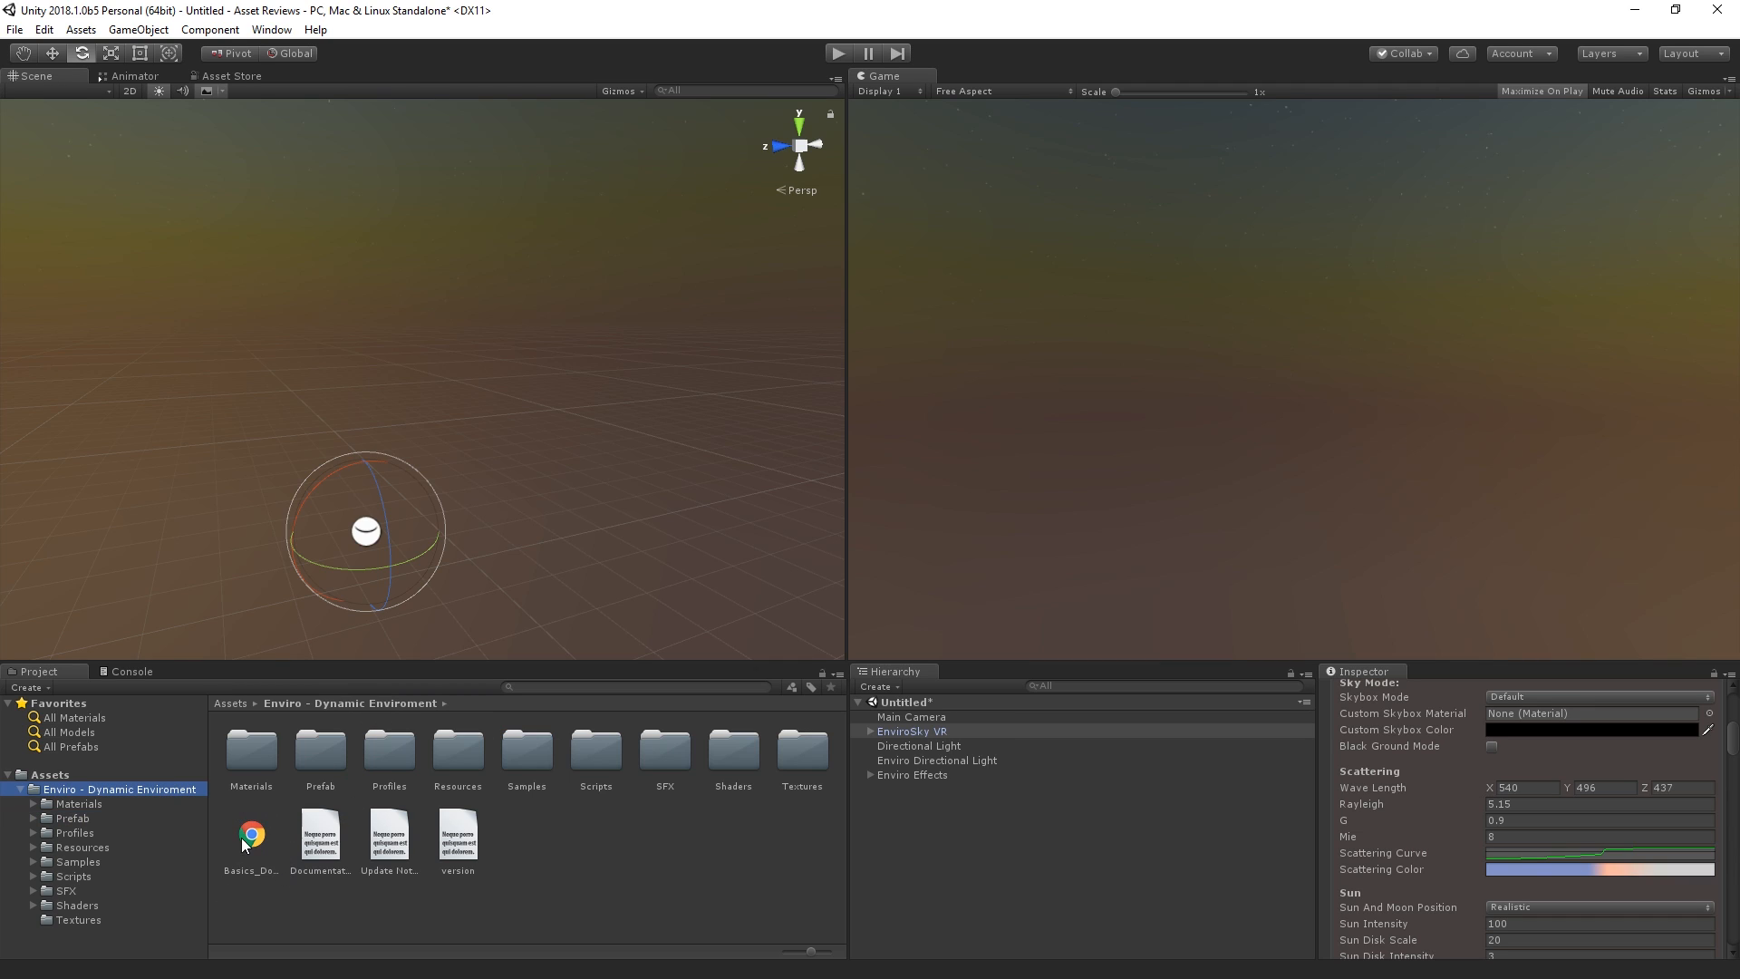
mouse_move(337, 804)
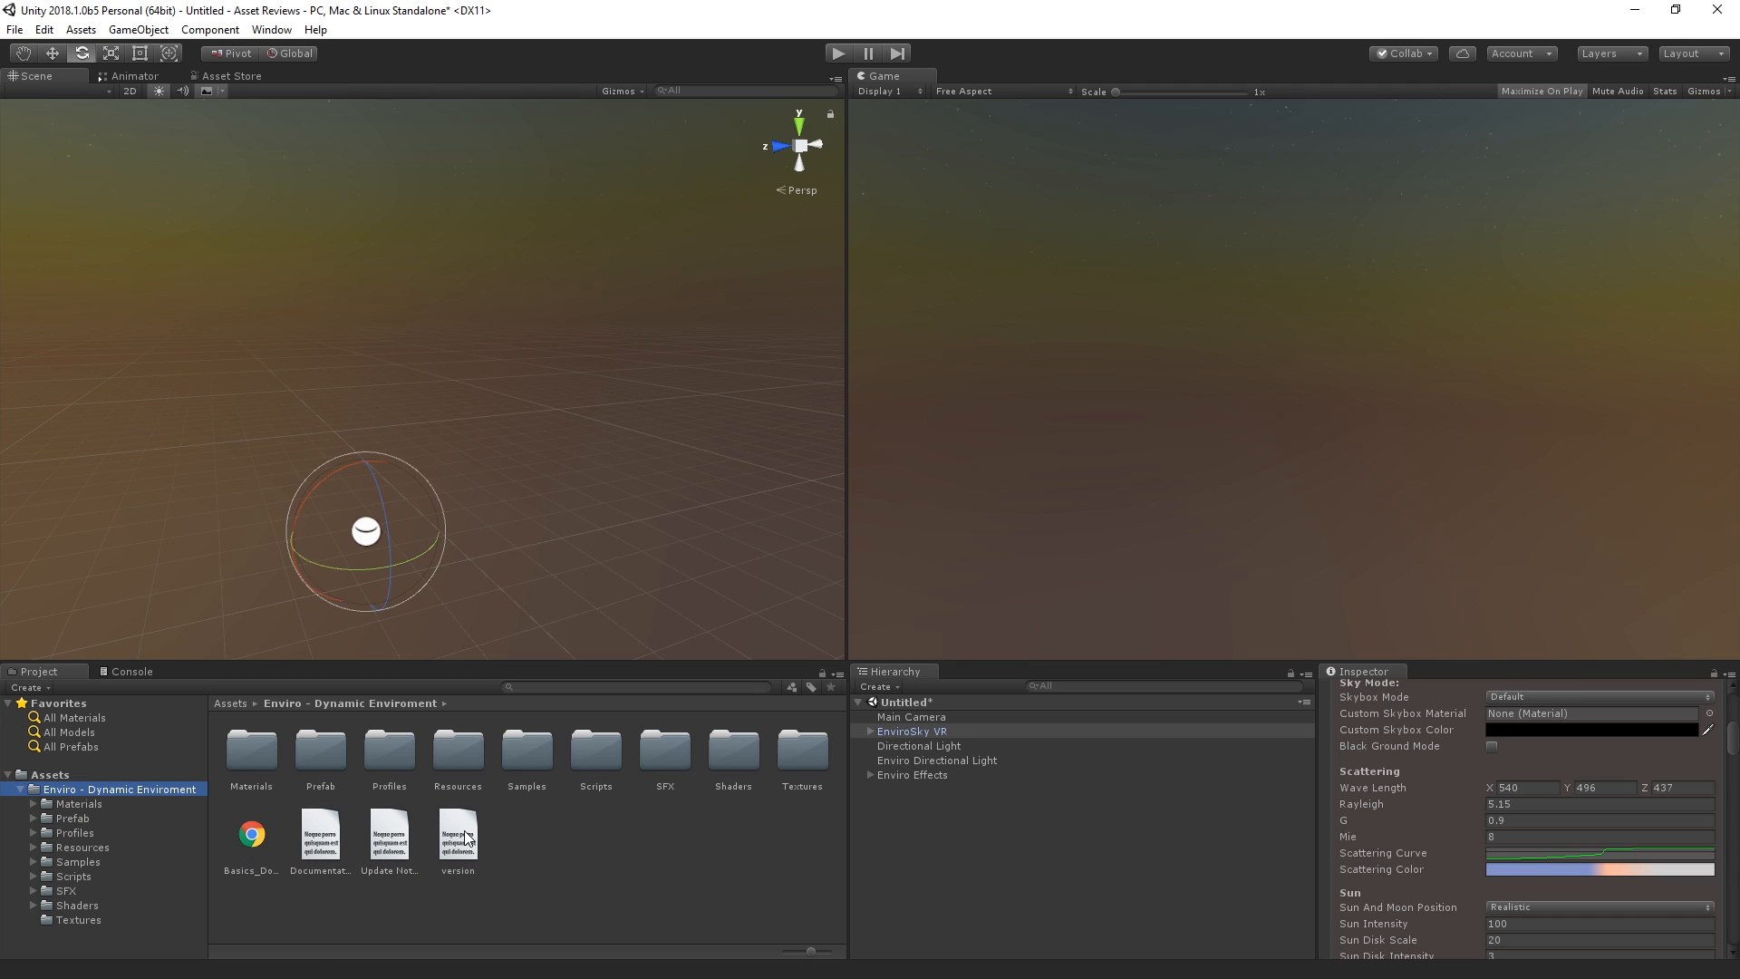
double_click(250, 751)
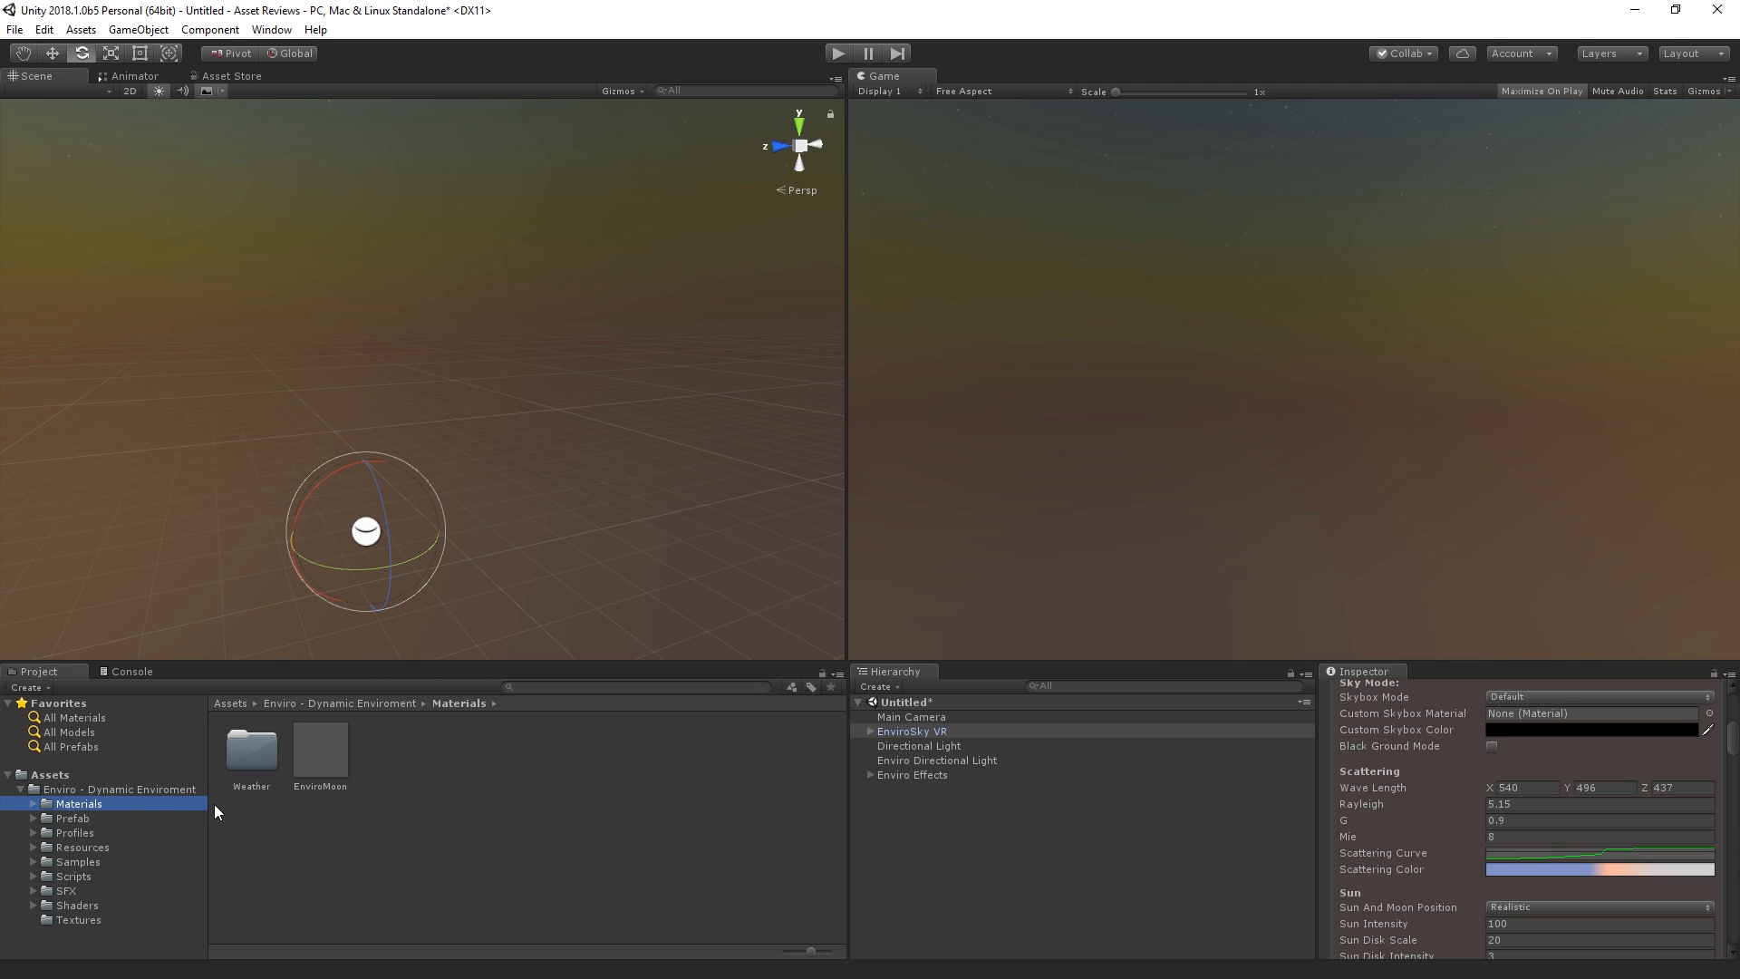
mouse_move(205, 832)
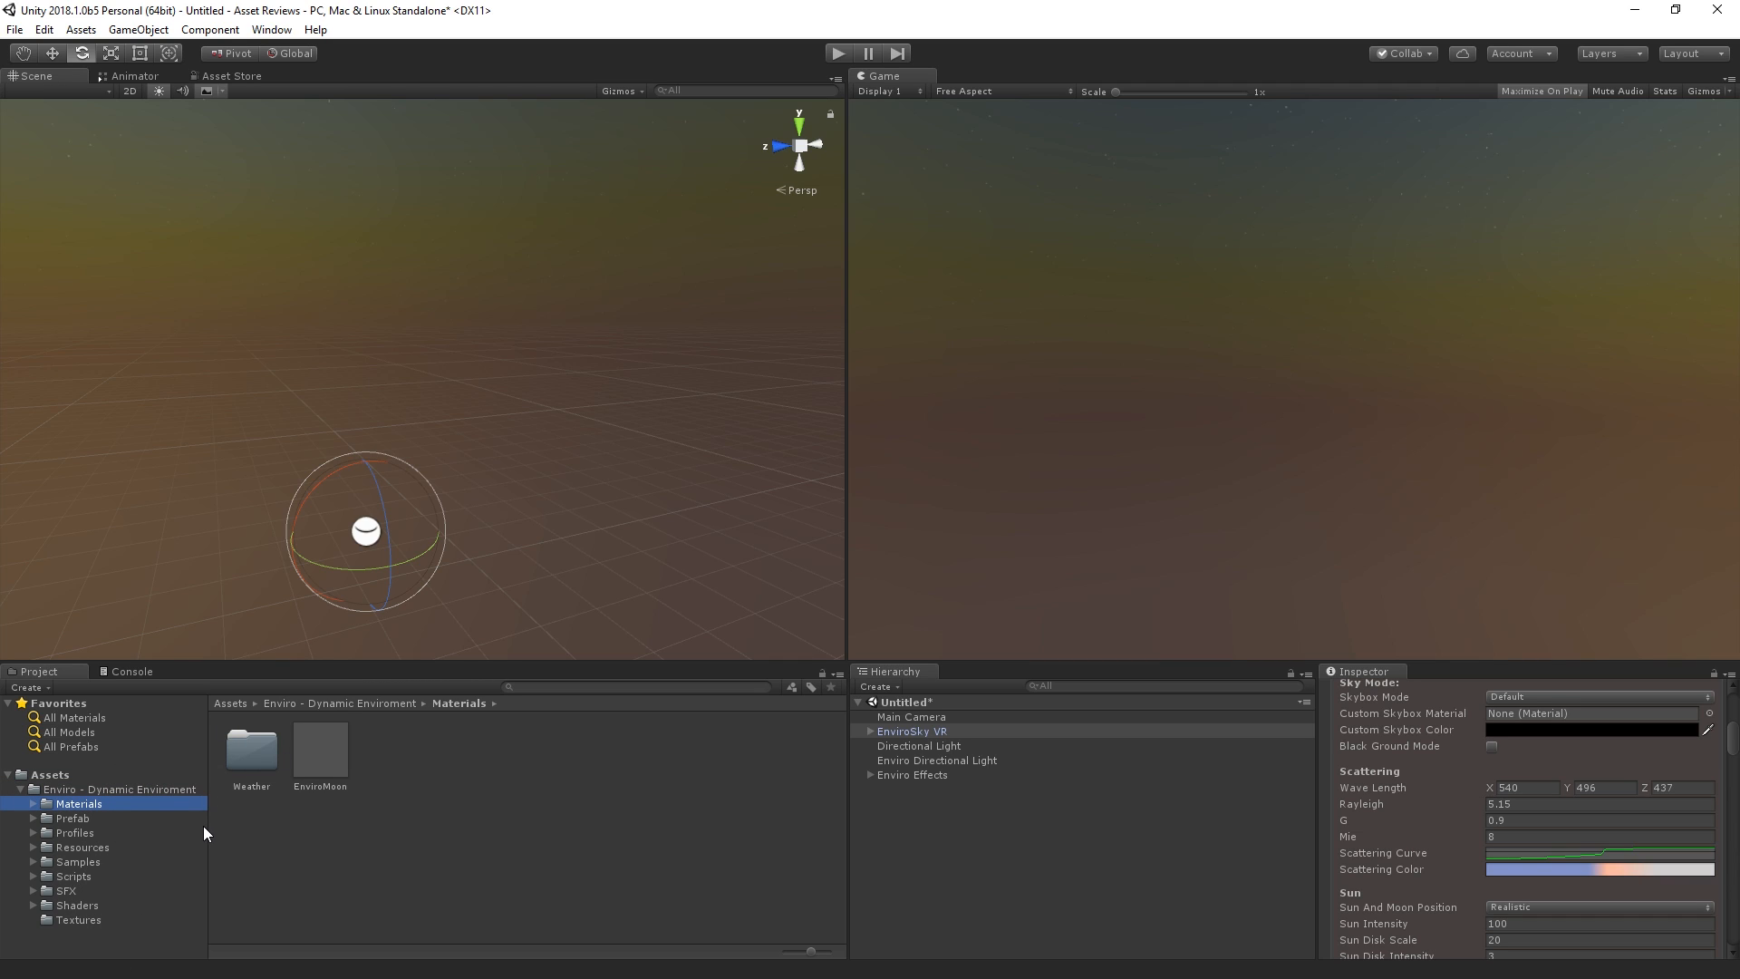
mouse_move(209, 845)
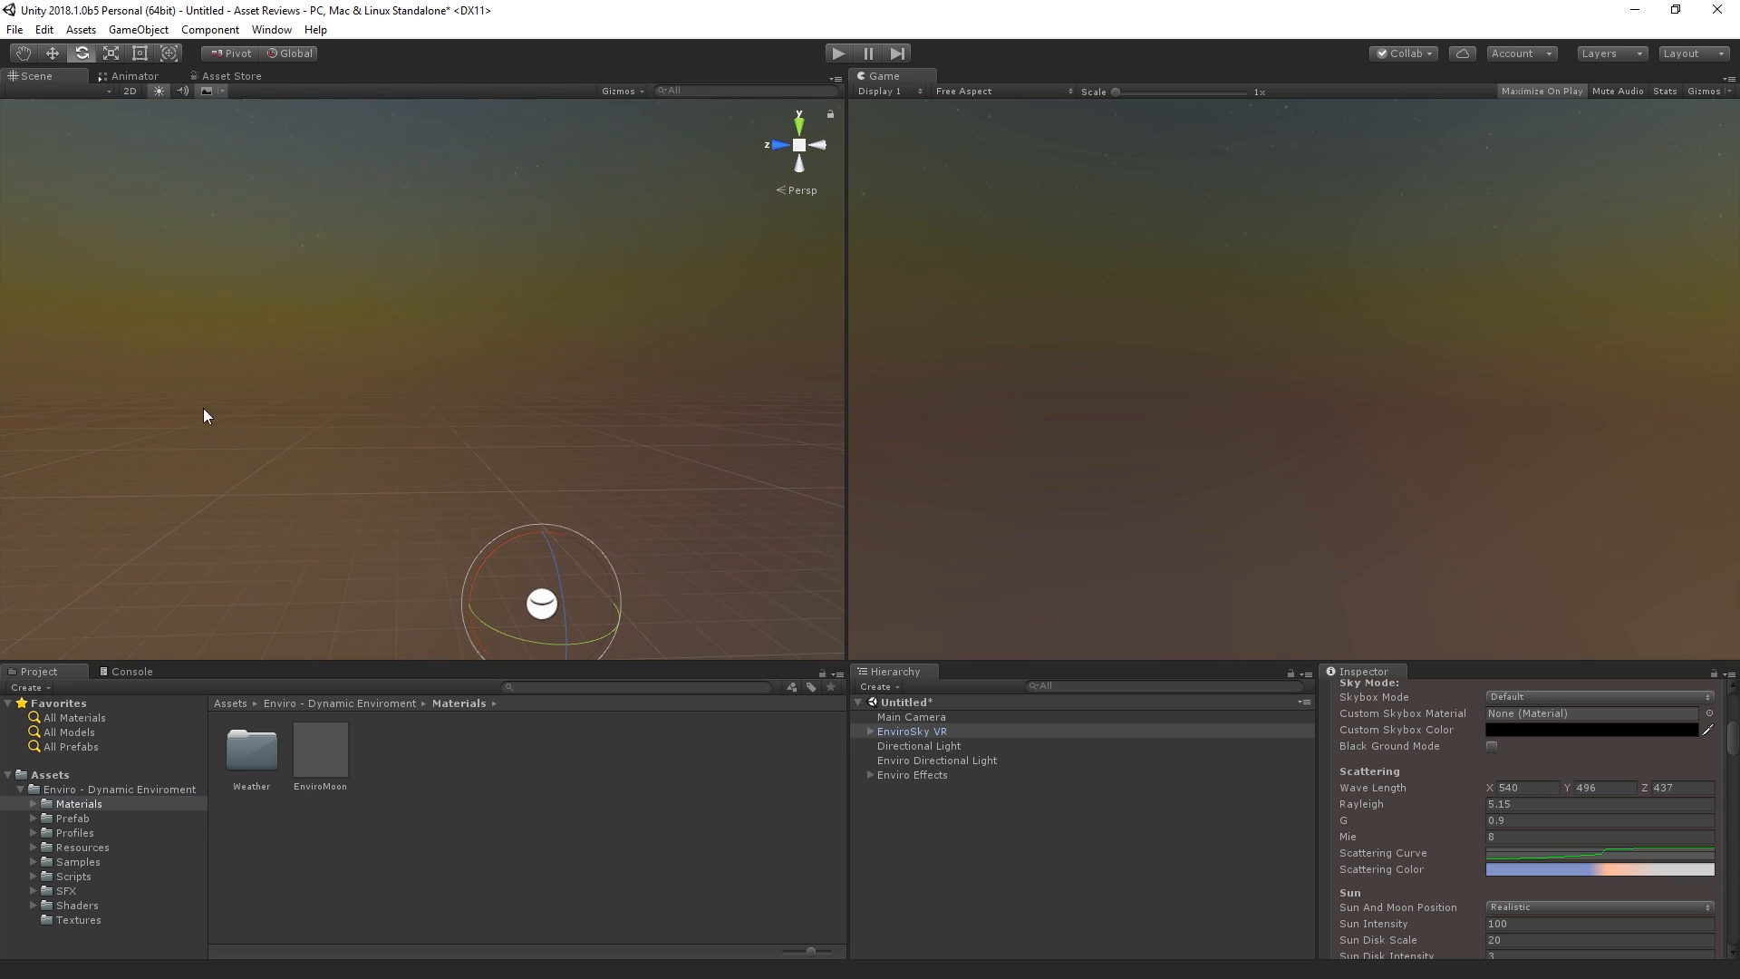
mouse_move(274, 424)
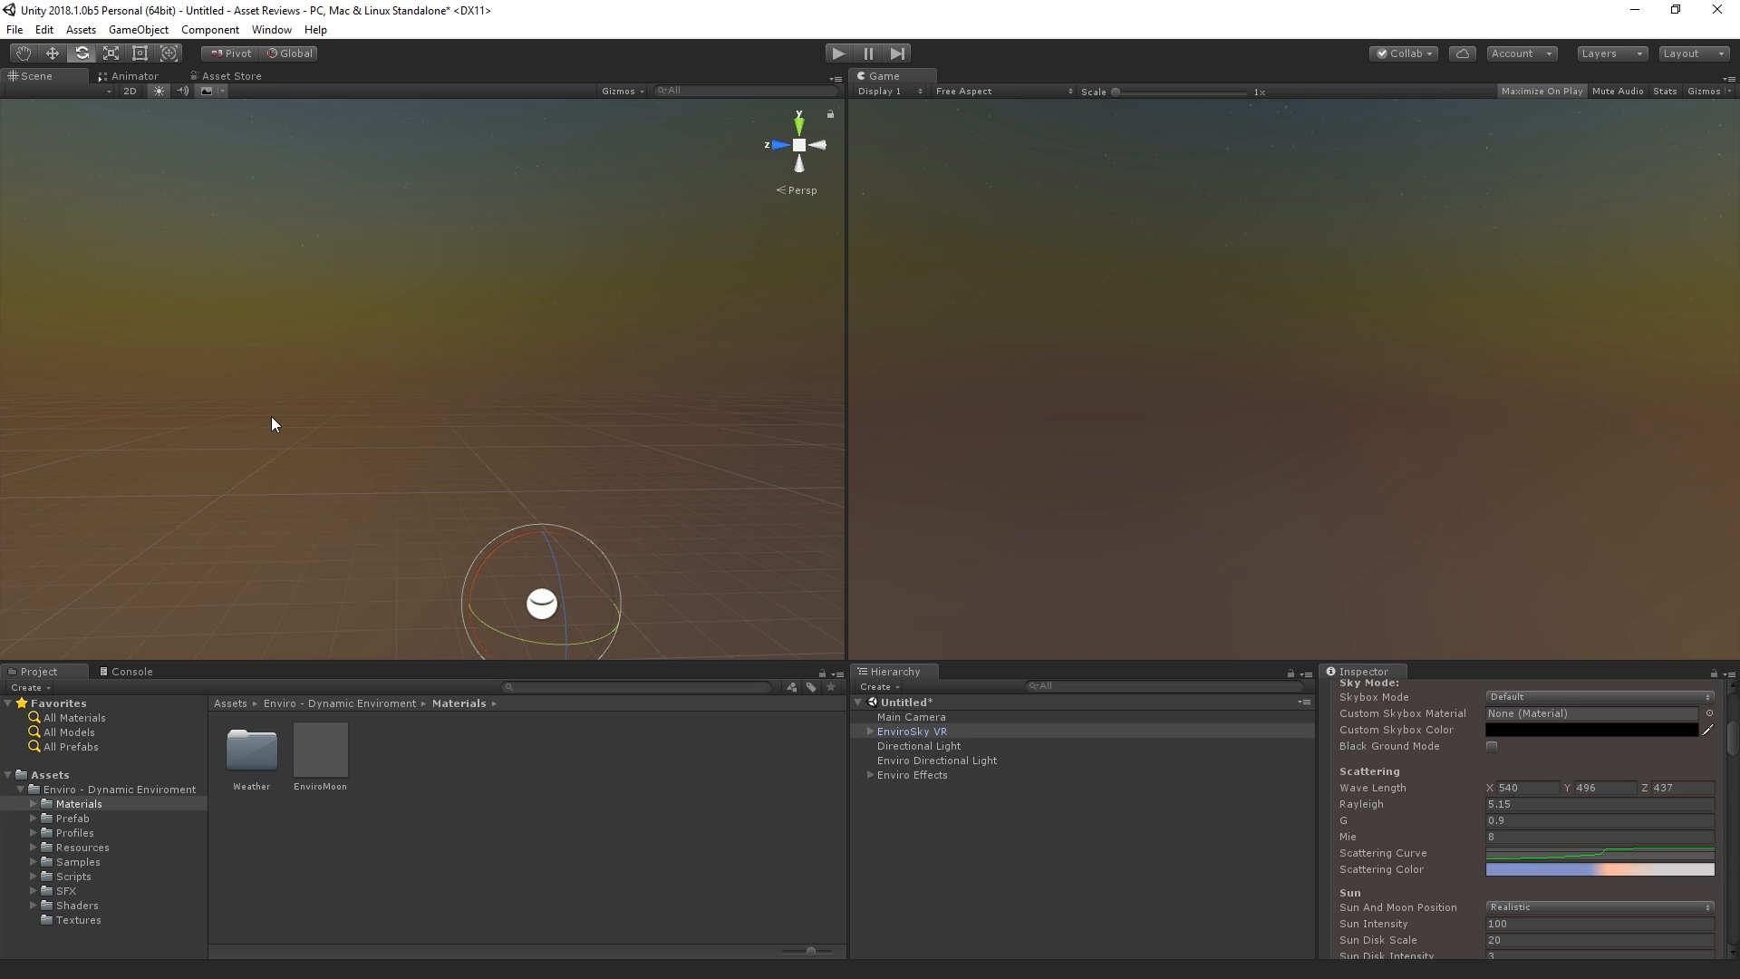
mouse_move(42, 824)
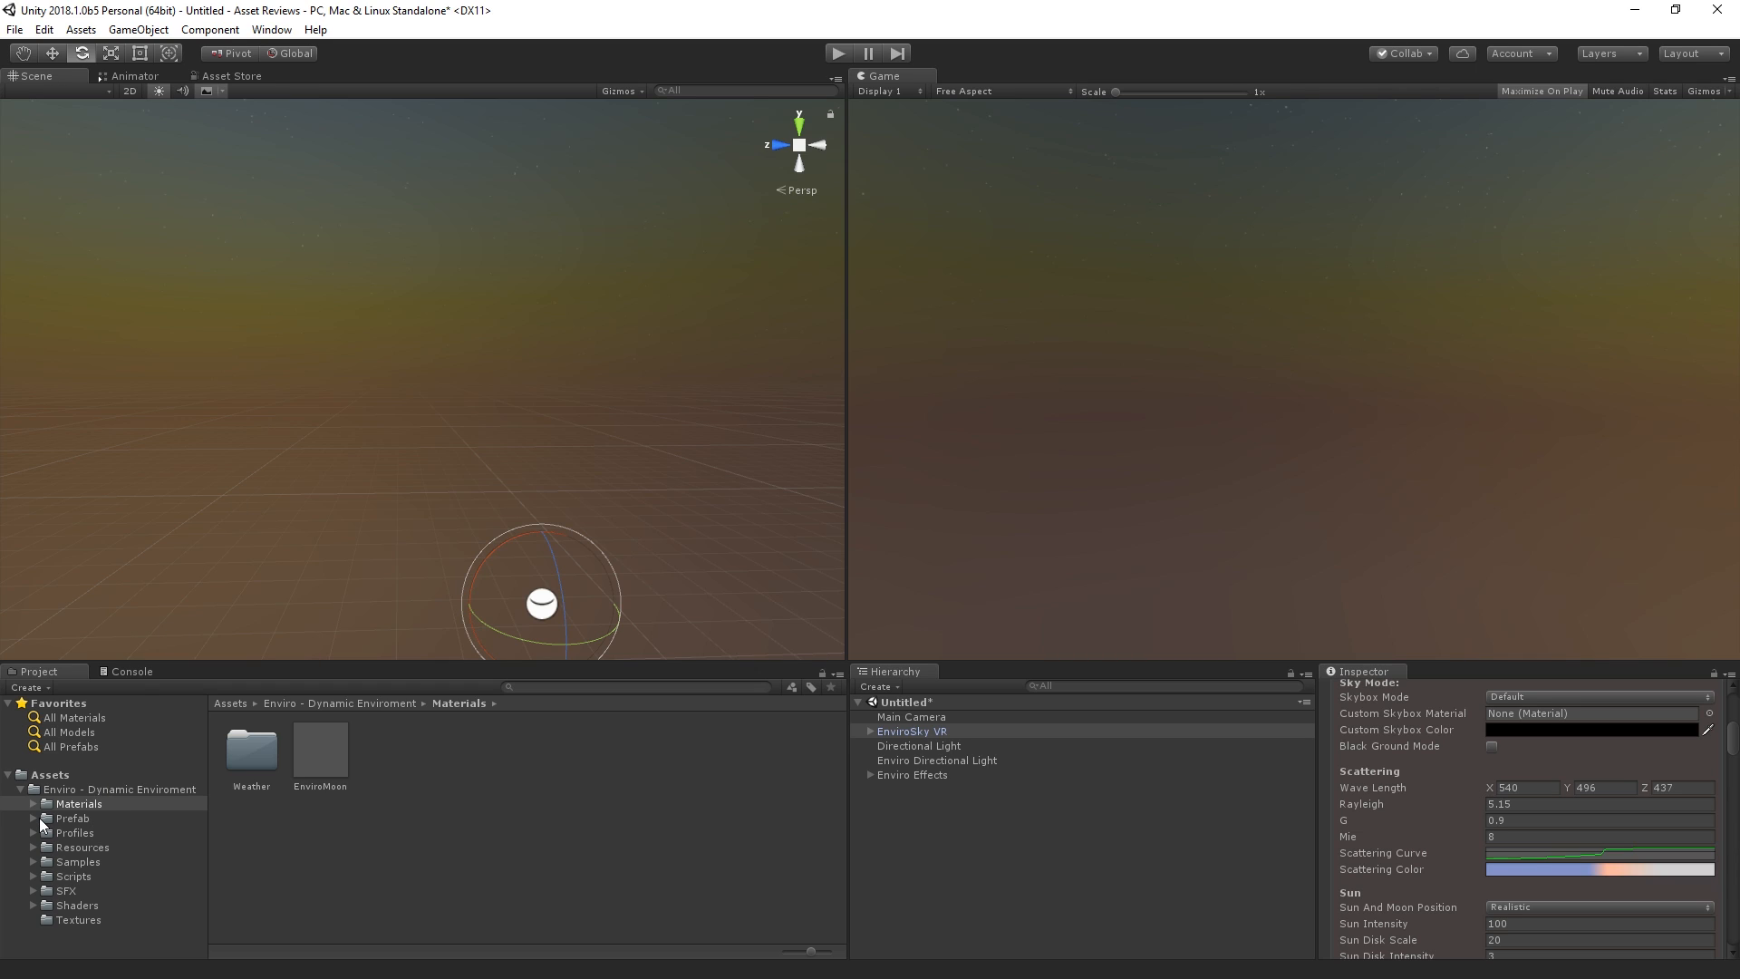
left_click(76, 832)
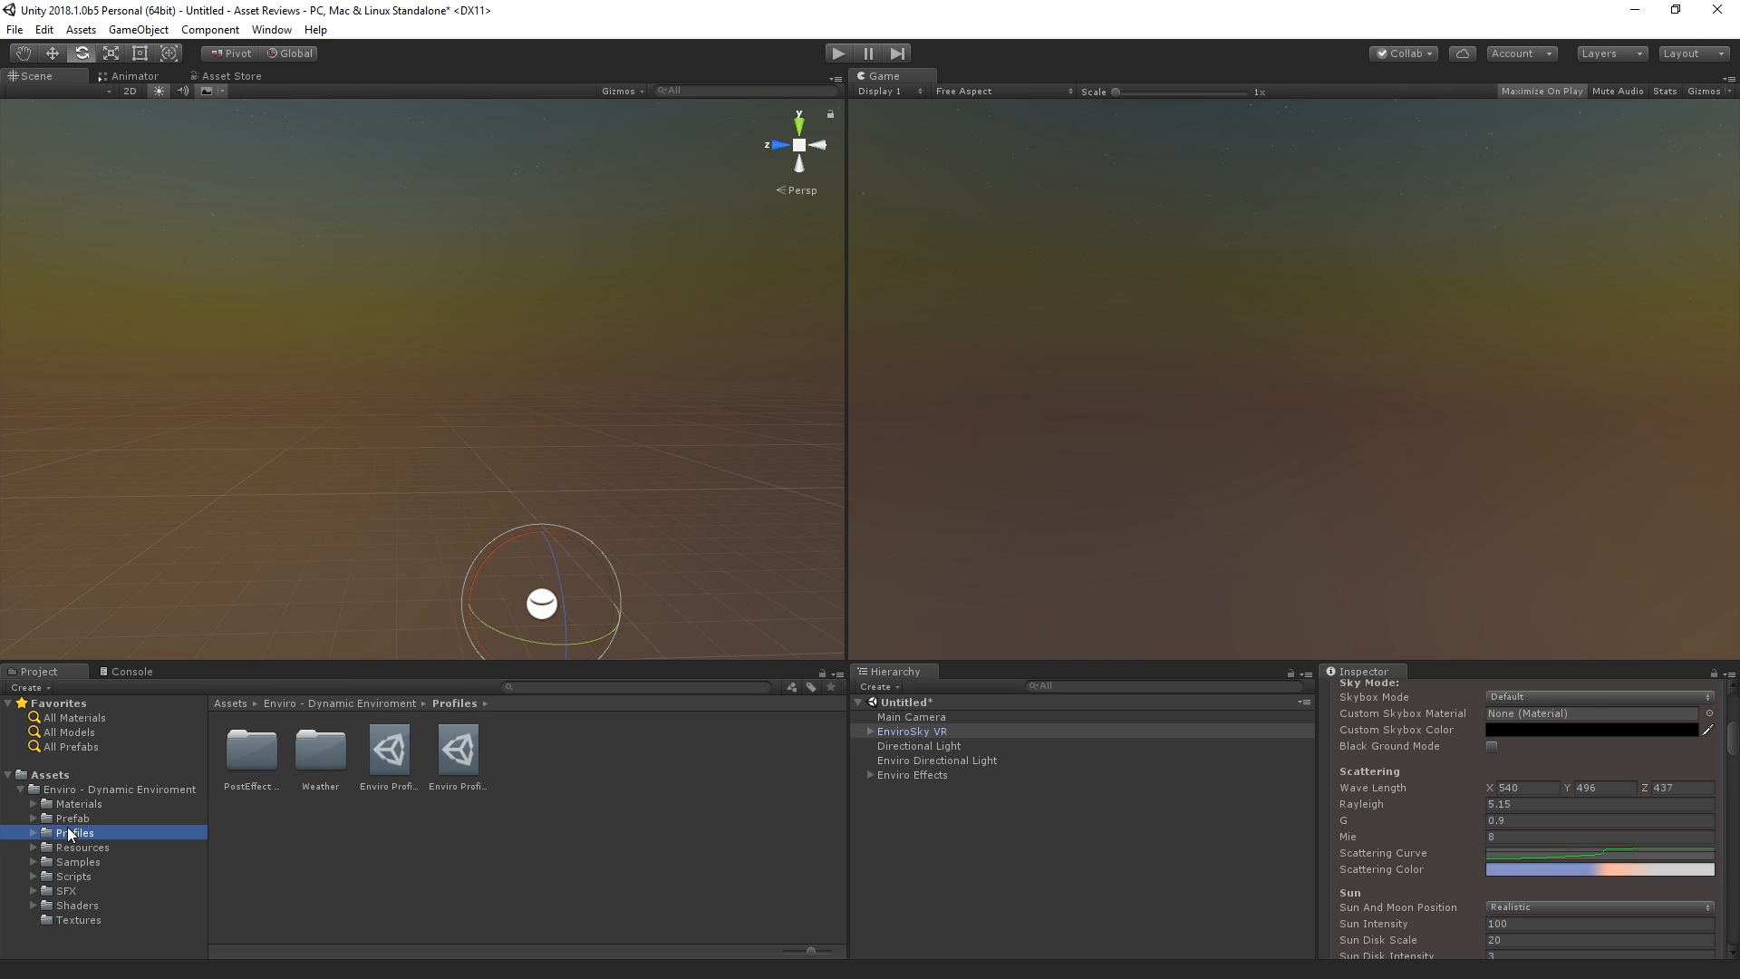
mouse_move(82, 834)
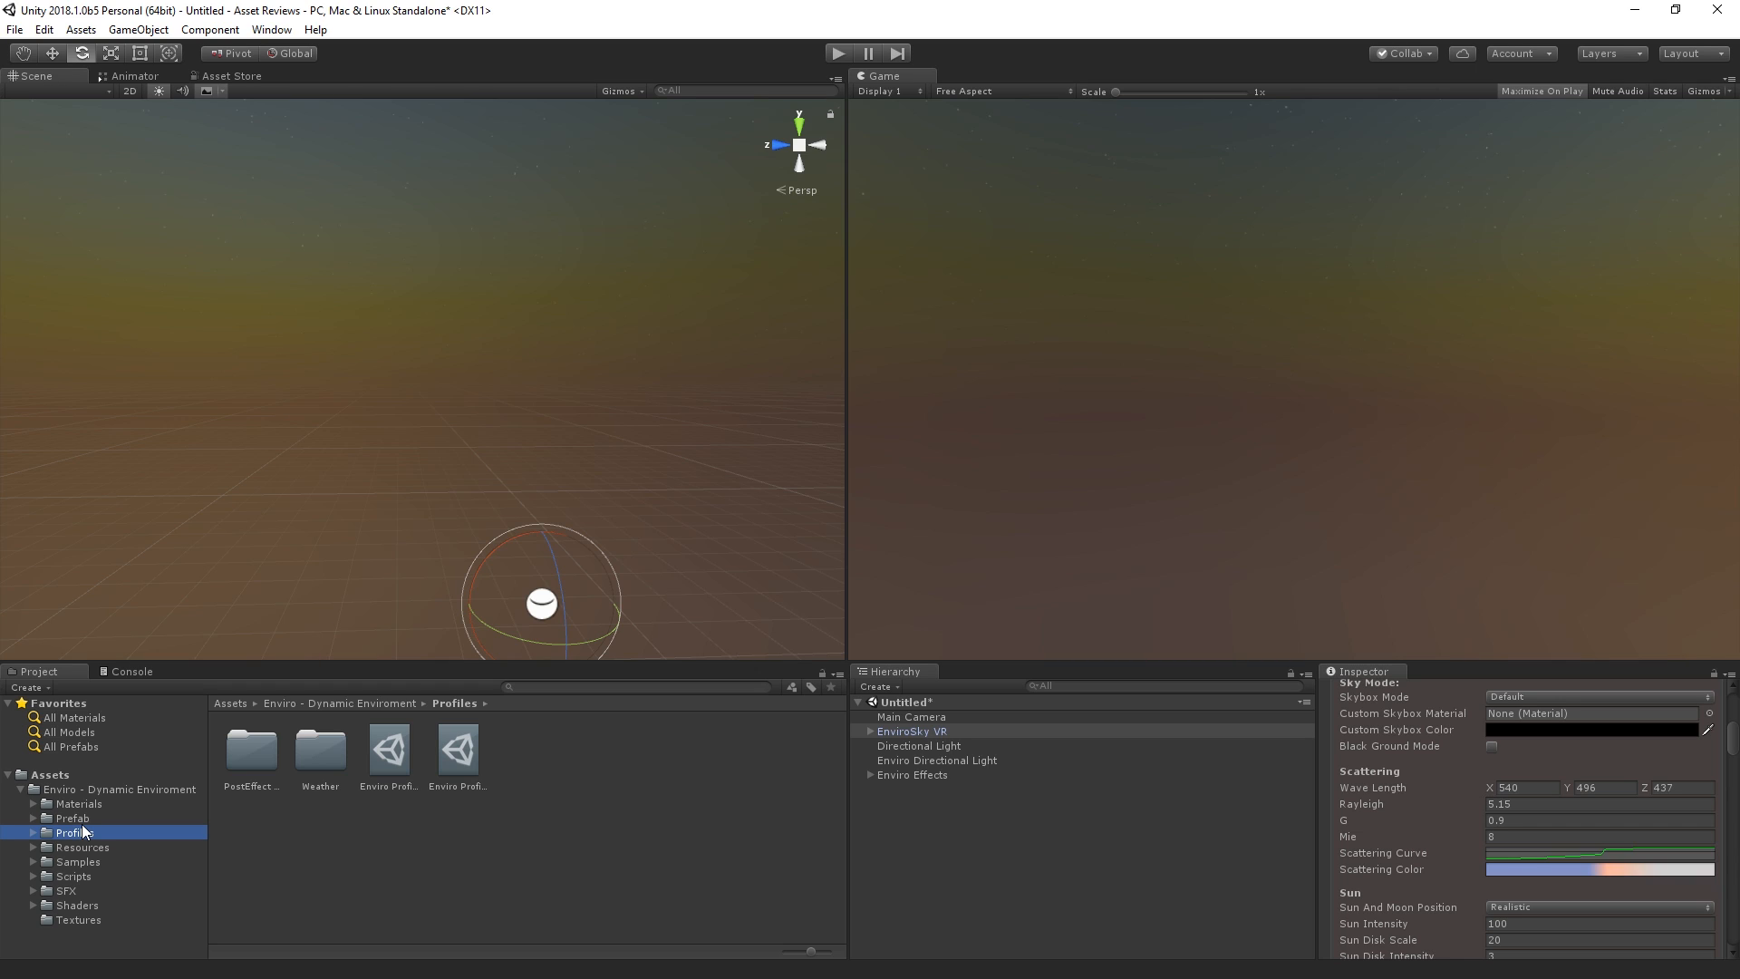
mouse_move(80, 876)
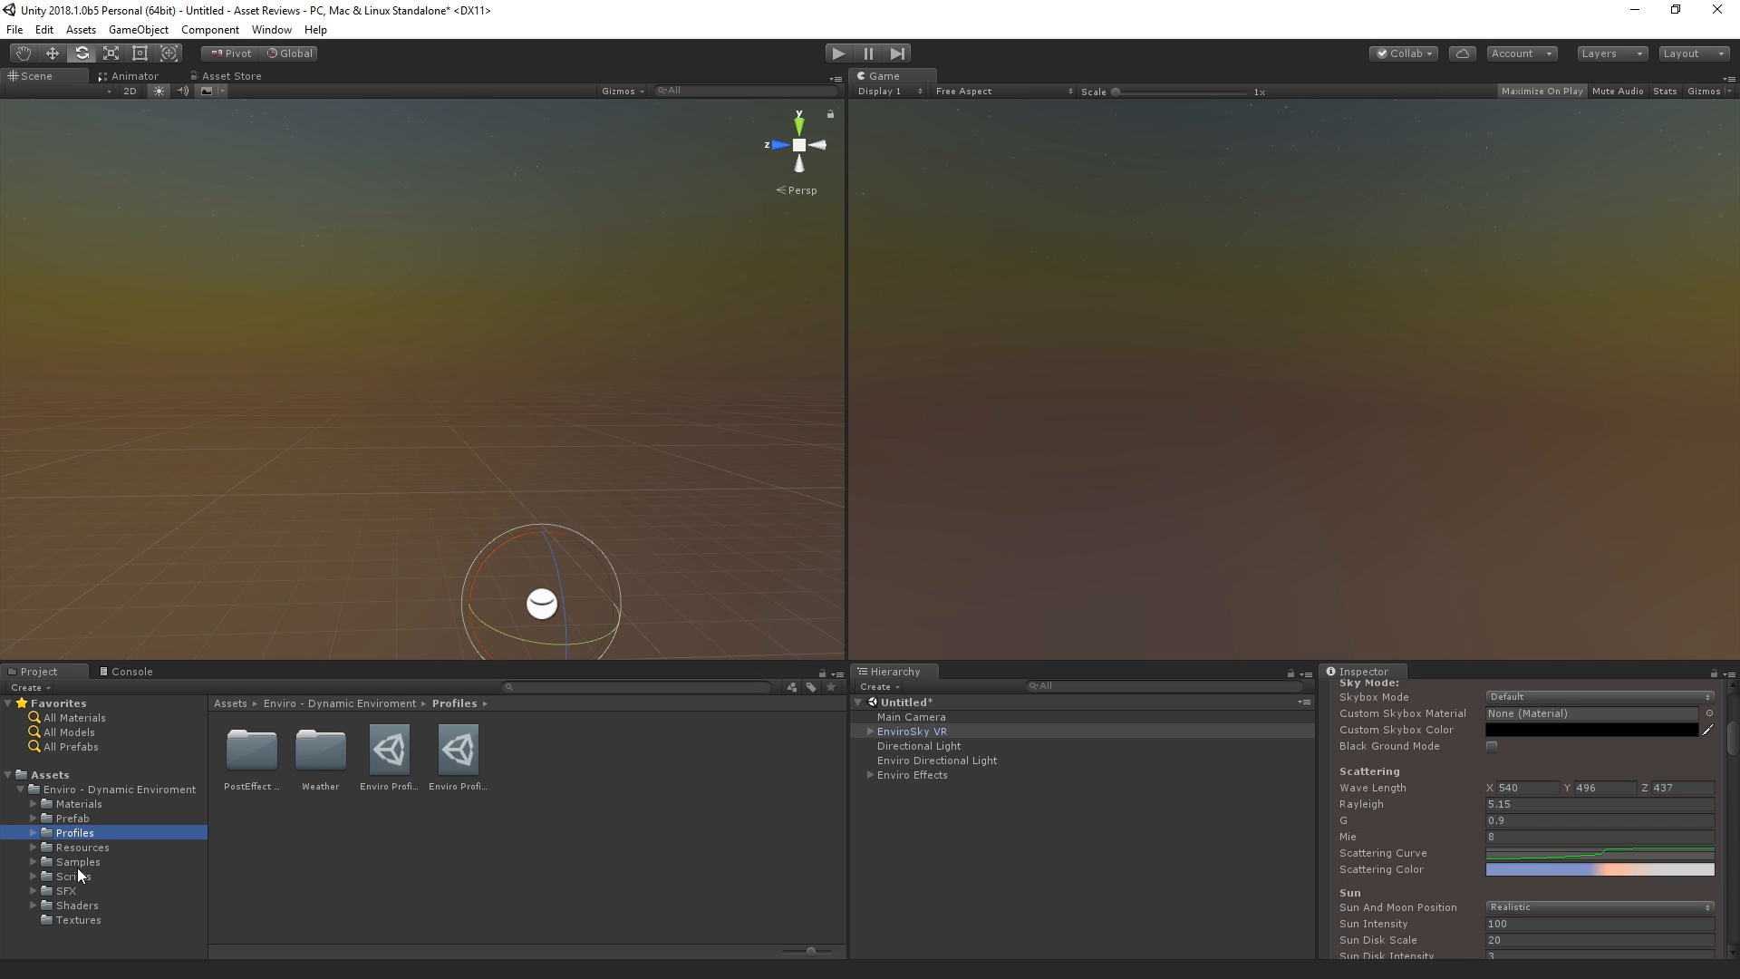
left_click(82, 847)
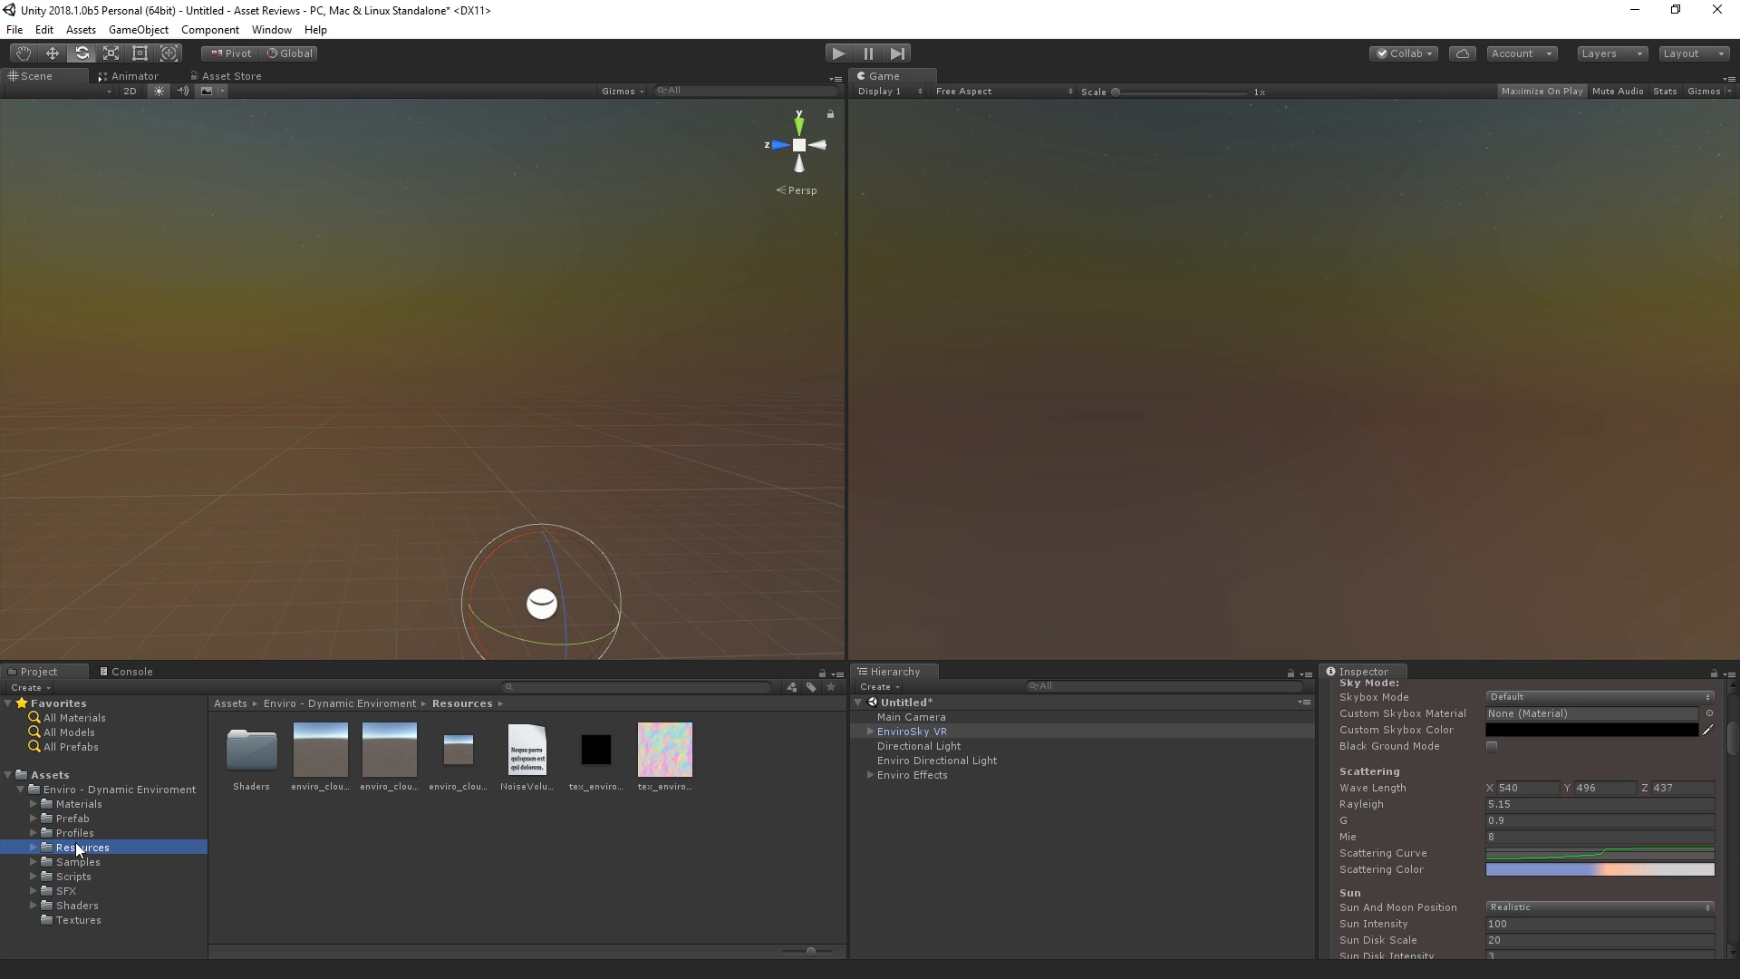
left_click(76, 862)
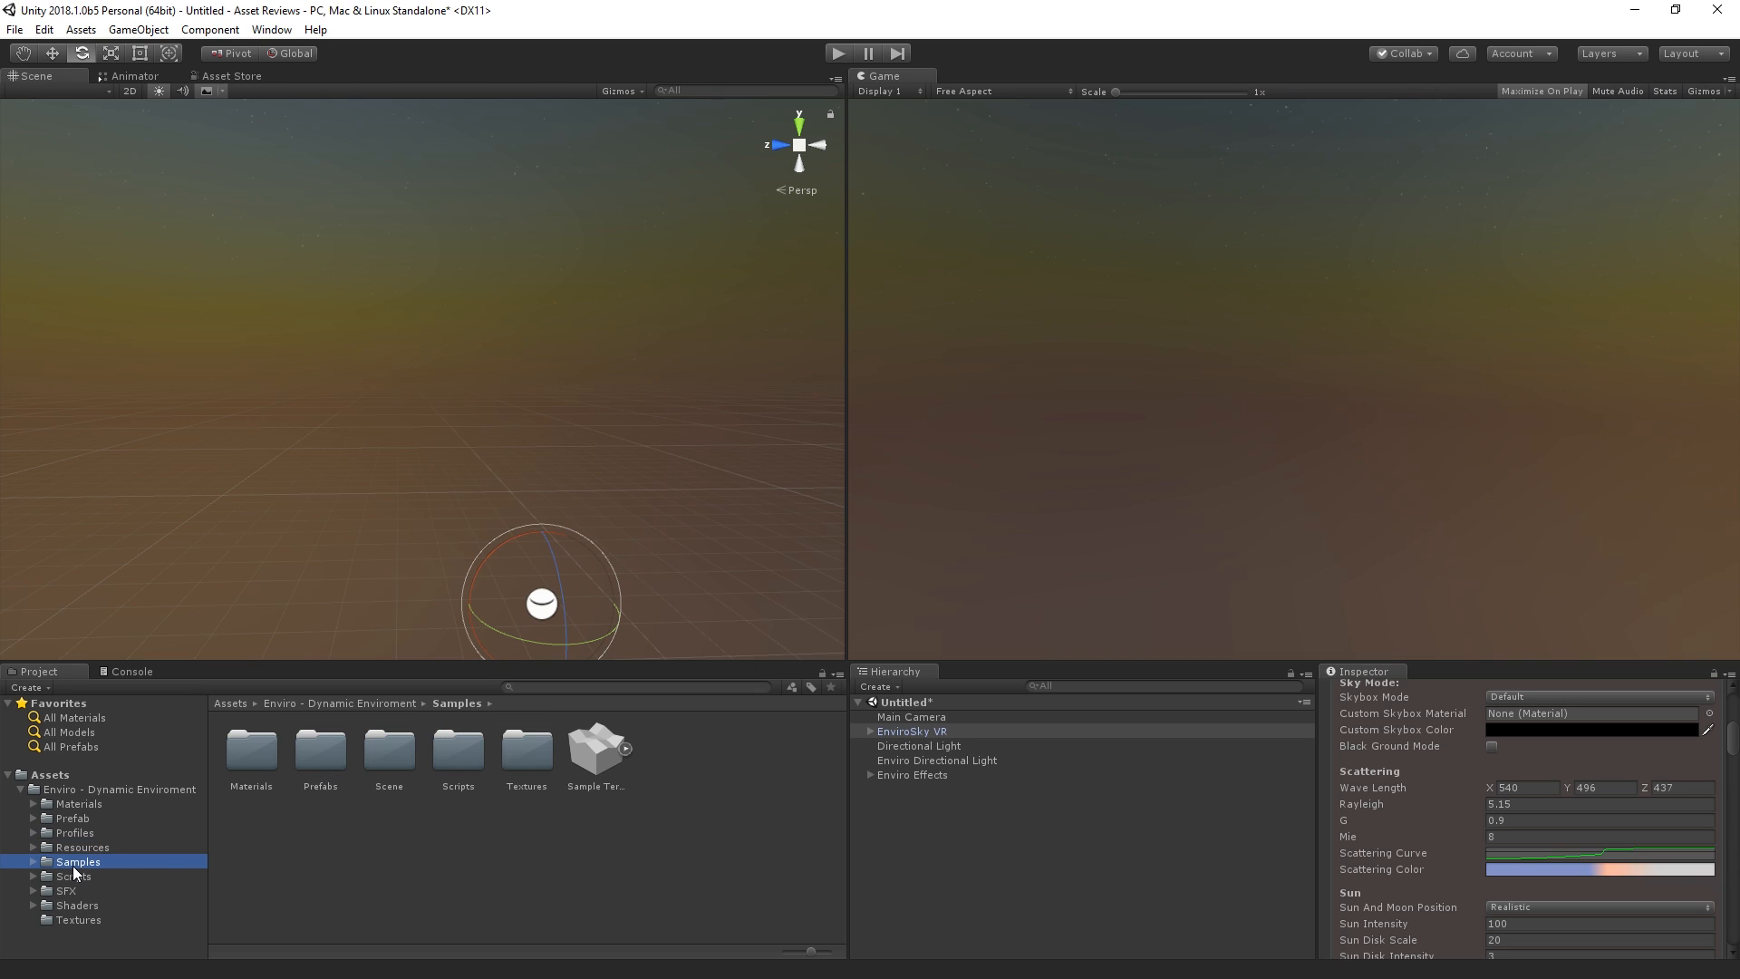
mouse_move(276, 837)
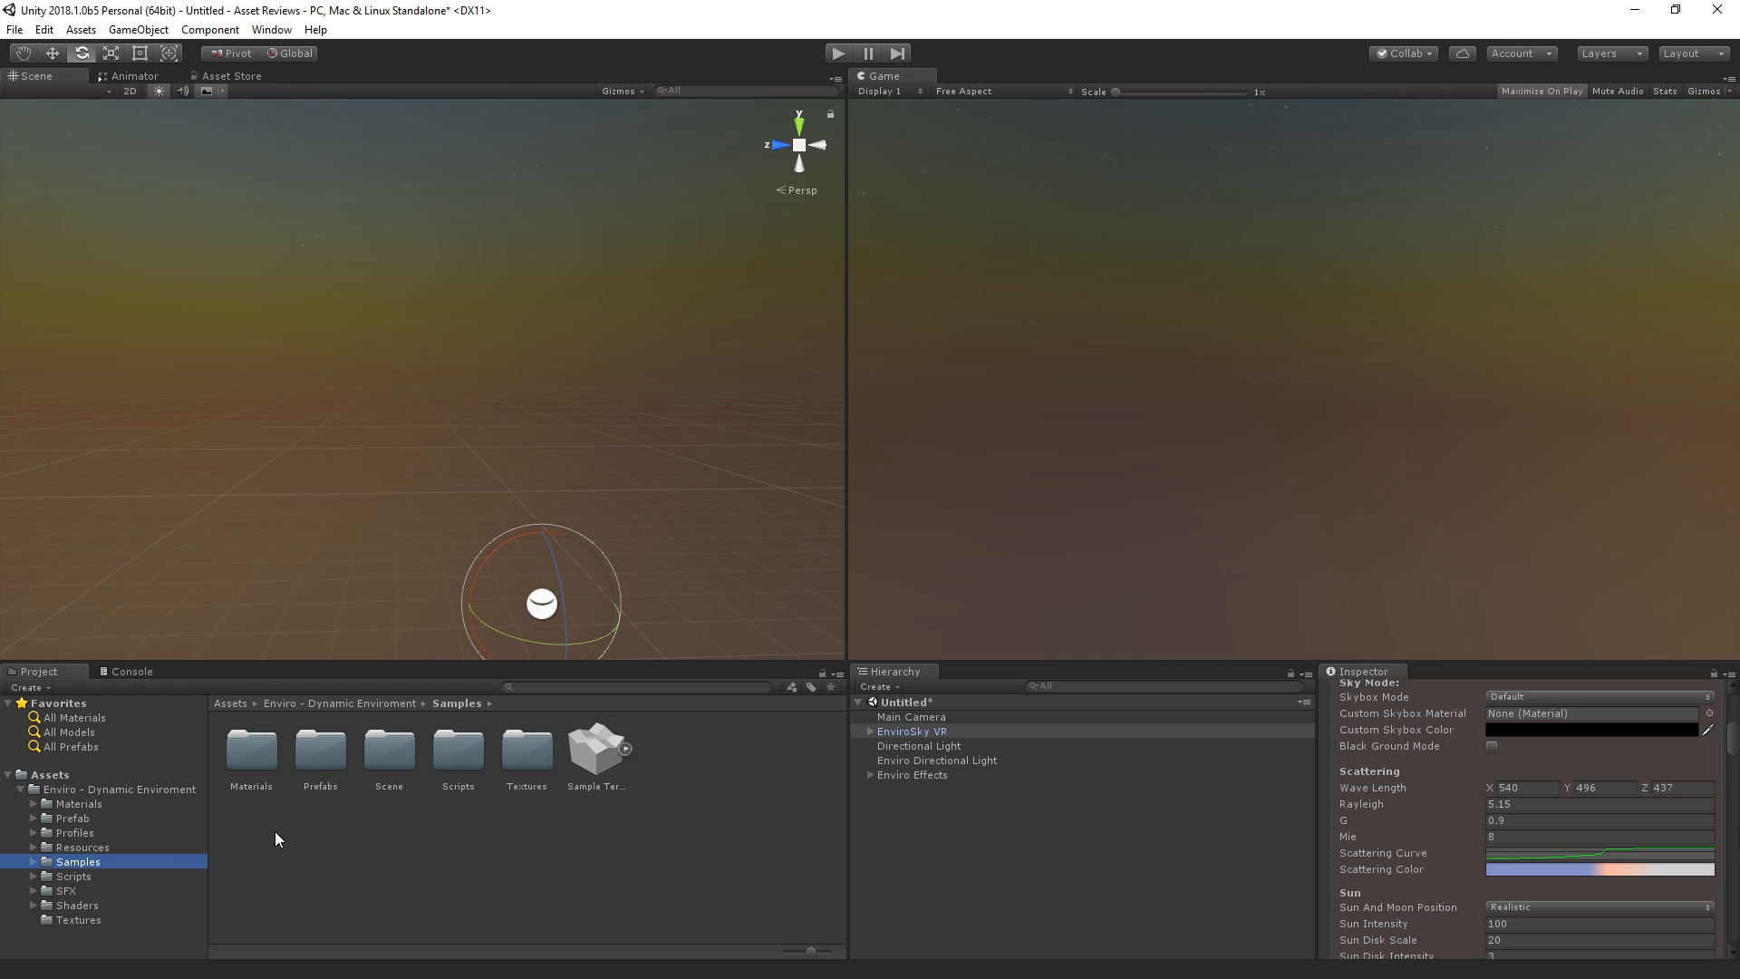
mouse_move(388, 753)
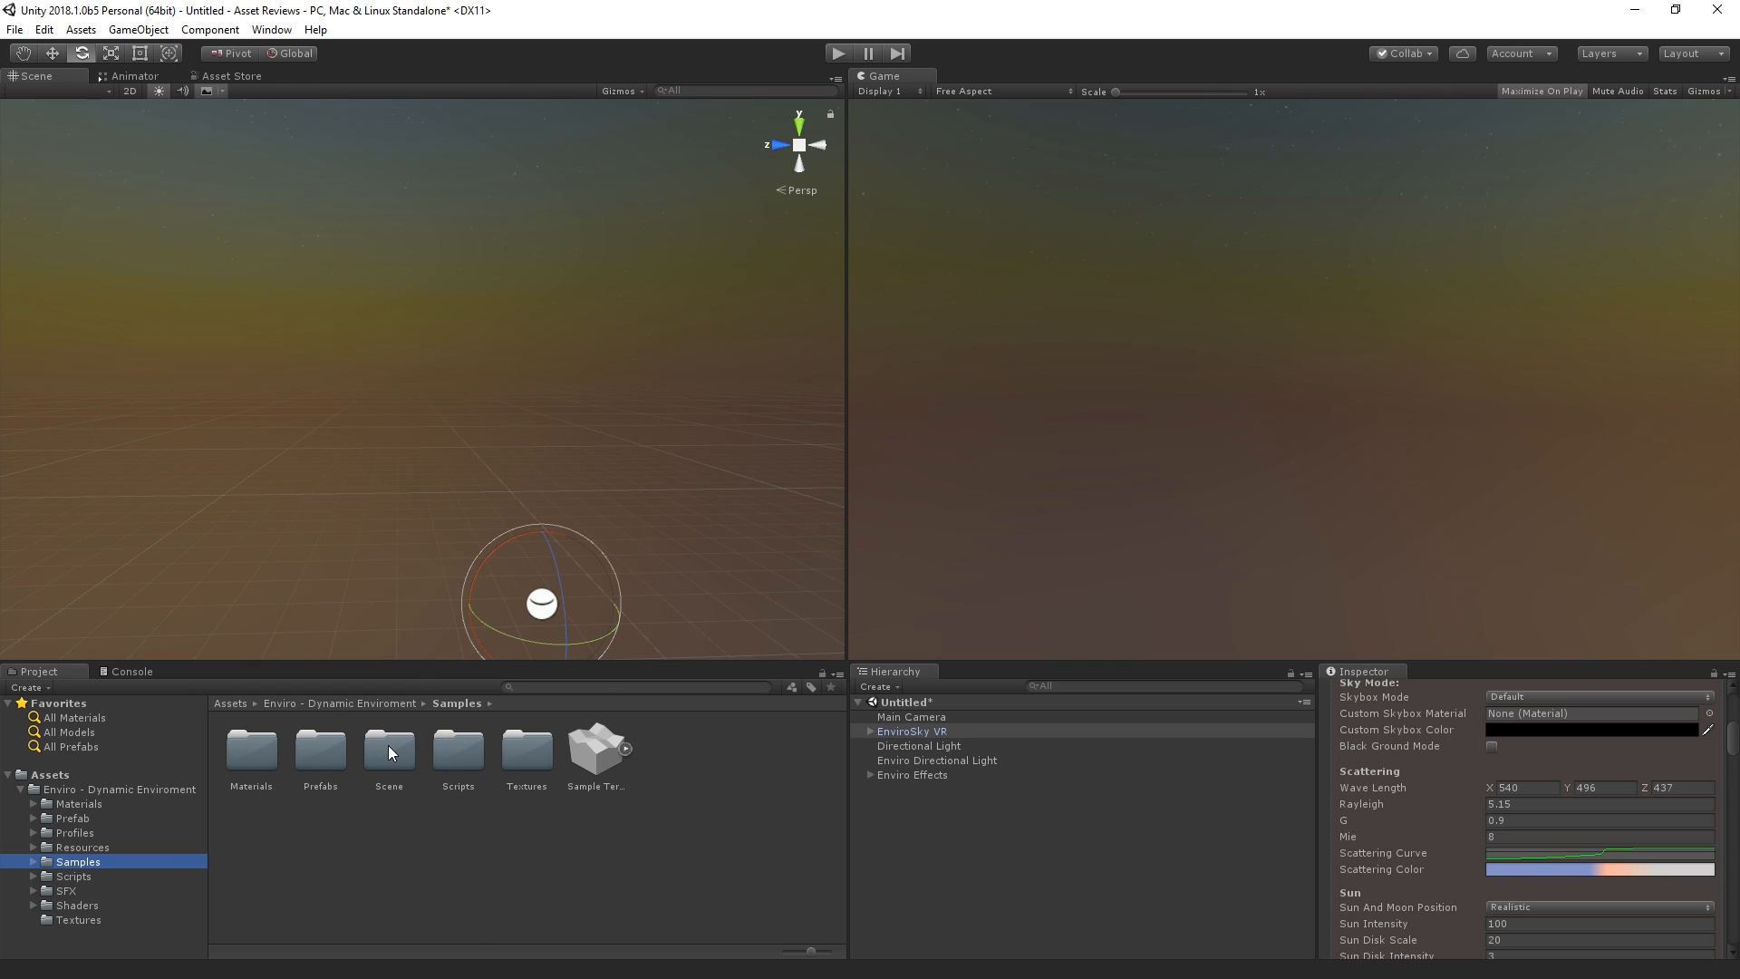
Step: Inspect the Enviro - VR Sample scene, then show the Scripts folder contents
double_click(388, 748)
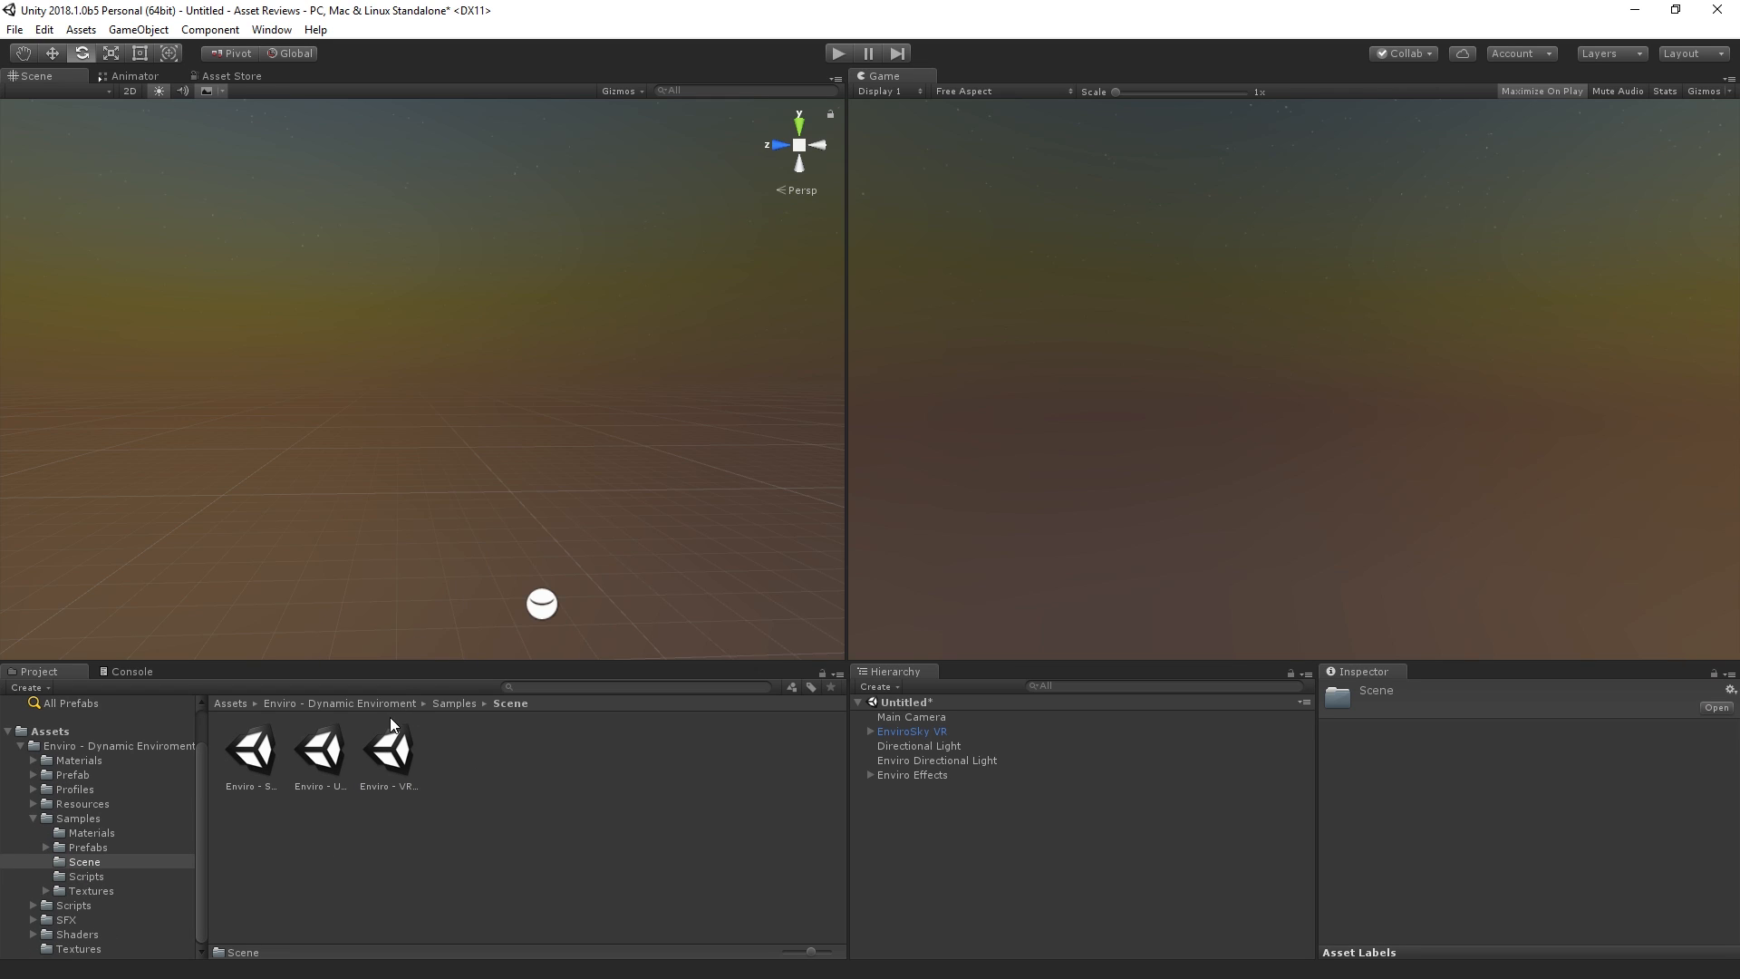
left_click(388, 747)
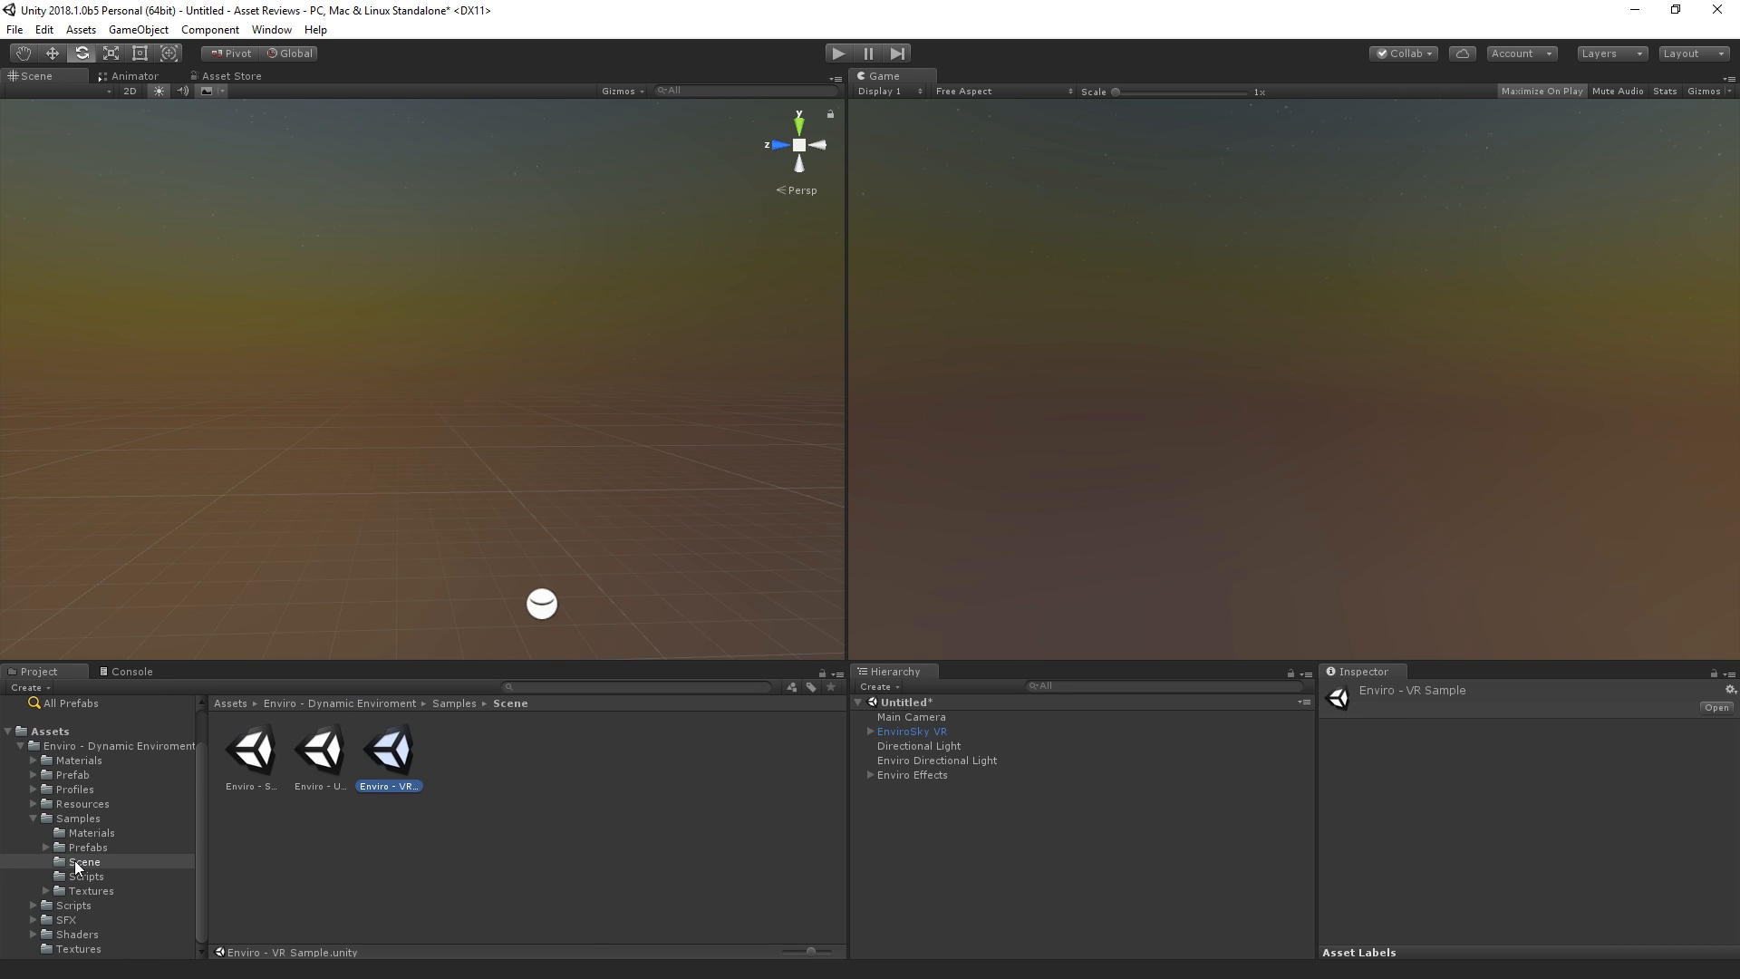
left_click(73, 905)
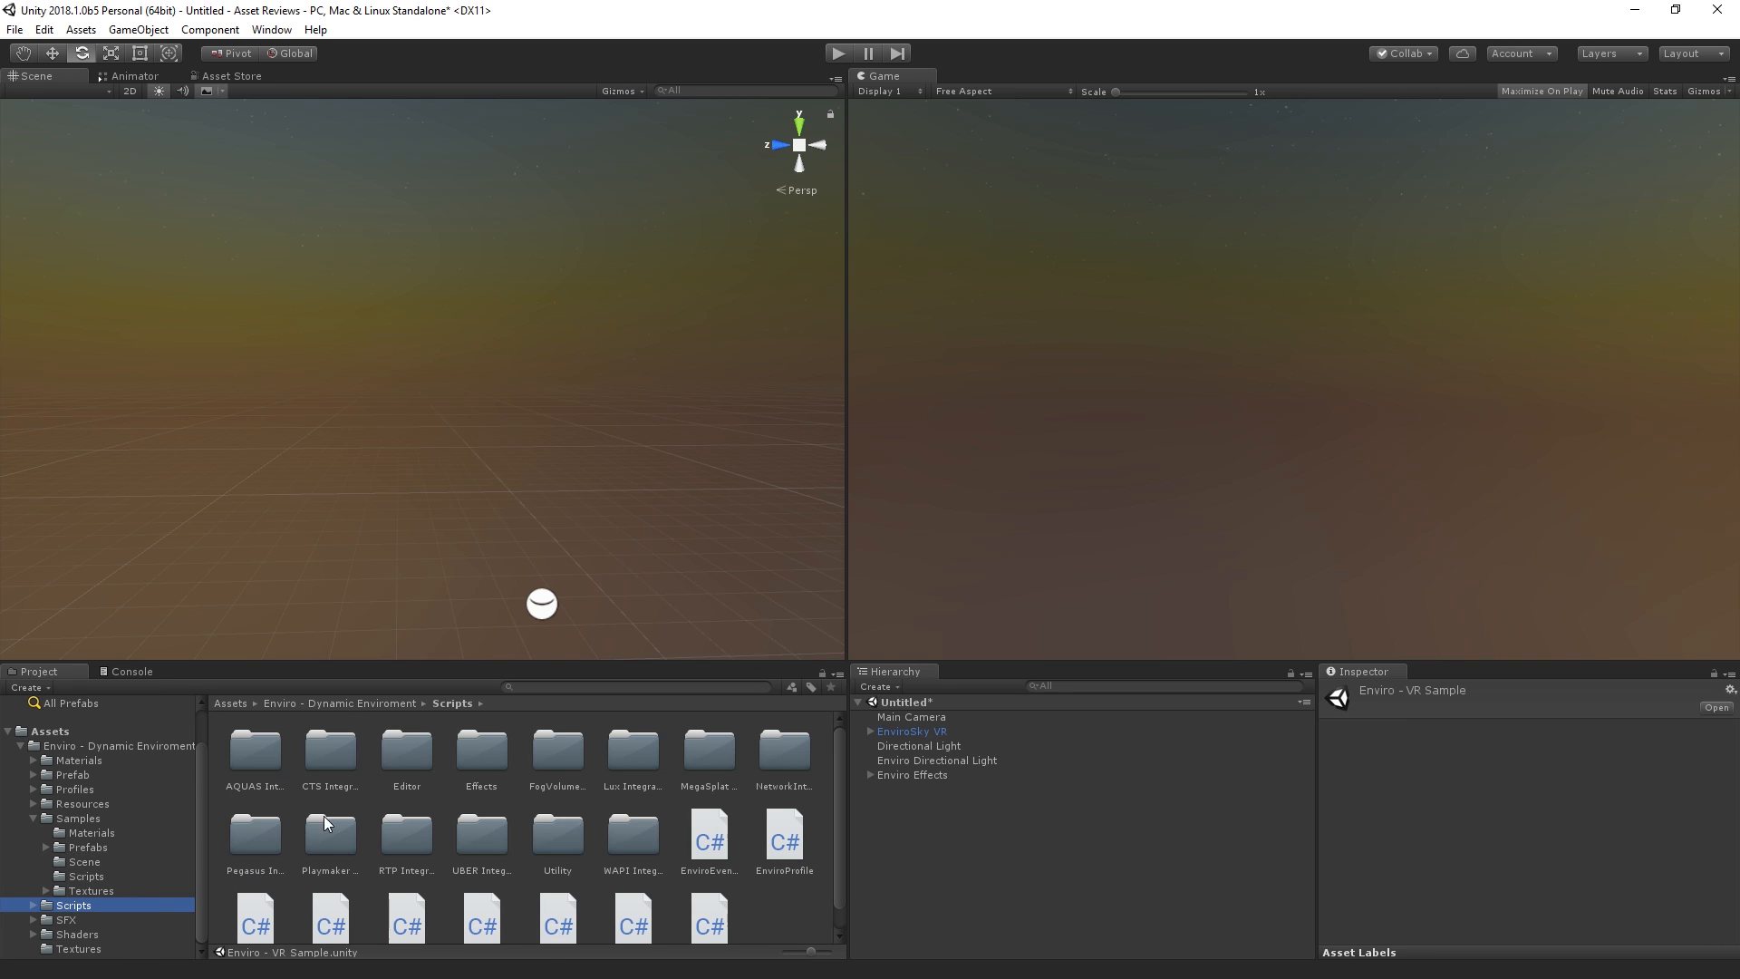
mouse_move(90, 799)
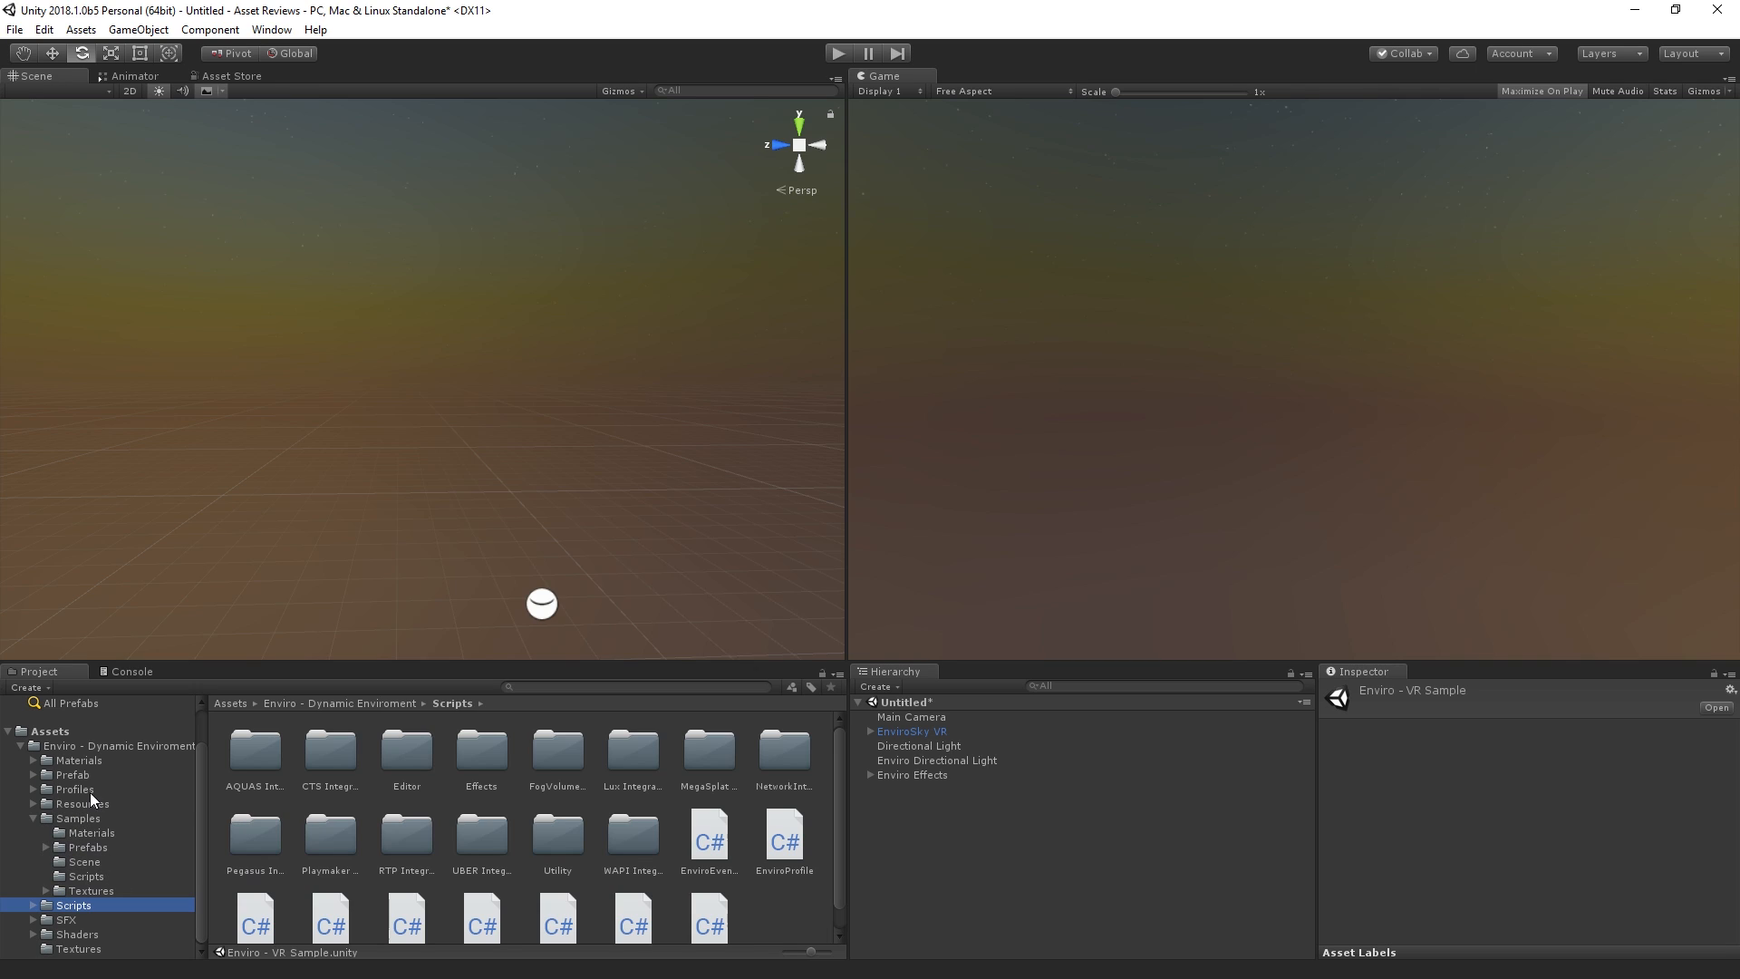
mouse_move(377, 798)
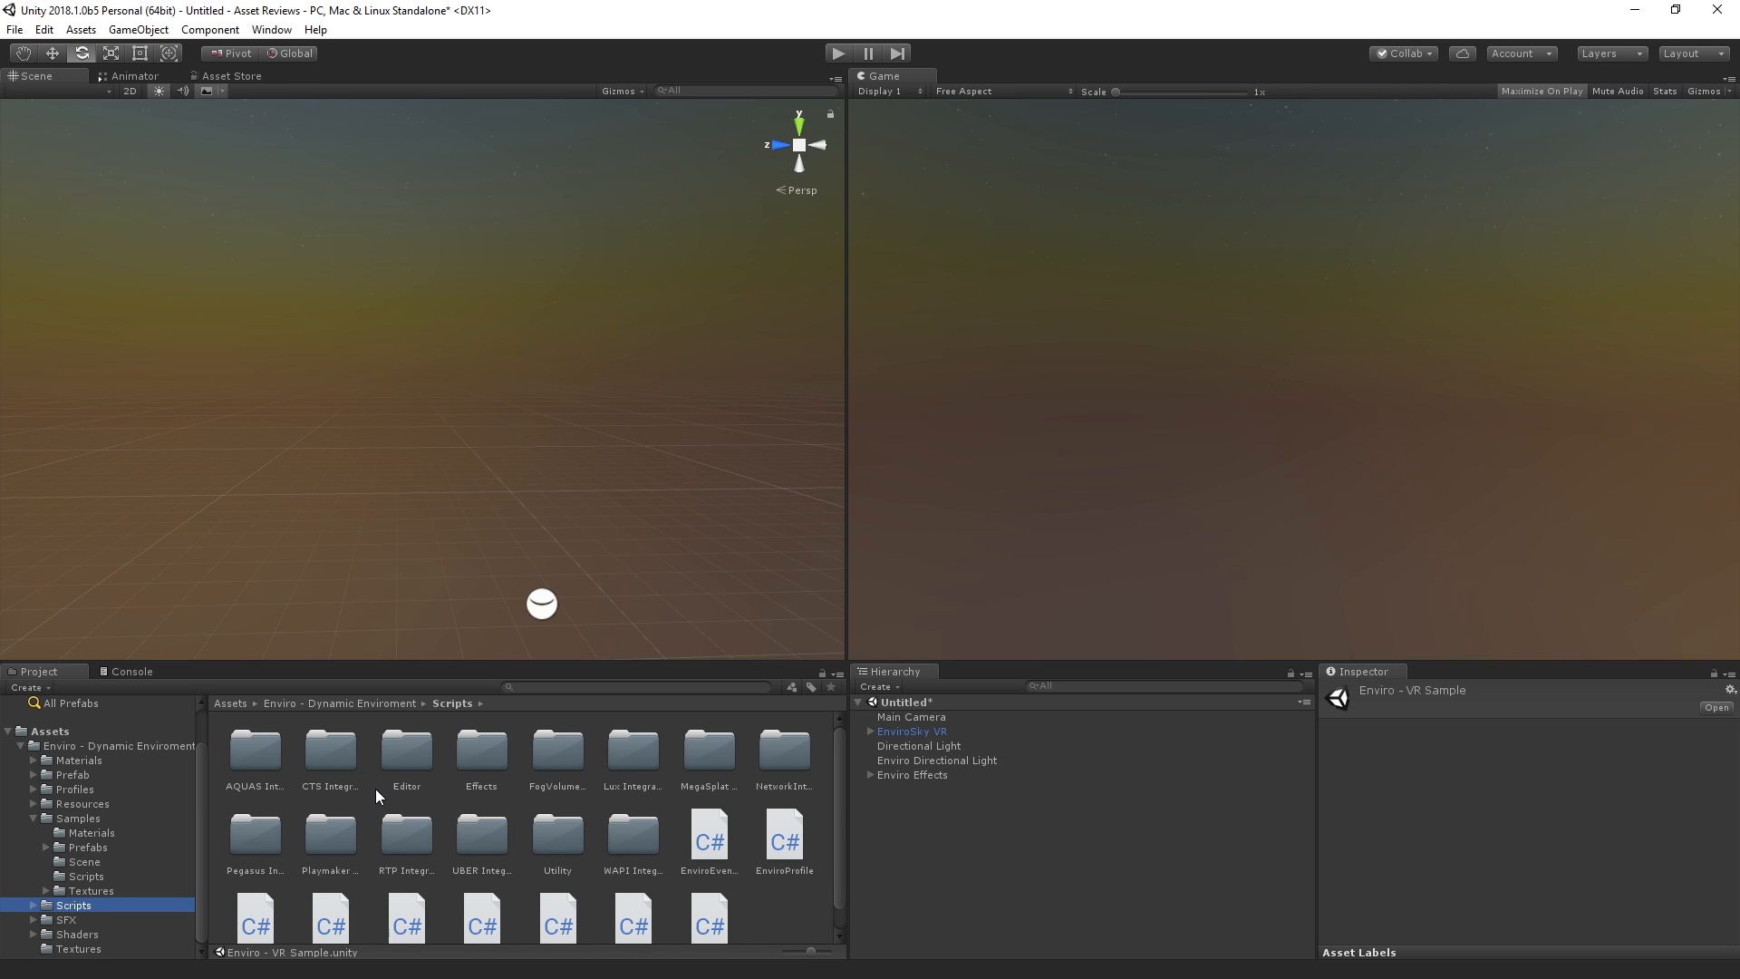
mouse_move(118, 868)
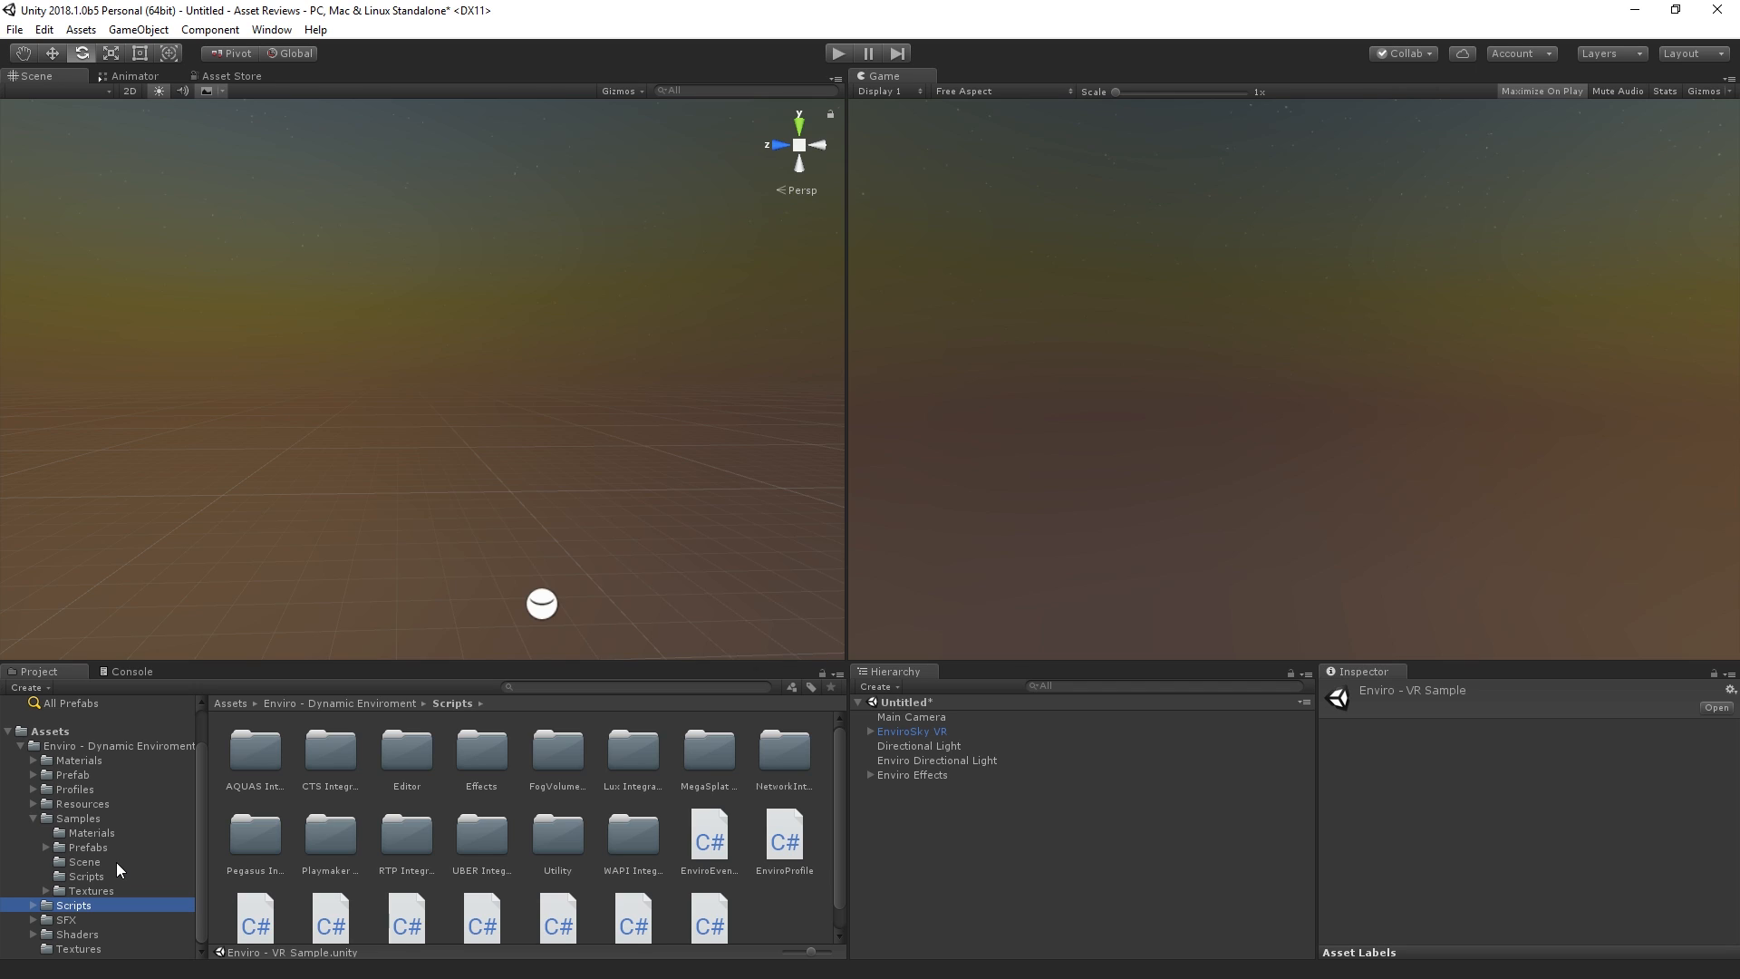
mouse_move(533, 766)
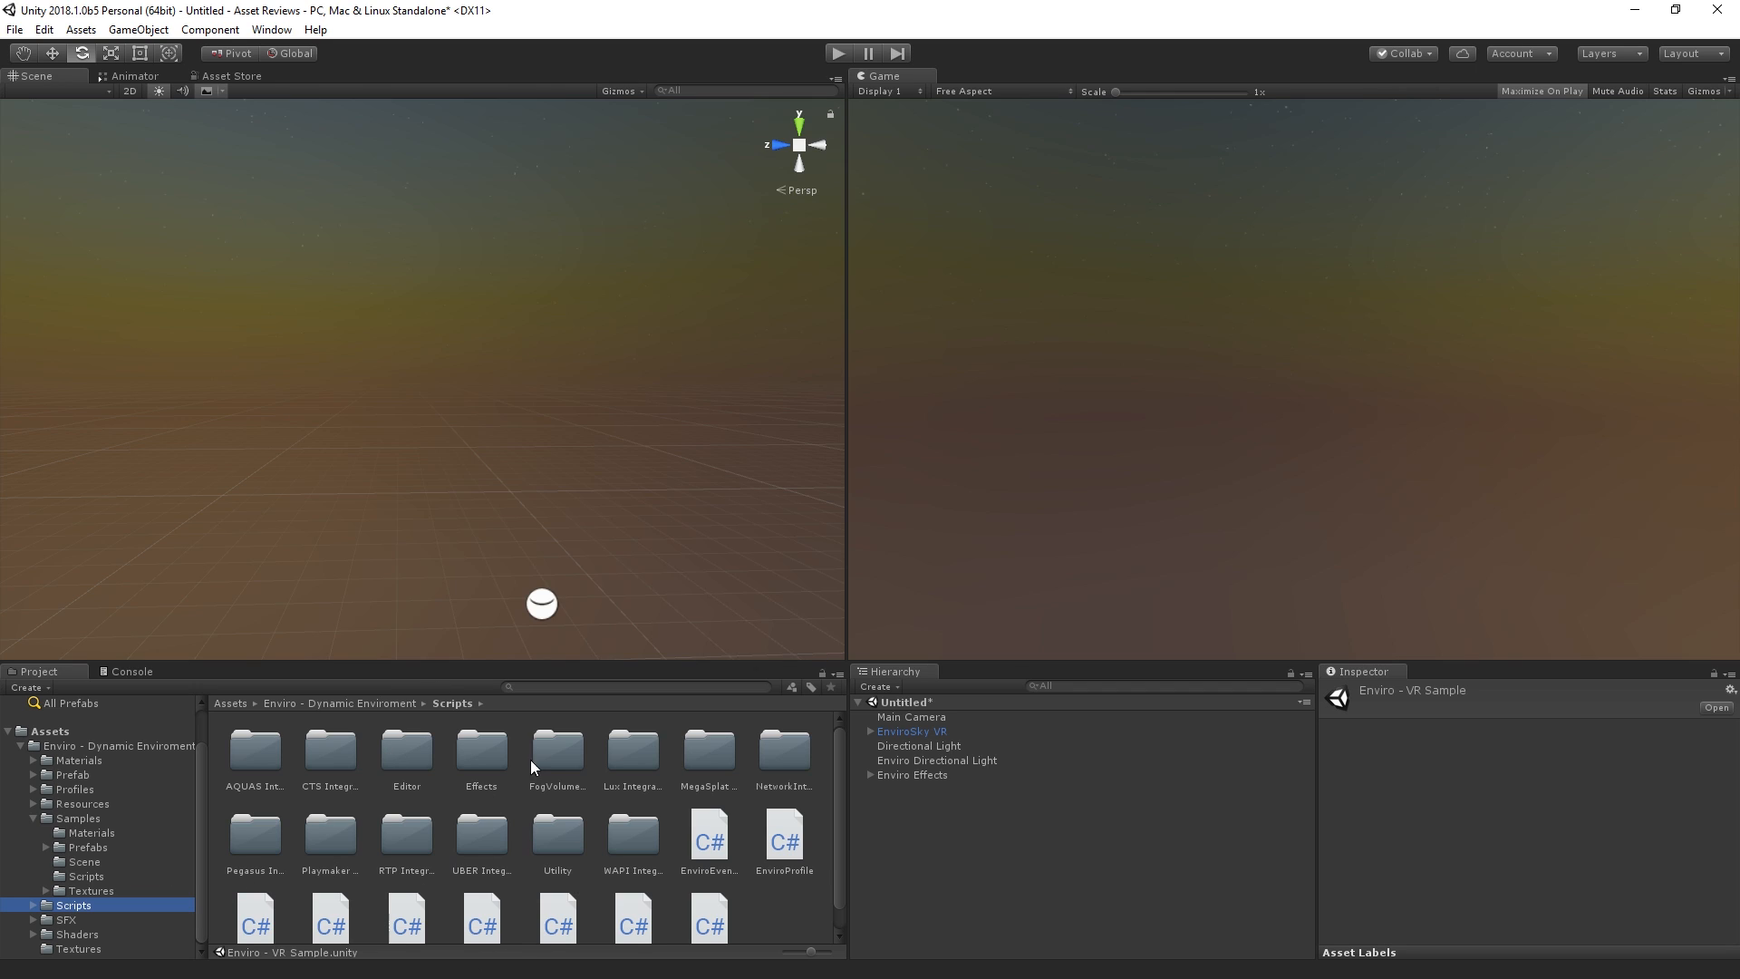
Step: Browse Enviro's SFX, Shaders and Textures folders in turn in the Project browser
left_click(66, 920)
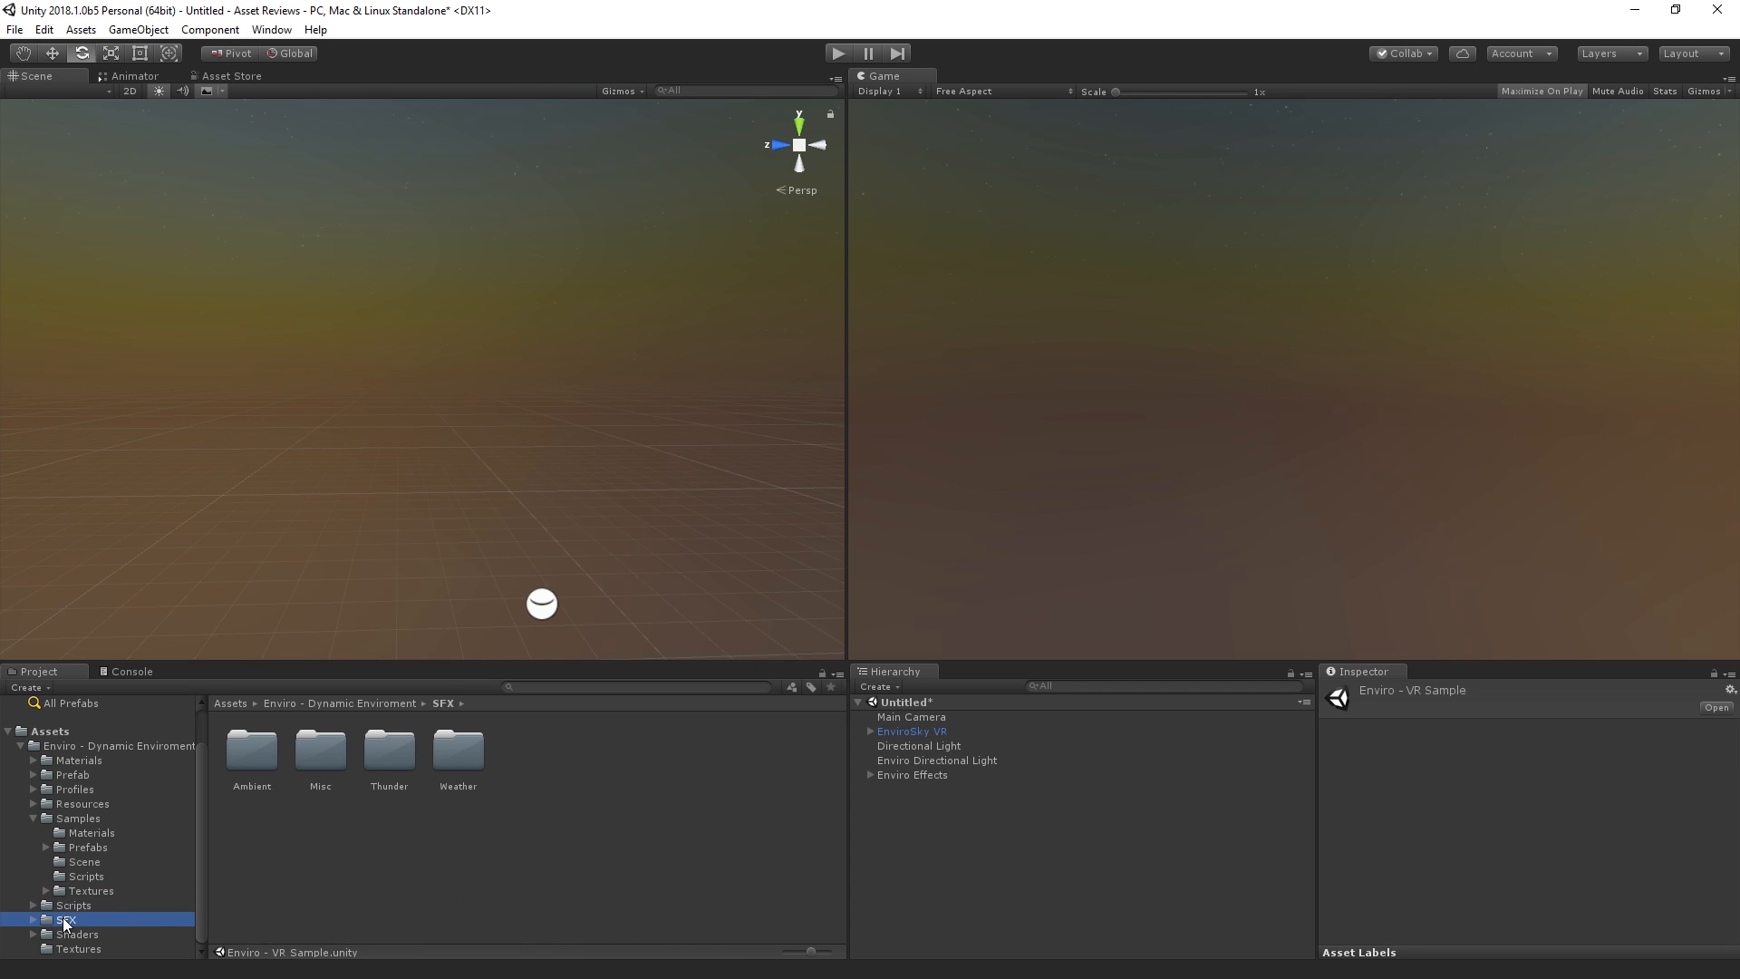
mouse_move(377, 749)
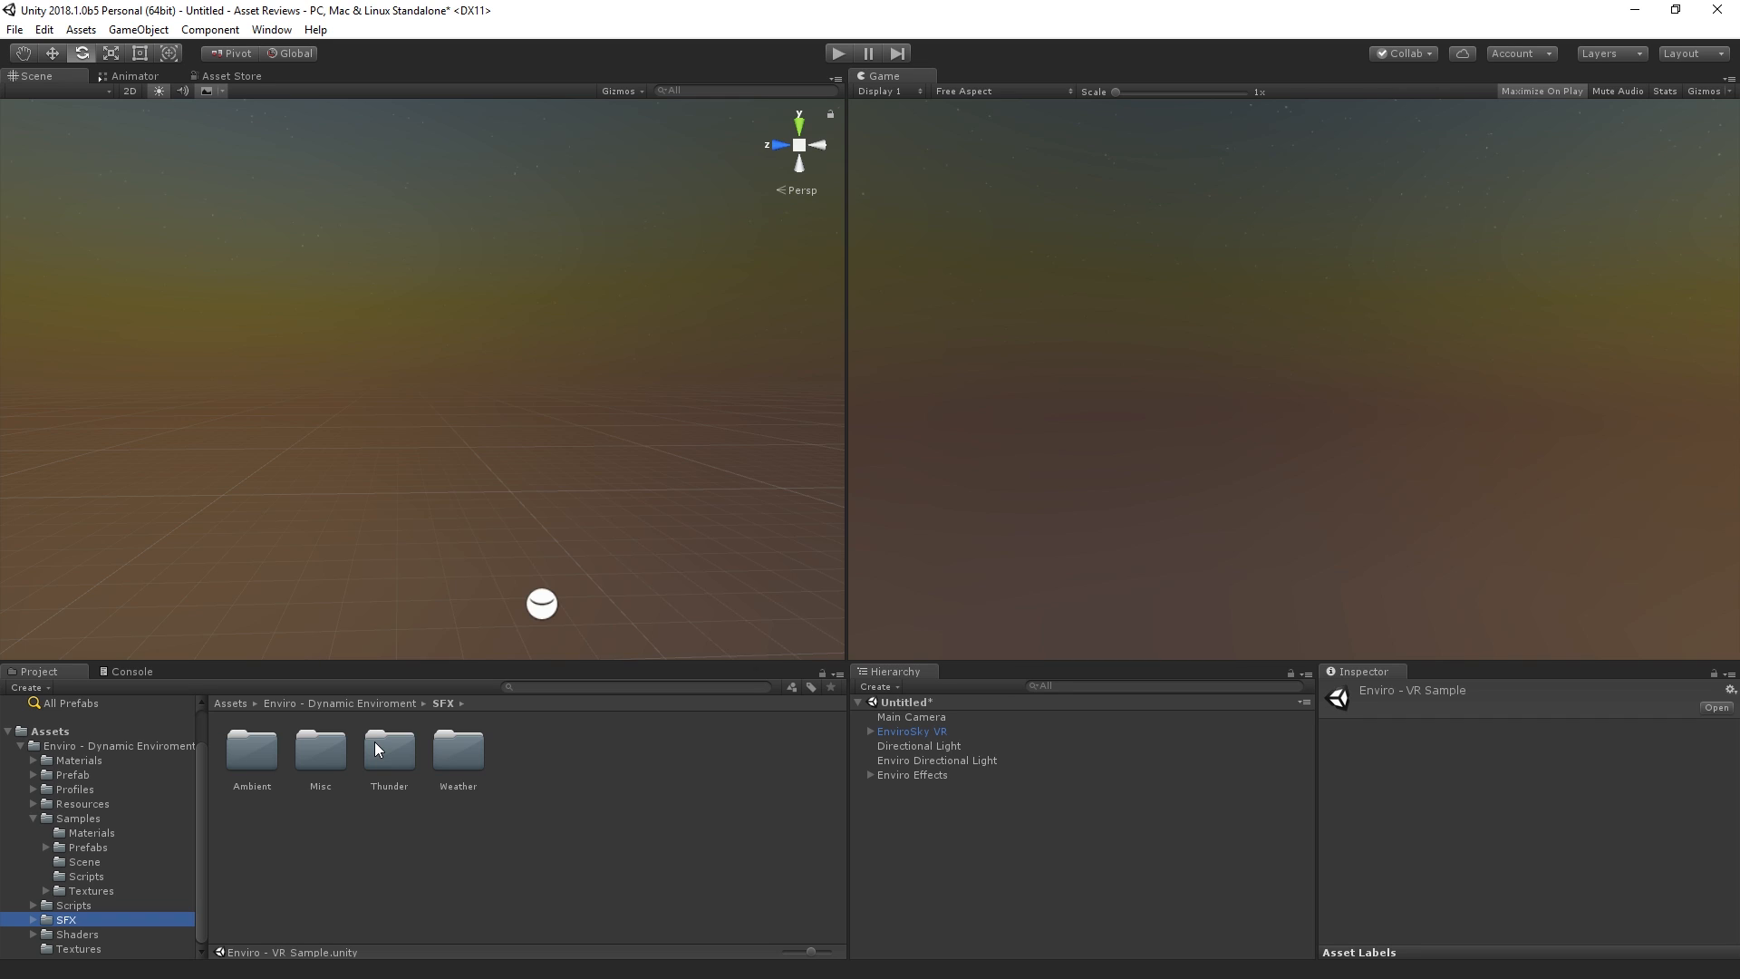
mouse_move(314, 765)
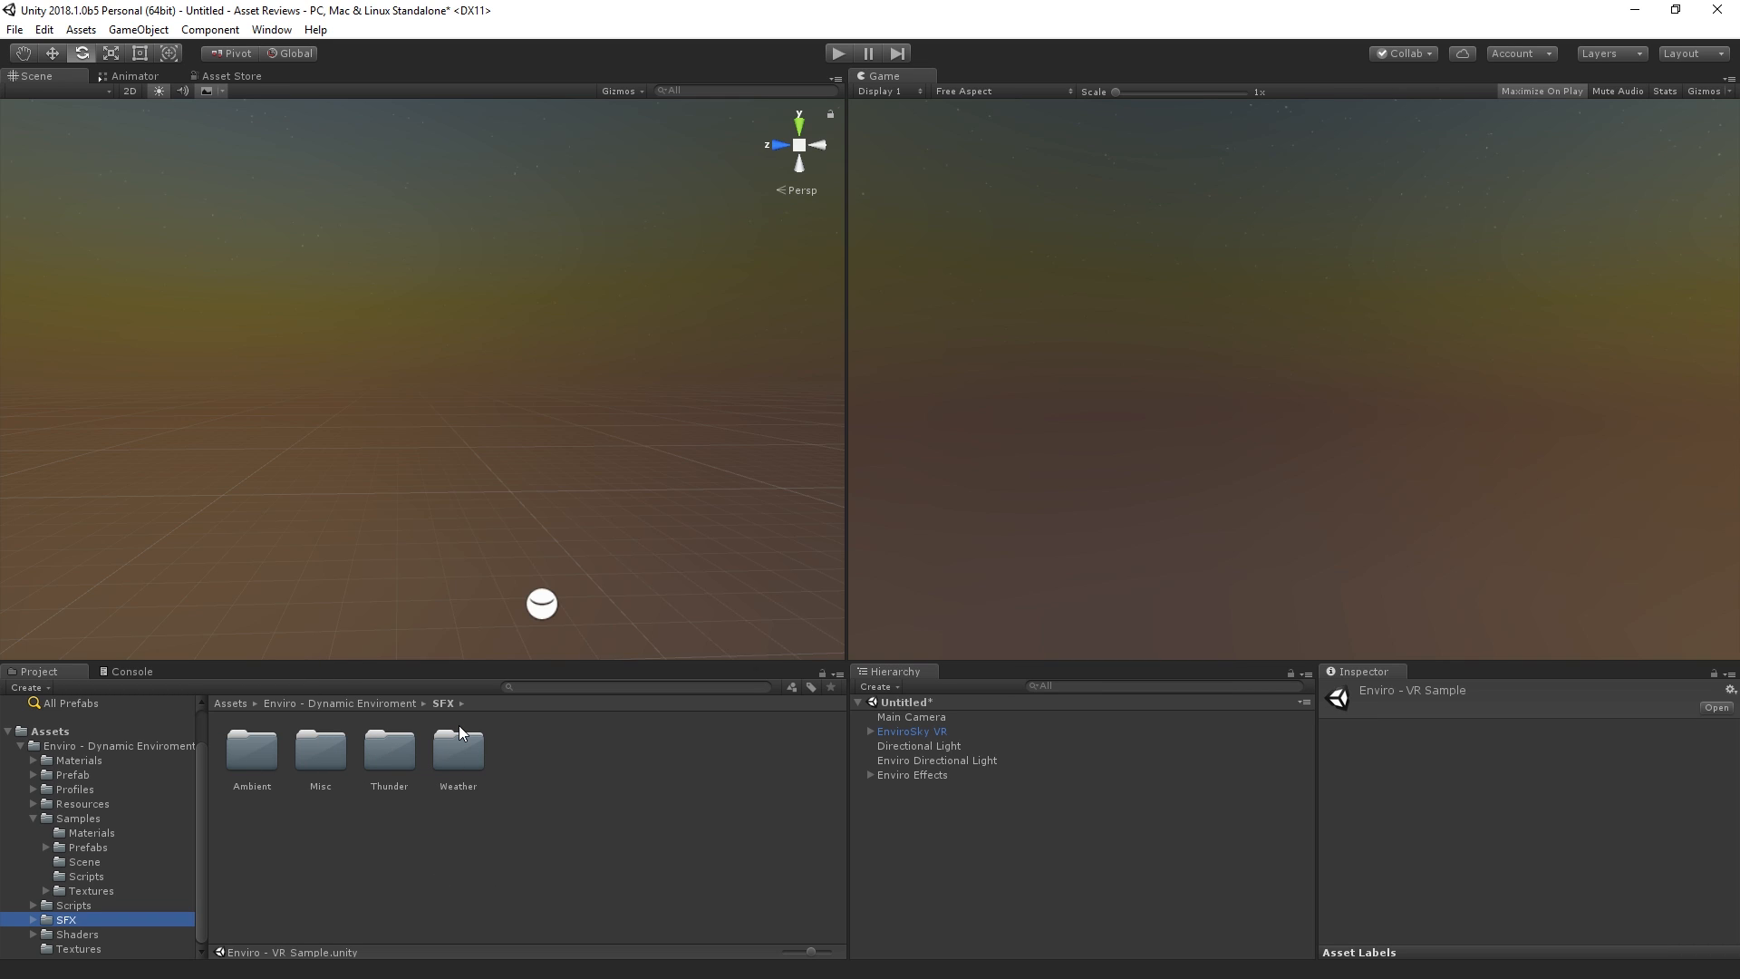
mouse_move(225, 665)
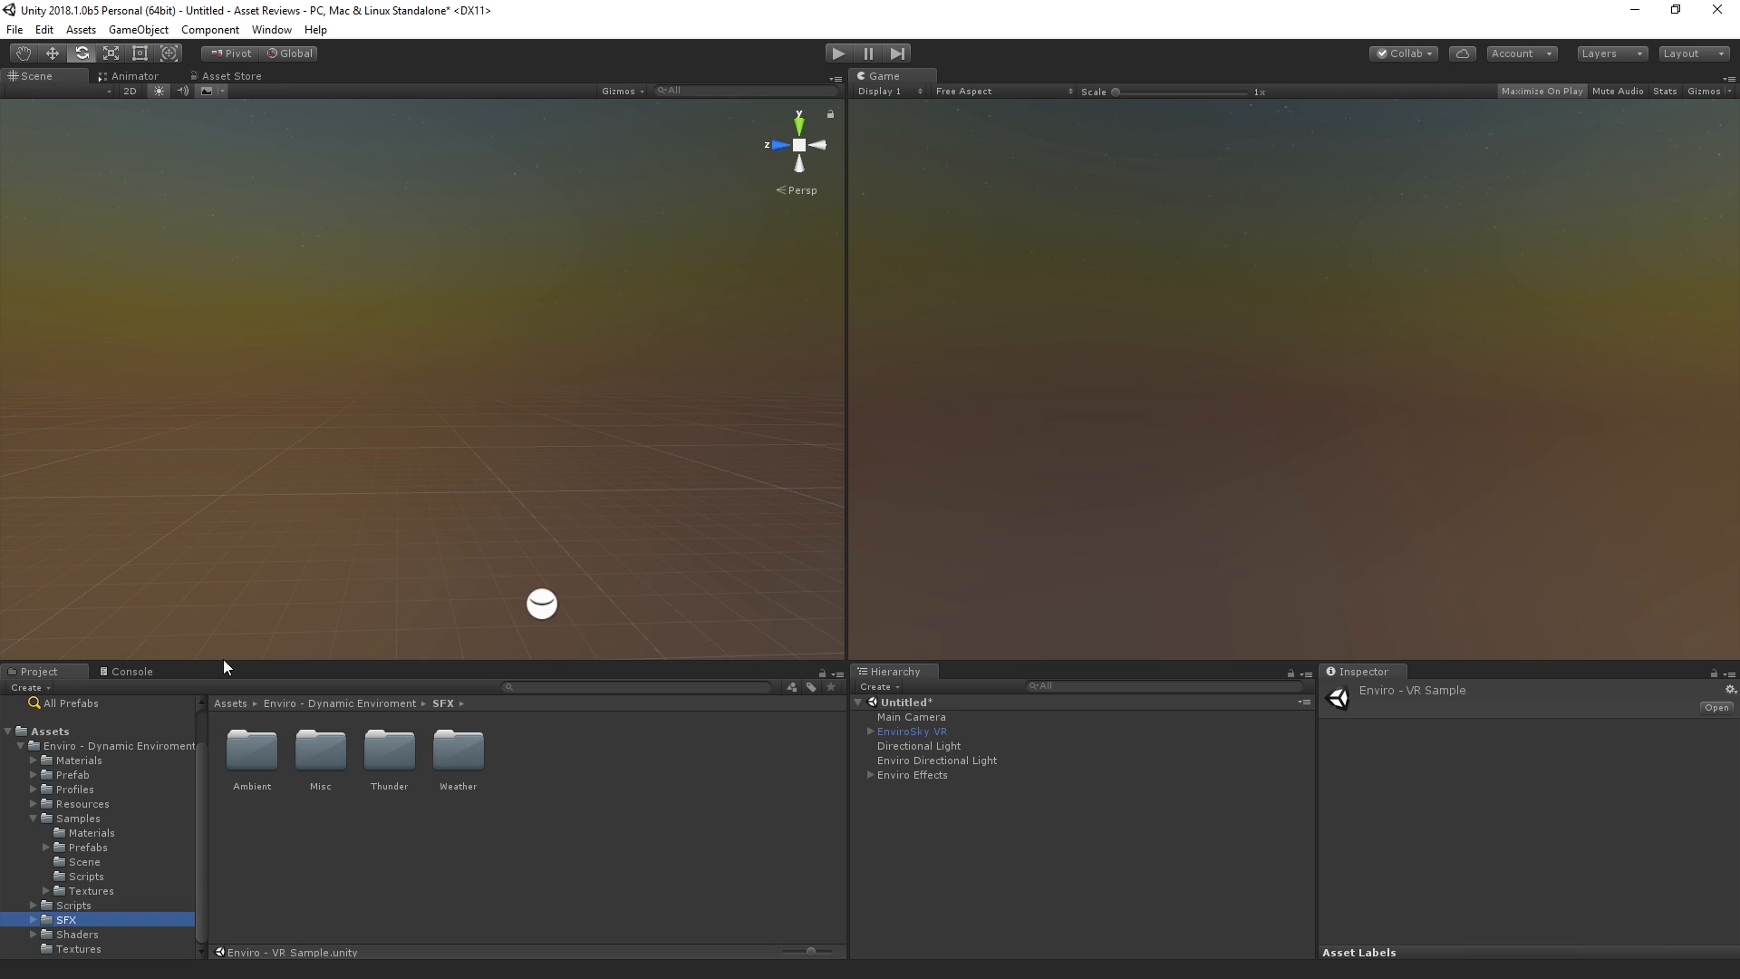
mouse_move(116, 941)
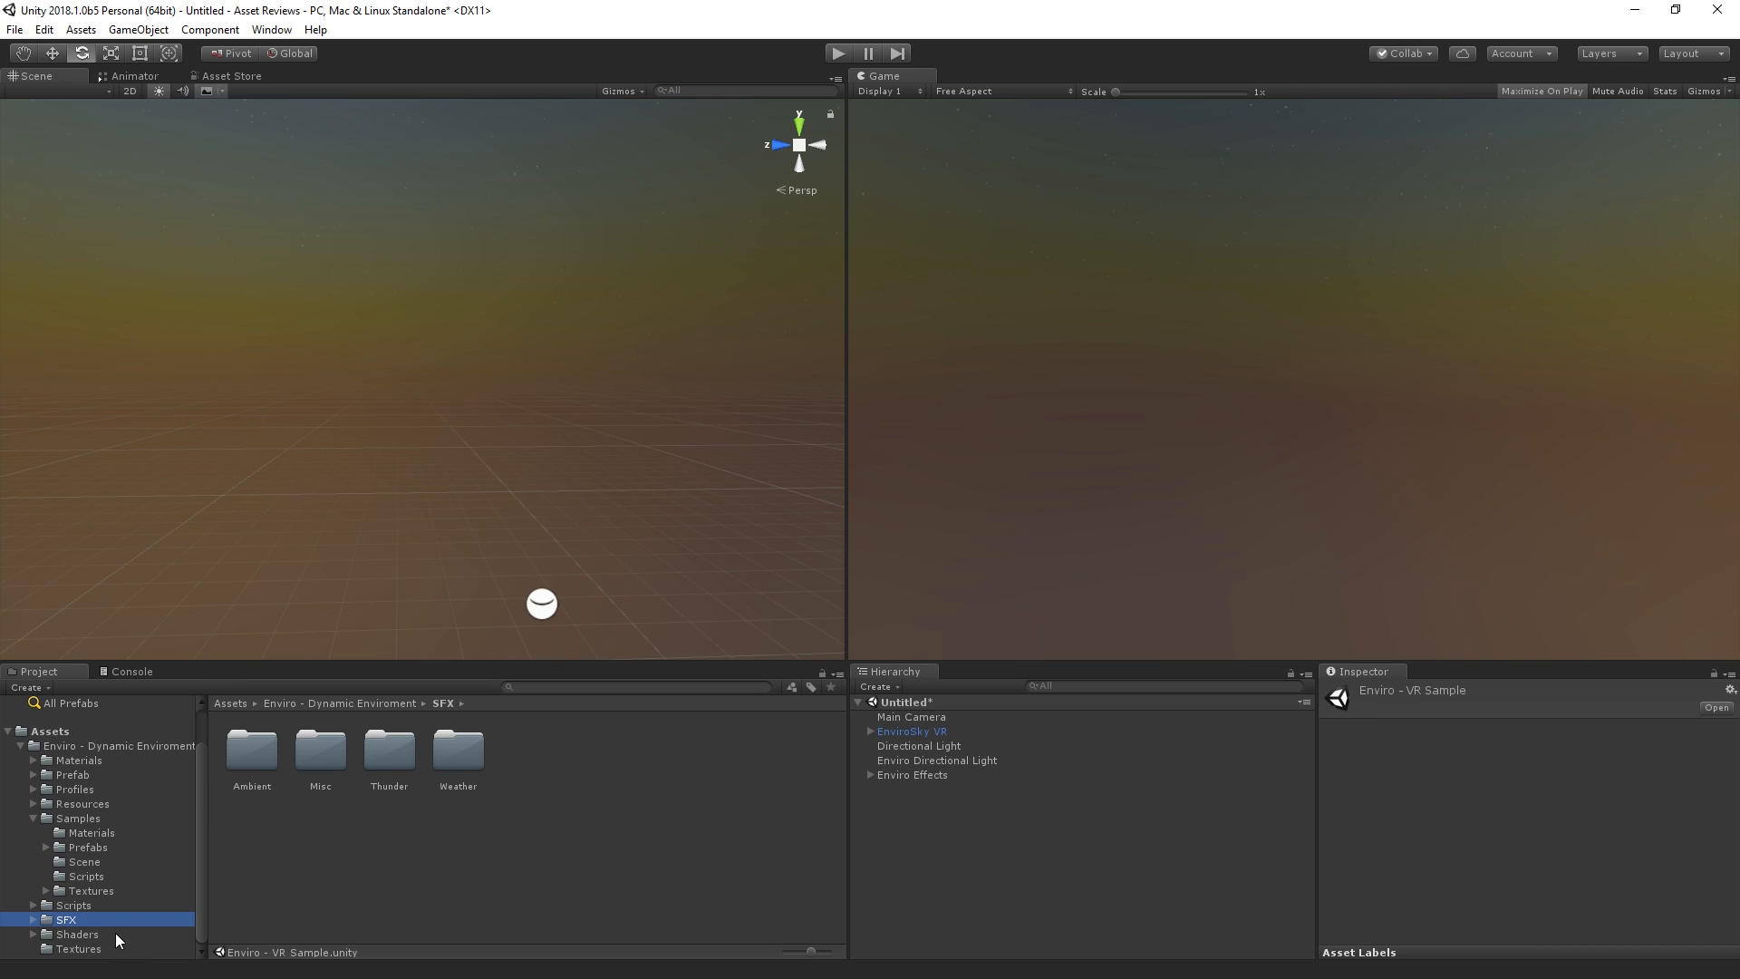
left_click(76, 934)
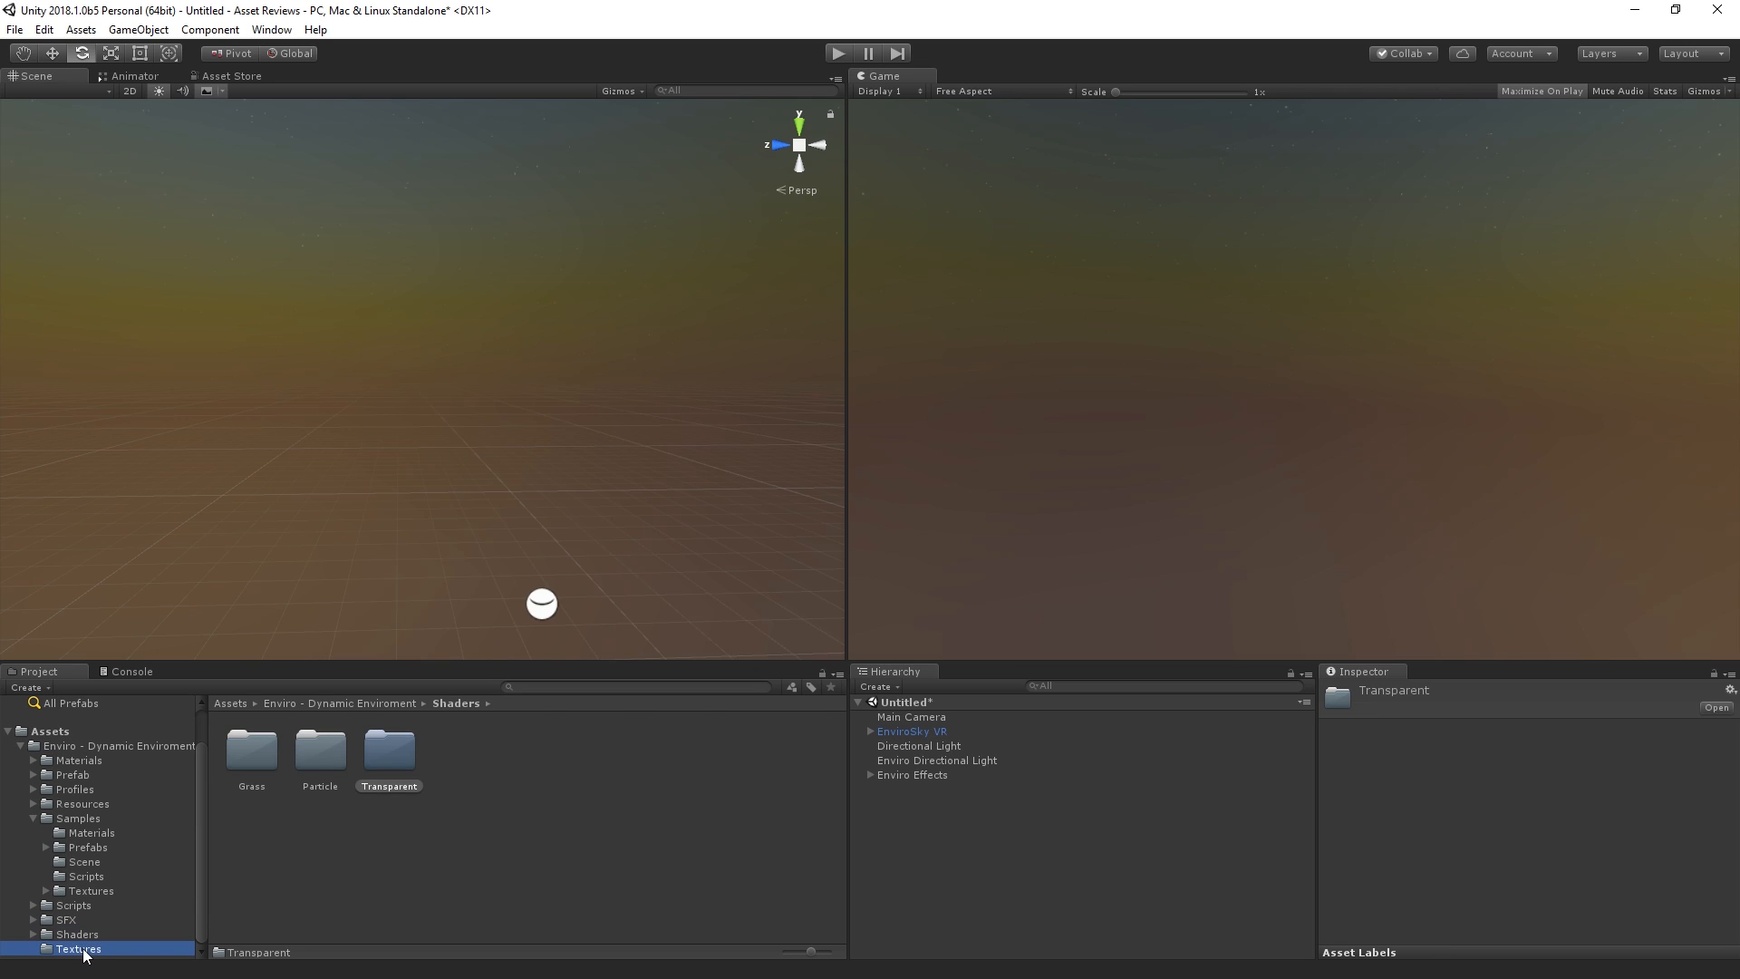
left_click(78, 948)
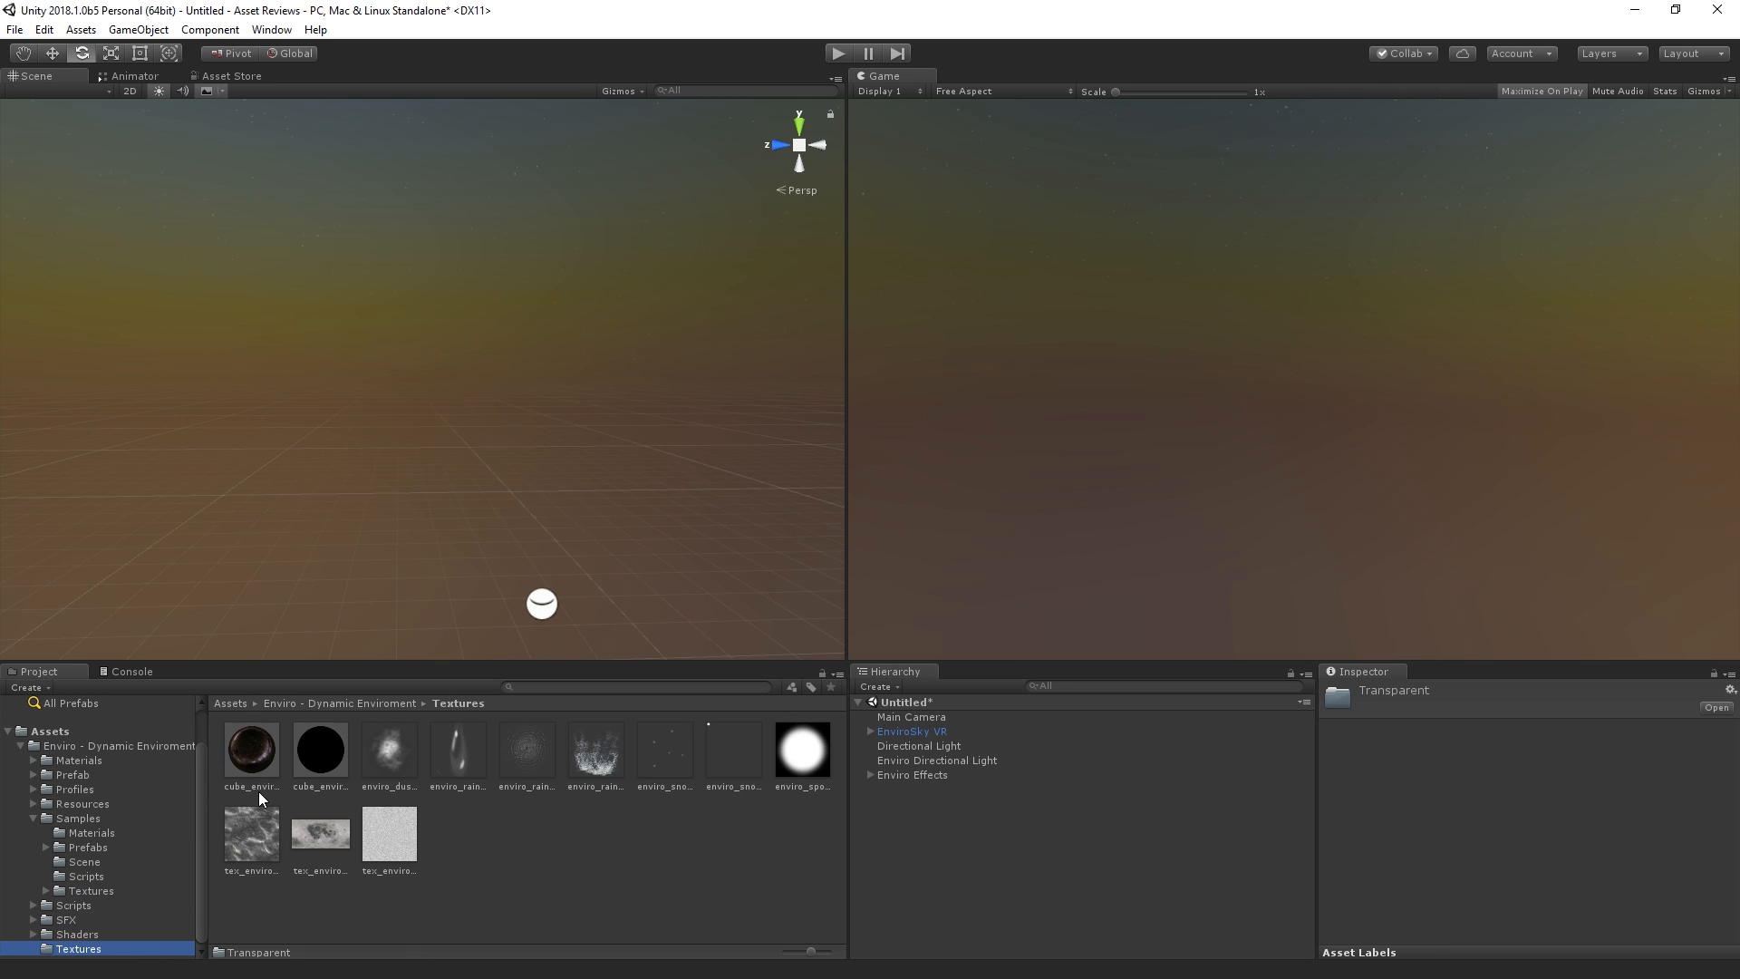
mouse_move(540, 919)
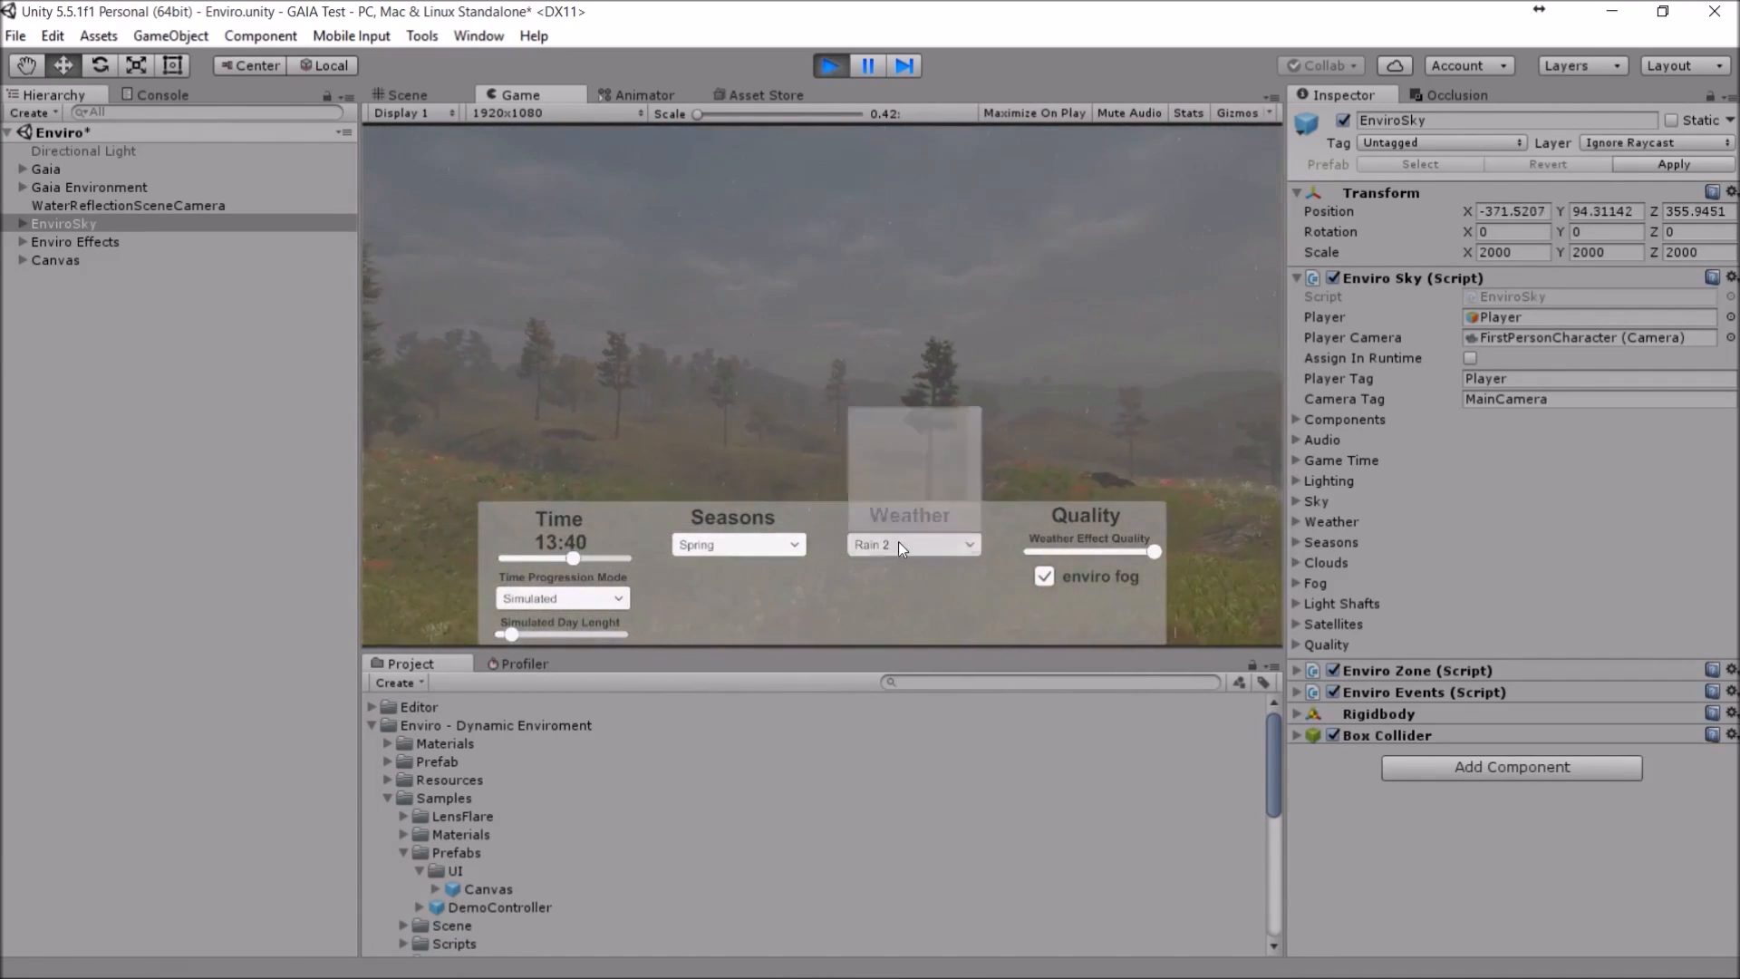
Step: Switch the demo weather from Rain 2 to Foggy 2 and drag the time back toward night
left_click(910, 544)
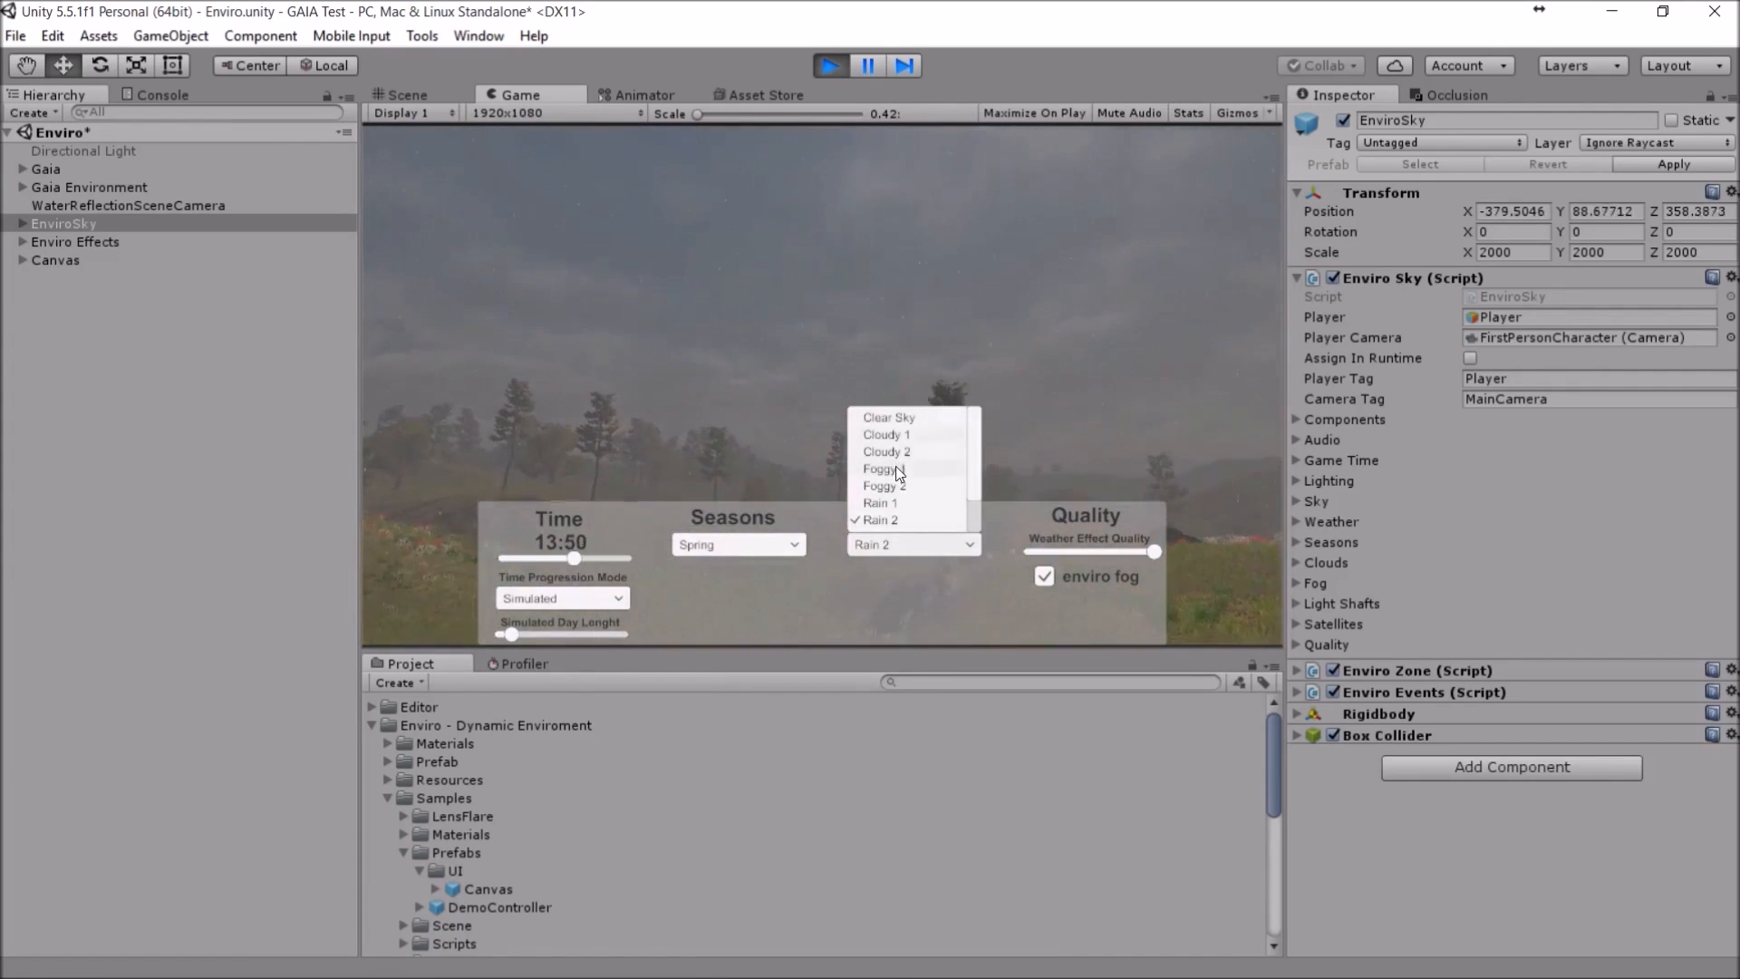
left_click(879, 468)
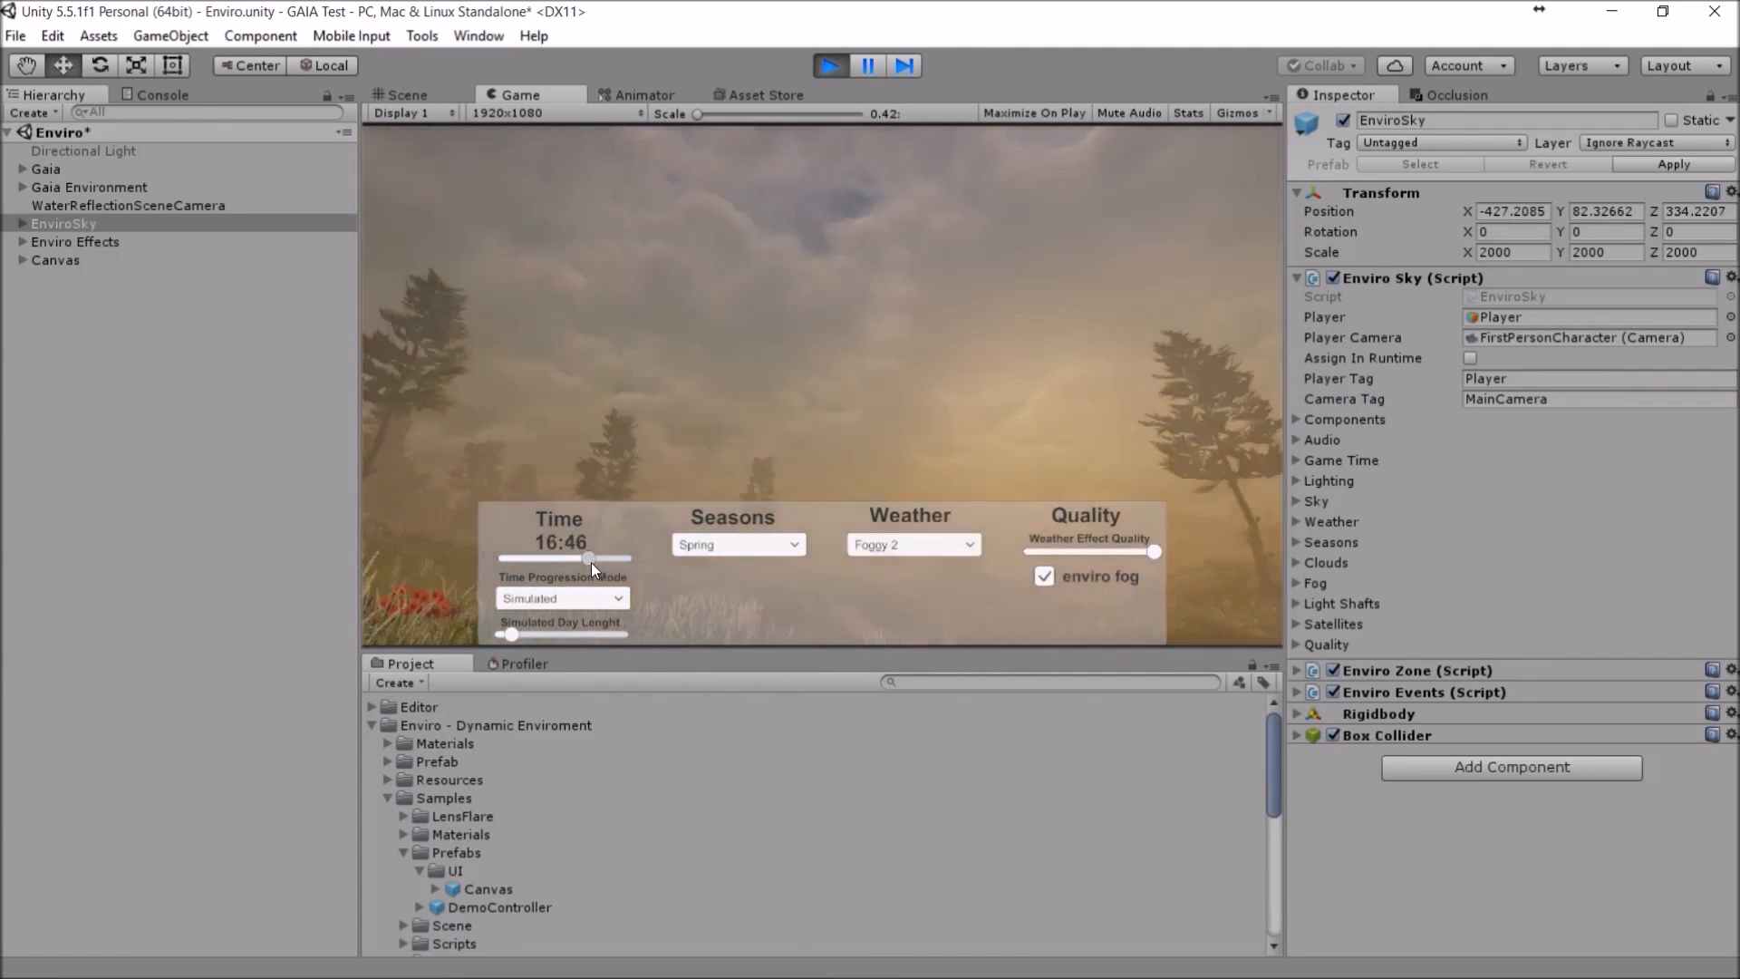
left_click_drag(588, 558, 511, 559)
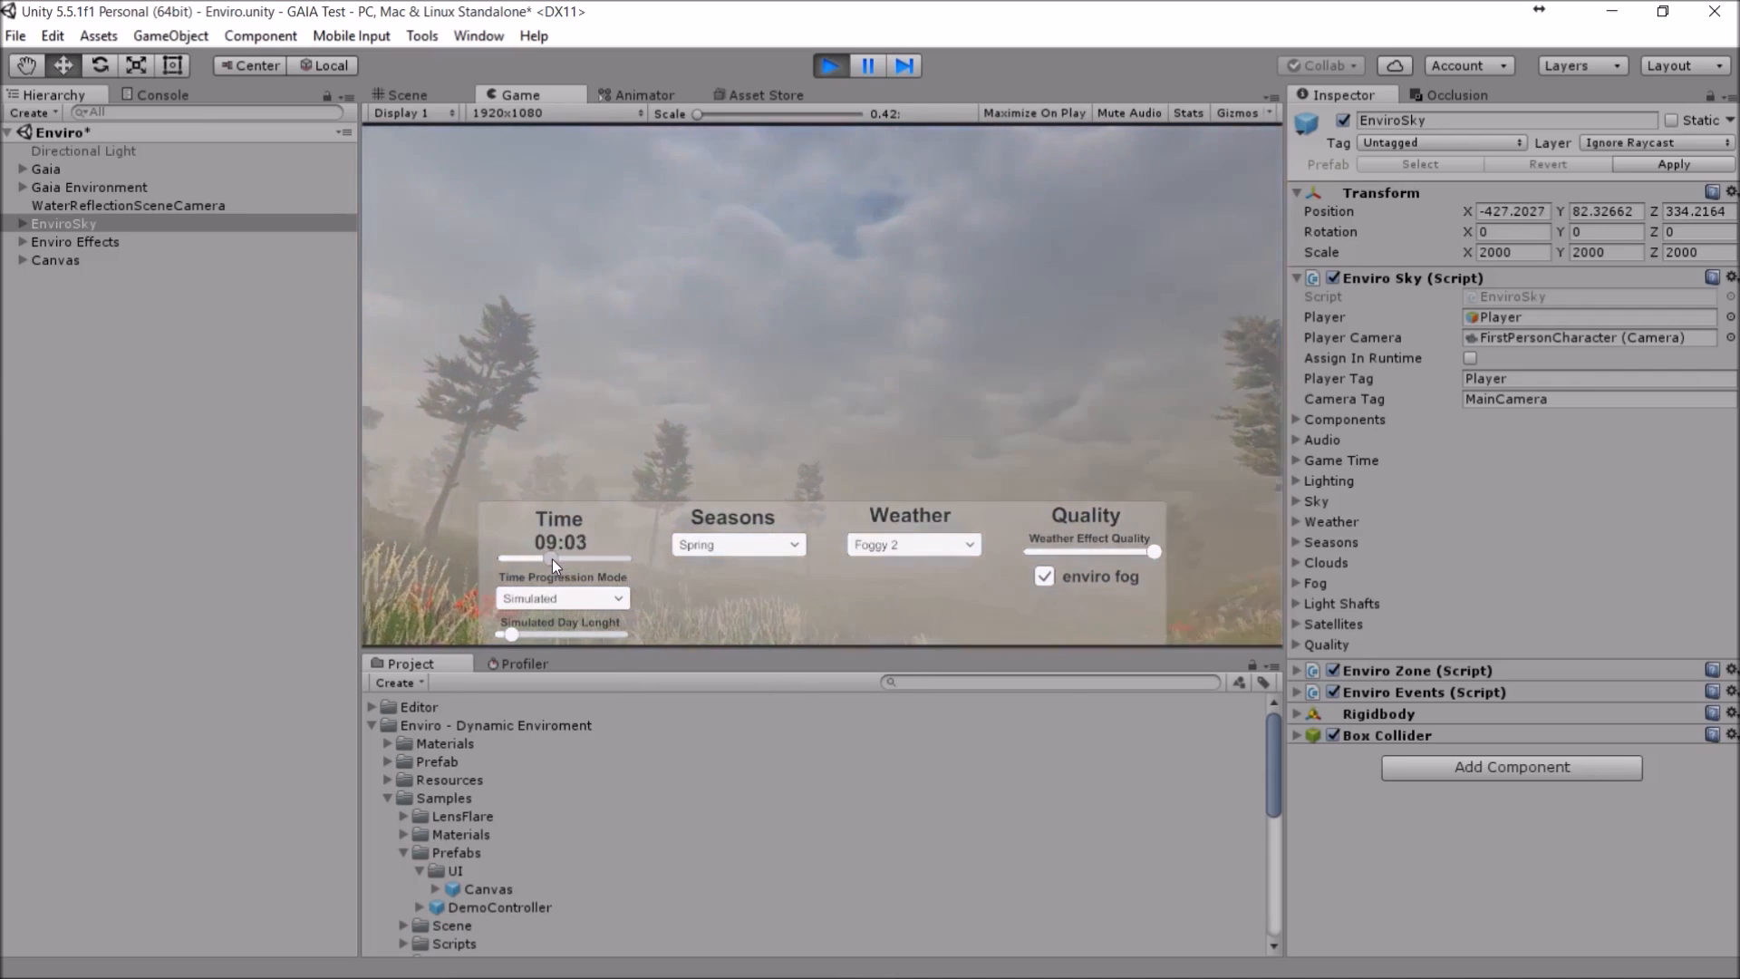
left_click_drag(566, 556, 533, 556)
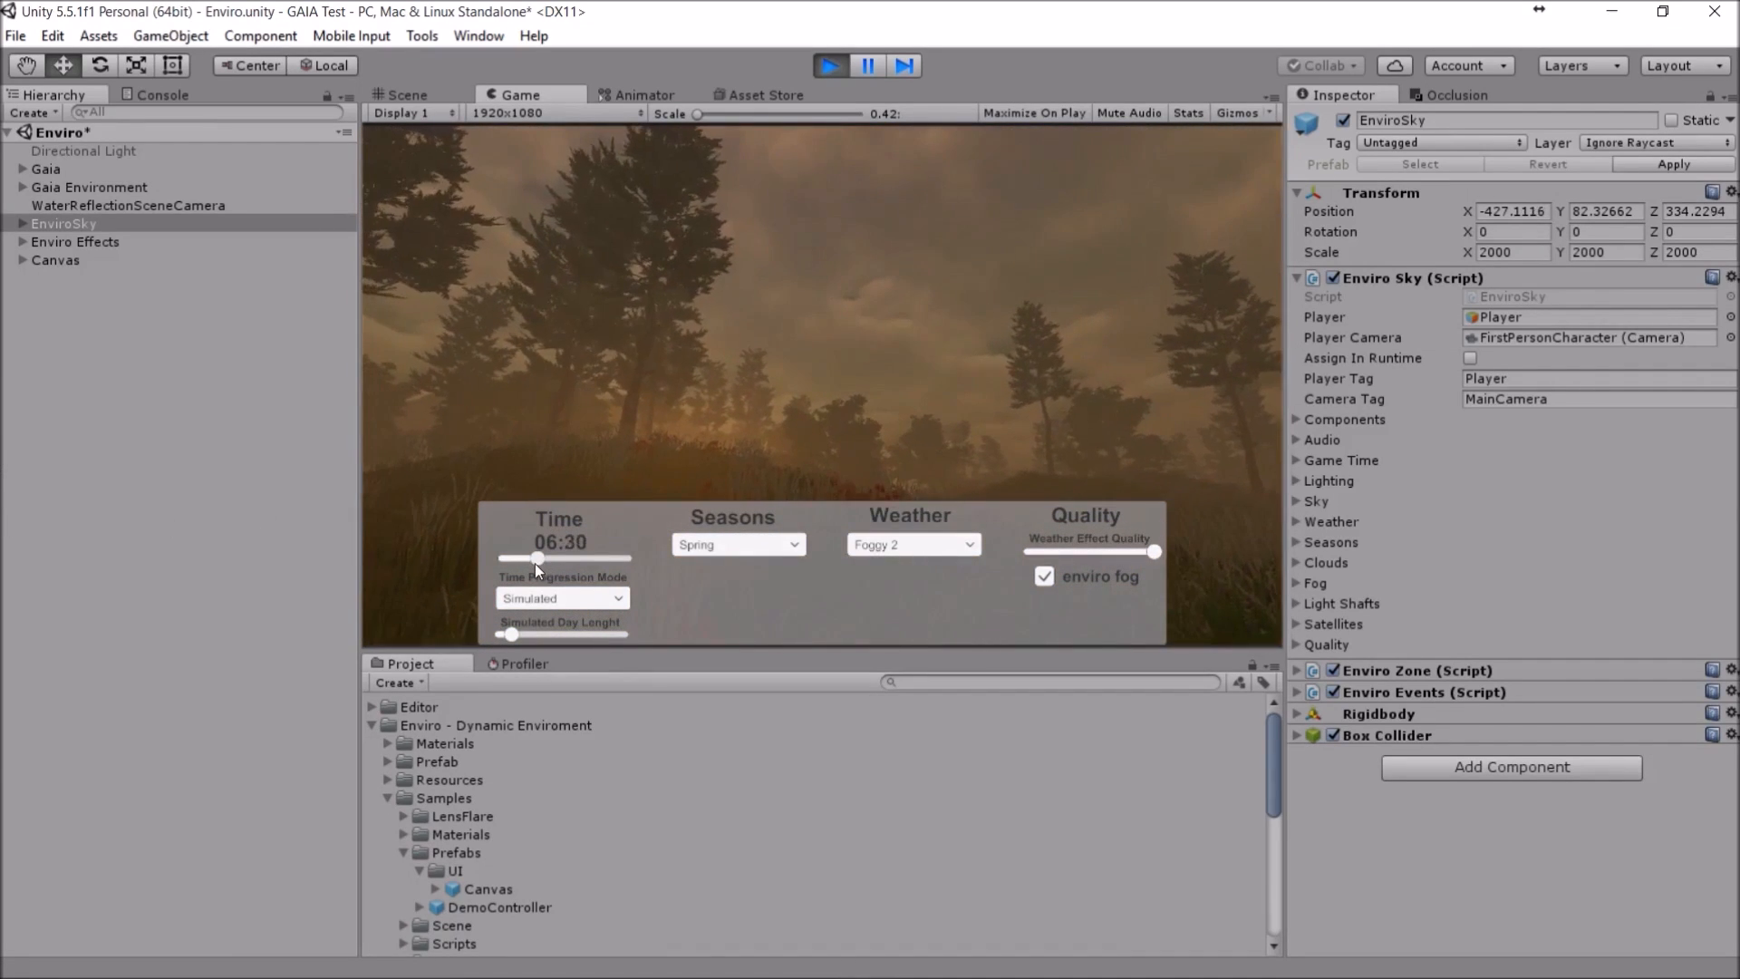
left_click_drag(539, 559, 507, 559)
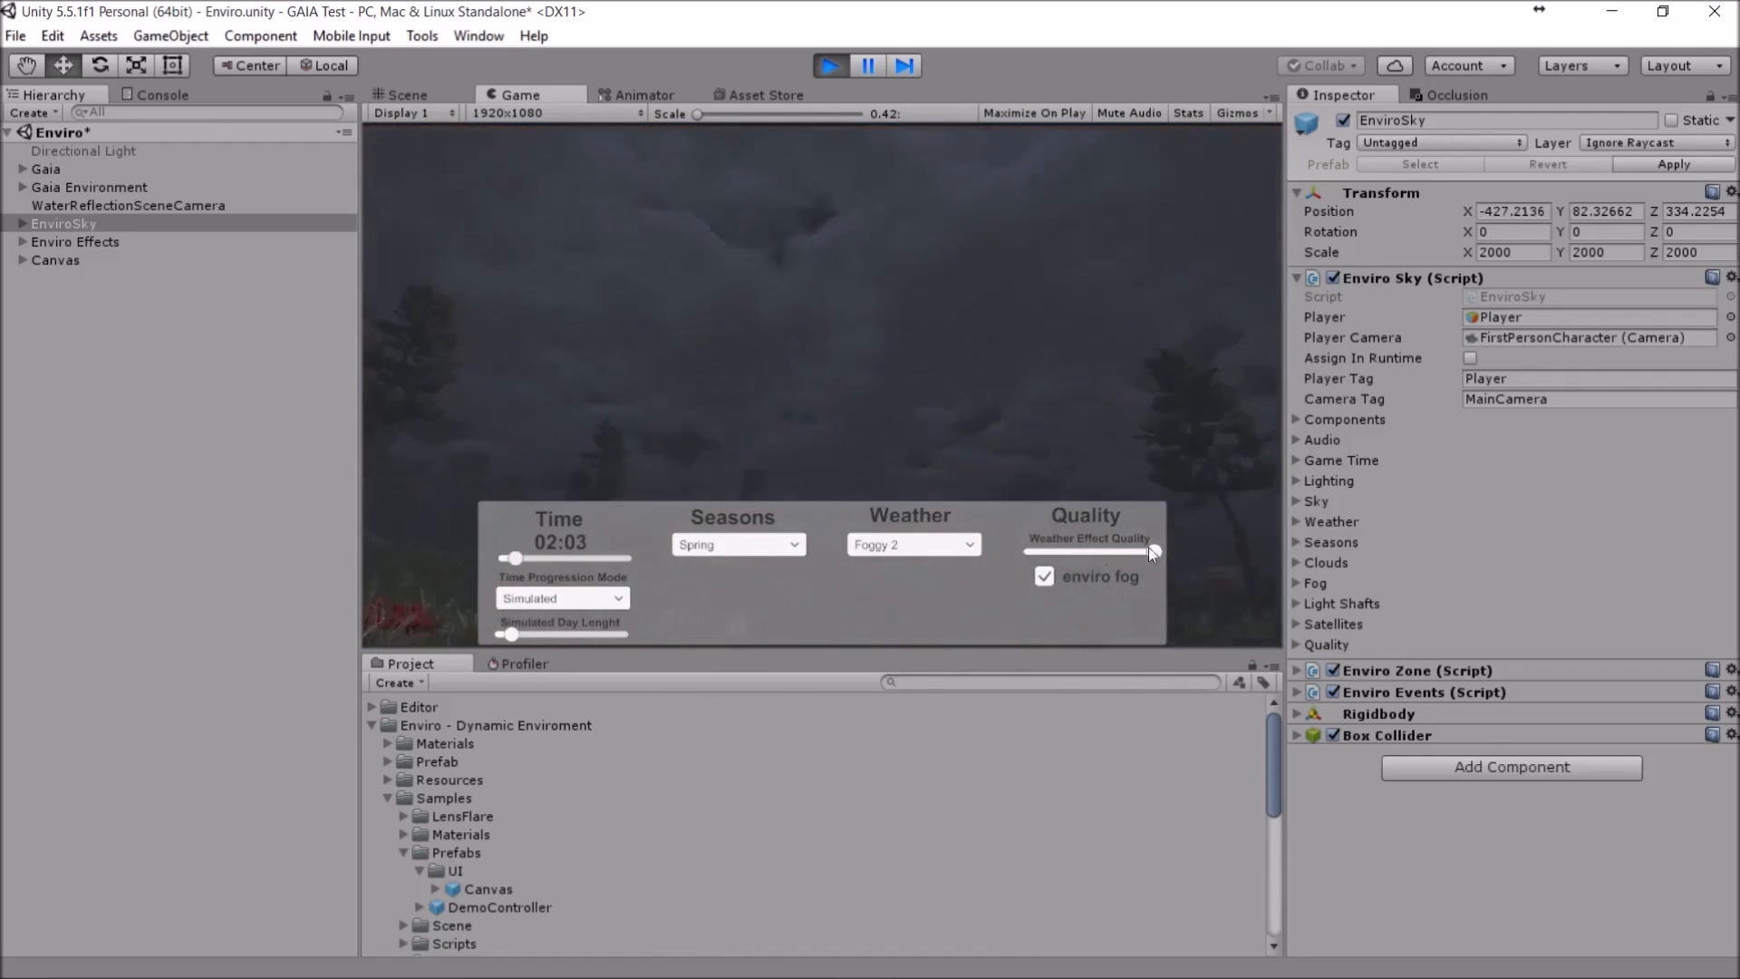
Step: Switch the weather to Clear Sky and set a moonlit night around 03:57
left_click(912, 544)
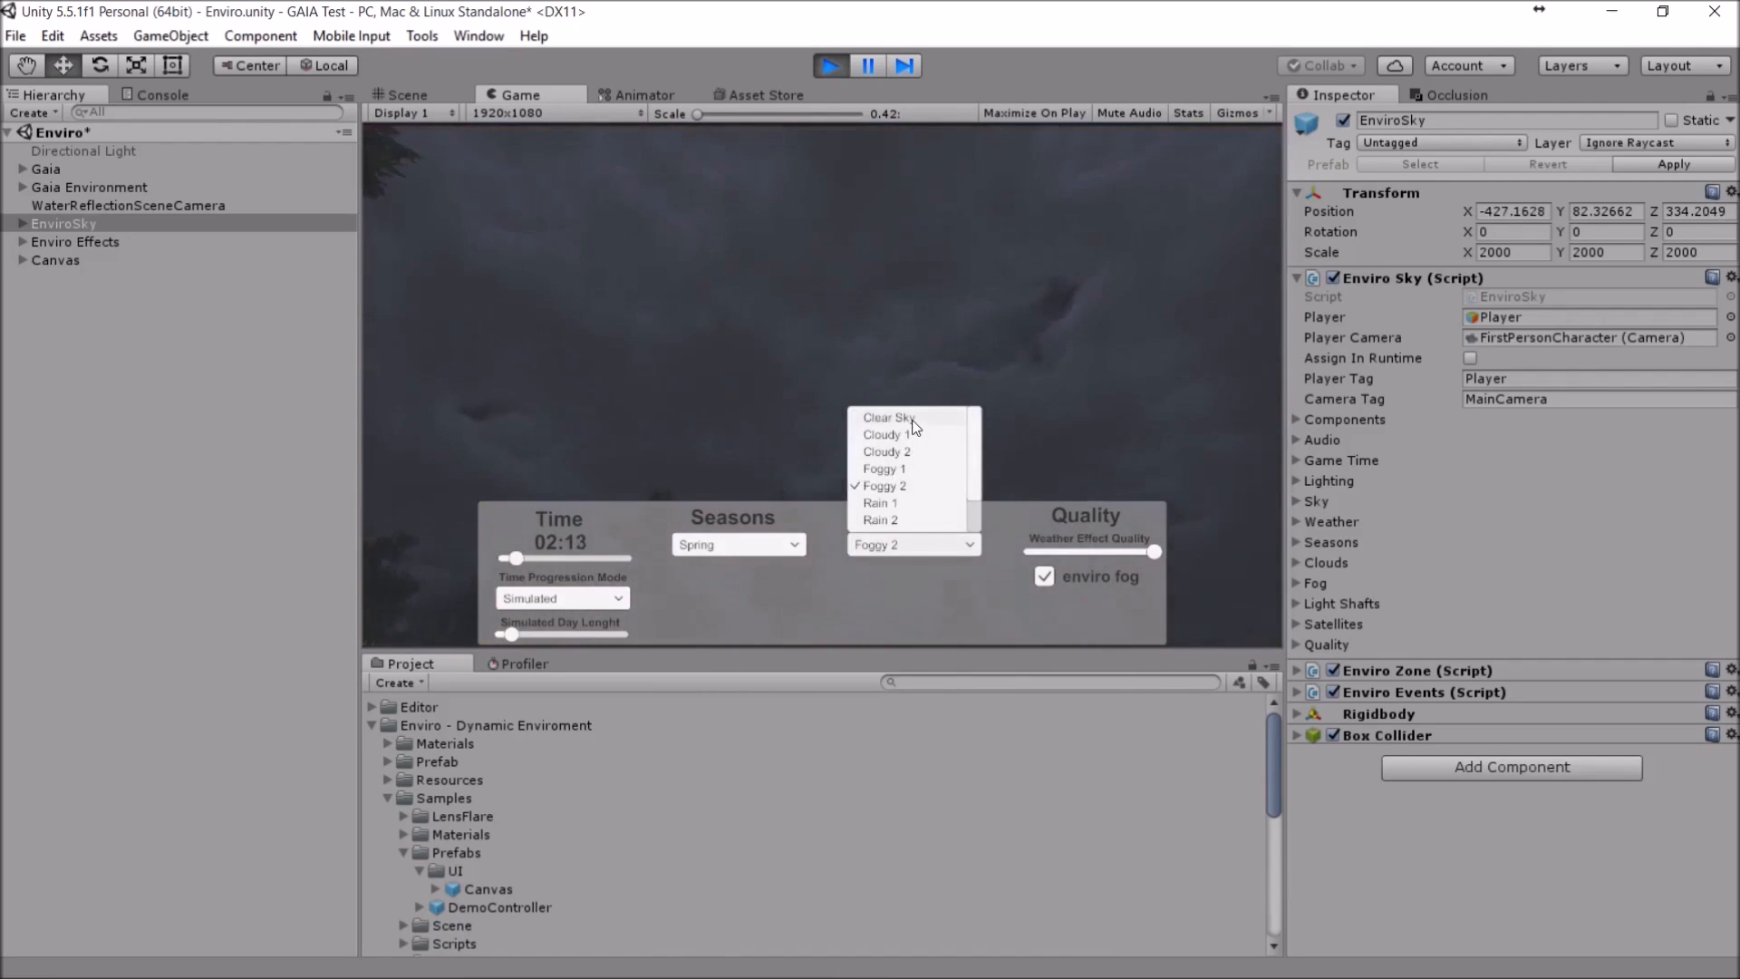
left_click(887, 417)
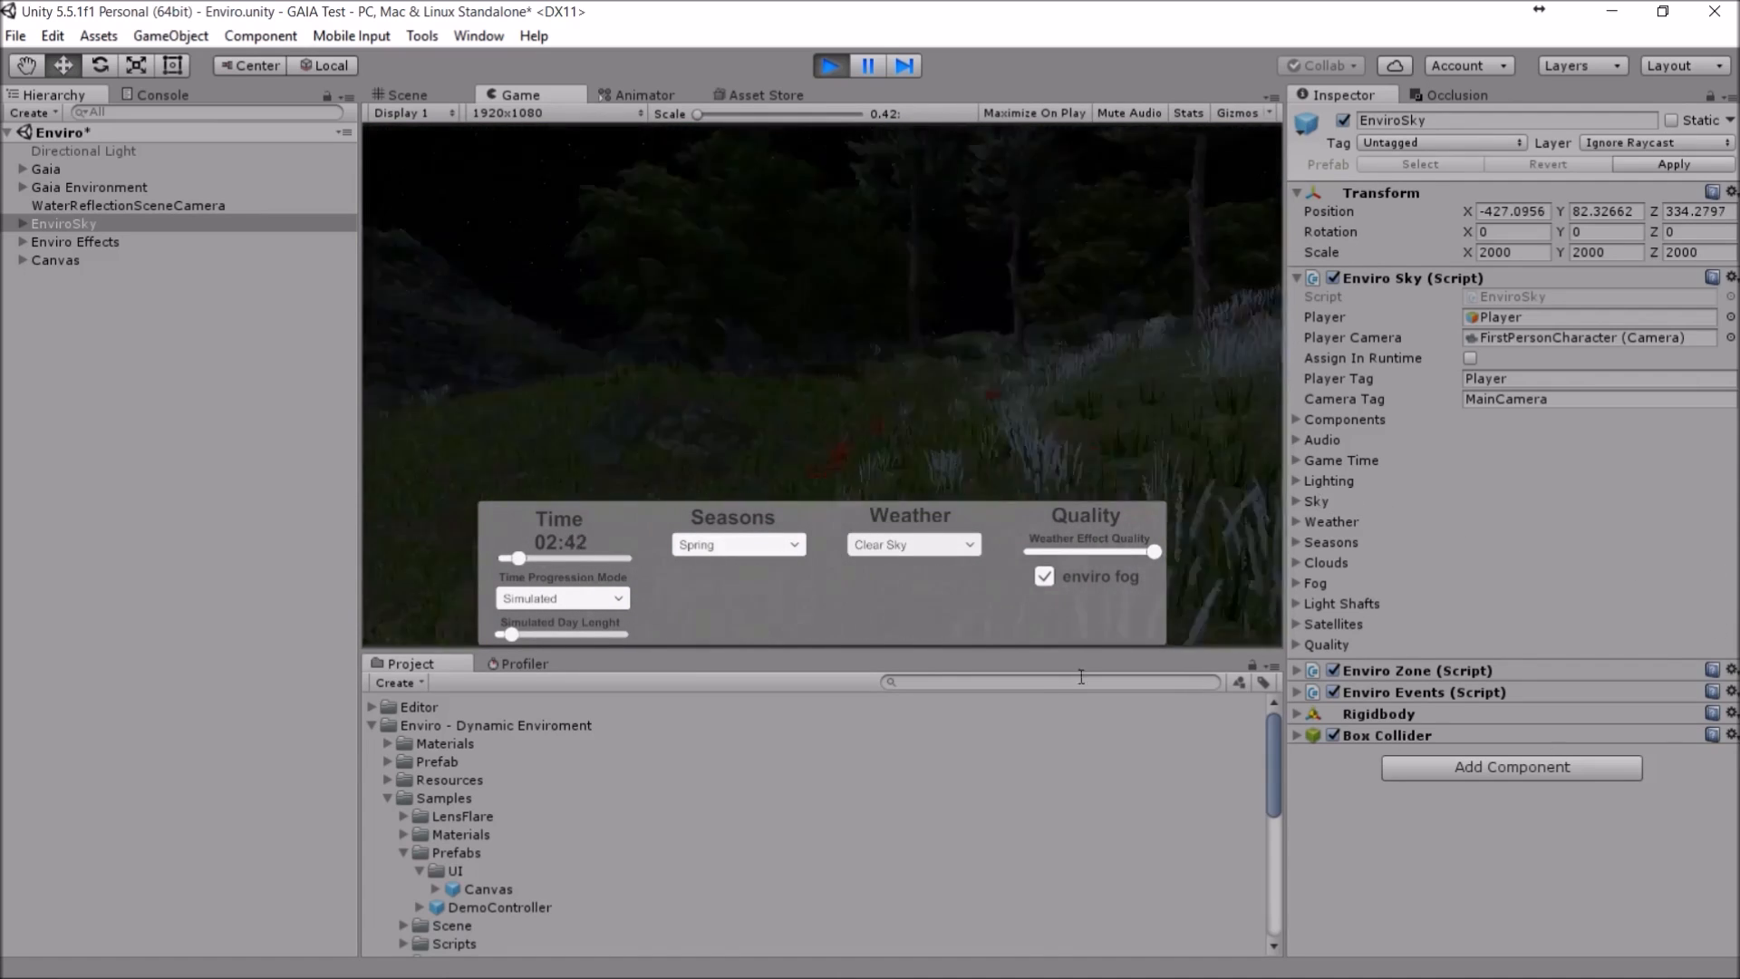
left_click_drag(518, 559, 528, 559)
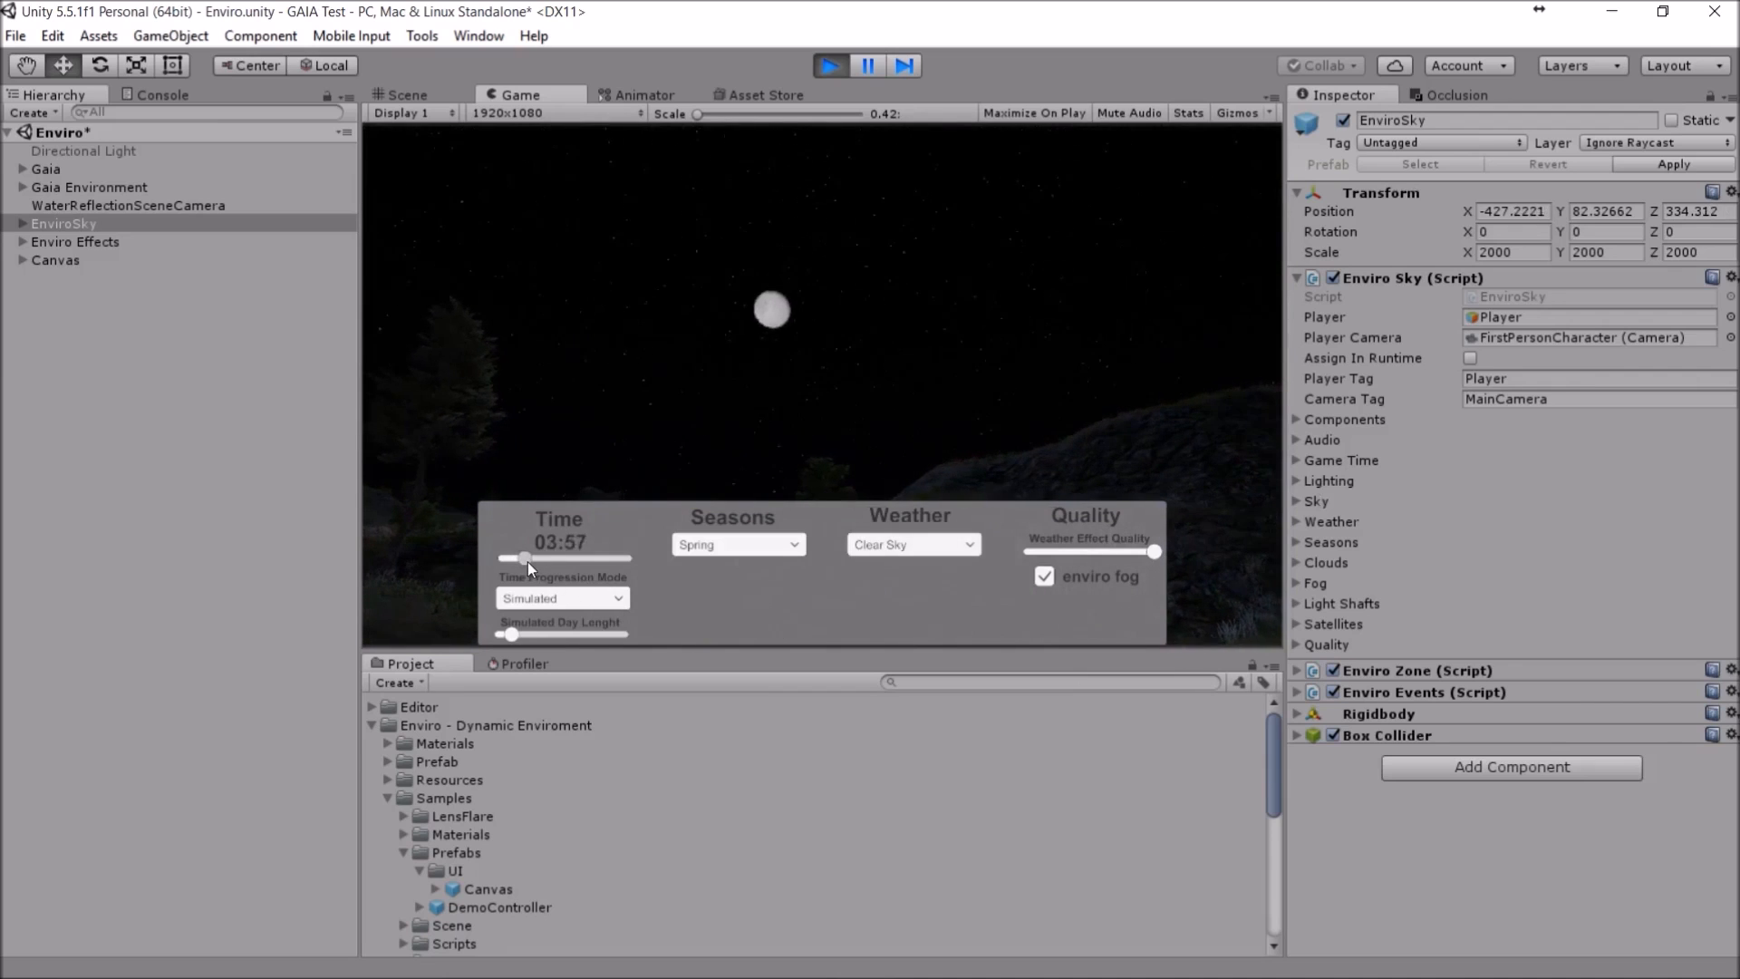